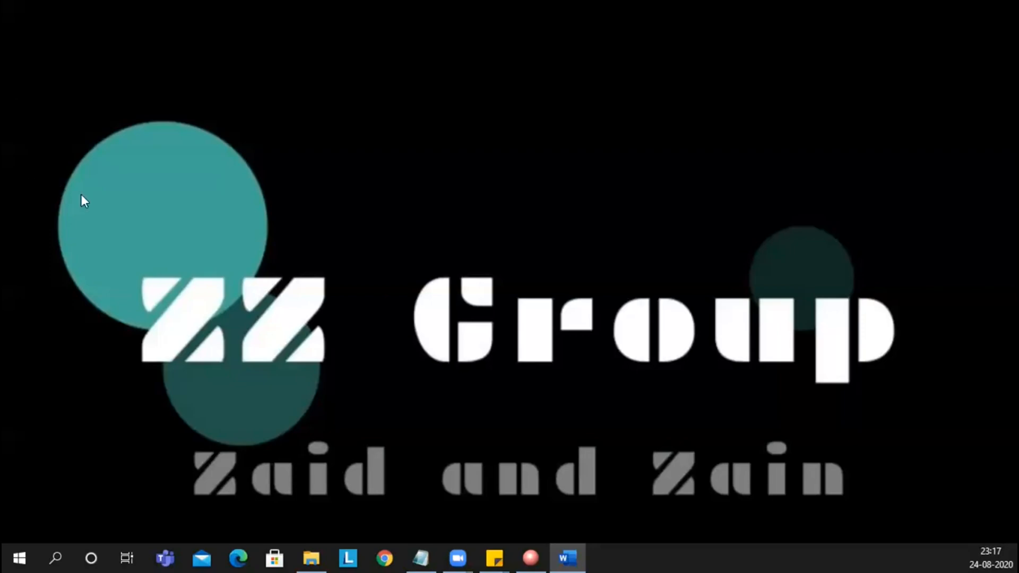
Bring up a blank Notepad note and maximize it to fill the screen.
click(420, 557)
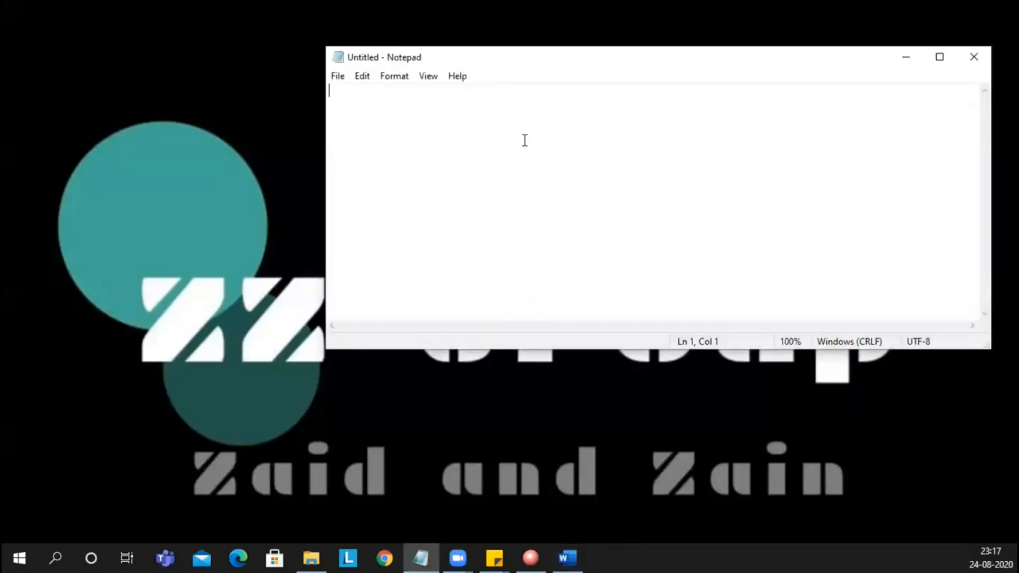
click(940, 56)
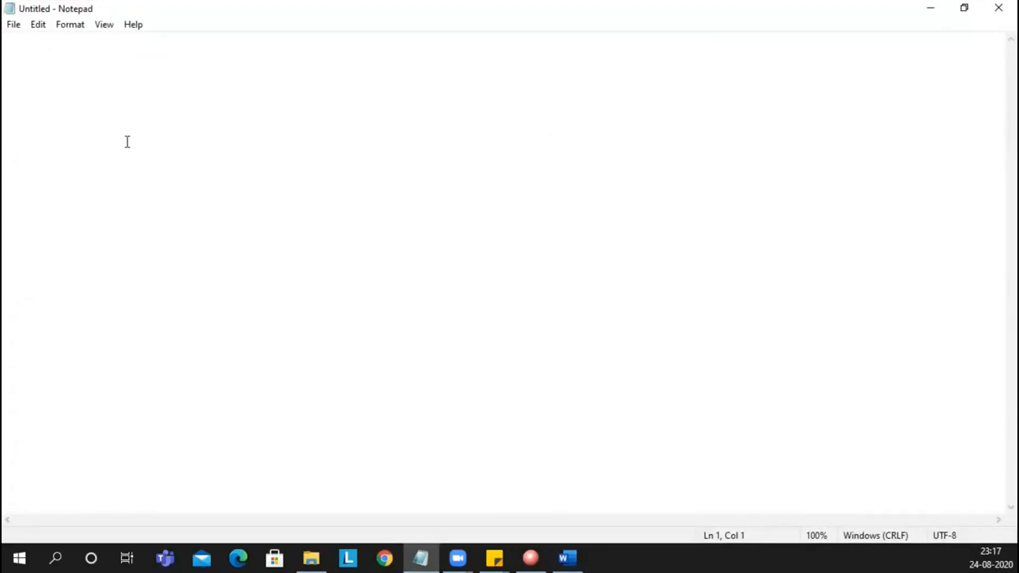
Write the 'Agenda - Part 1' heading and question 1, 'What is Vbscript?'.
text(A)
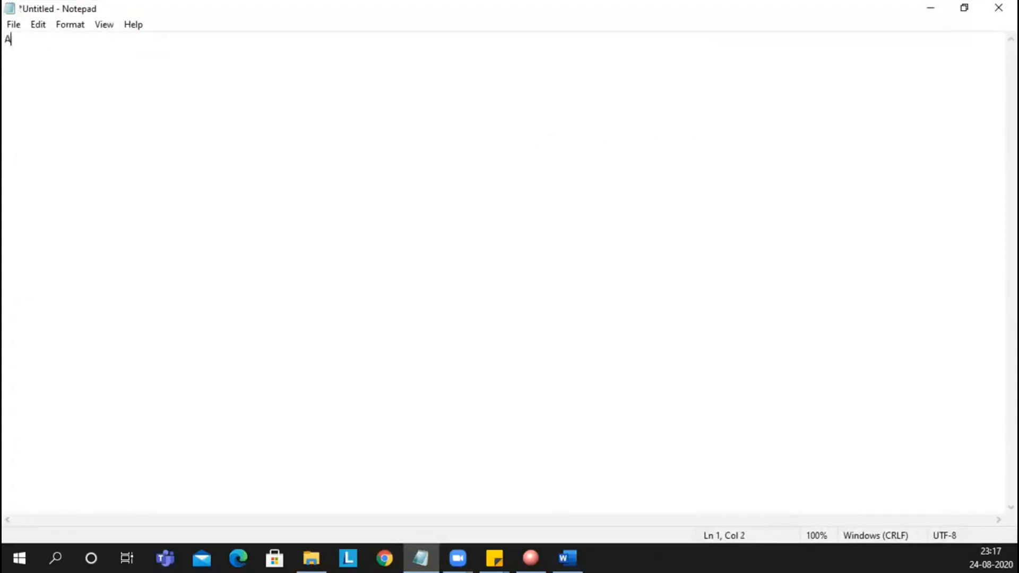
text(genda)
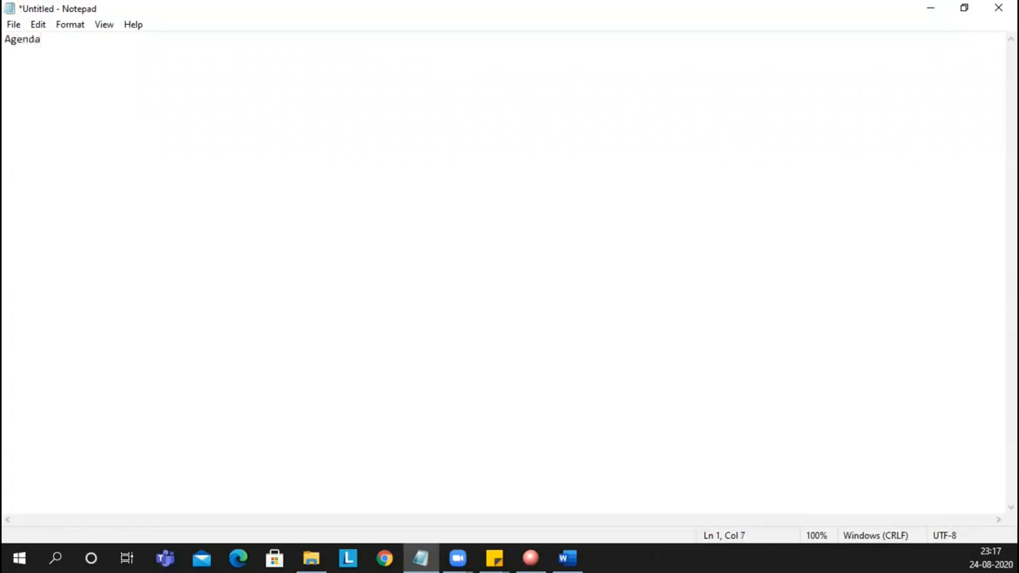
text(- Pa)
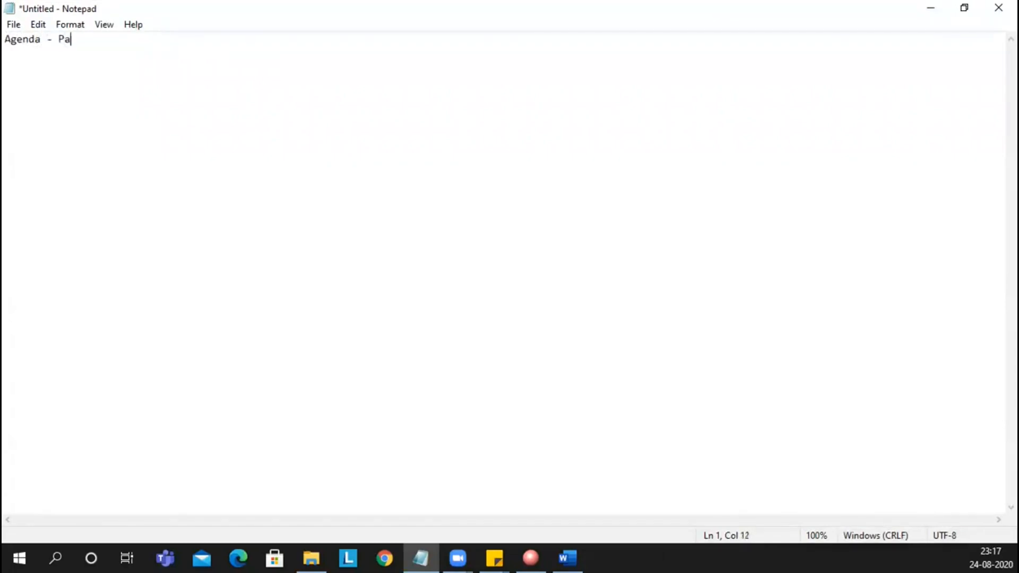
text(rt 1)
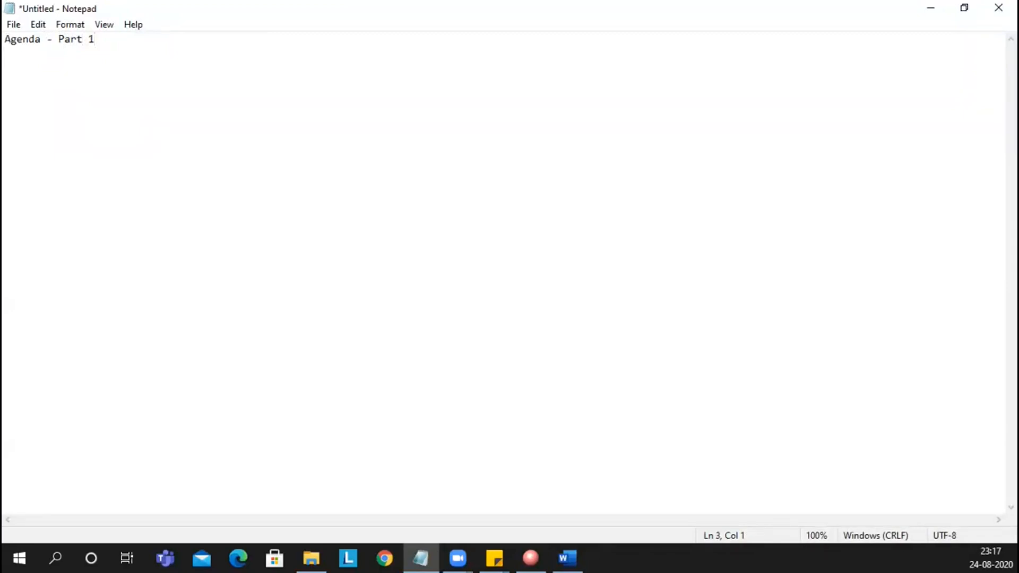
text(1. Wha)
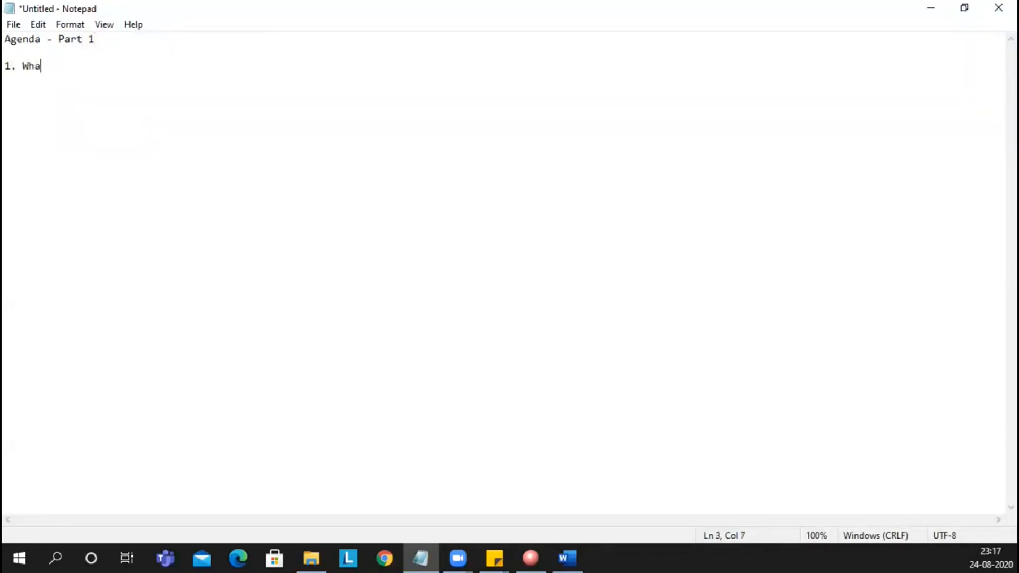
text(t is V)
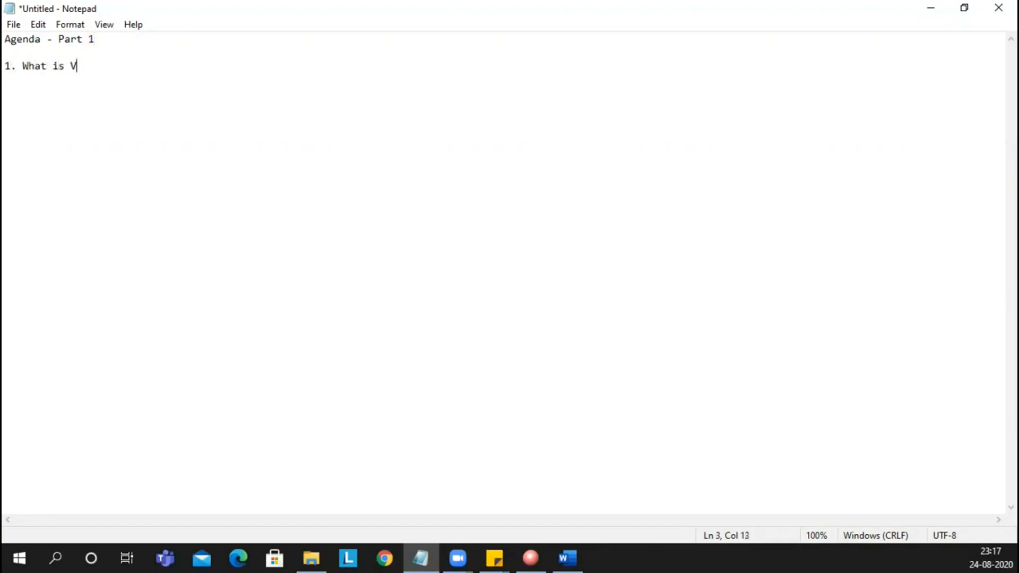
text(bscr)
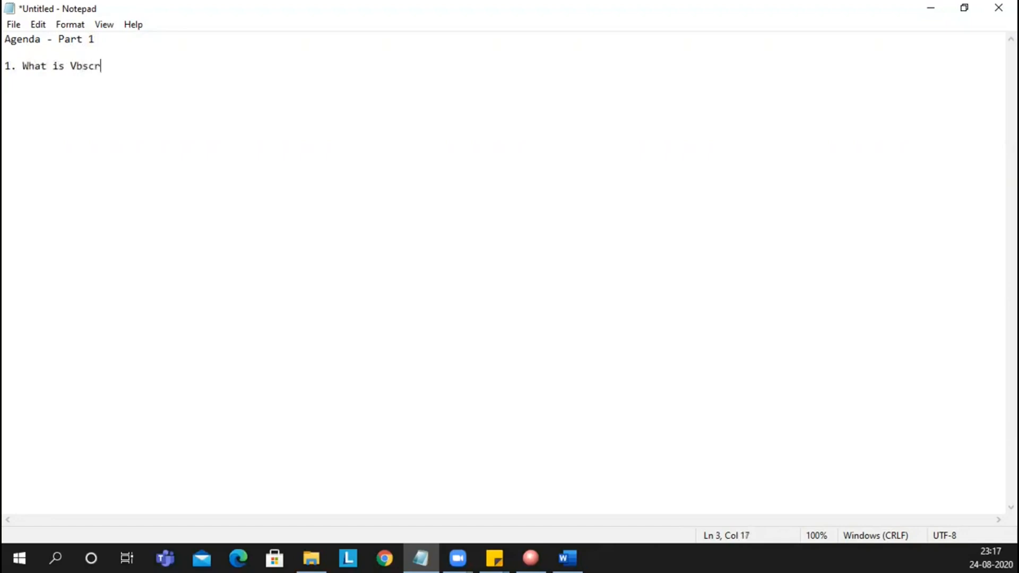
text(ipt?)
text(2.)
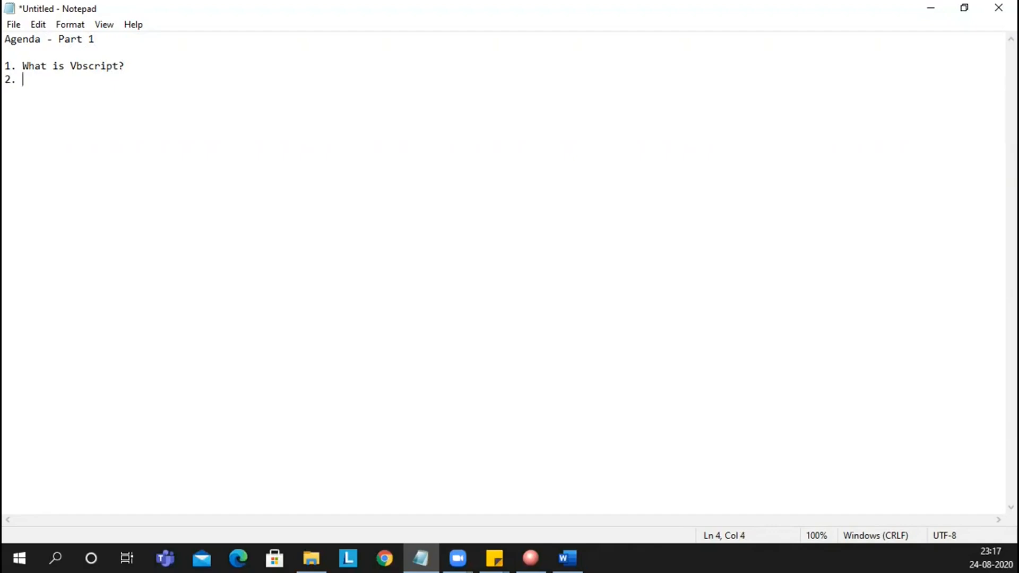
Add question 2, 'What are the features?', and begin question 3.
text(What ar)
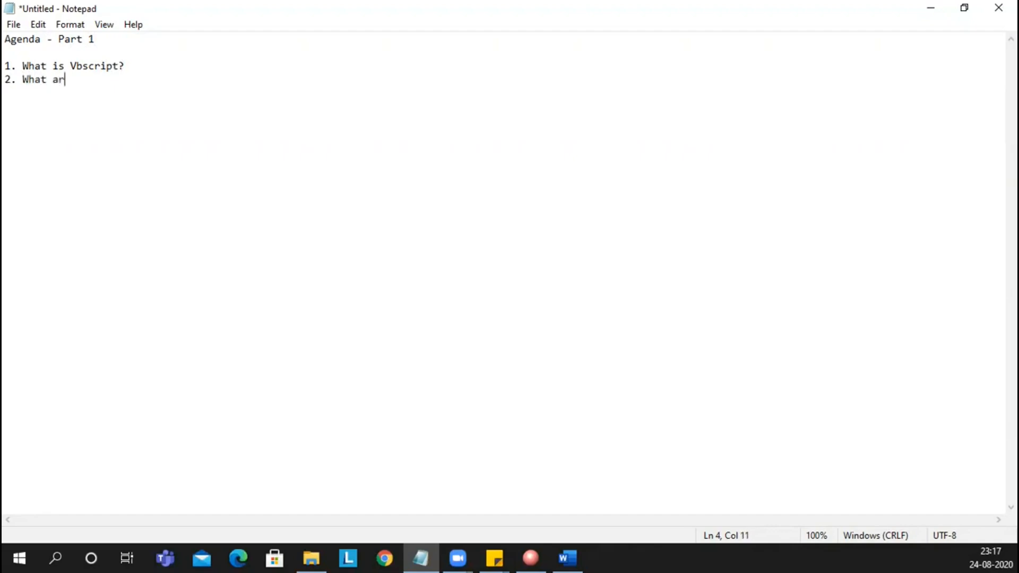
text(e the)
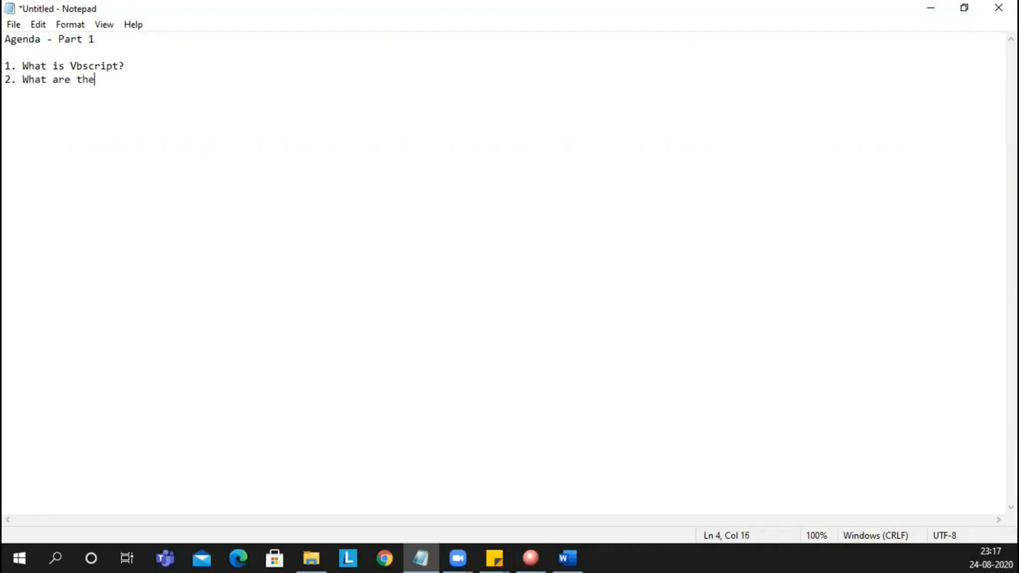
text(feature)
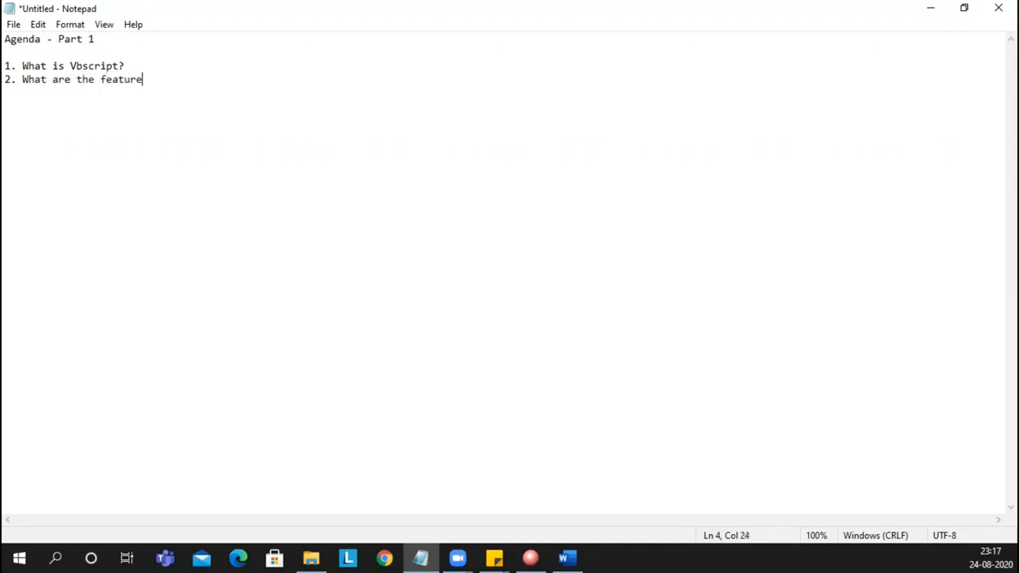
text(s?)
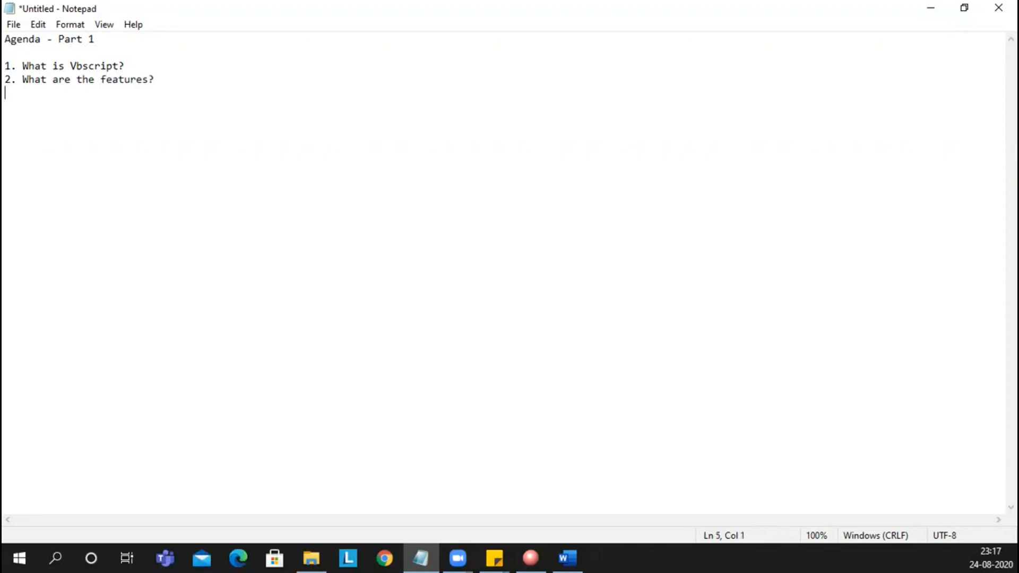
text(What)
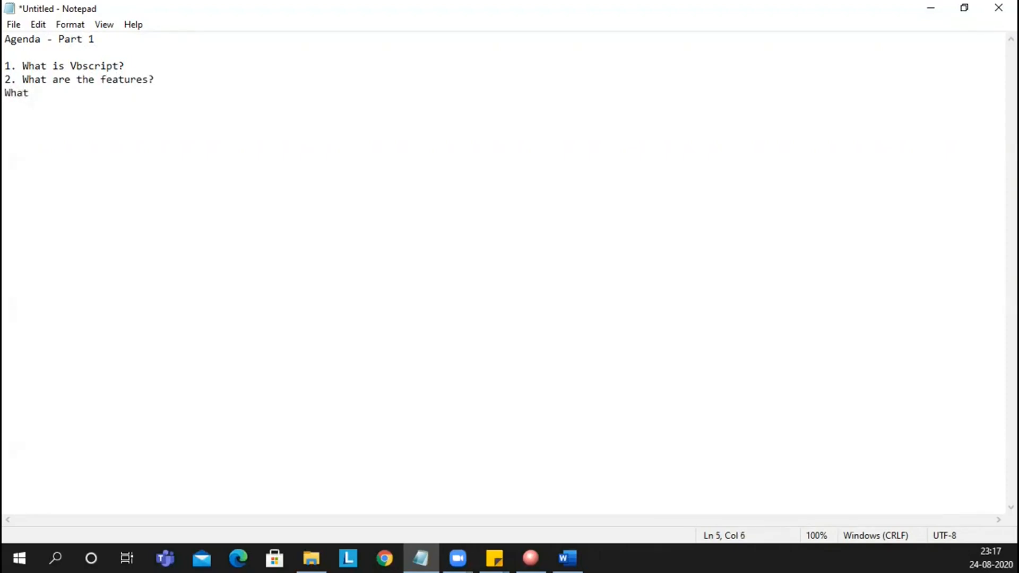
text(3)
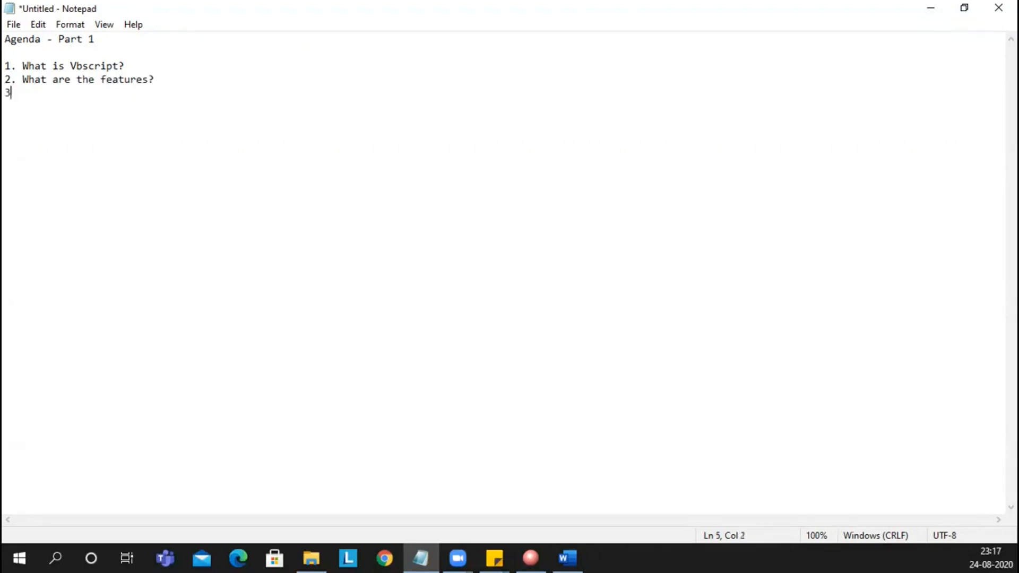
text(. What are)
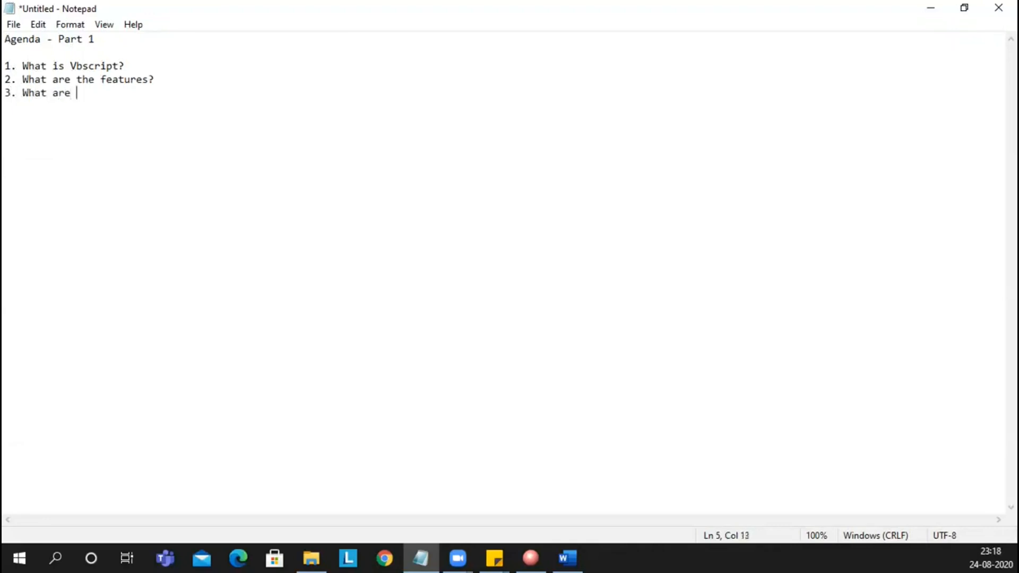
Finish question 3 on advantages of vbscript and question 4 on Disadvantages.
text(the adv)
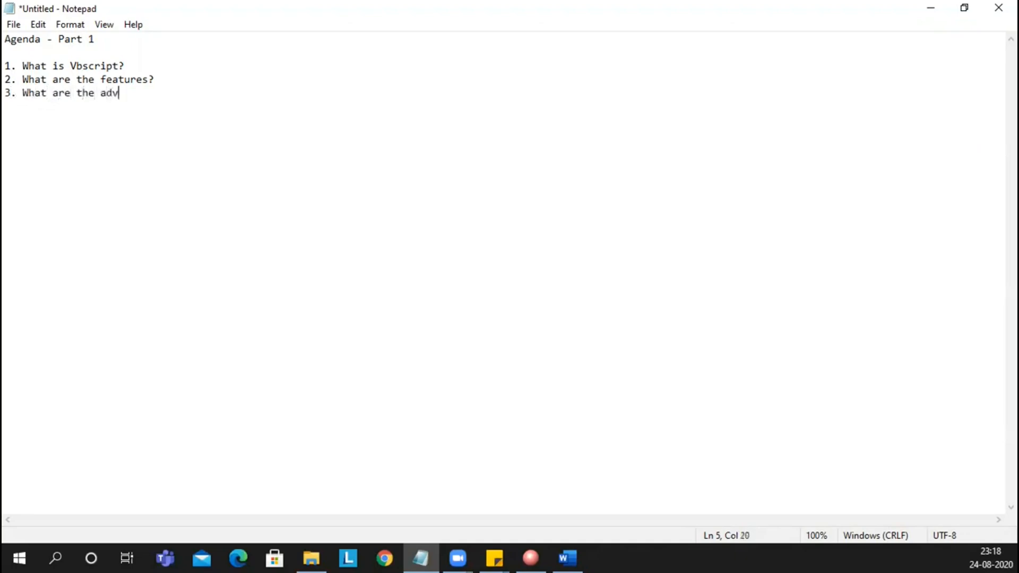
text(antages)
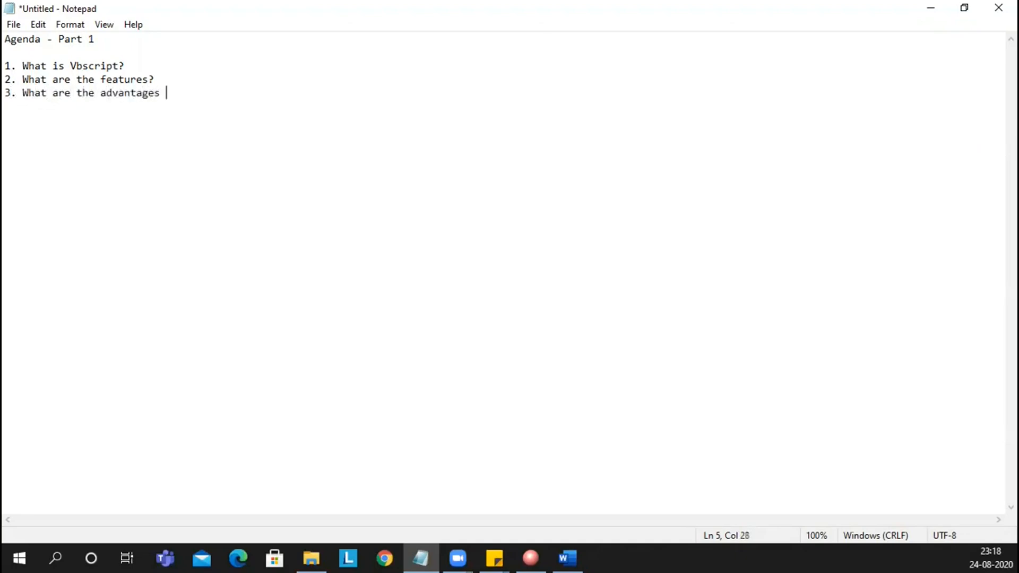
text(of vbs)
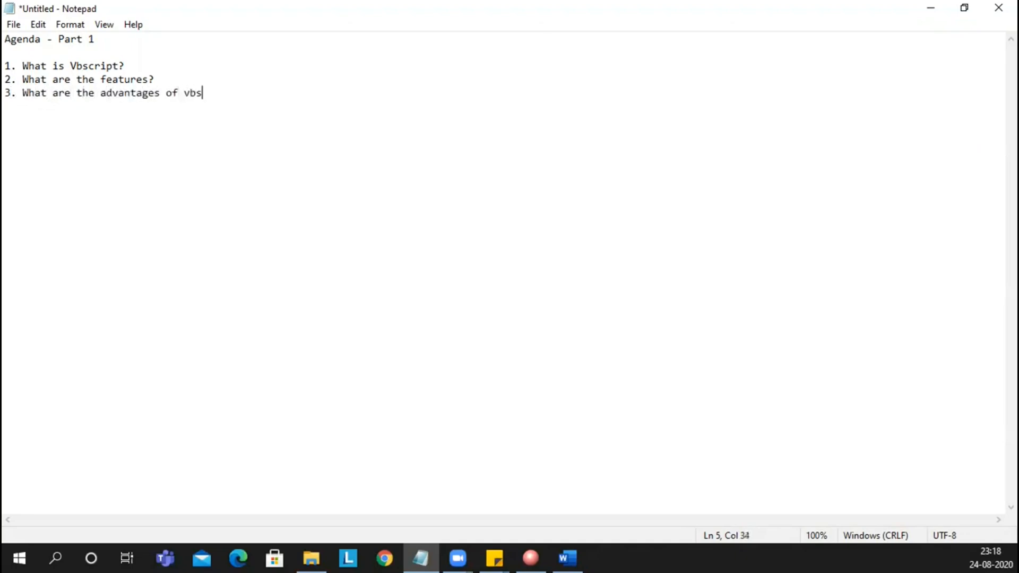
text(cript?)
text(4.)
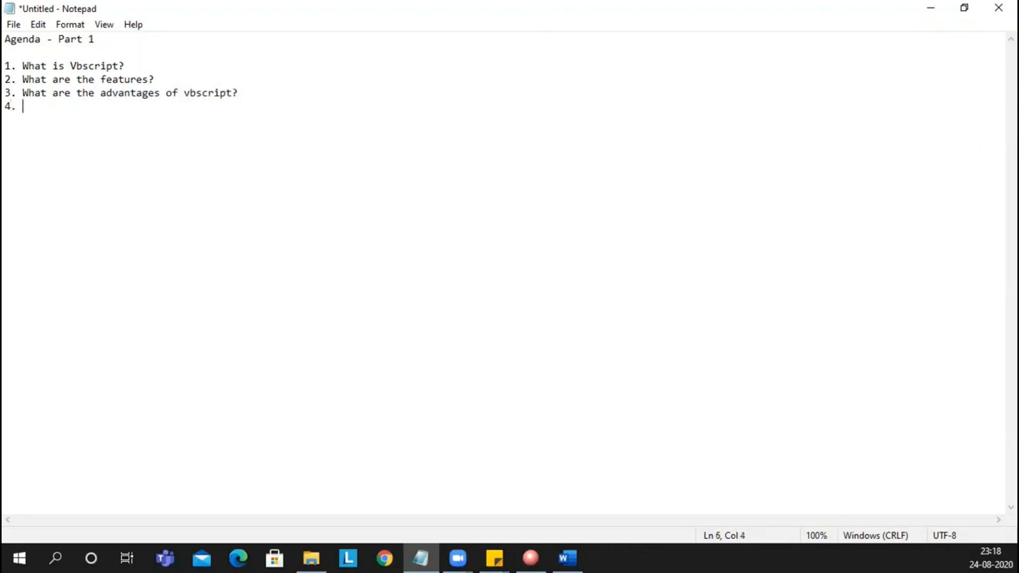
text(What)
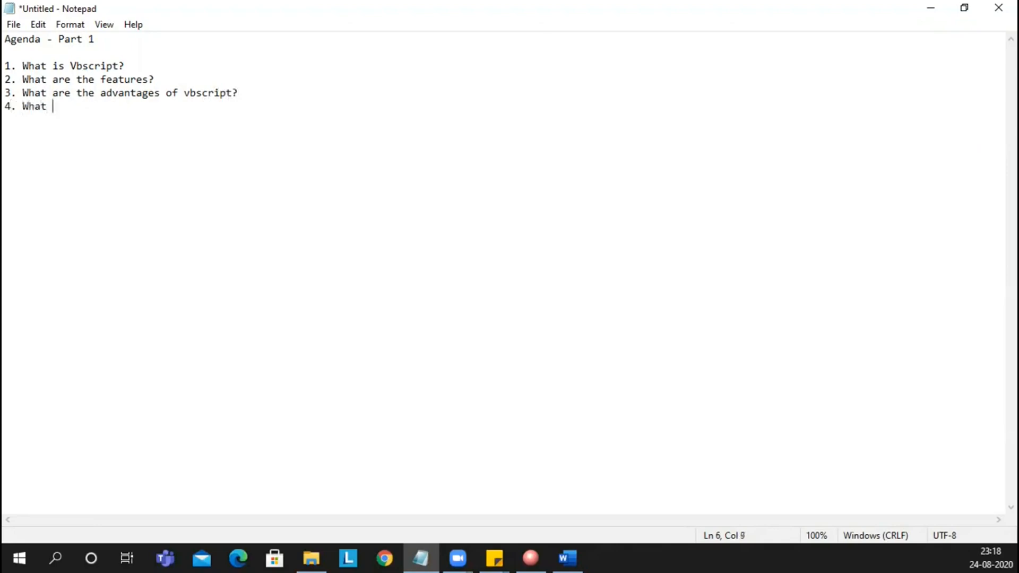
text(are th)
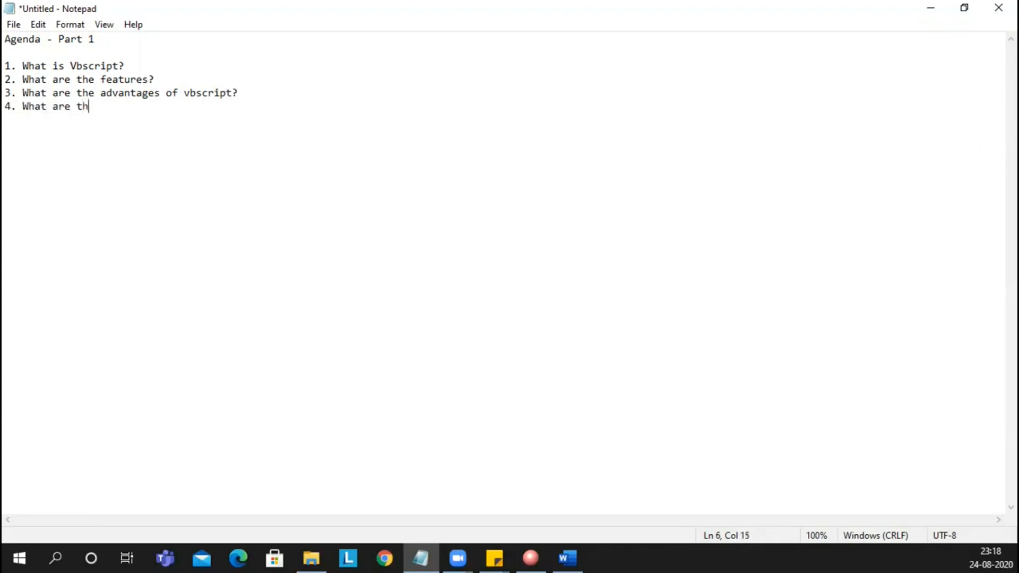
text(e D)
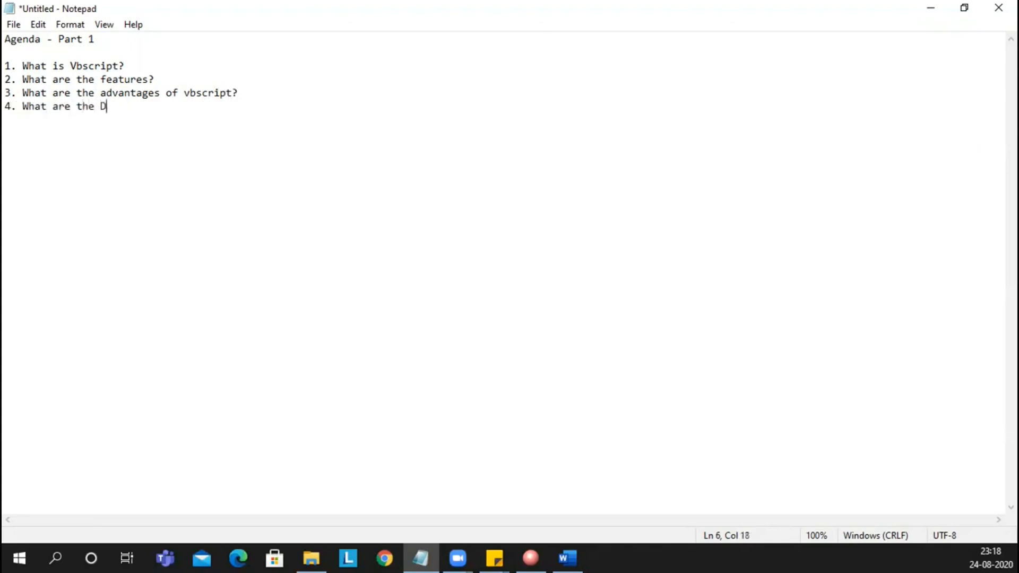
text(isadvantages?)
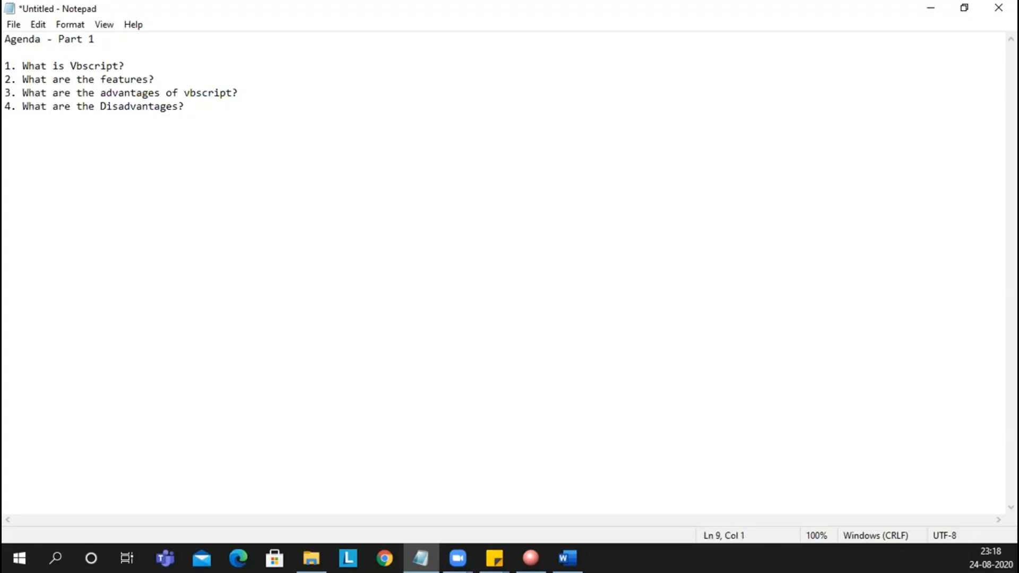
click(5, 146)
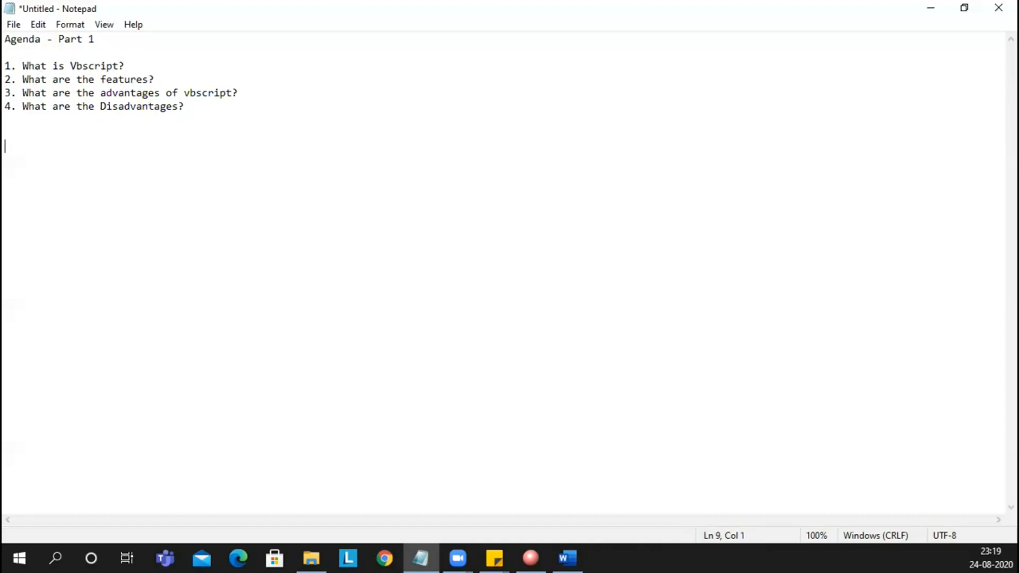
Write answer 1A: VBscript Stands for Visual Basic Scripting.
text(1A)
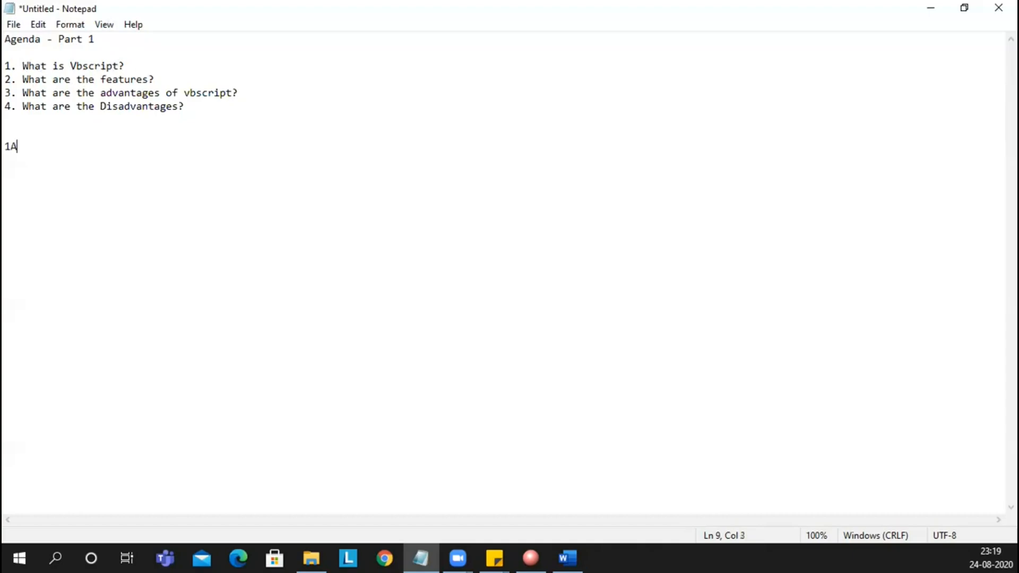
text(.)
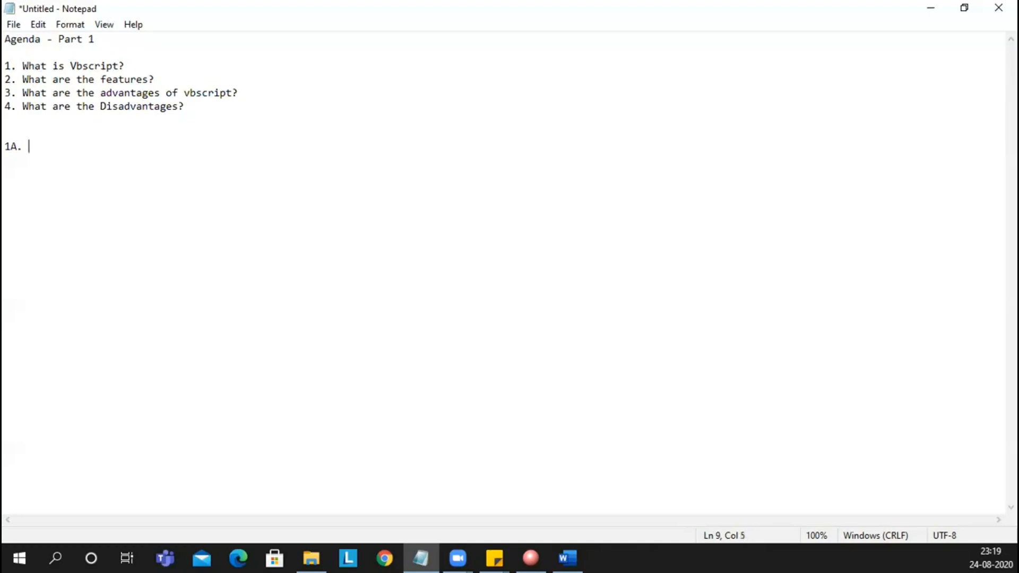
text(VB)
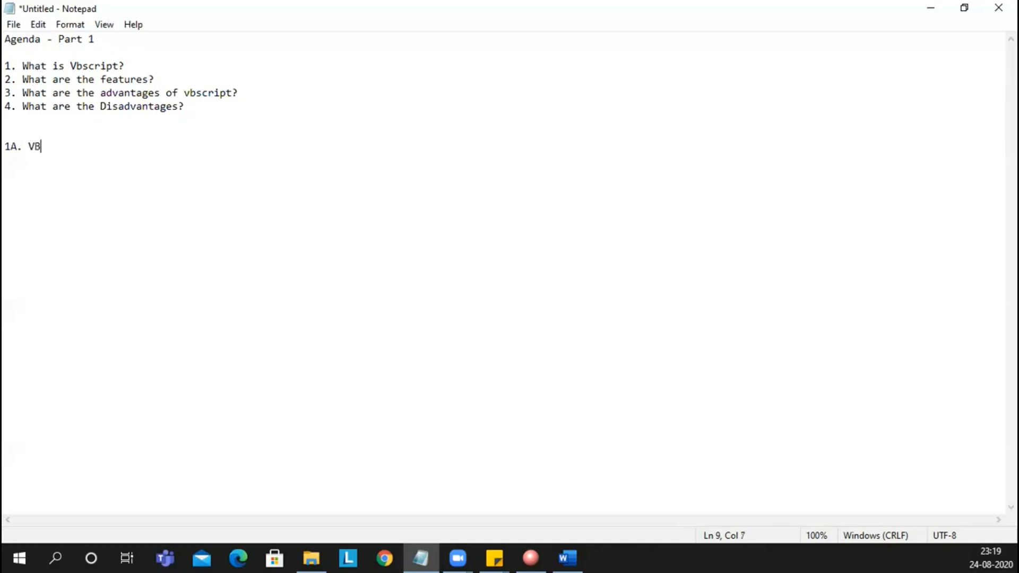
text(script)
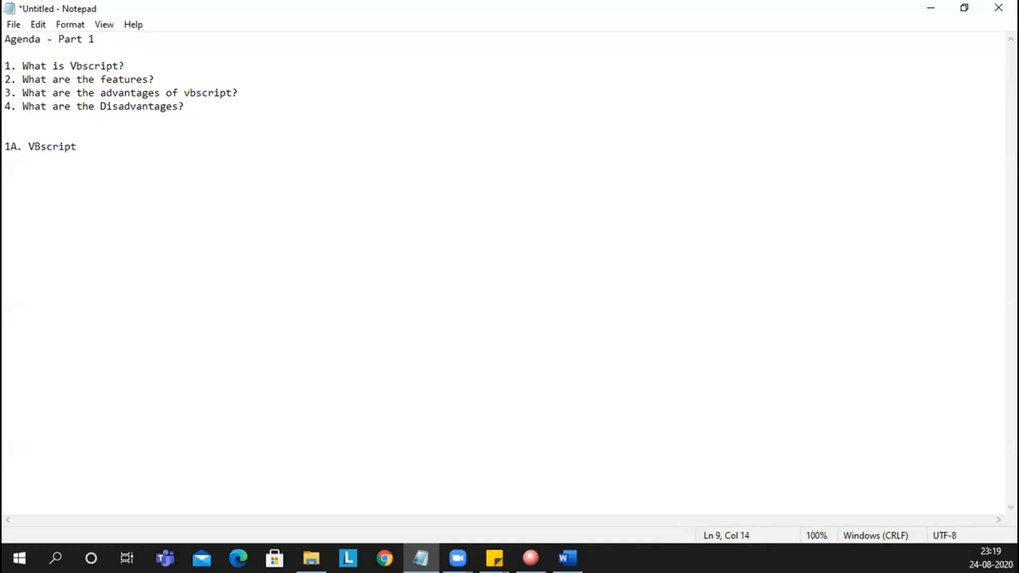
text(Stands)
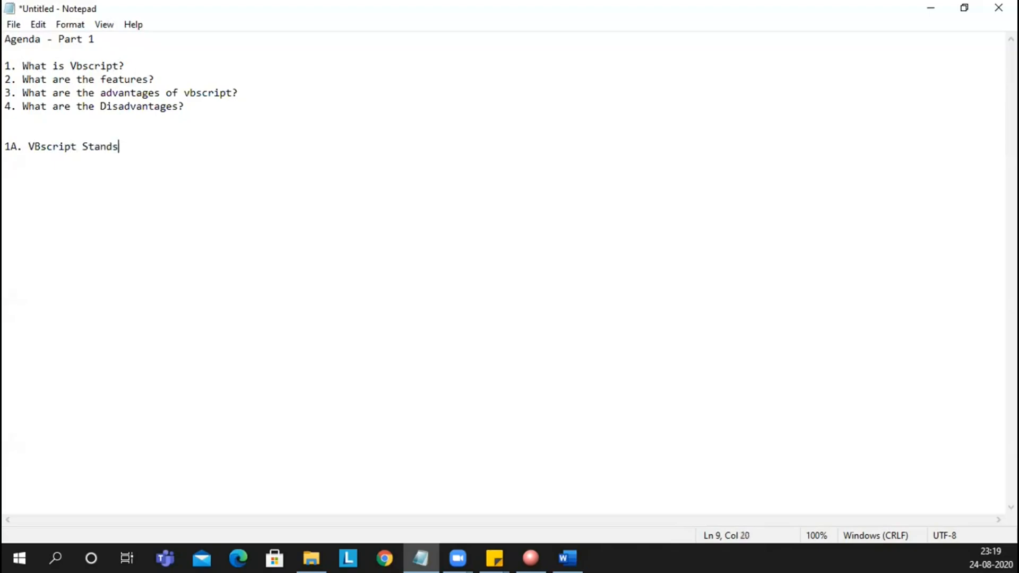
text(for V)
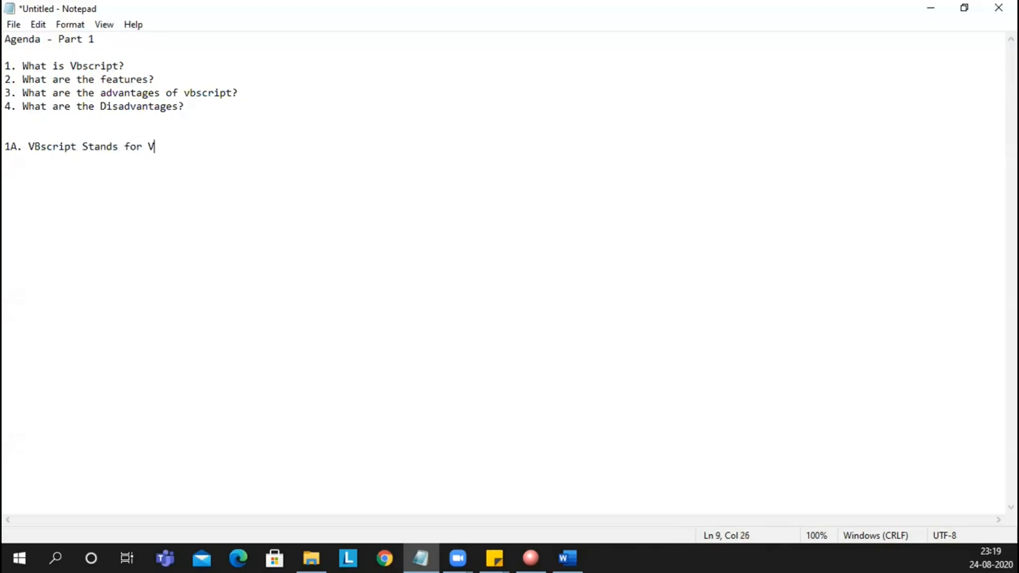
text(isual B)
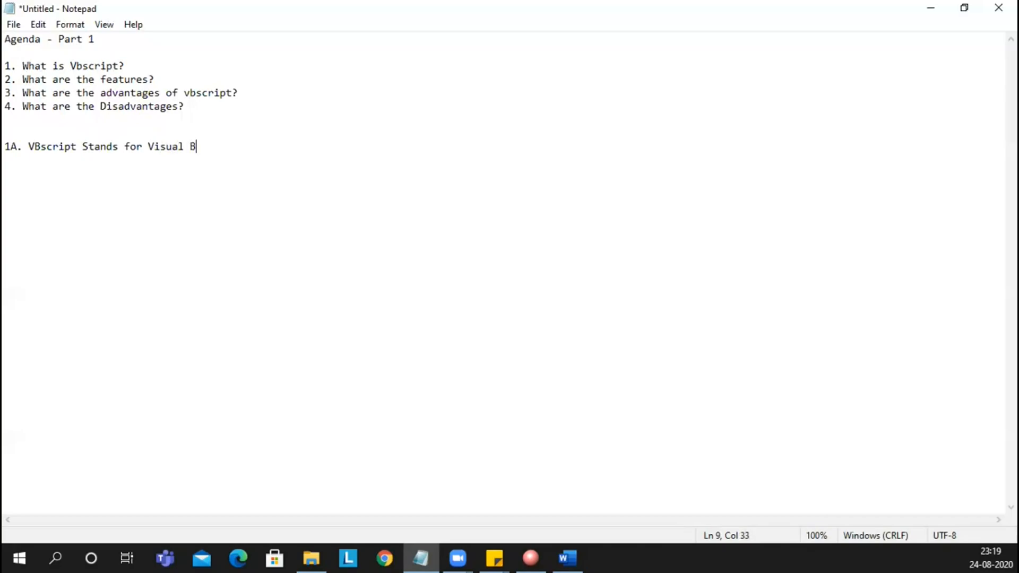
text(asic Scr)
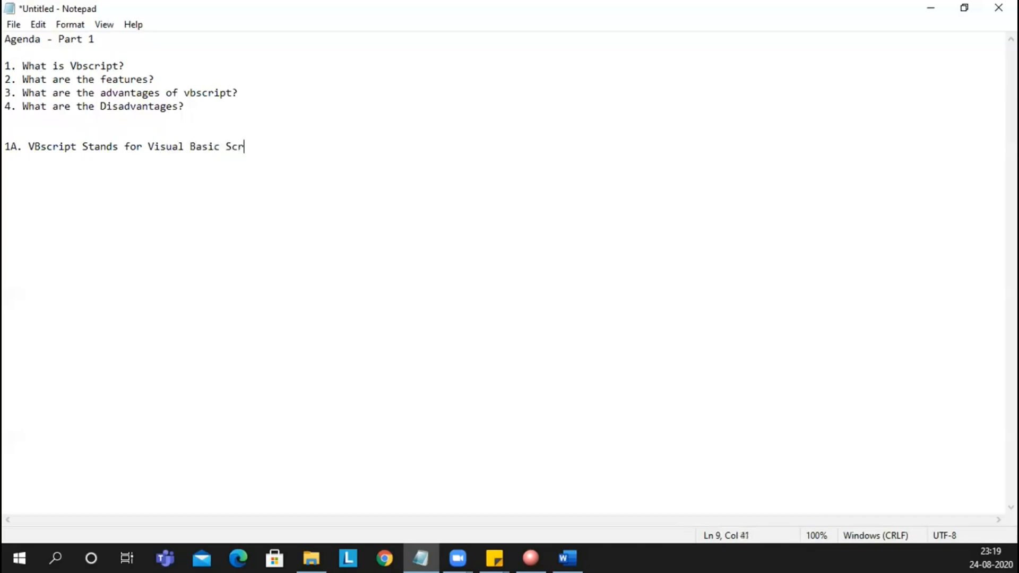
text(iptin)
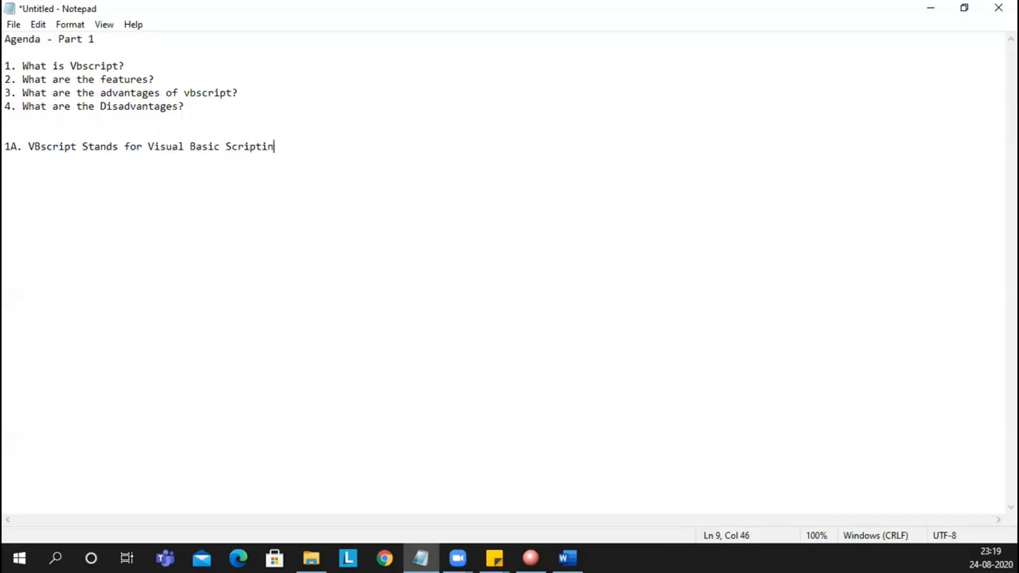
text(g. It is a)
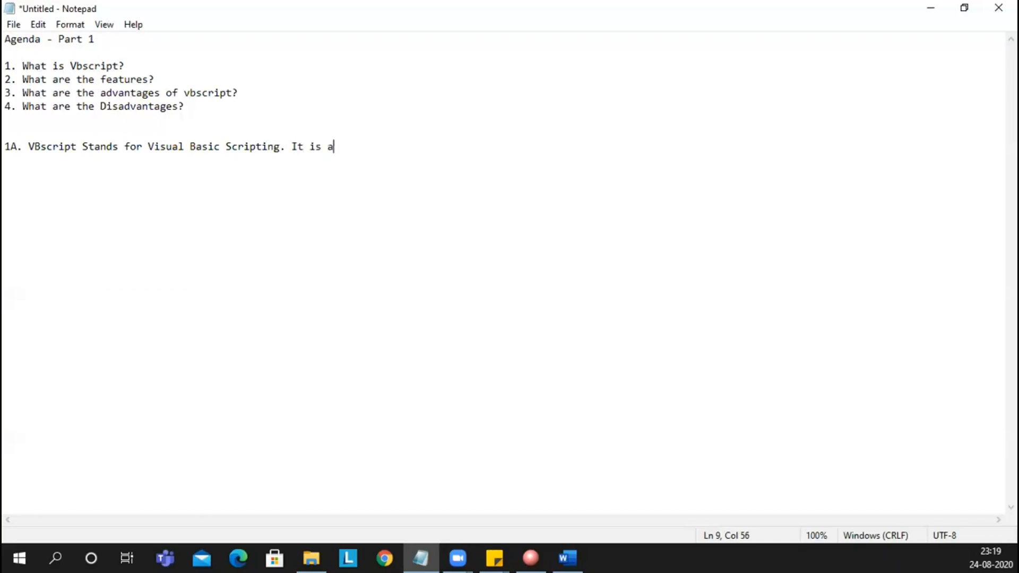
Add that it is a scripting language and start the 2A answer line.
text(scripti)
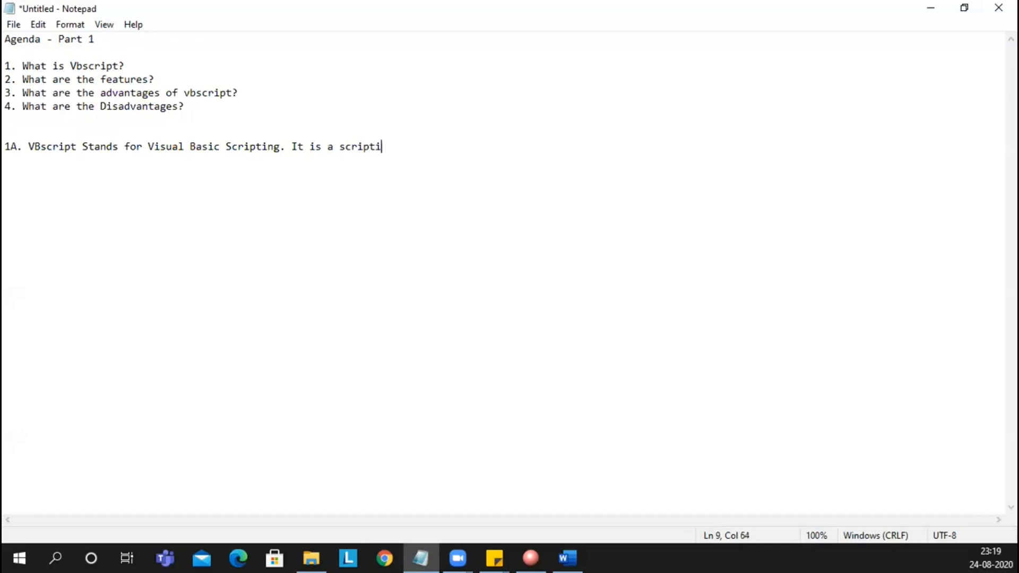
text(ng lan)
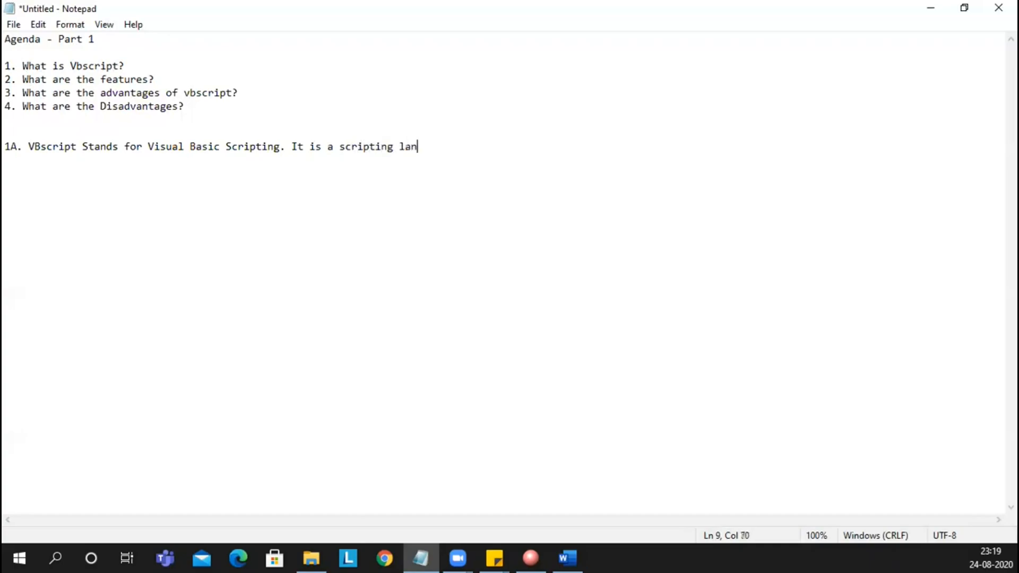
text(guage.)
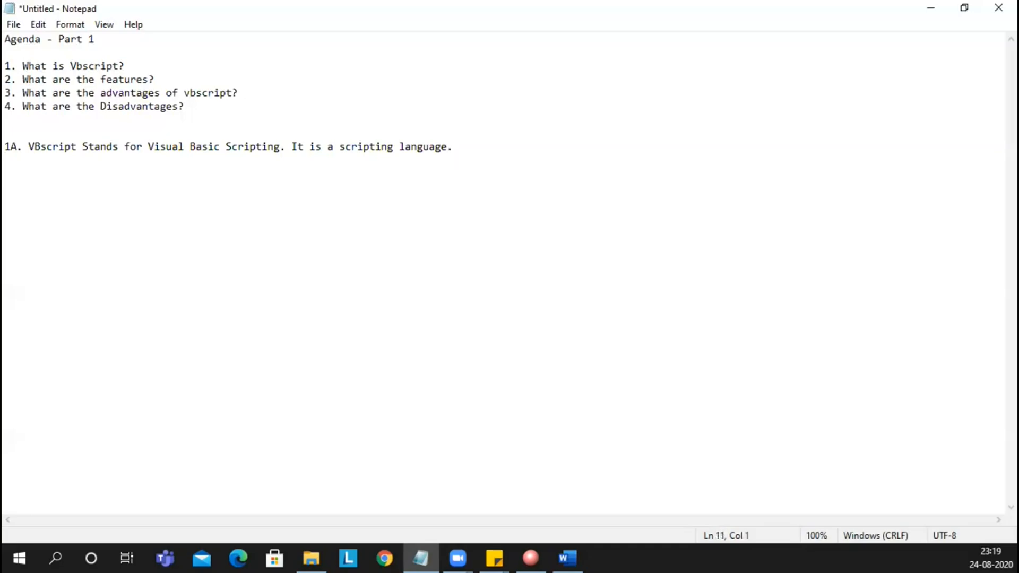
text(2A.)
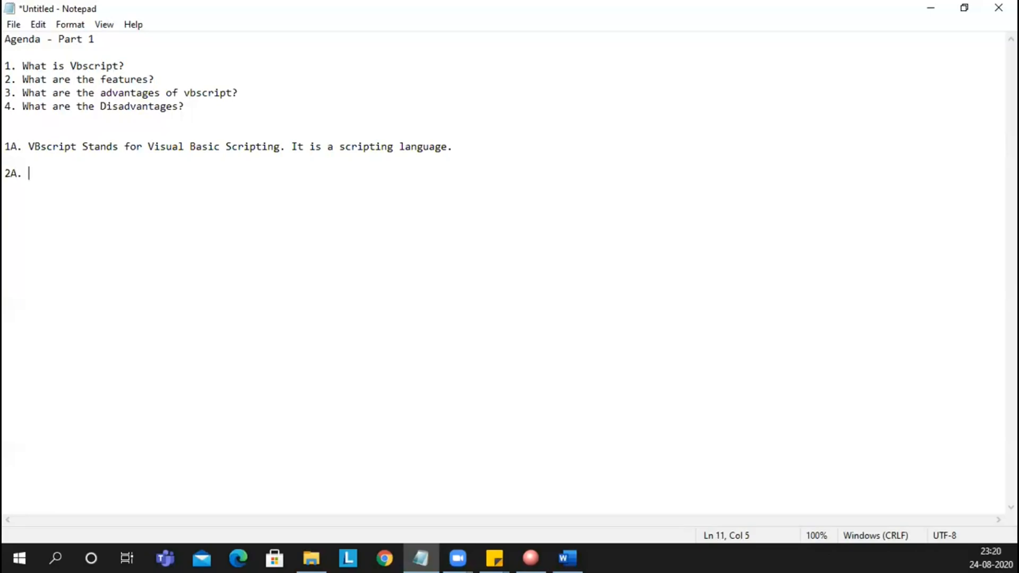
Write feature i) 'Dim is used declaration of variables.' under 2A.
text(Dim is)
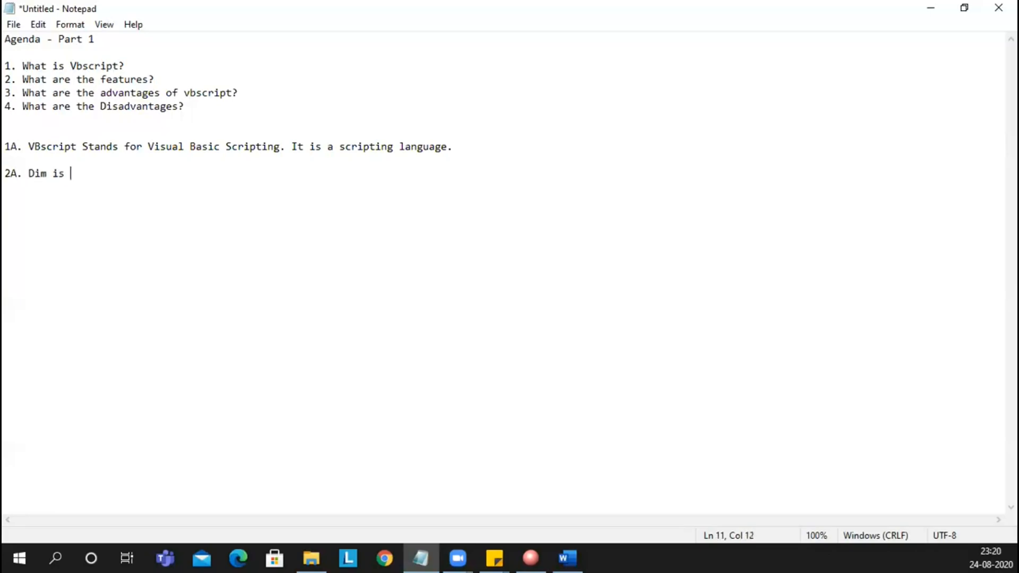
text(used d)
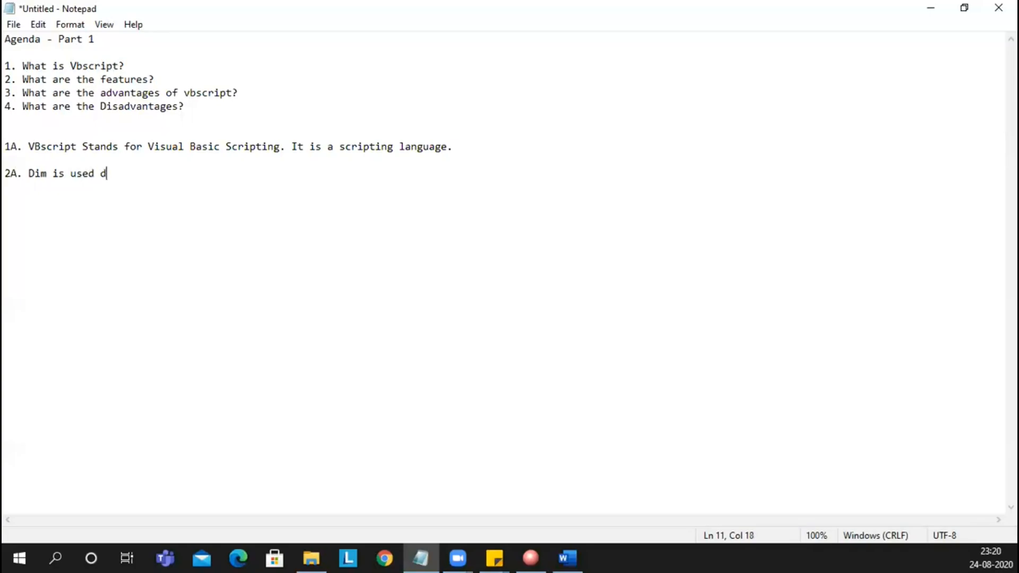
text(eclarati)
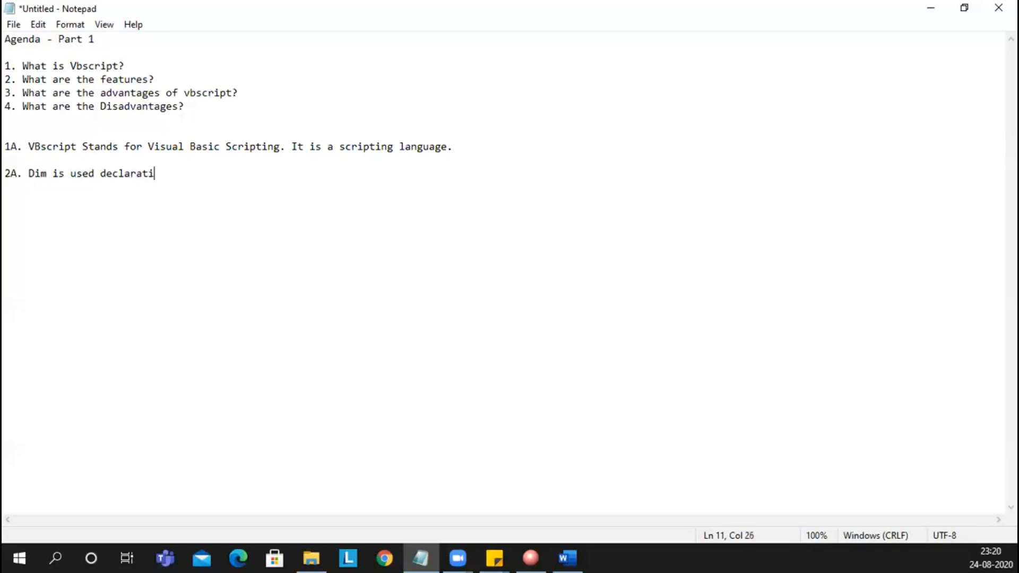
text(on of)
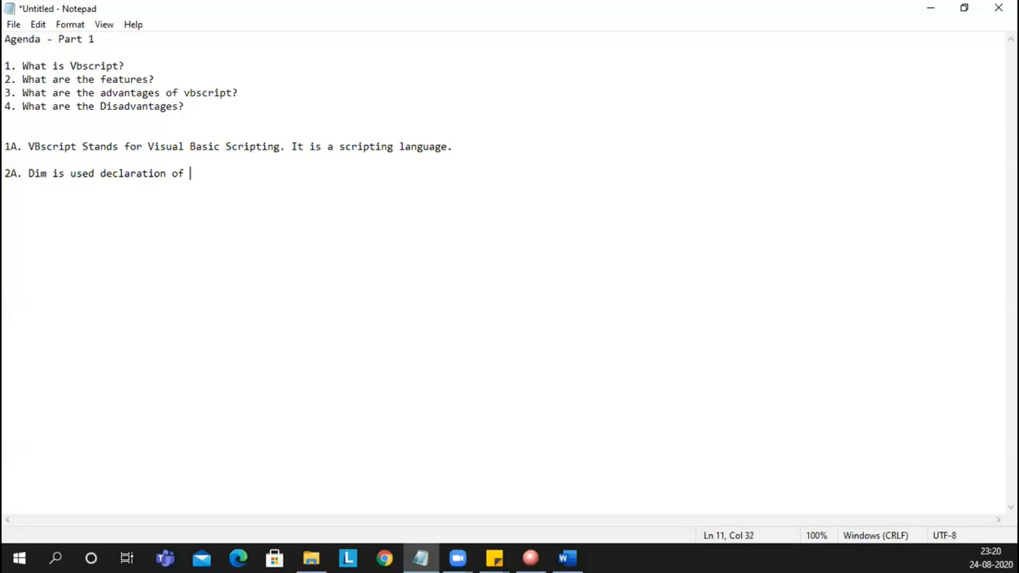
text(var)
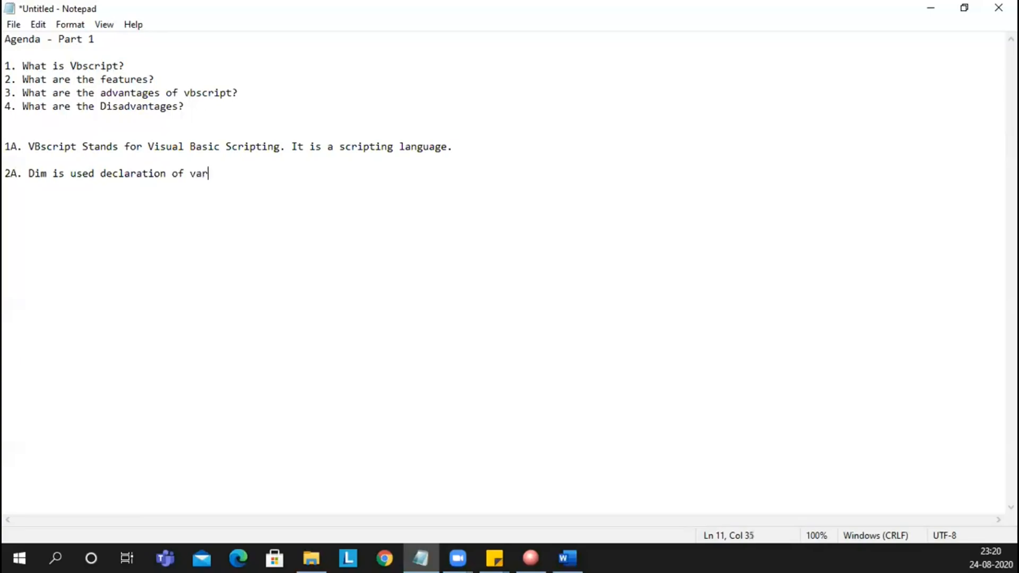
text(iables.)
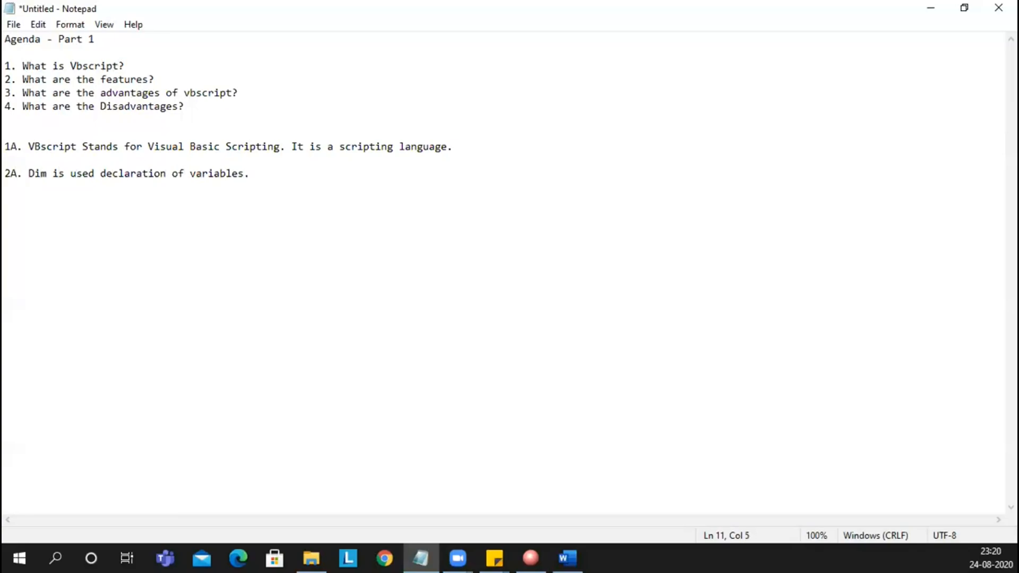
text(i))
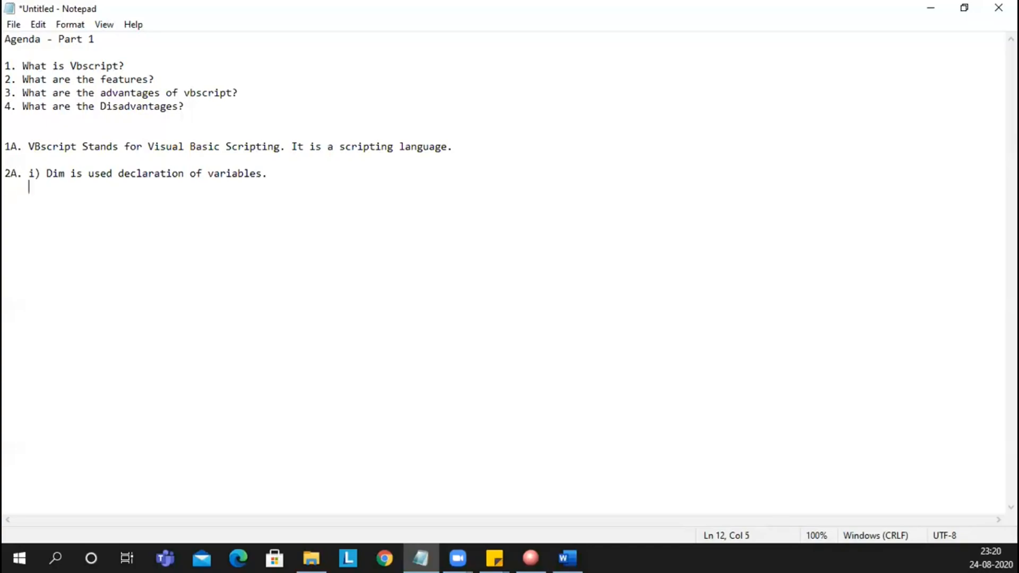
Add feature ii) 'Case insensitive' under 2A.
text(ii))
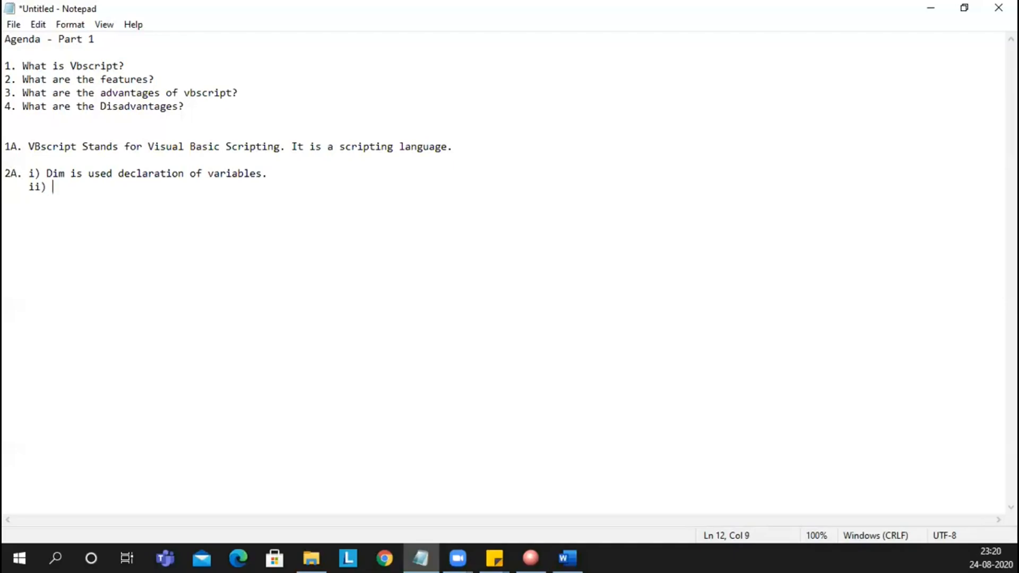
text(C)
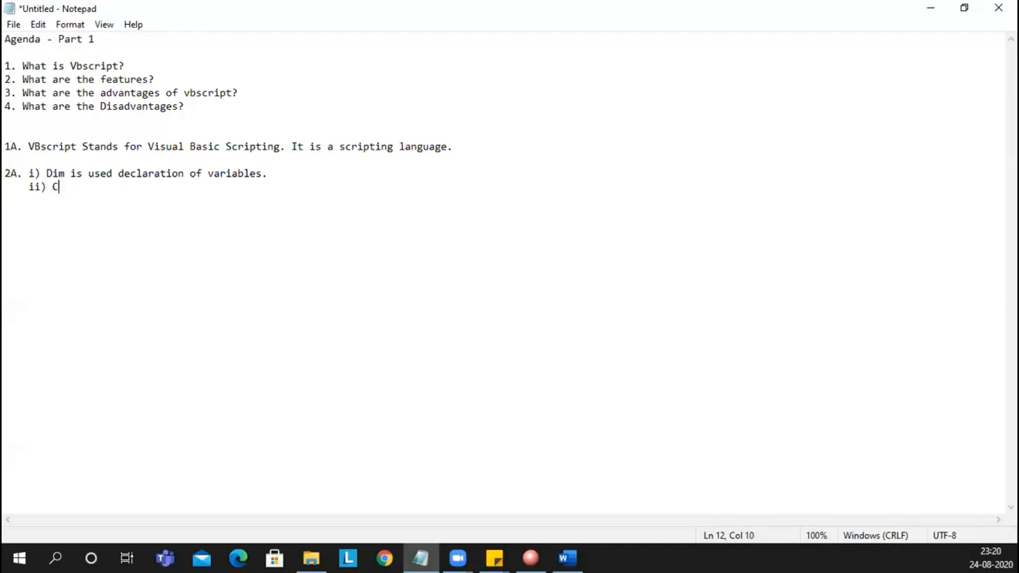
text(ase in)
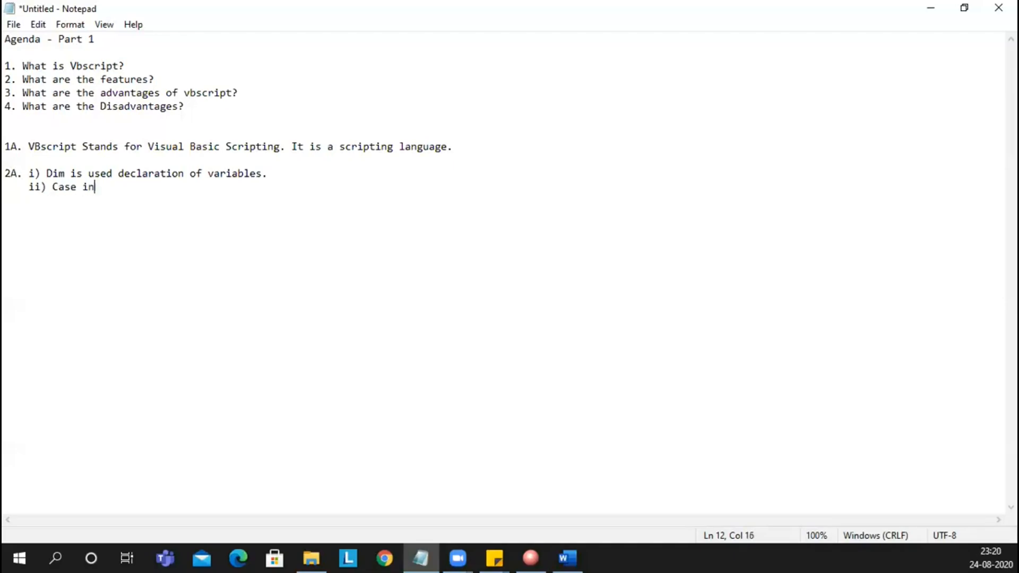
text(sensit)
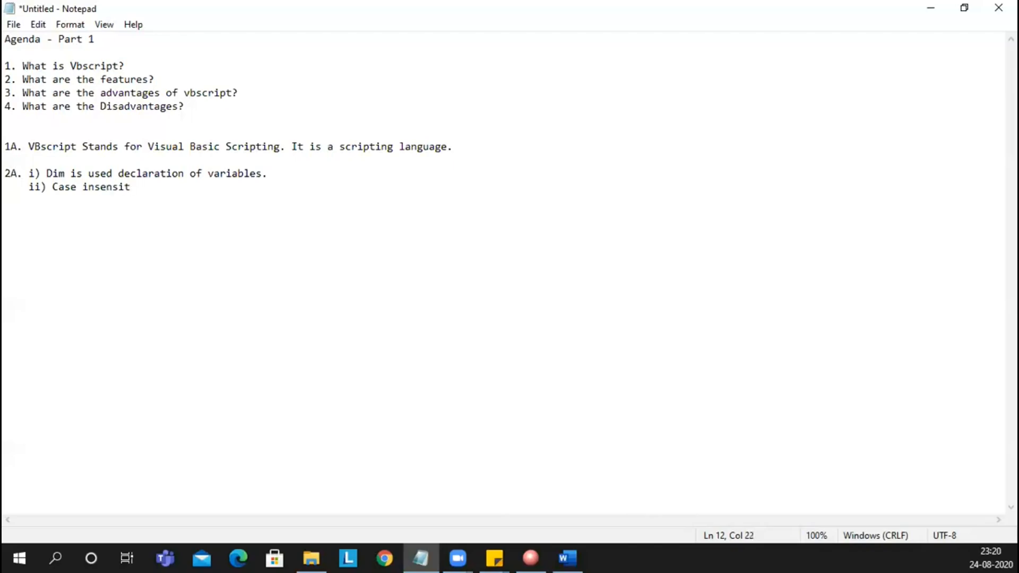
text(ive)
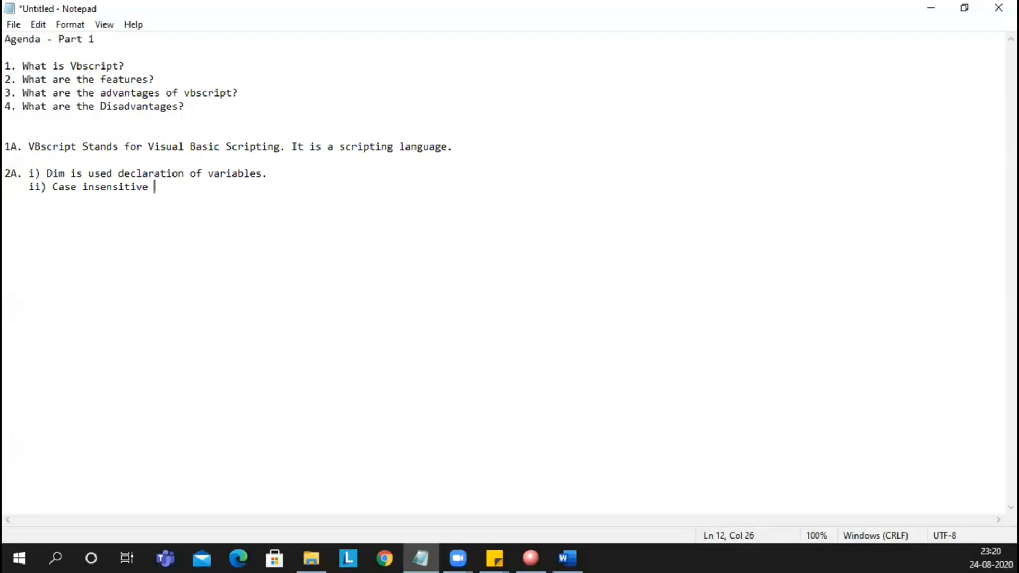
Append the example 'Eg: Dim VALUE or Dim value' to feature ii.
text(Eg)
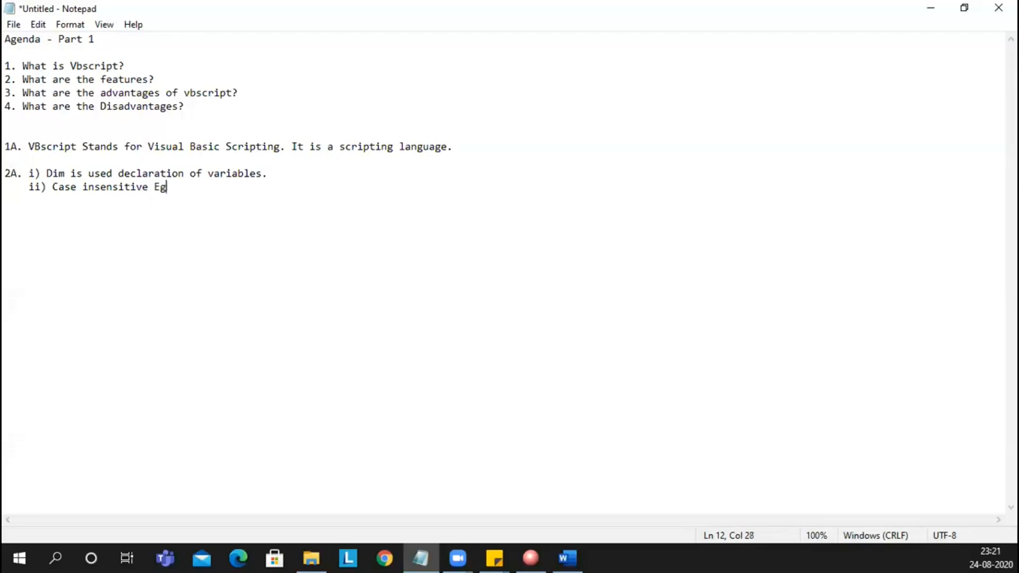
text(: Dim)
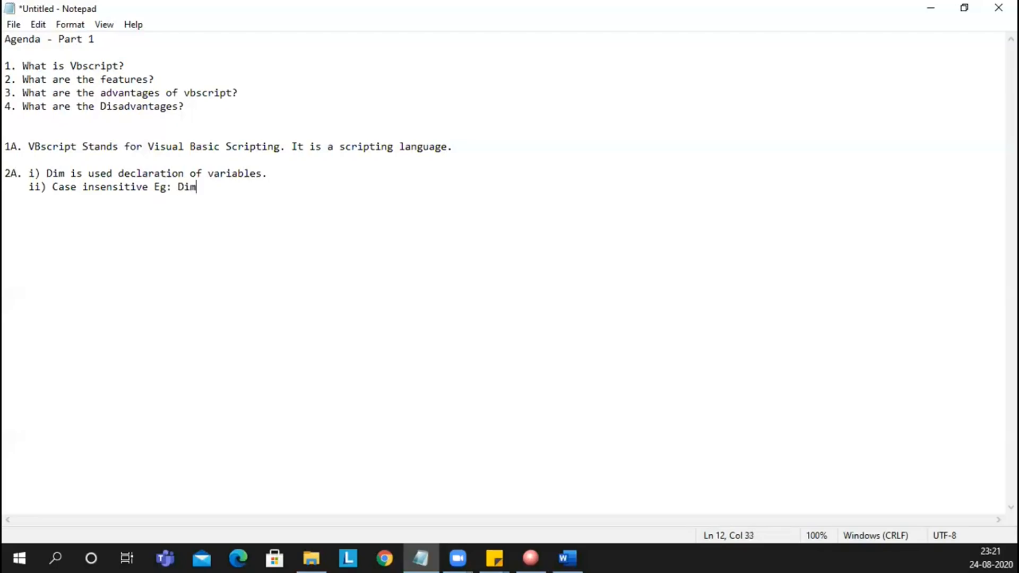
text(VALU)
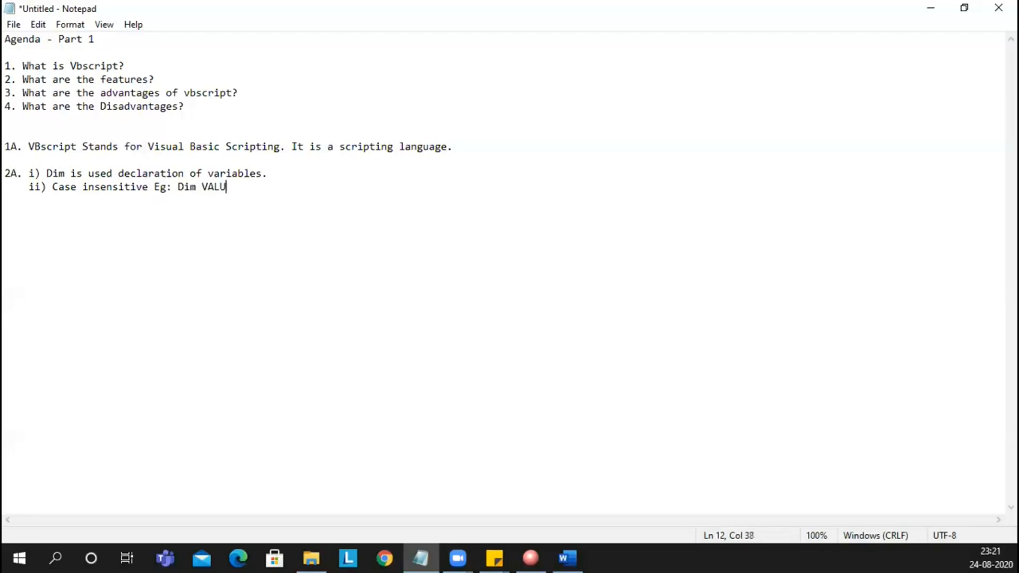
text(E or)
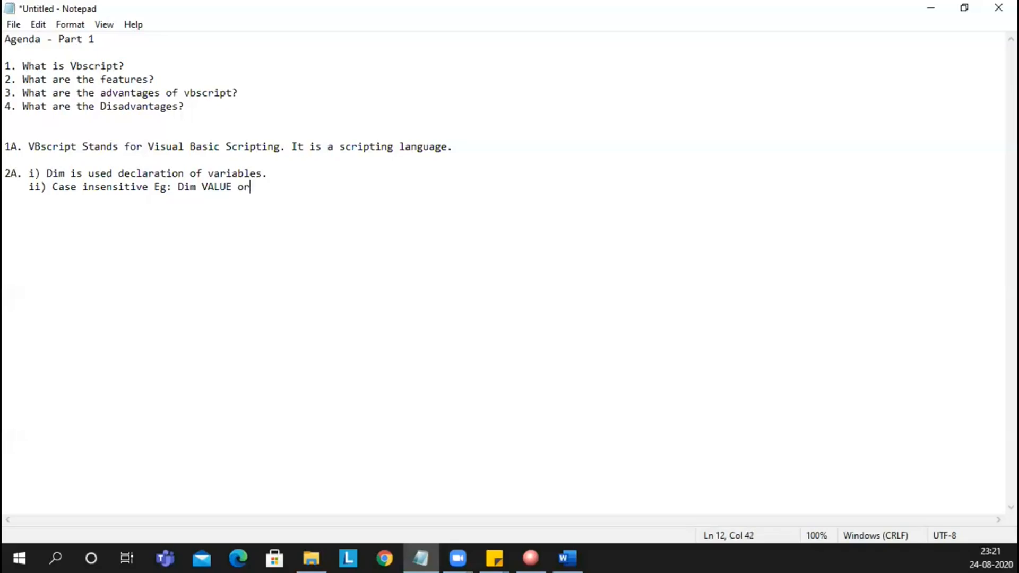
text(Dim)
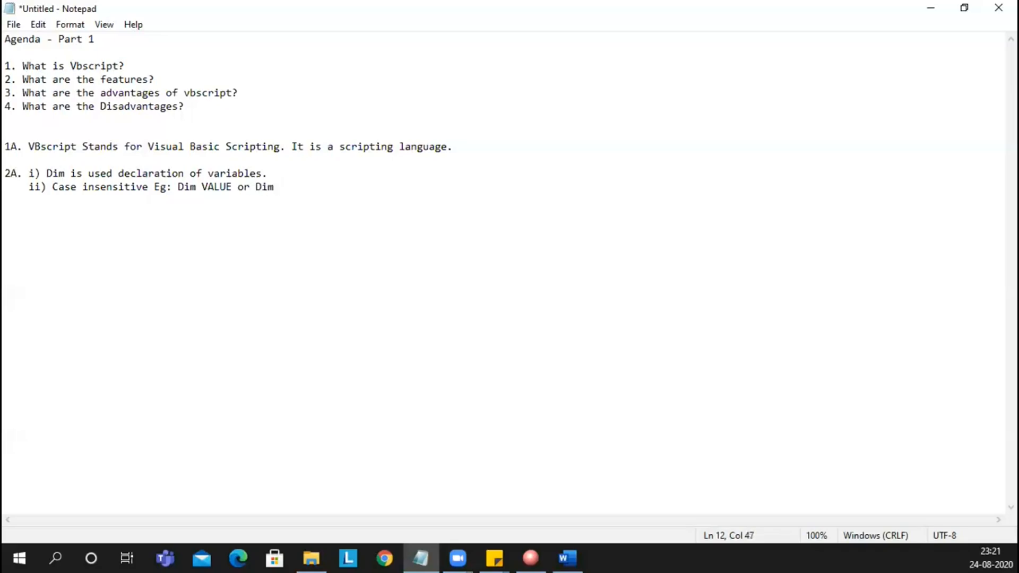
text(value)
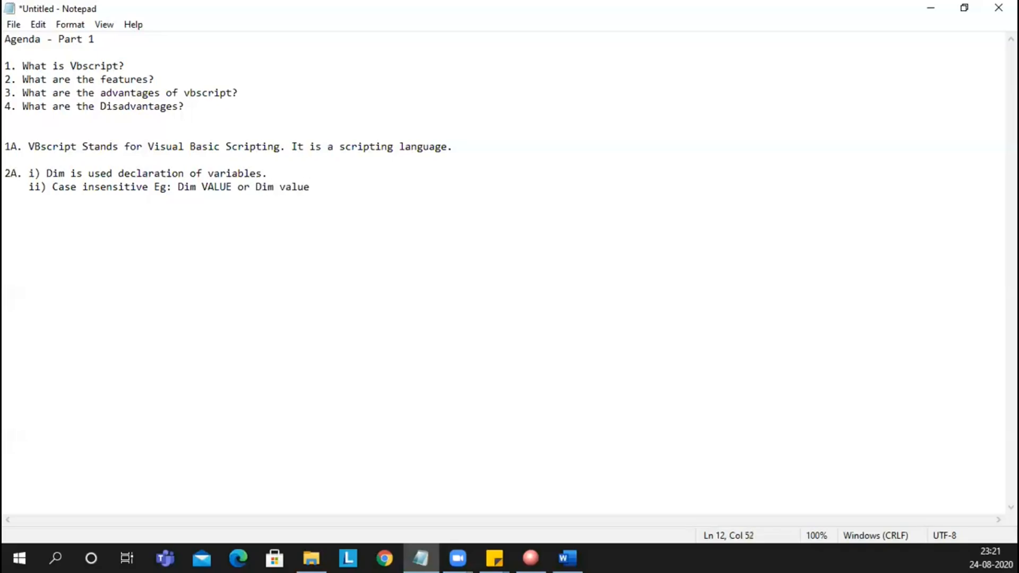
click(310, 187)
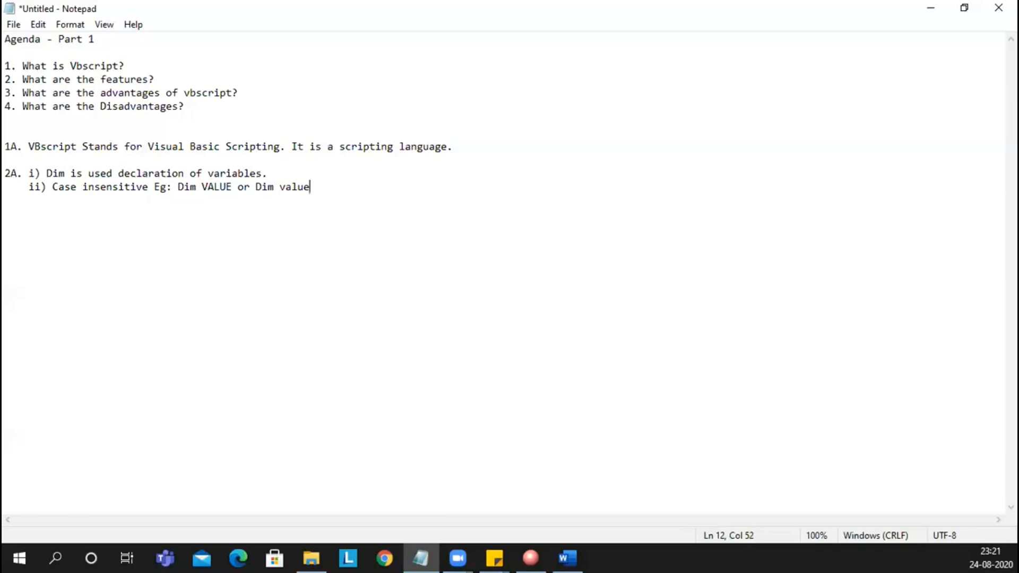
mouse_move(312, 557)
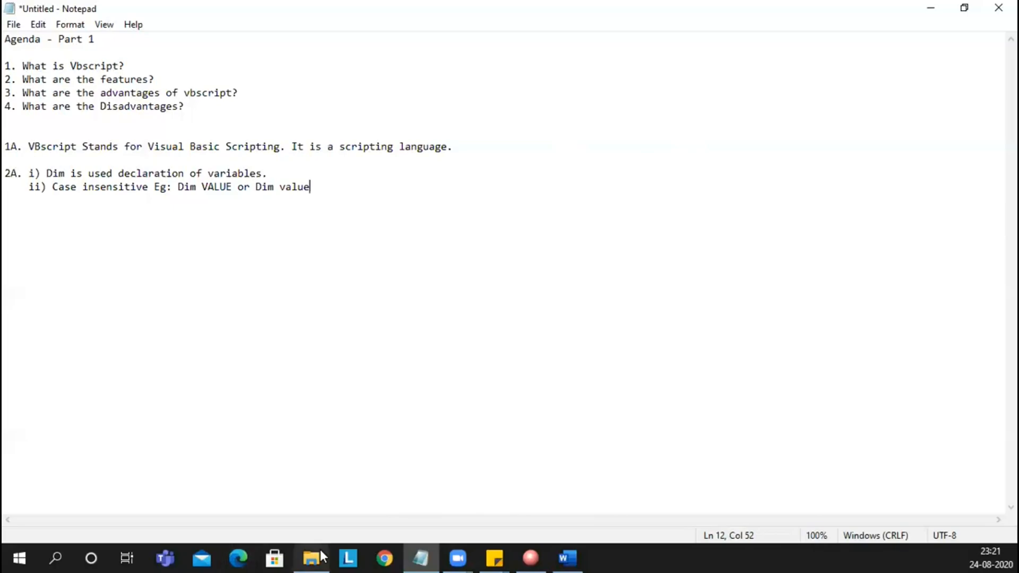
Open New Text Document.txt from the vbscript_Basics_Advanced folder in Notepad.
click(311, 557)
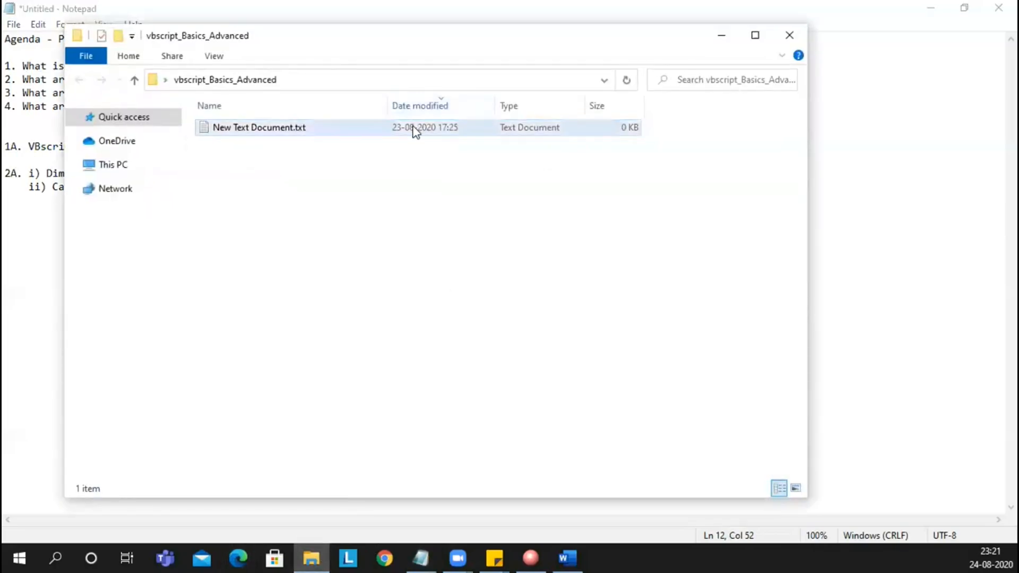
double_click(259, 127)
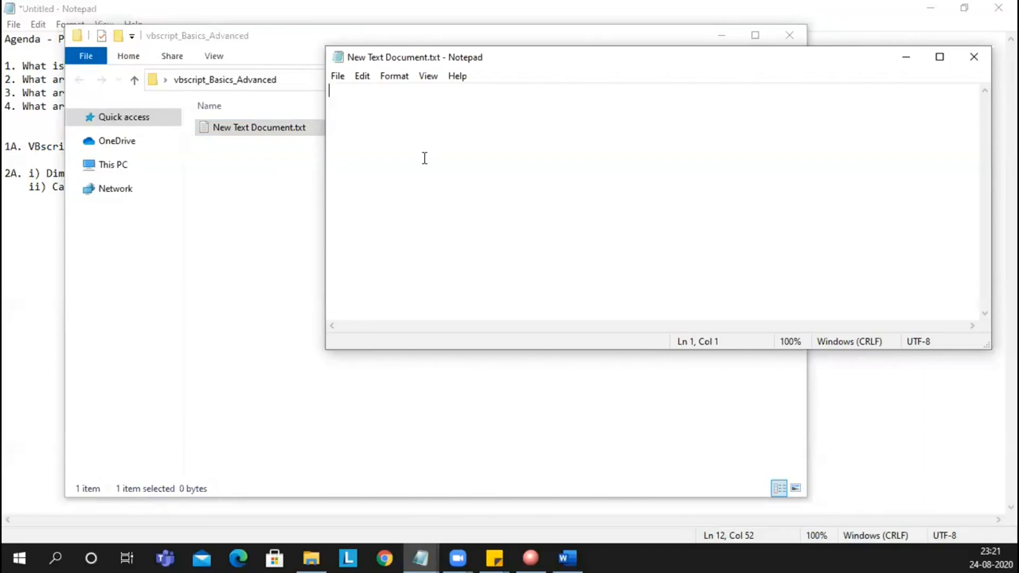
Write the script lines 'Dim value' and 'value = 2'.
text(D)
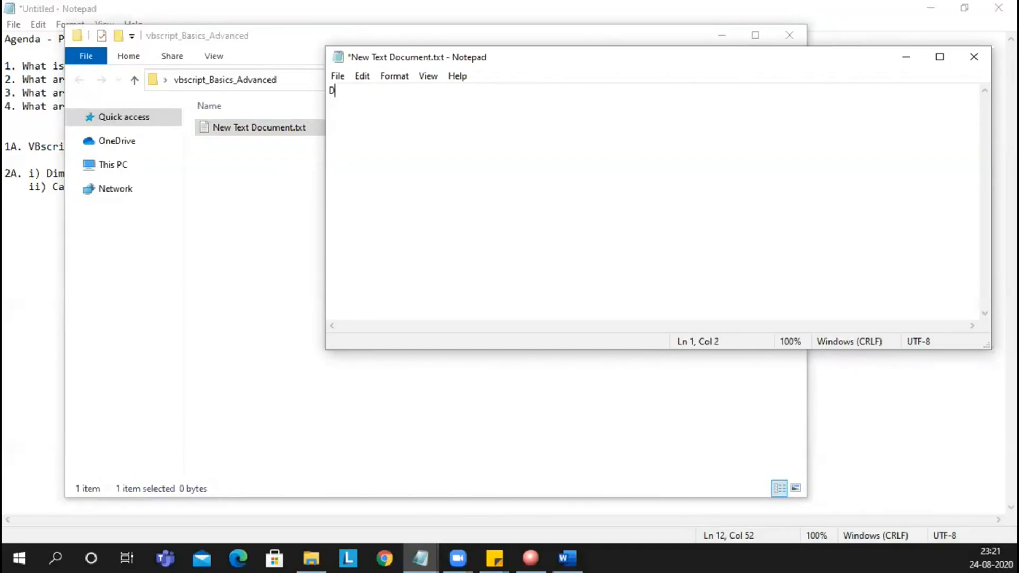
text(im)
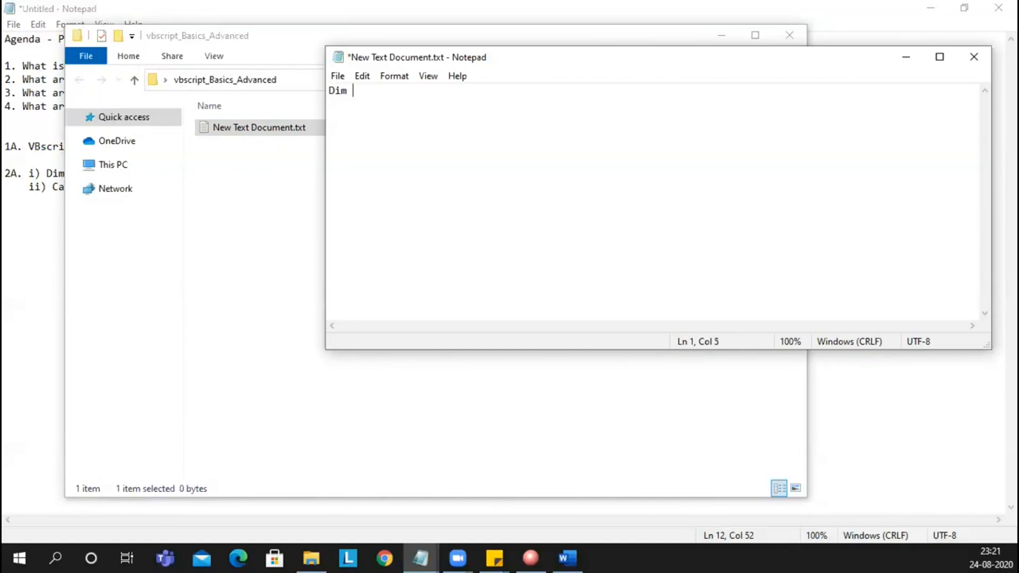
text(value)
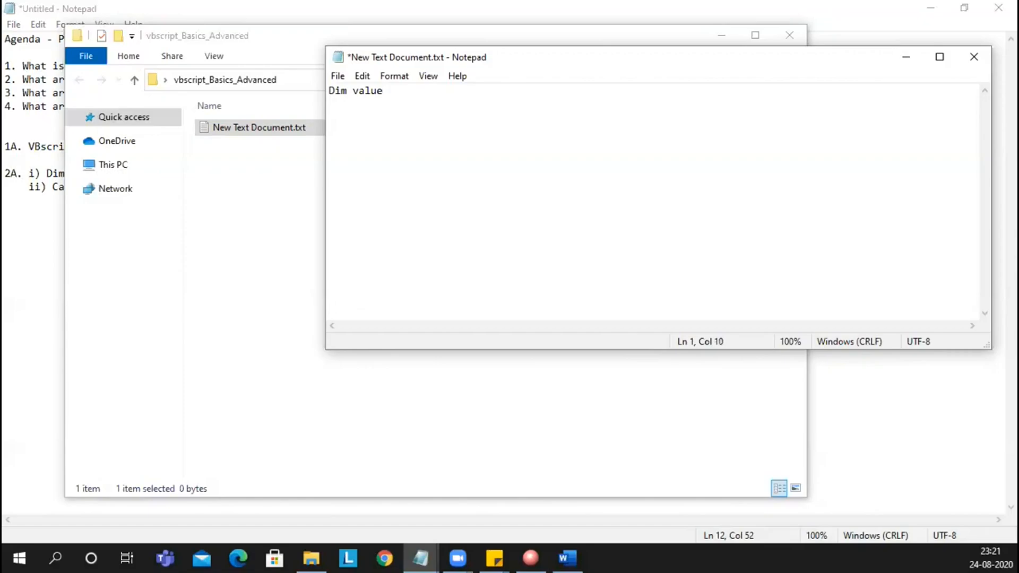
click(382, 91)
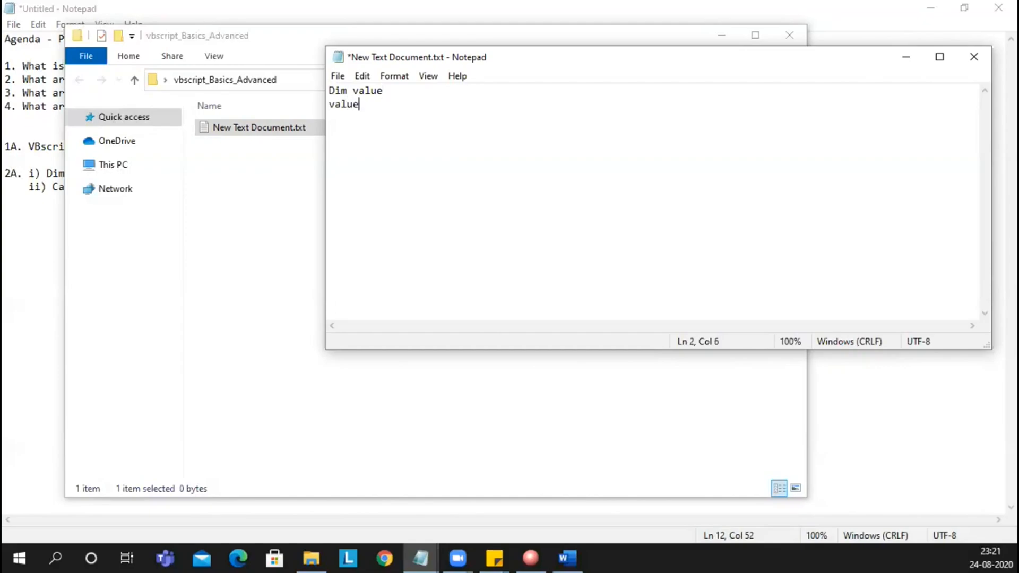
text(= 2)
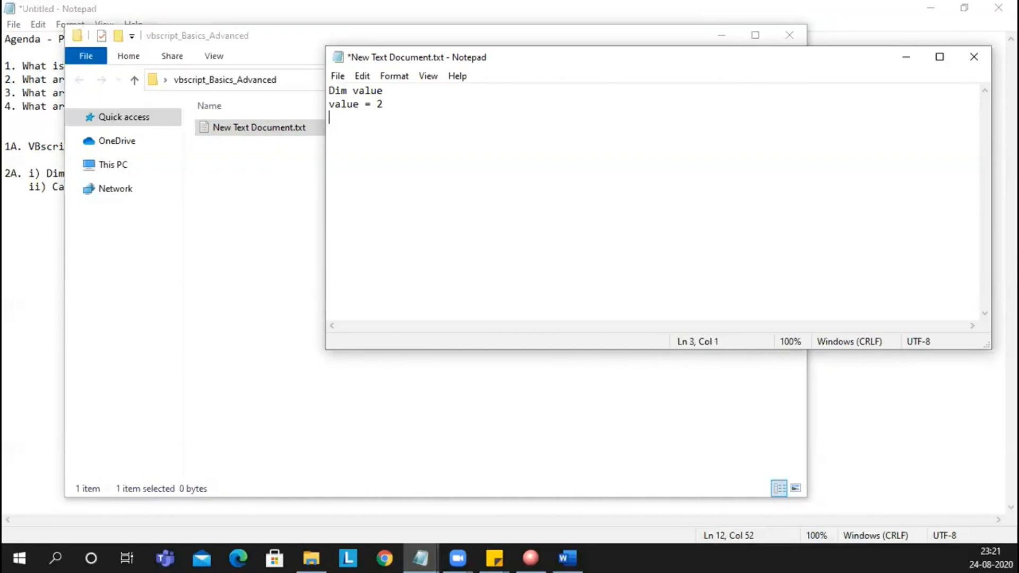
Add the line msgbox "The value is : "&value to the script.
text(msgbox)
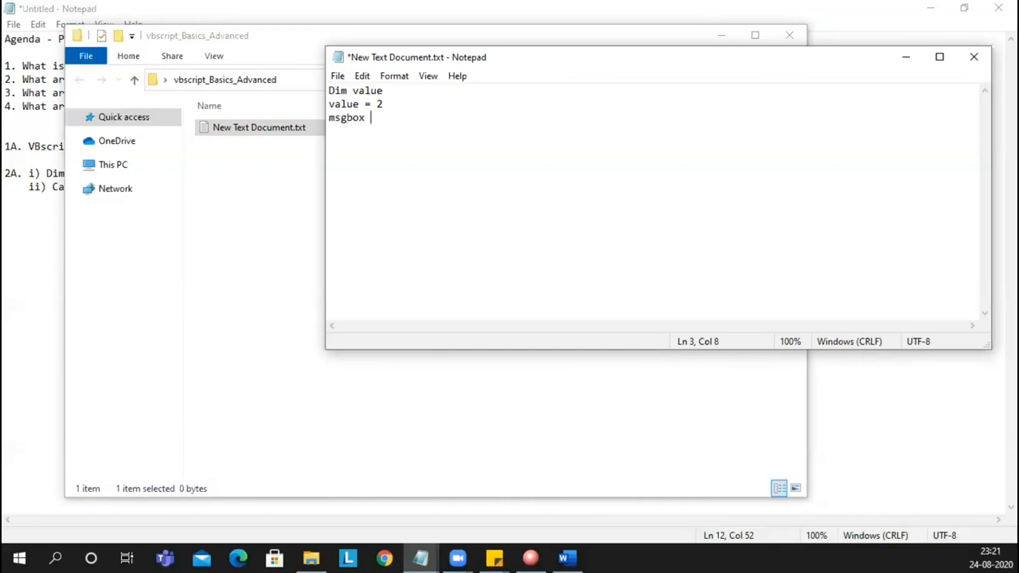
text(v)
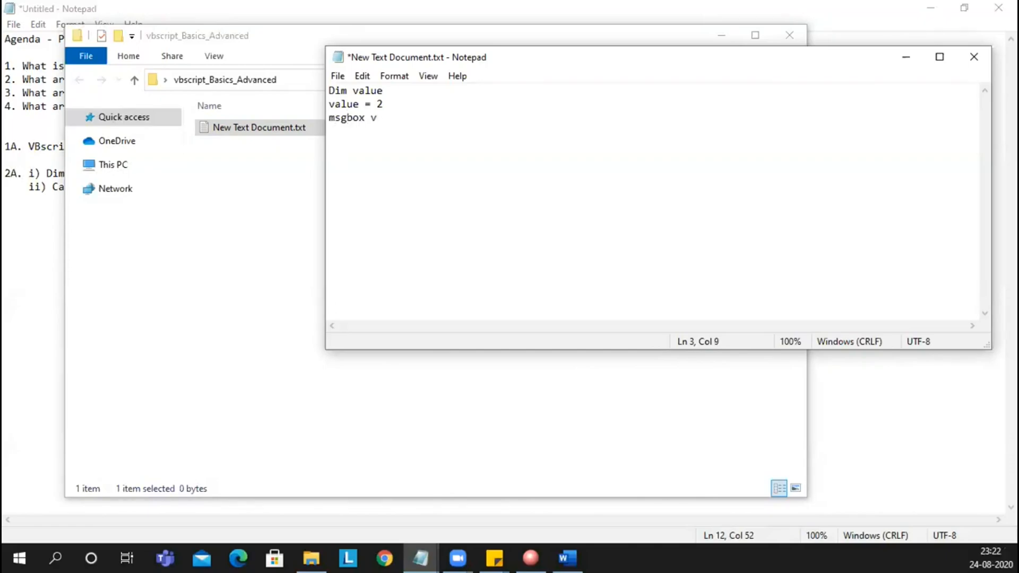
text("")
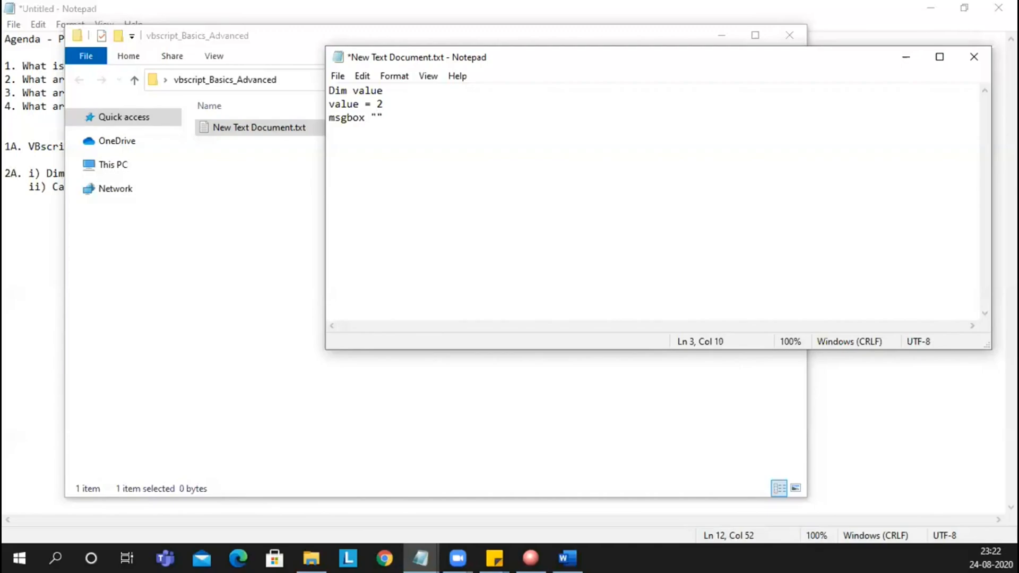
text(The value i)
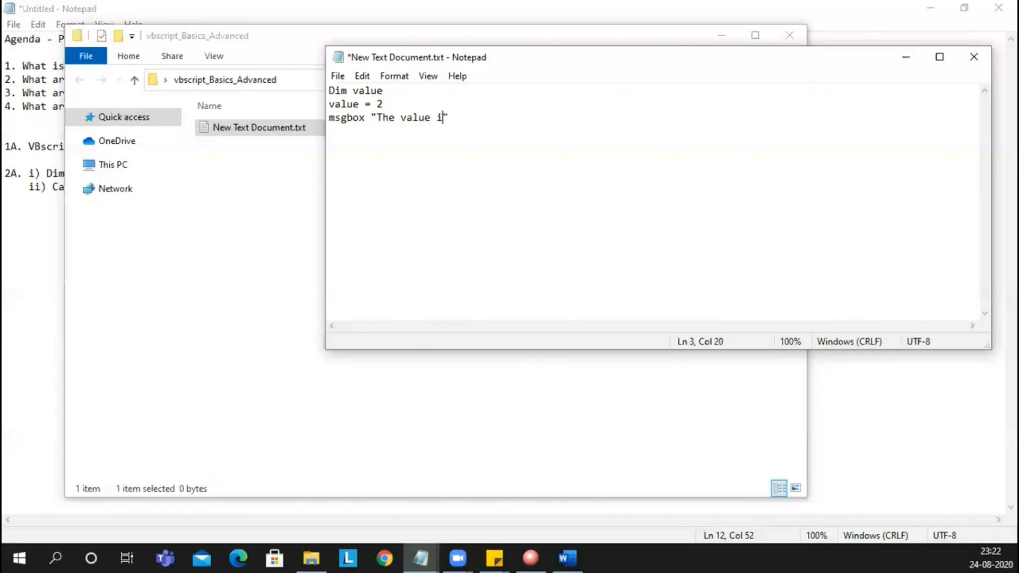
text(s")
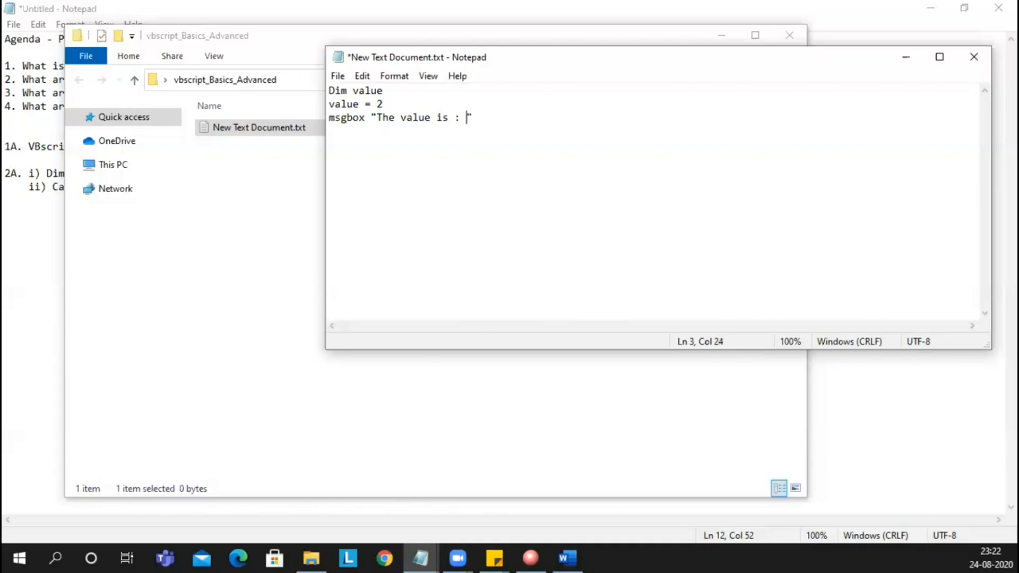
text(")
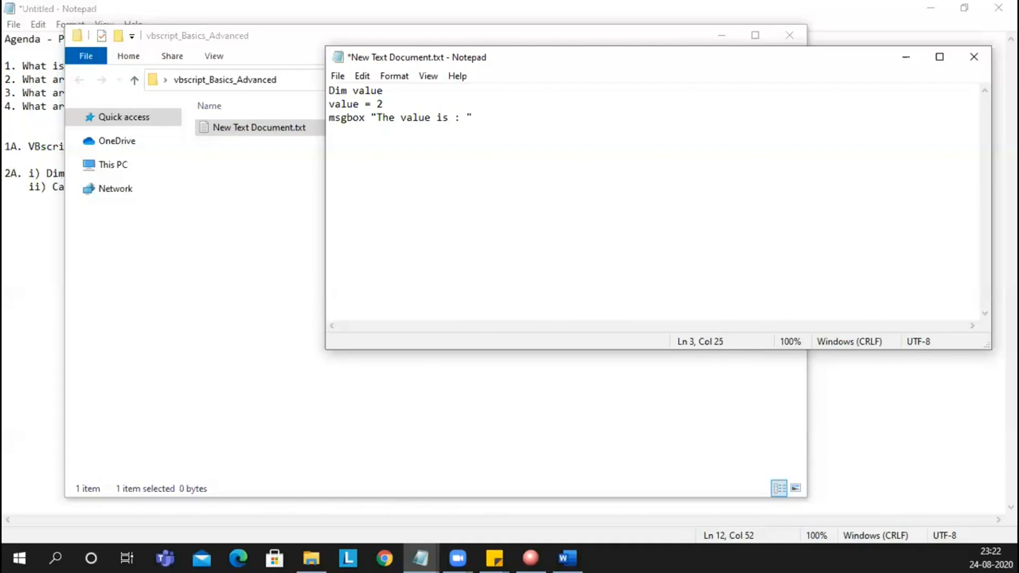
text(&)
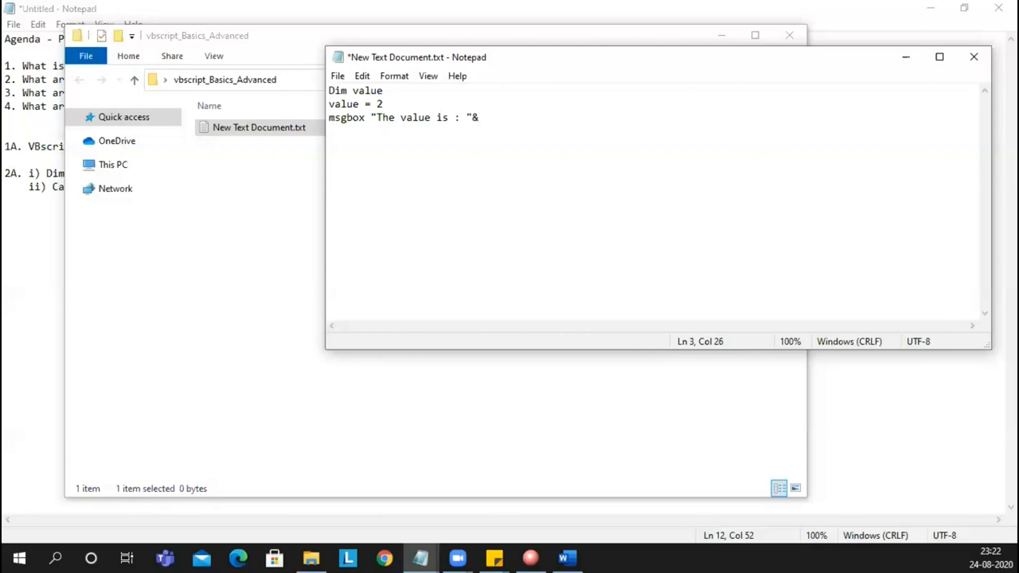
text(value)
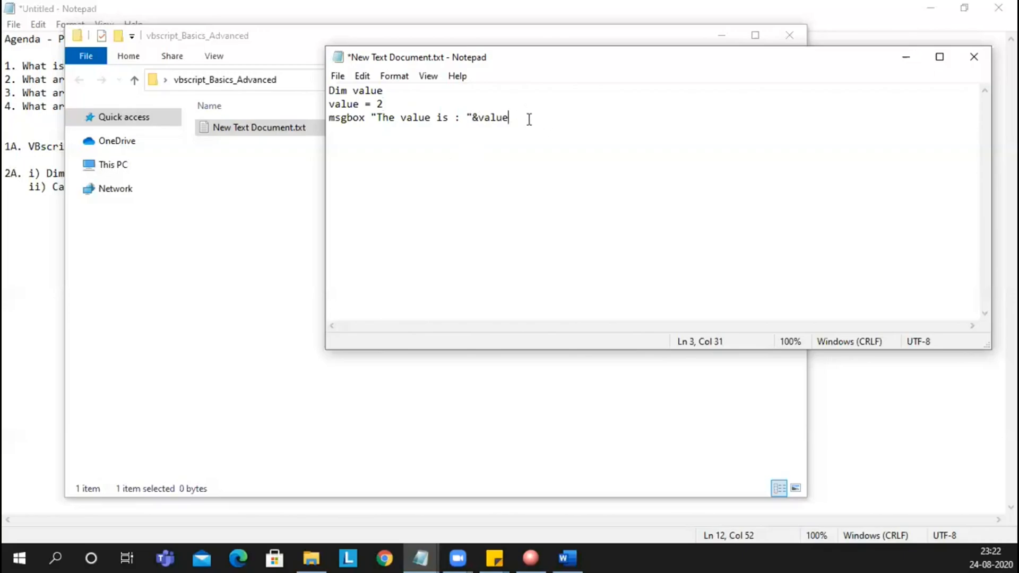
Start Save As and set the file type to All Files.
click(337, 76)
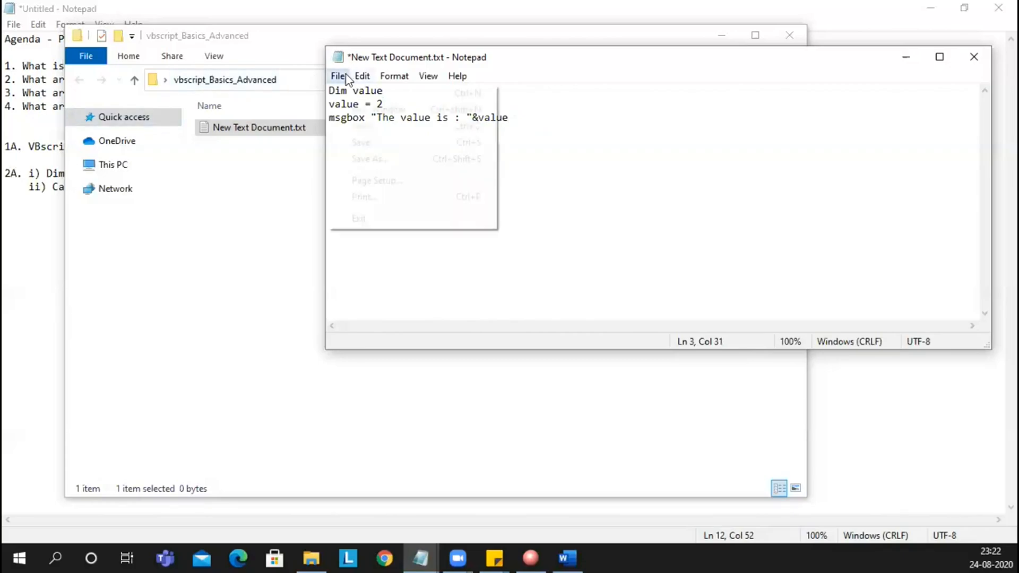
click(369, 159)
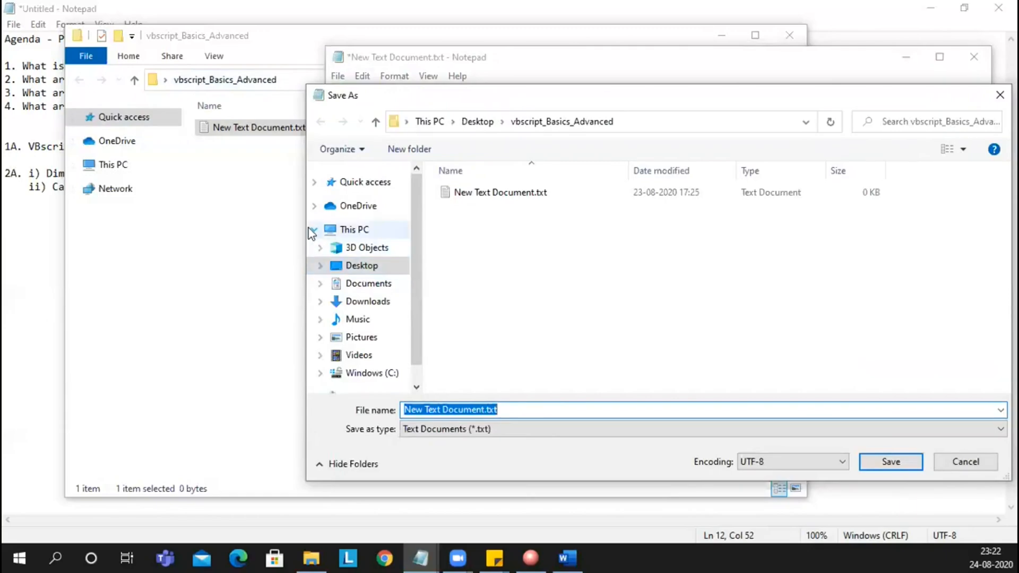
click(314, 230)
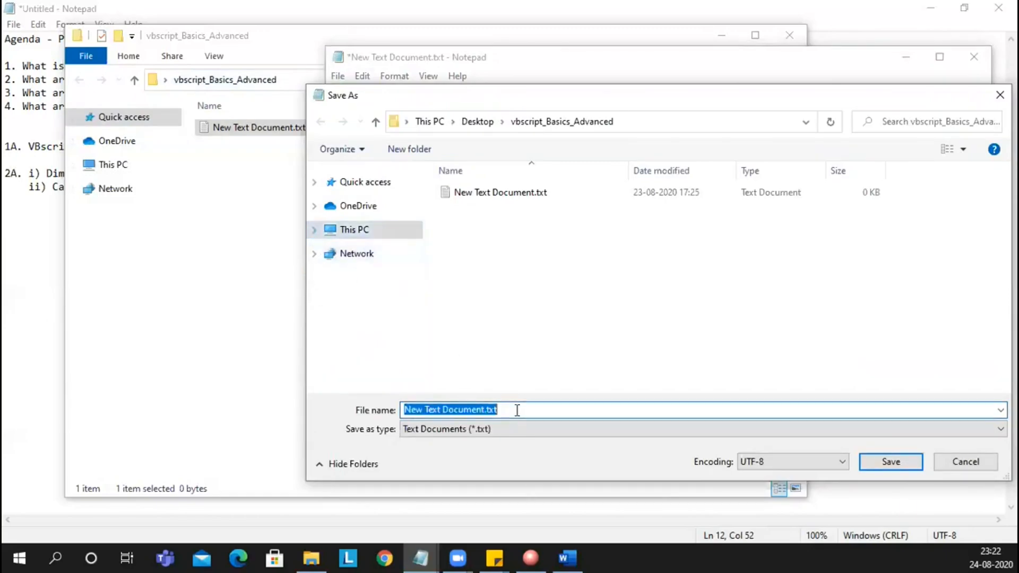
click(1001, 429)
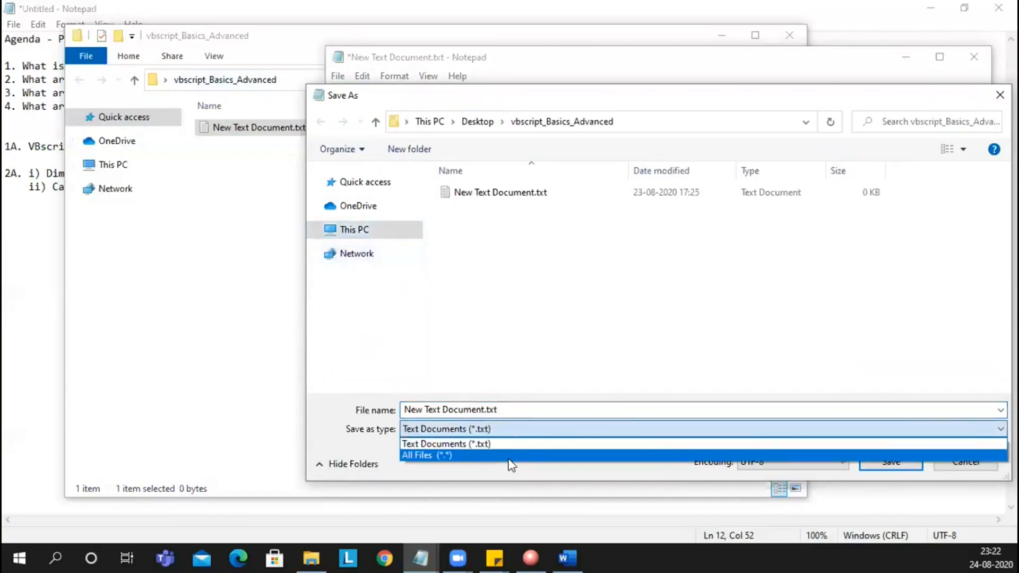
click(427, 455)
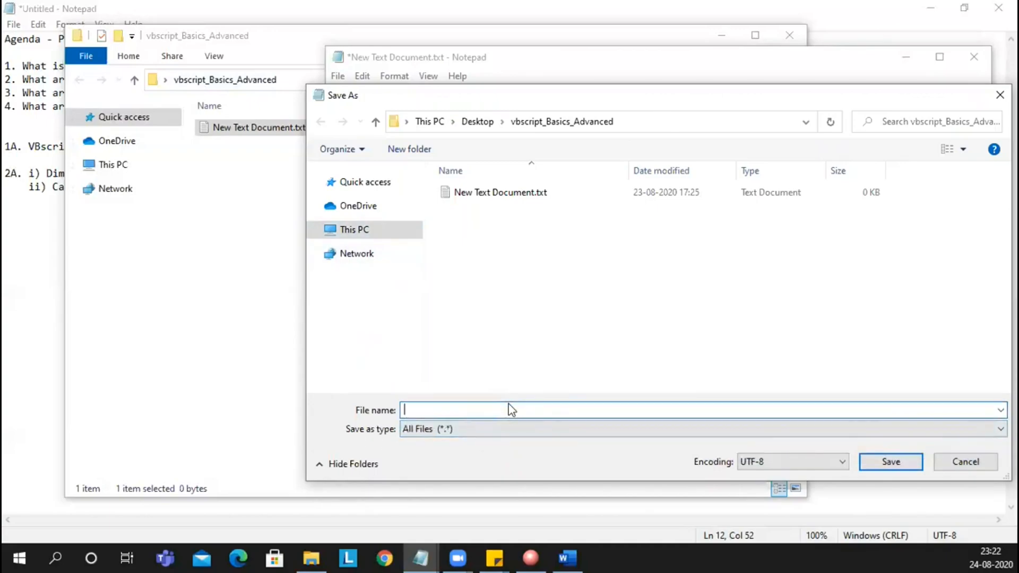
Save the script as Case_Insensitive.vbs in the vbscript_Basics_Advanced folder.
text(Case)
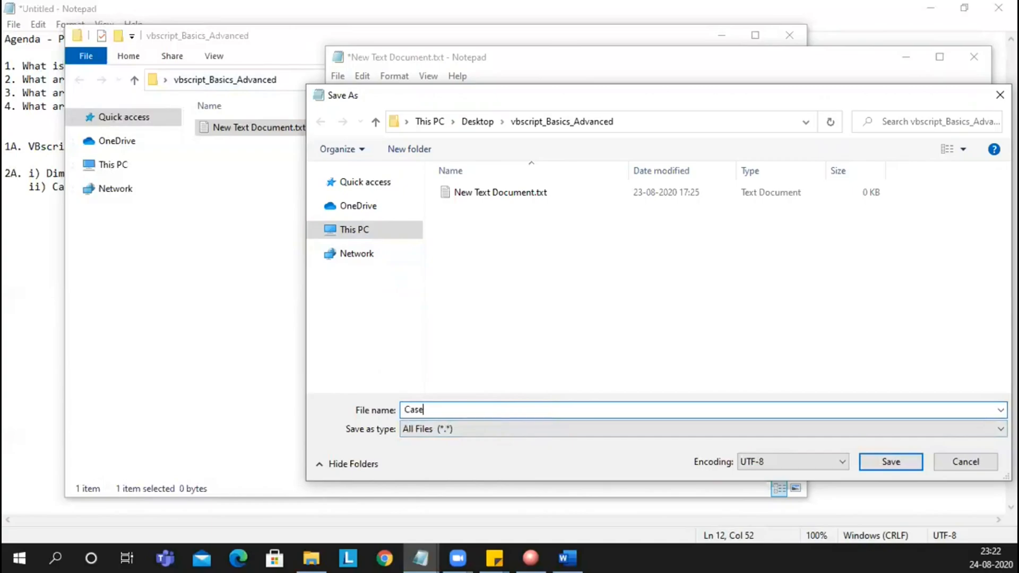
text(_Ins)
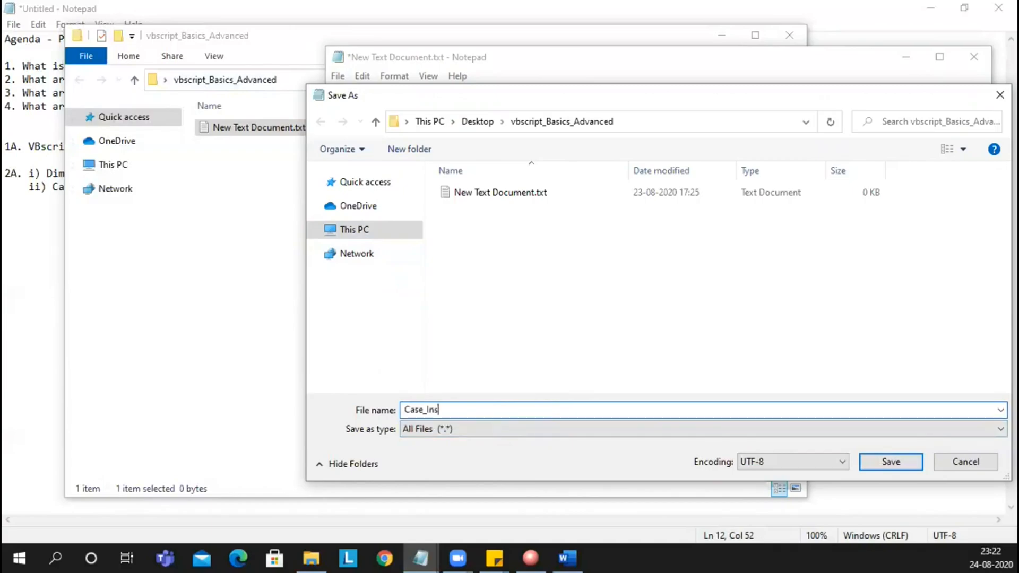
text(ensit)
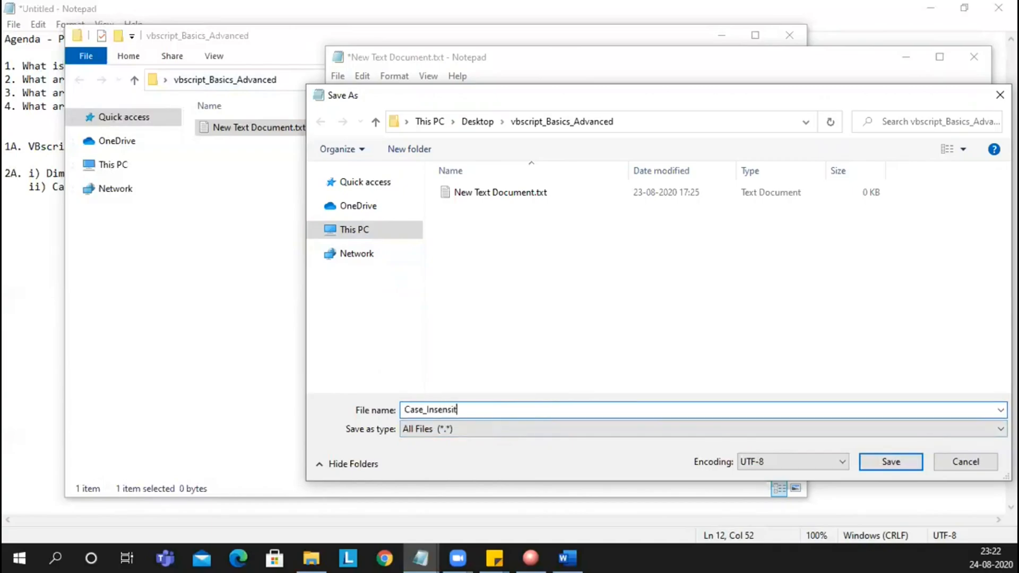
text(ive.vb)
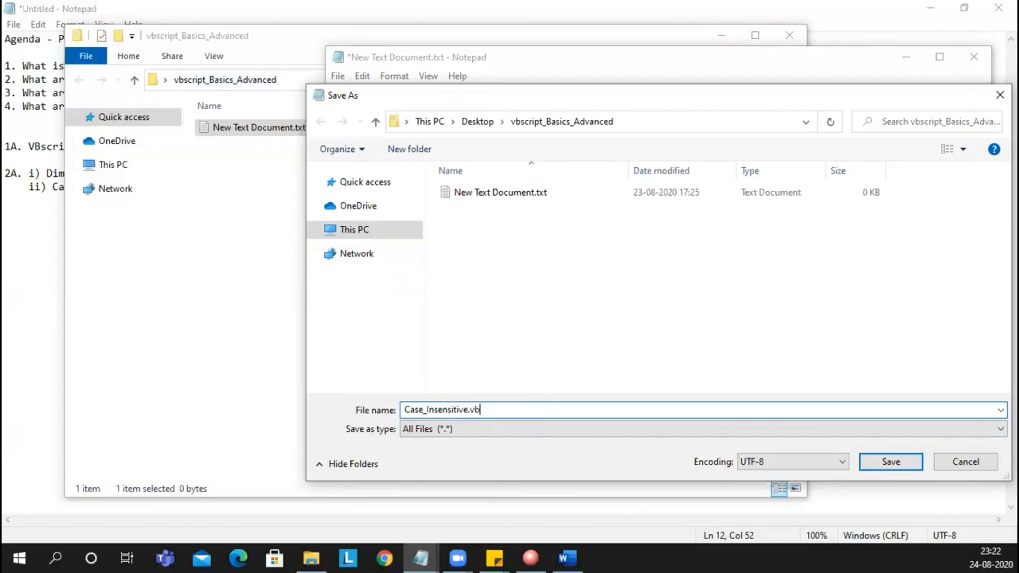
text(s)
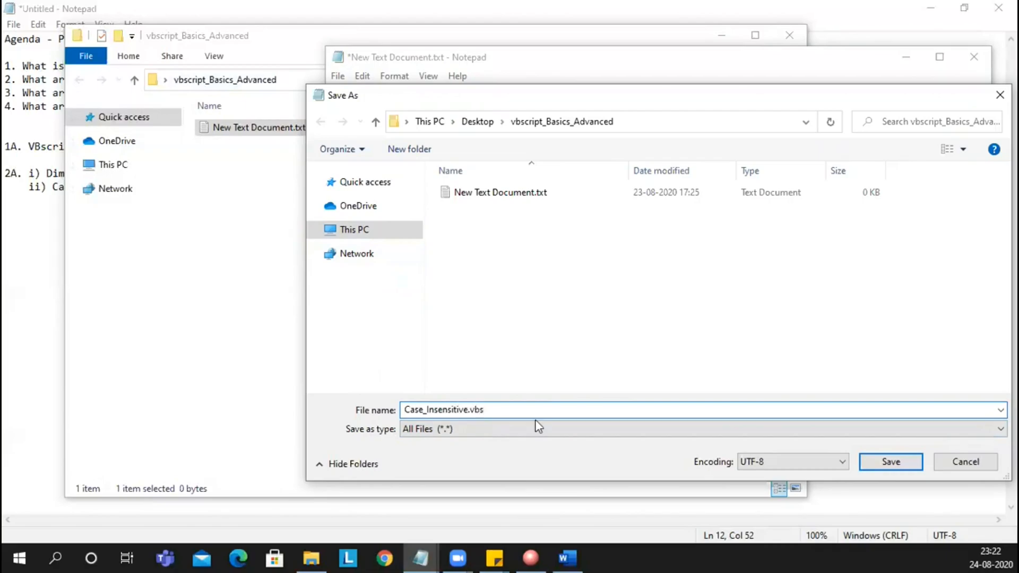
mouse_move(891, 461)
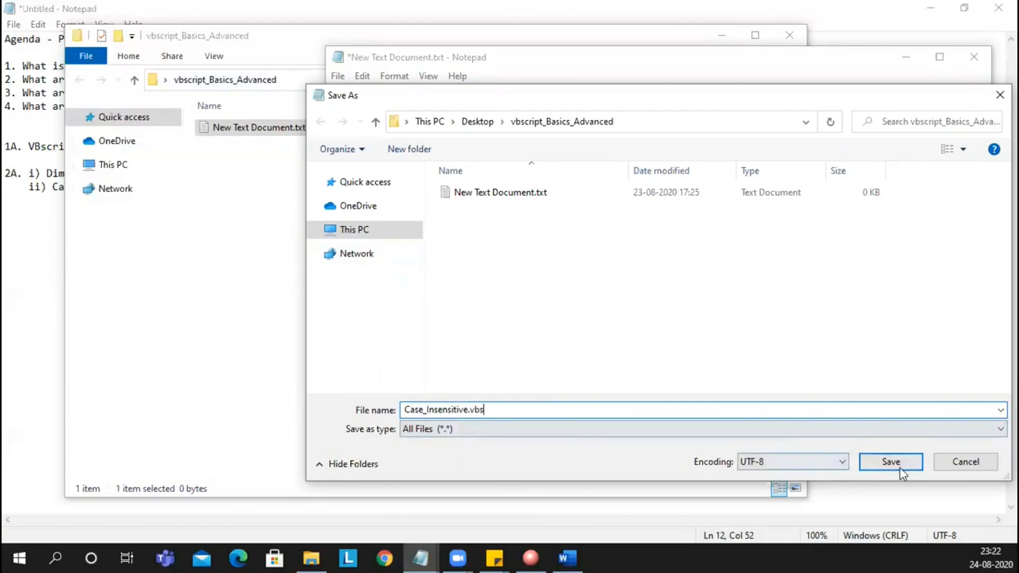
click(891, 462)
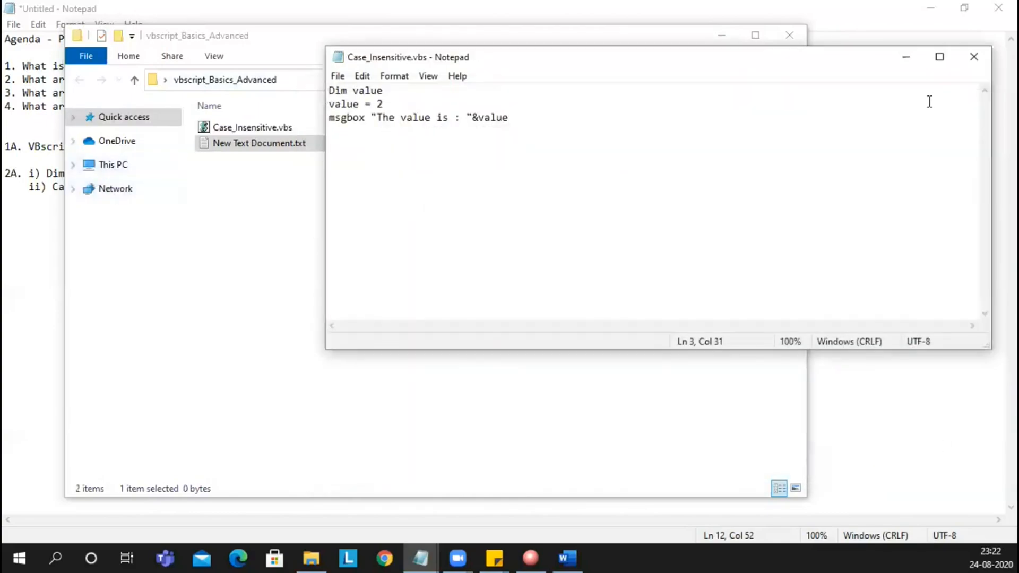
Run Case_Insensitive.vbs from File Explorer and dismiss the 'The value is : 2' message.
click(973, 57)
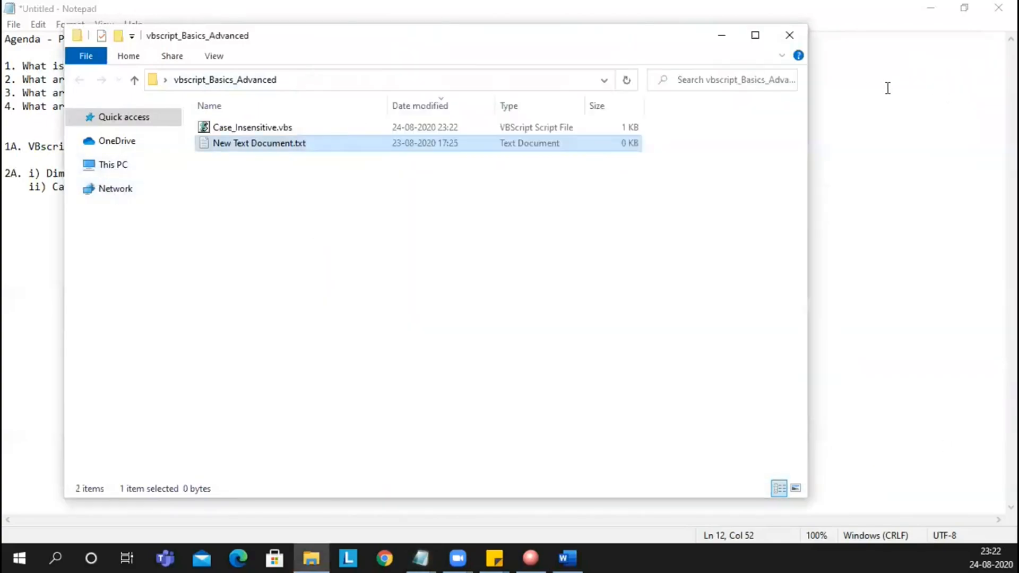
click(253, 126)
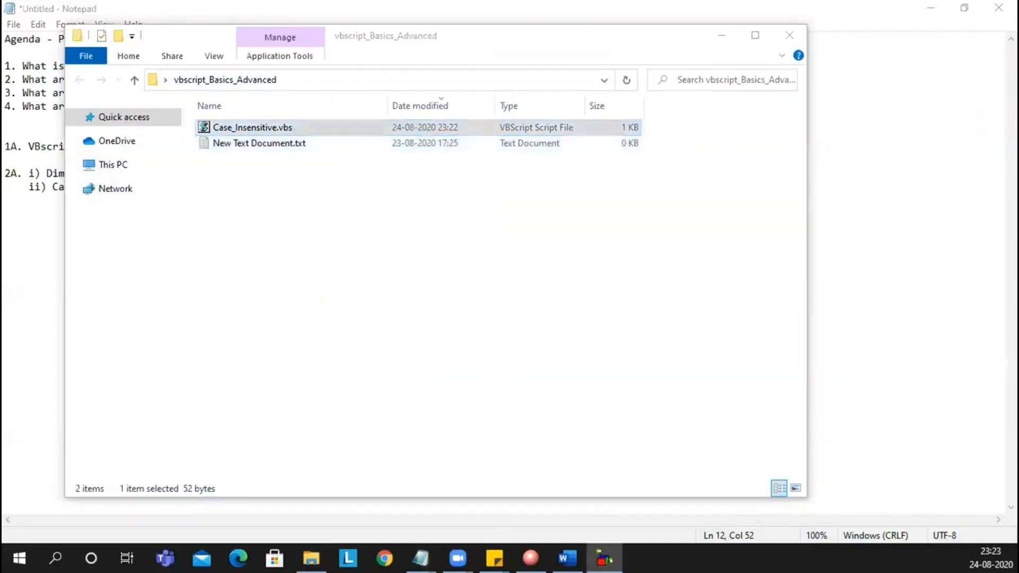
double_click(253, 127)
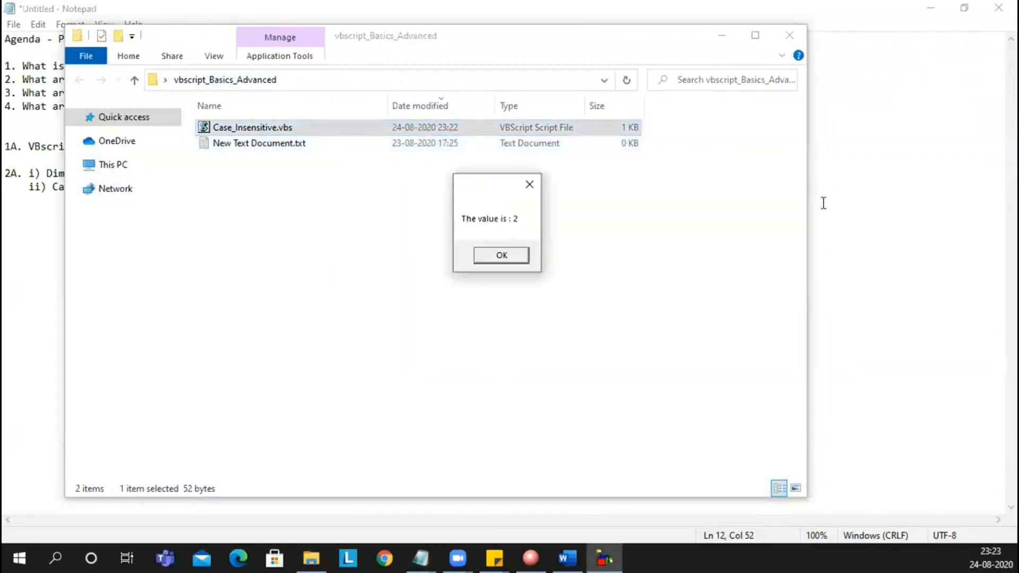
mouse_move(434, 244)
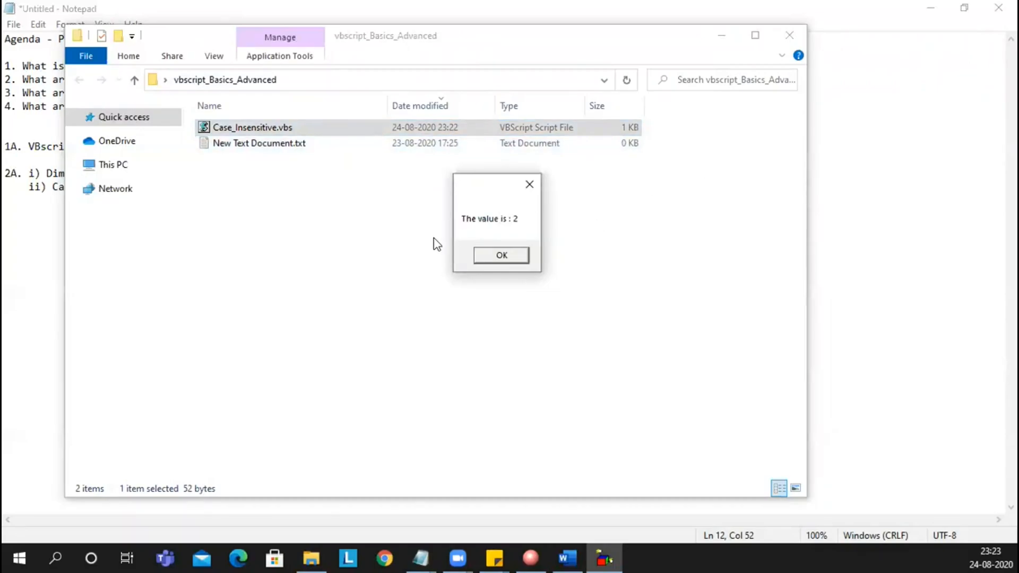
mouse_move(512, 244)
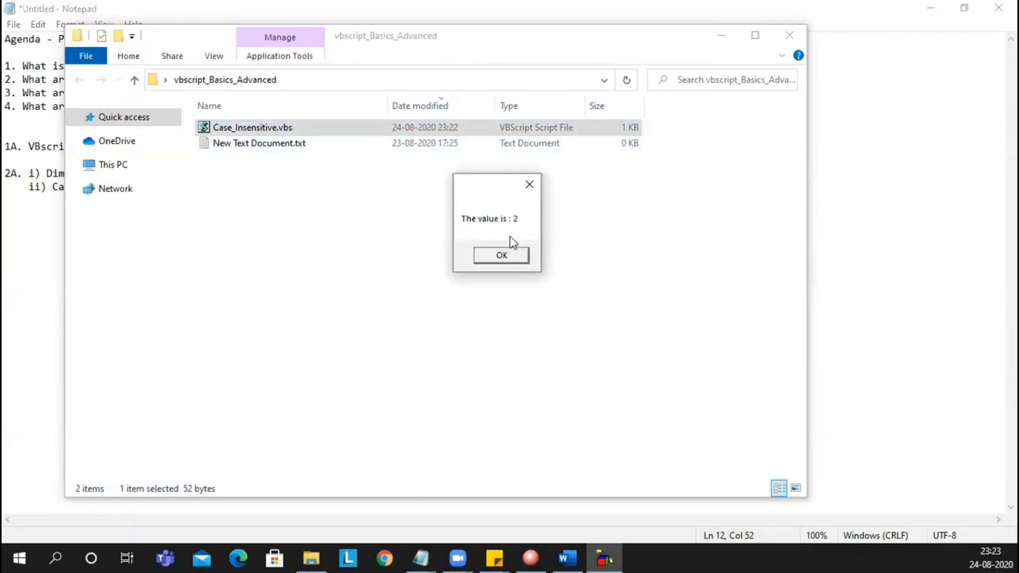
mouse_move(501, 254)
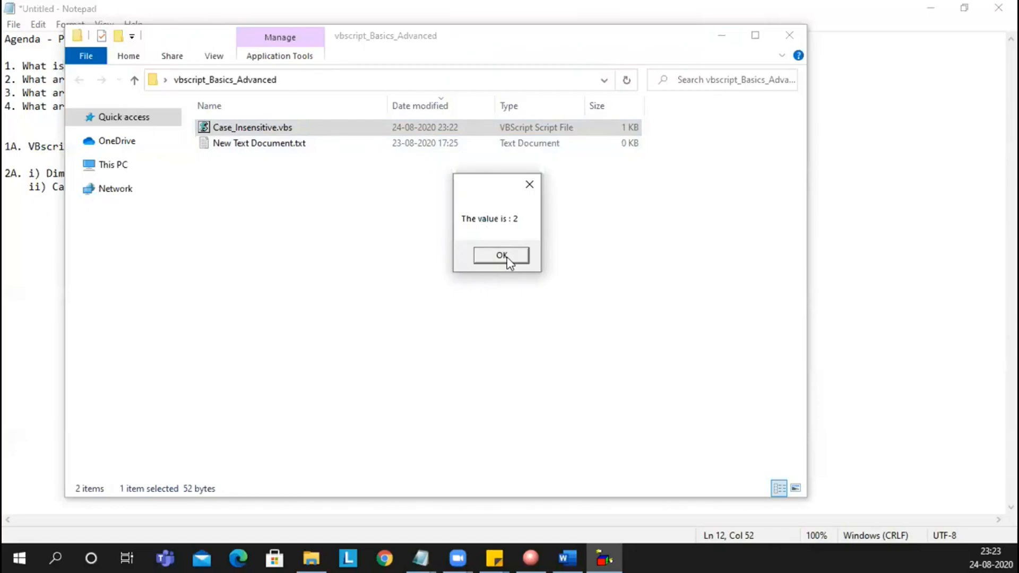
click(500, 254)
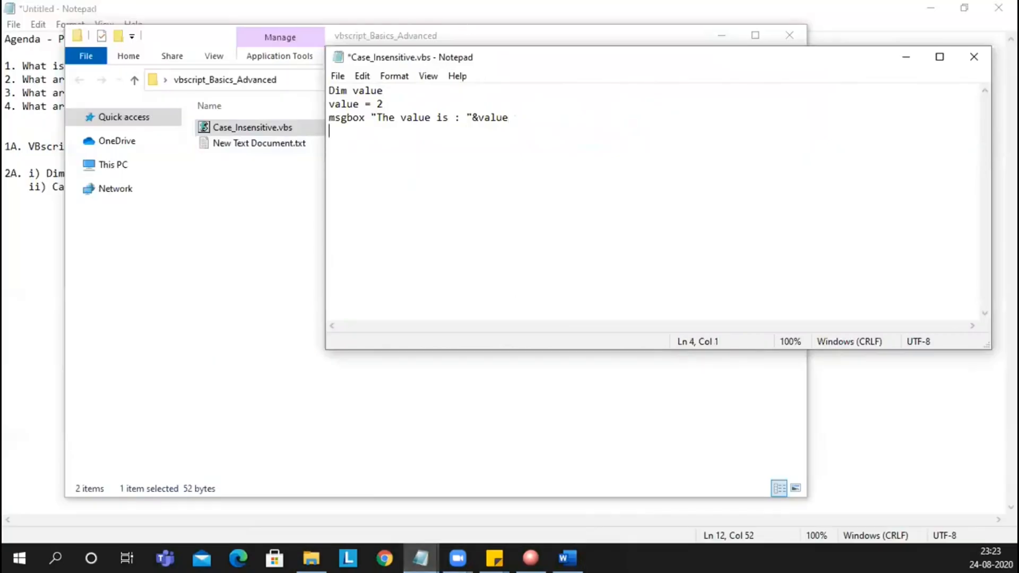
Add a fourth line msgbox "The VALUE is : "&VALUE using the uppercase spelling.
text(msgbox)
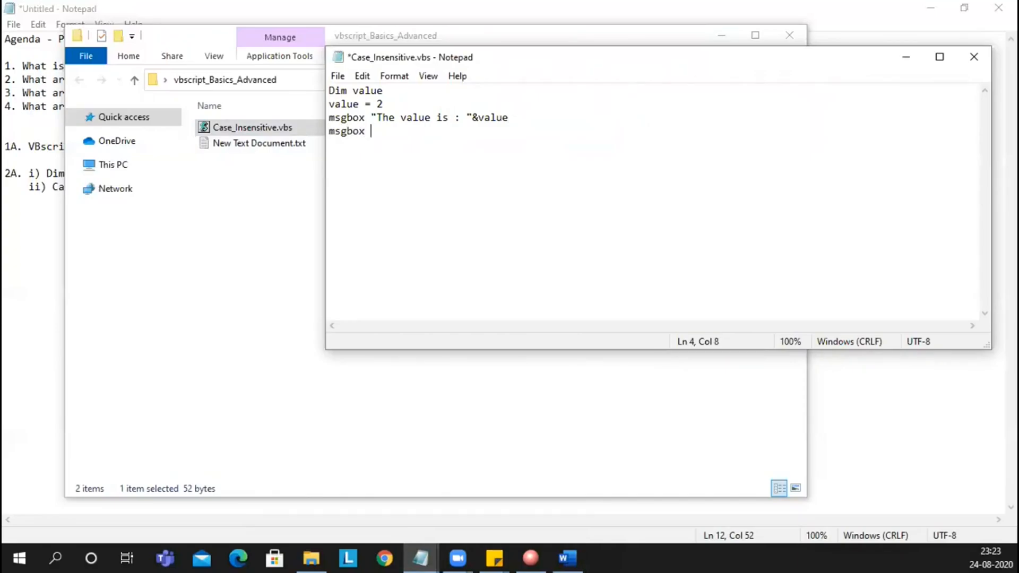
text("")
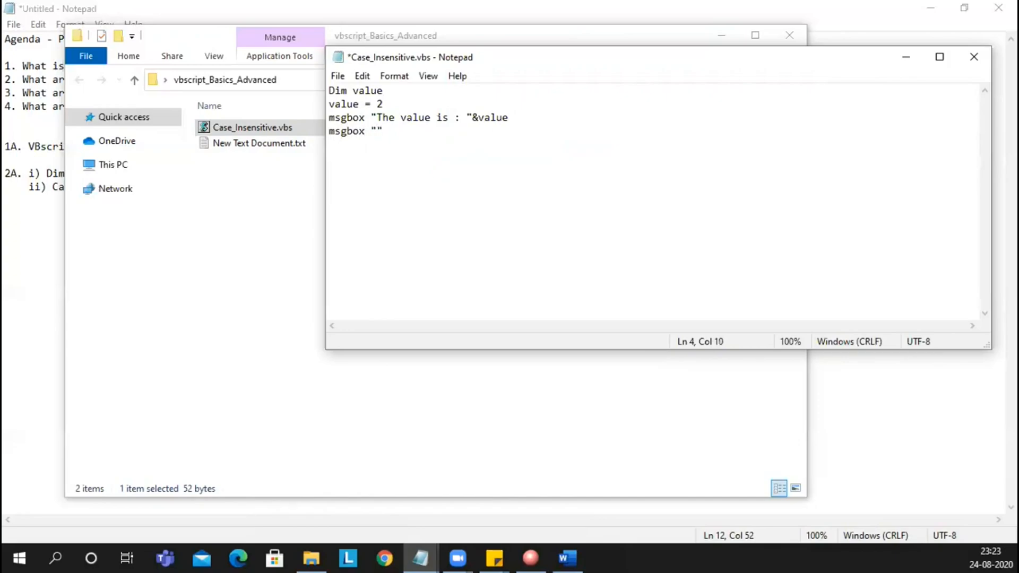
key(Left)
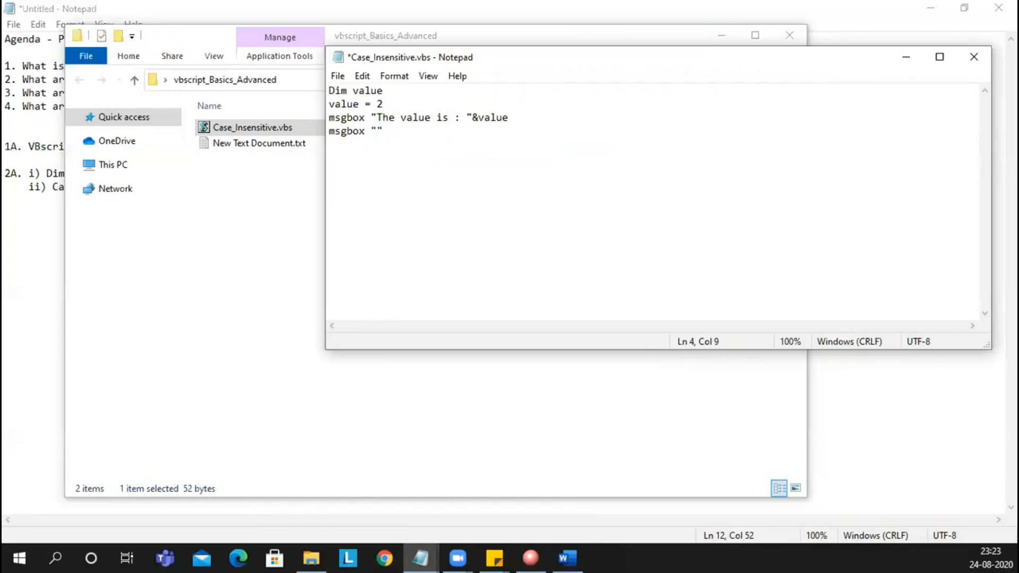
text(The V)
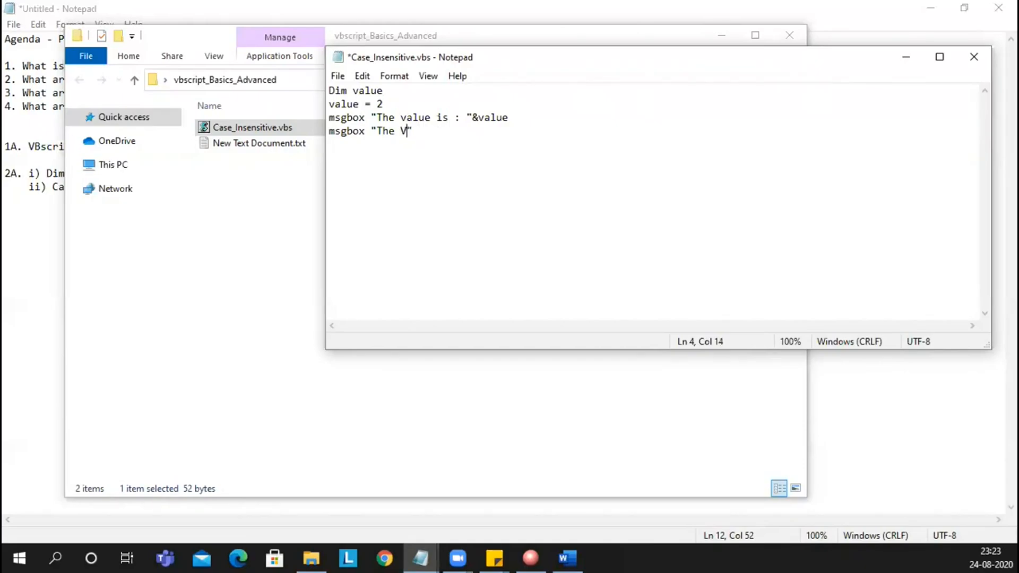
text(ALUE)
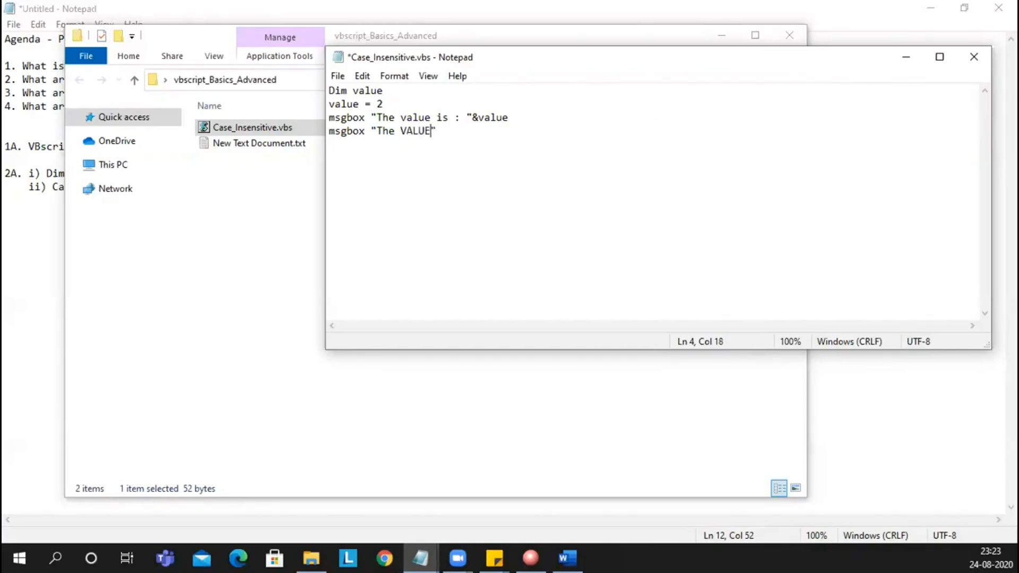
text(is :)
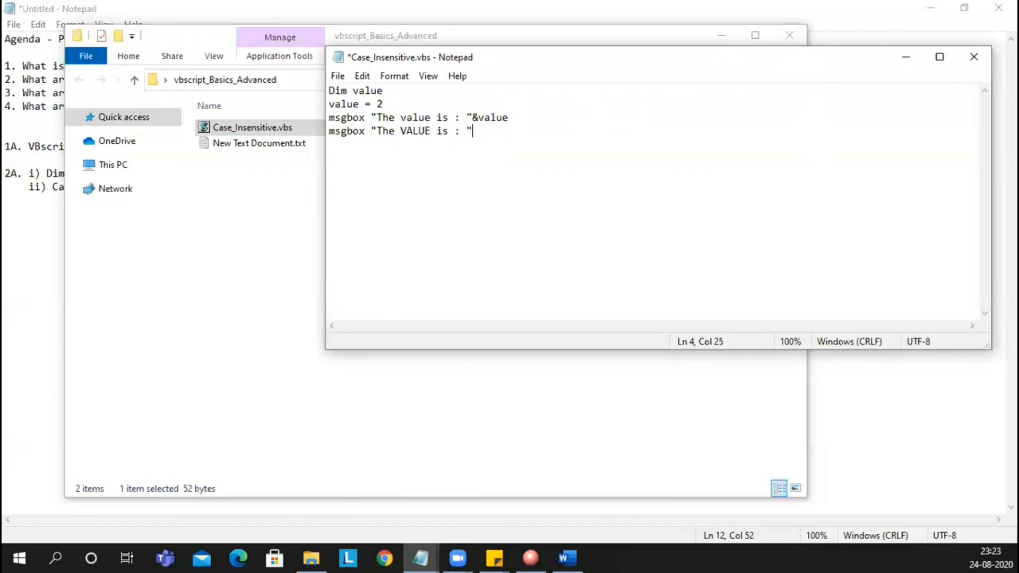
text(&V)
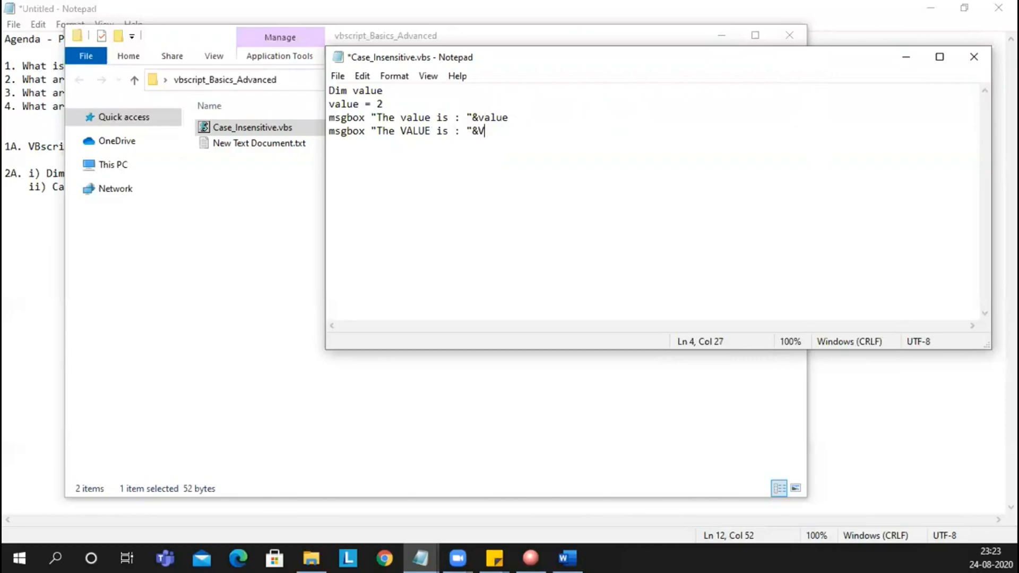
text(ALUE)
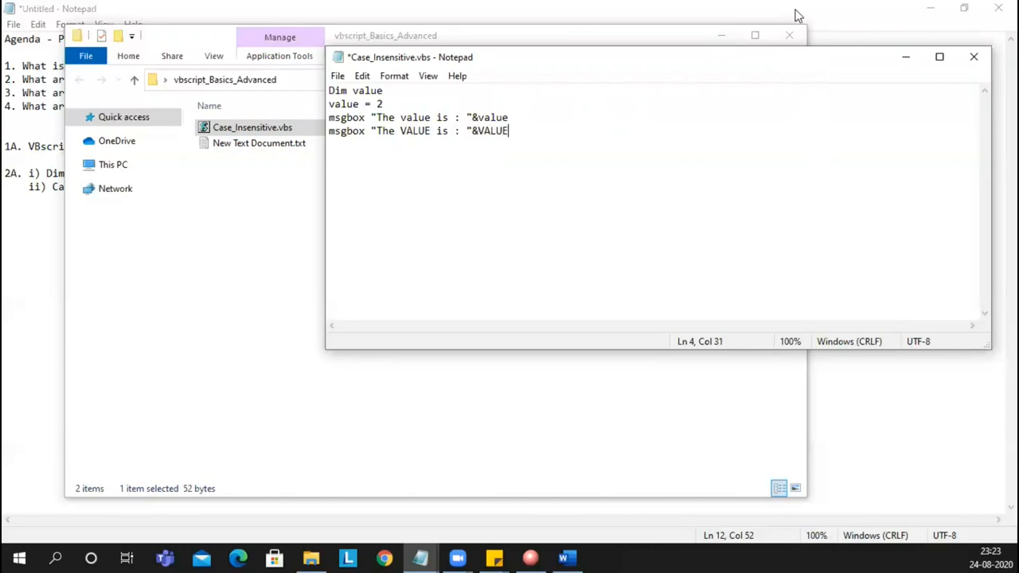
Save the edited Case_Insensitive.vbs script and close Notepad.
click(337, 75)
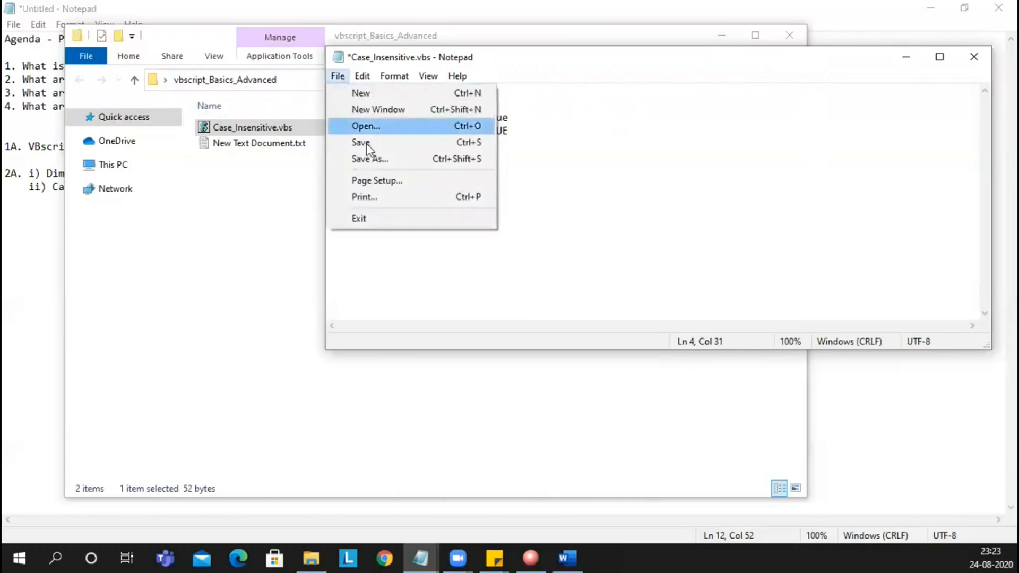
click(360, 142)
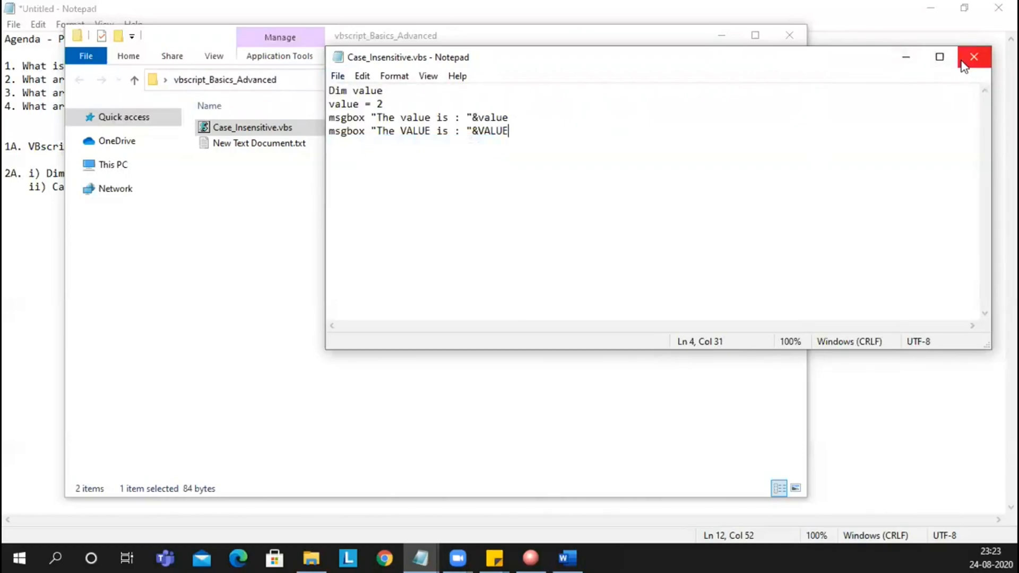
click(974, 57)
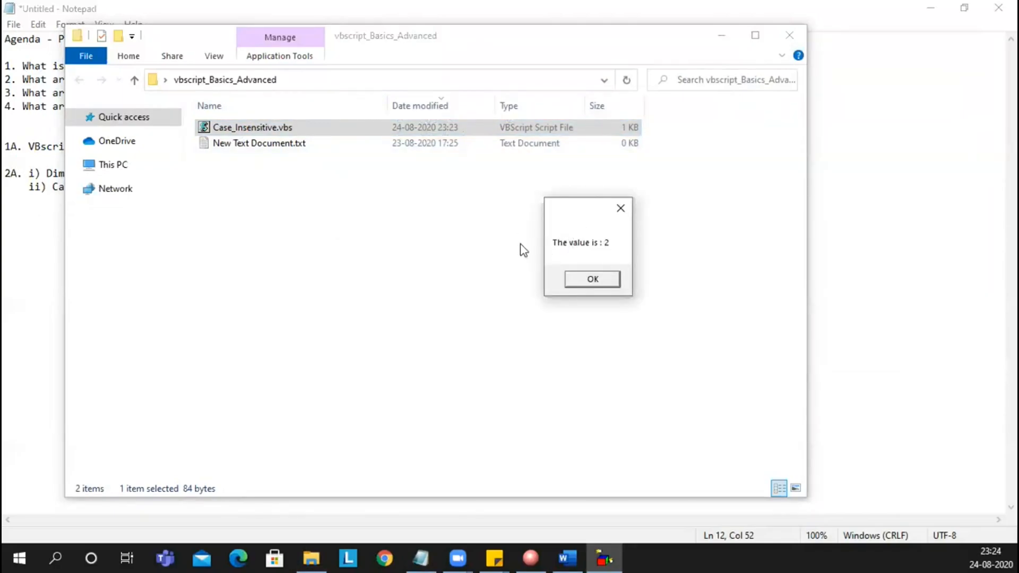
mouse_move(576, 252)
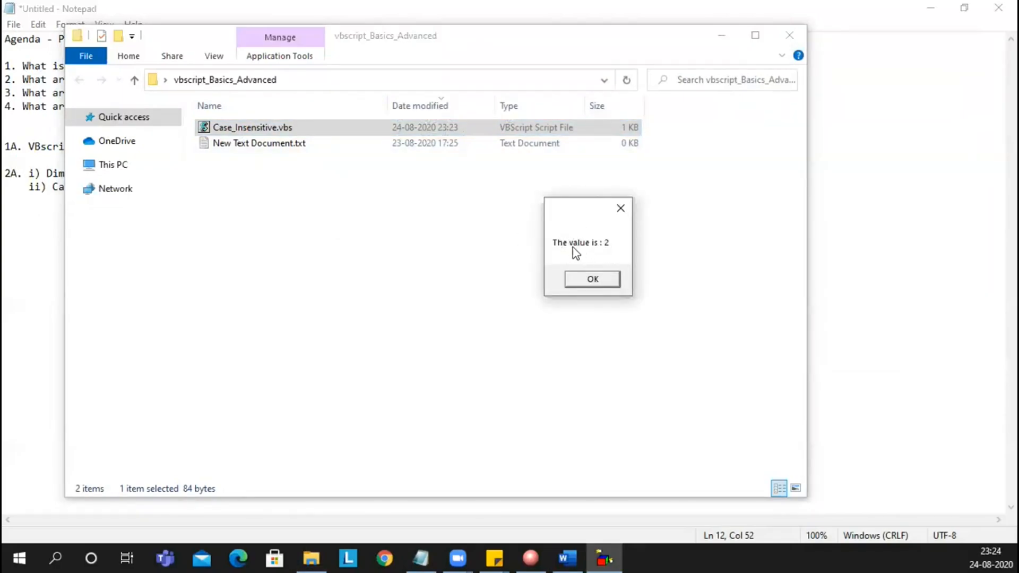
click(590, 279)
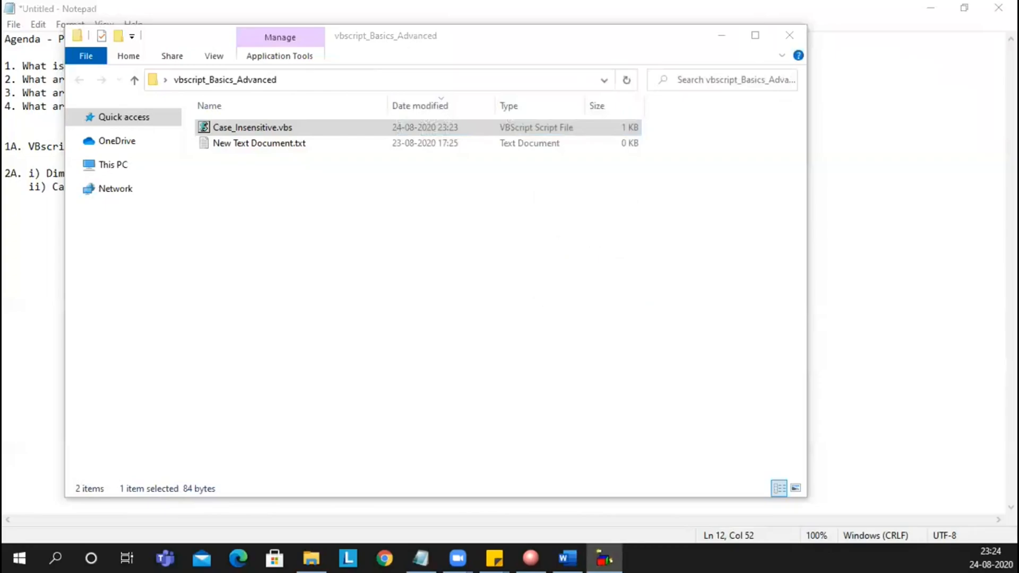
double_click(253, 127)
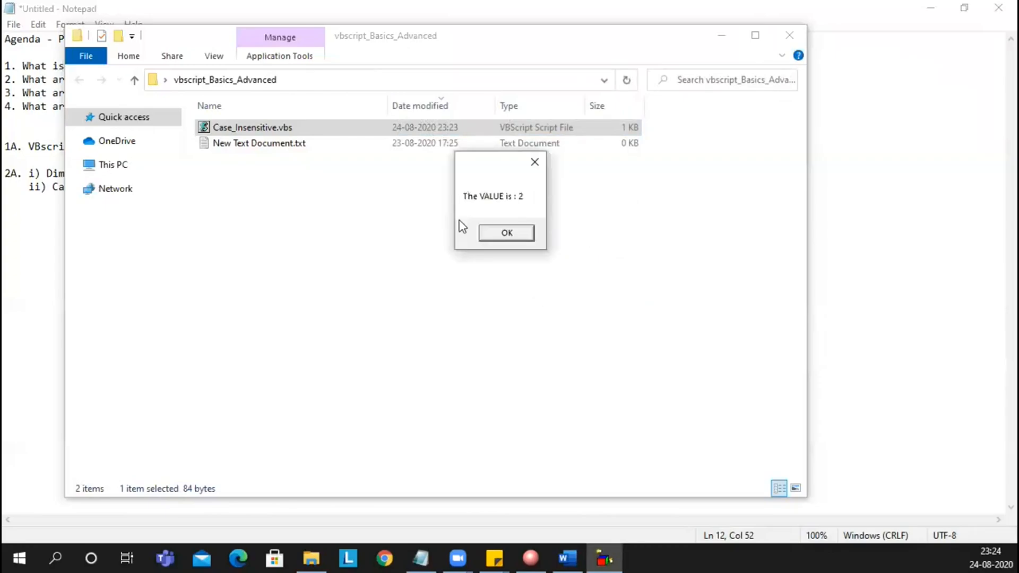
mouse_move(467, 208)
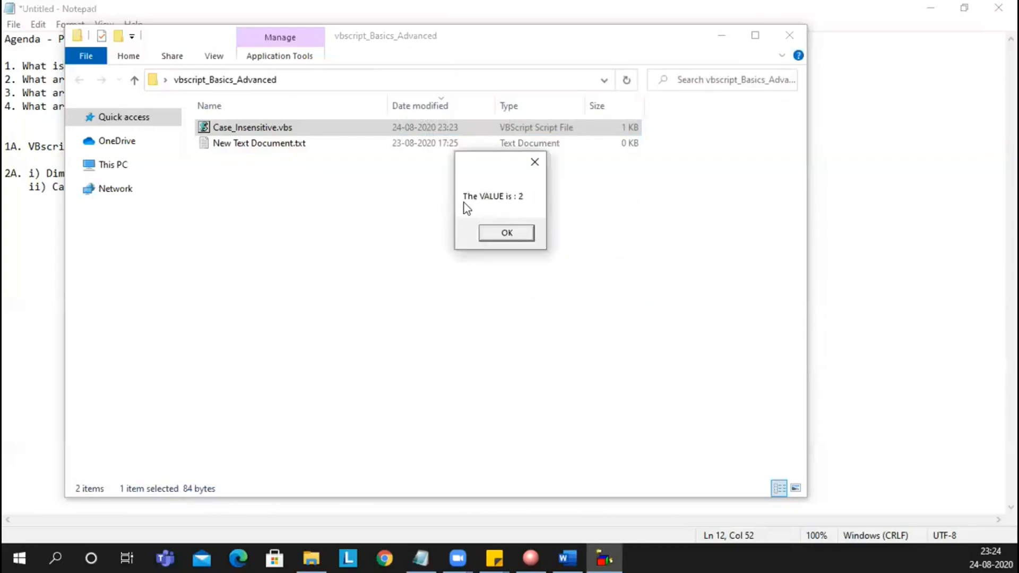
mouse_move(581, 190)
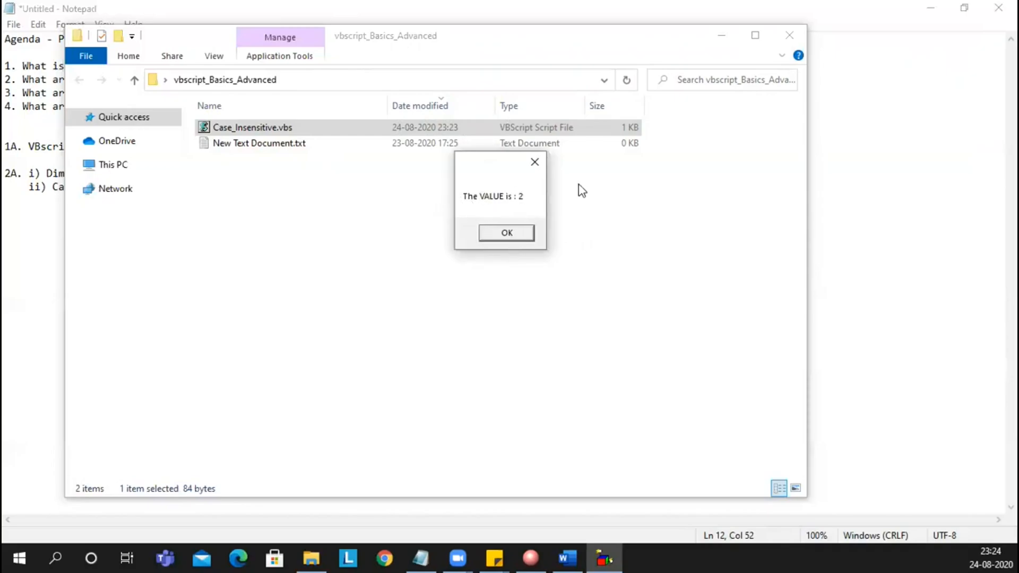
mouse_move(508, 207)
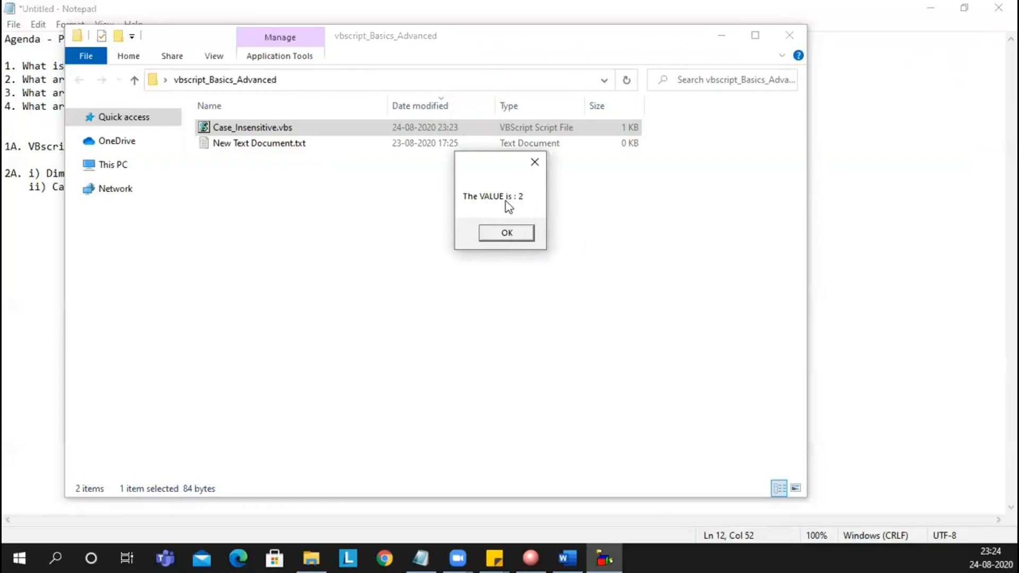
mouse_move(532, 200)
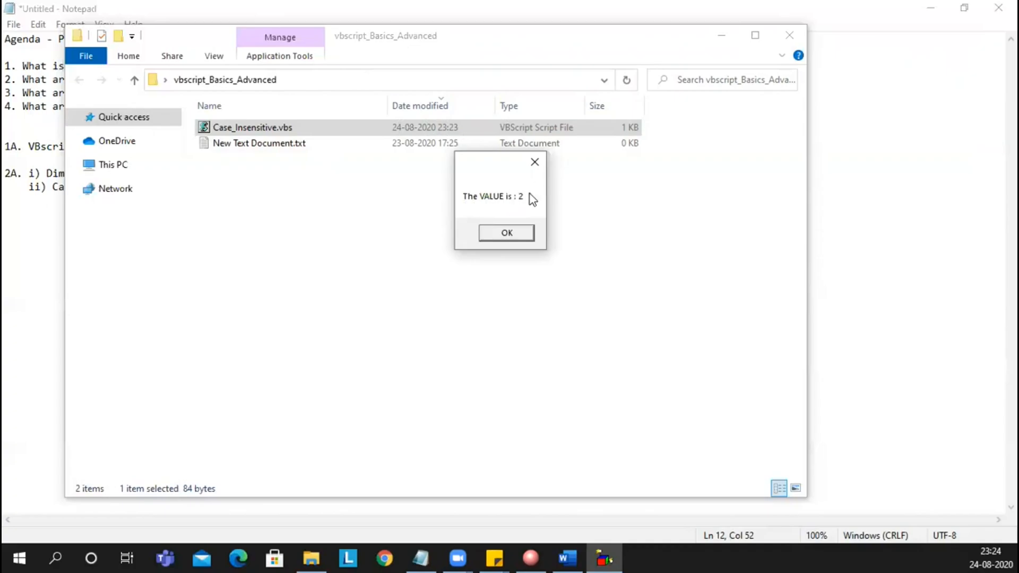
click(506, 234)
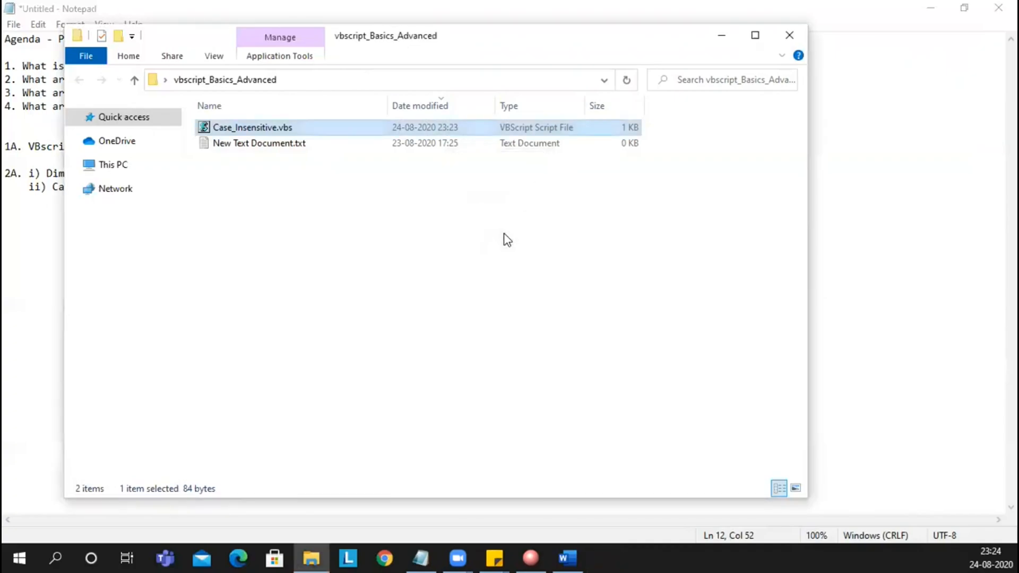
mouse_move(720, 56)
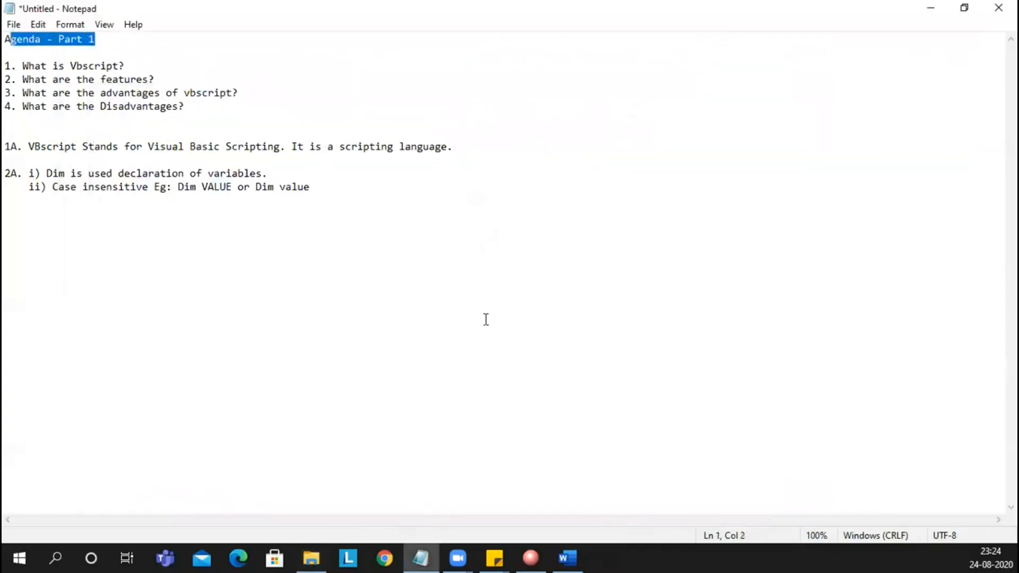
mouse_move(68, 250)
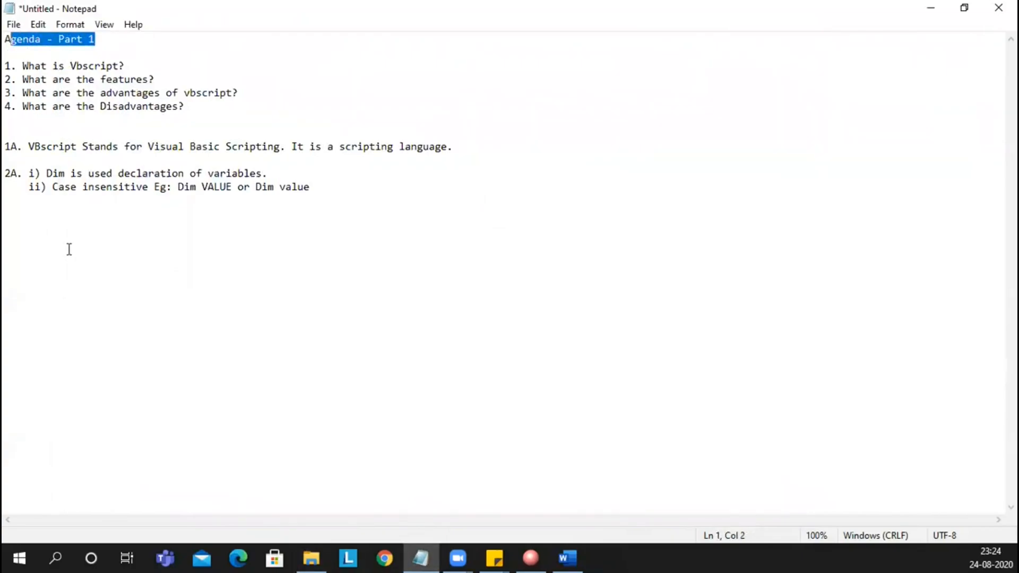
mouse_move(259, 206)
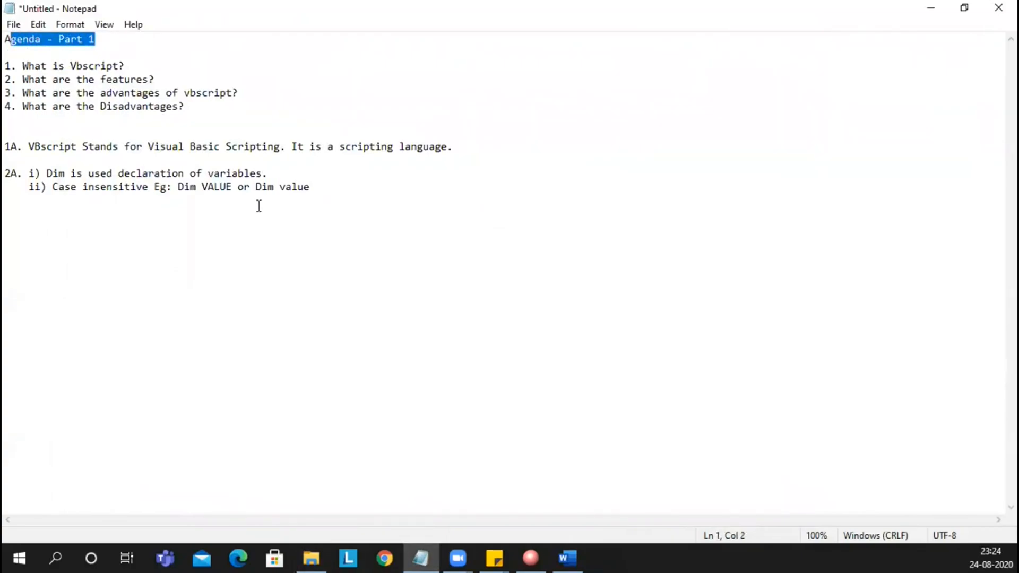
End the case-insensitive example line after "Dim value" with a period and start the next feature line.
click(311, 187)
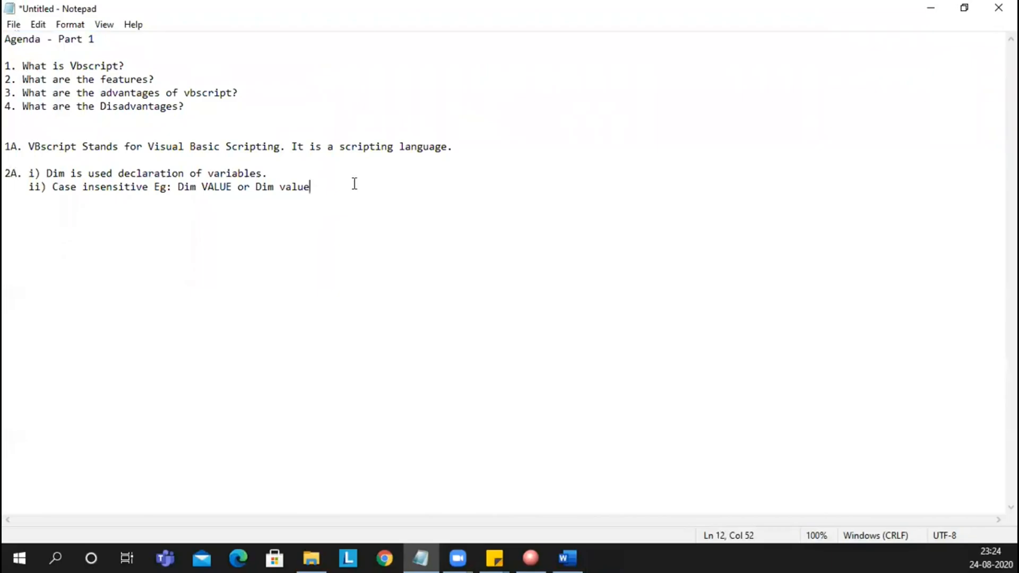
text(.)
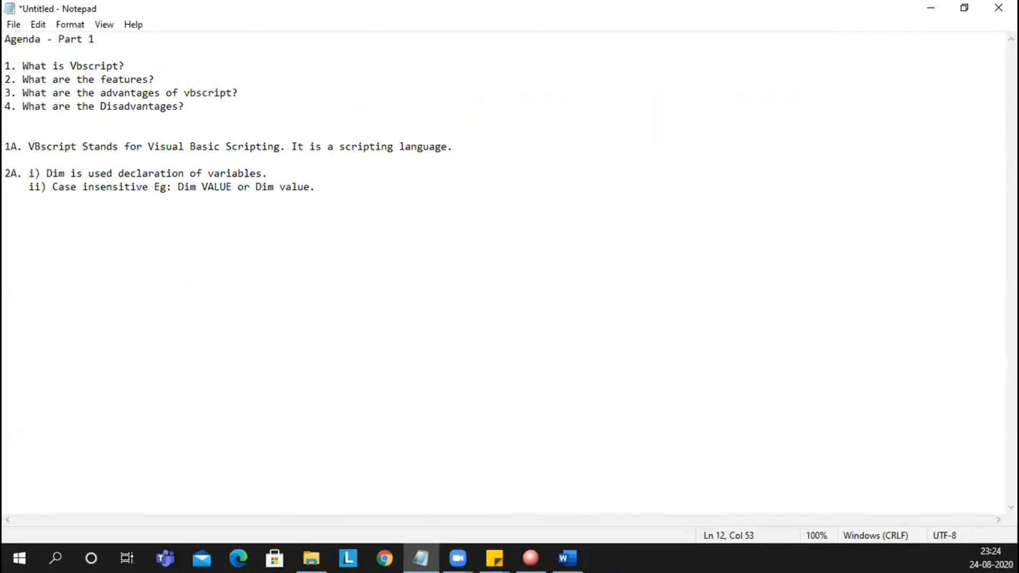
click(316, 187)
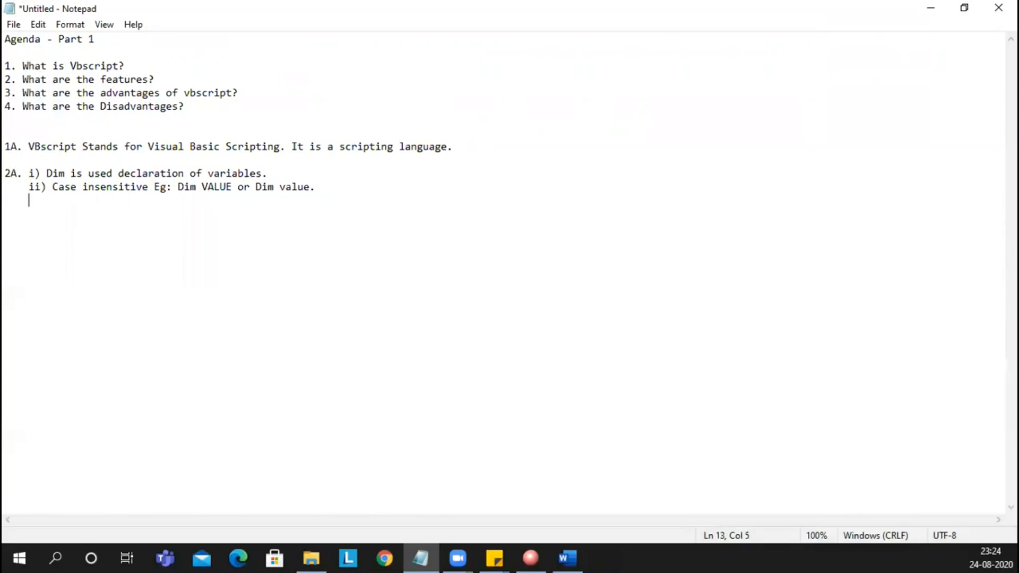
Write feature iii) that VBScript is a popular scripting language used in UFT (Unified Functional Testing.
text(II)
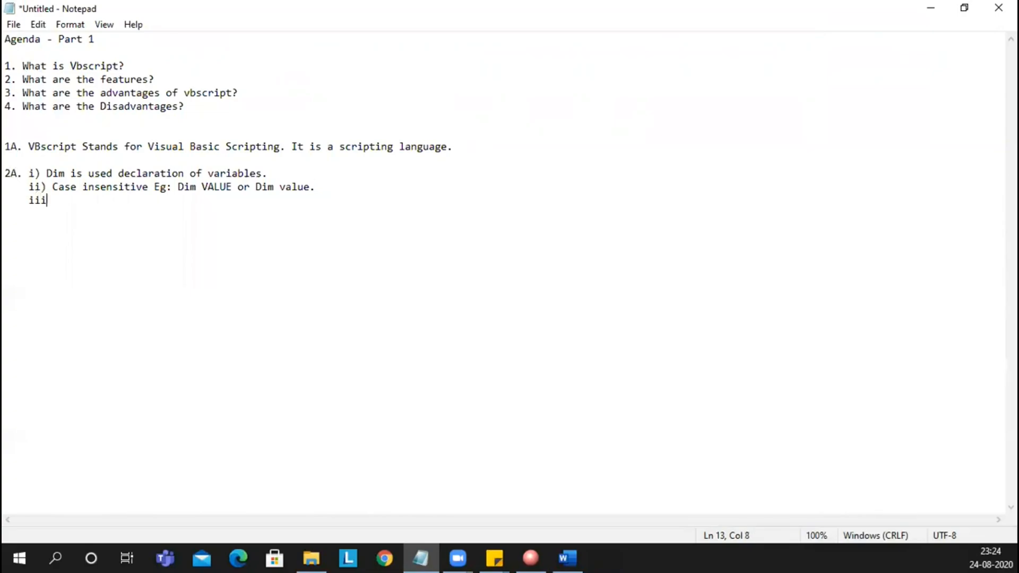
text())
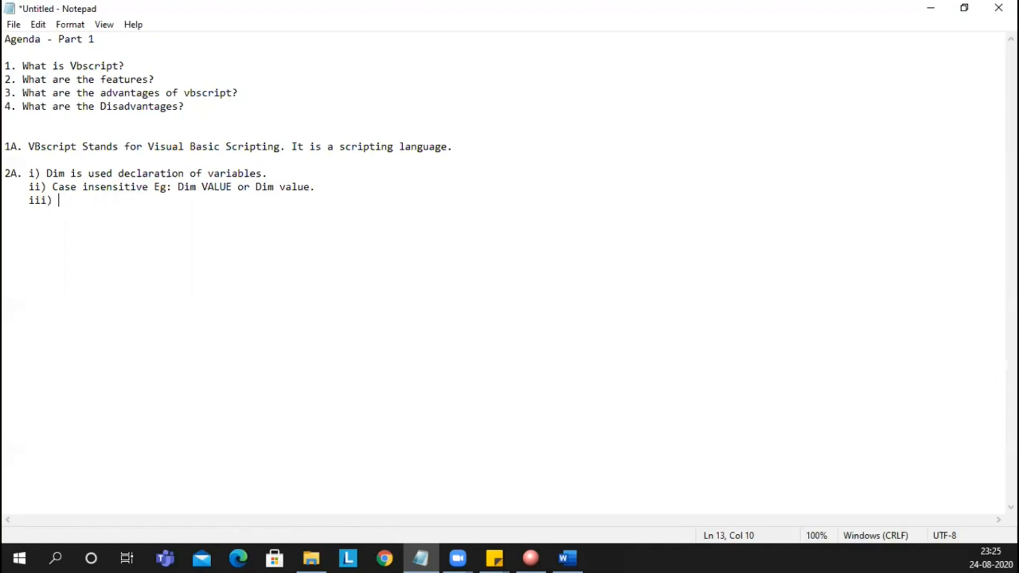
text(It s)
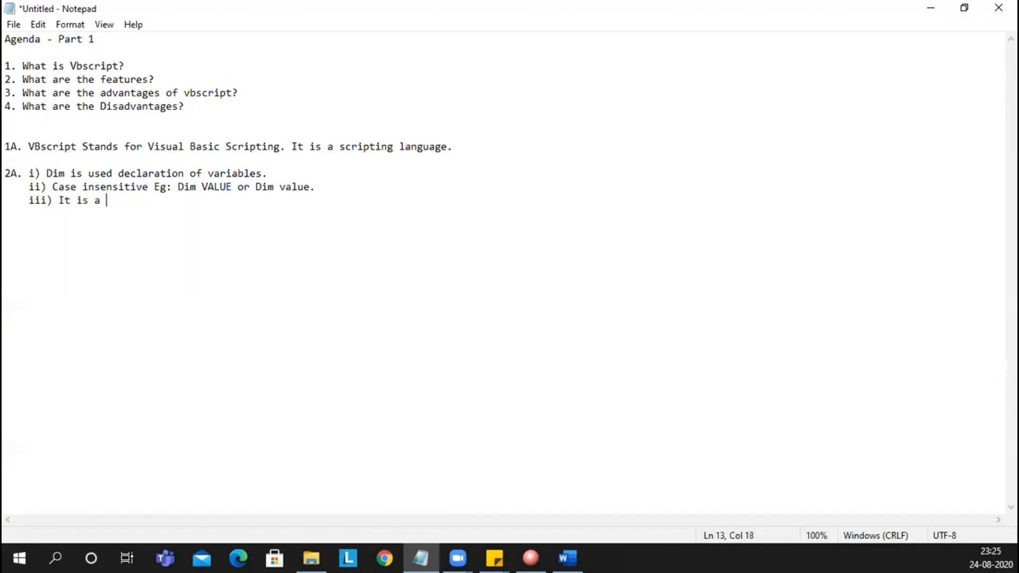
text(popular)
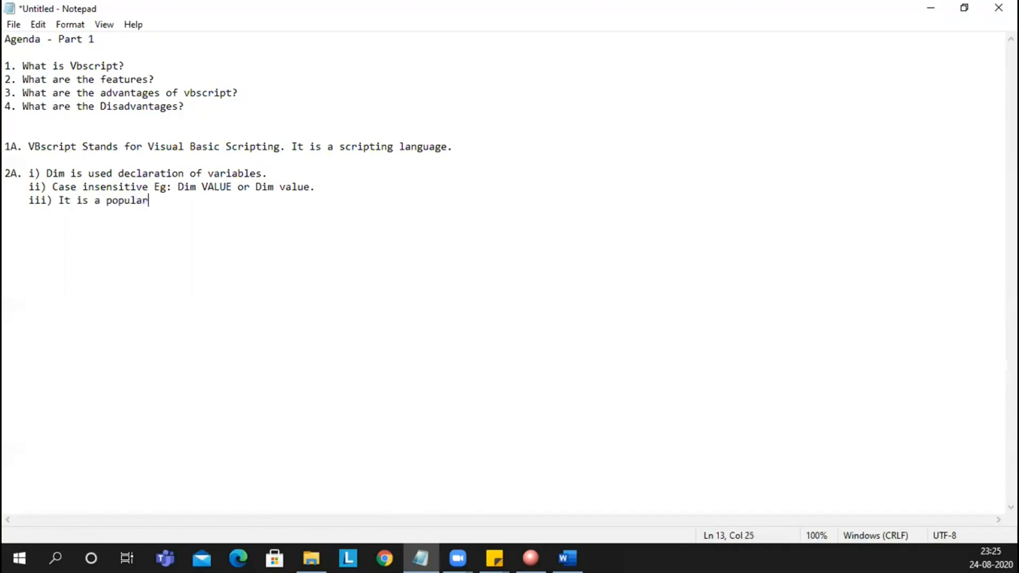
text(scripti)
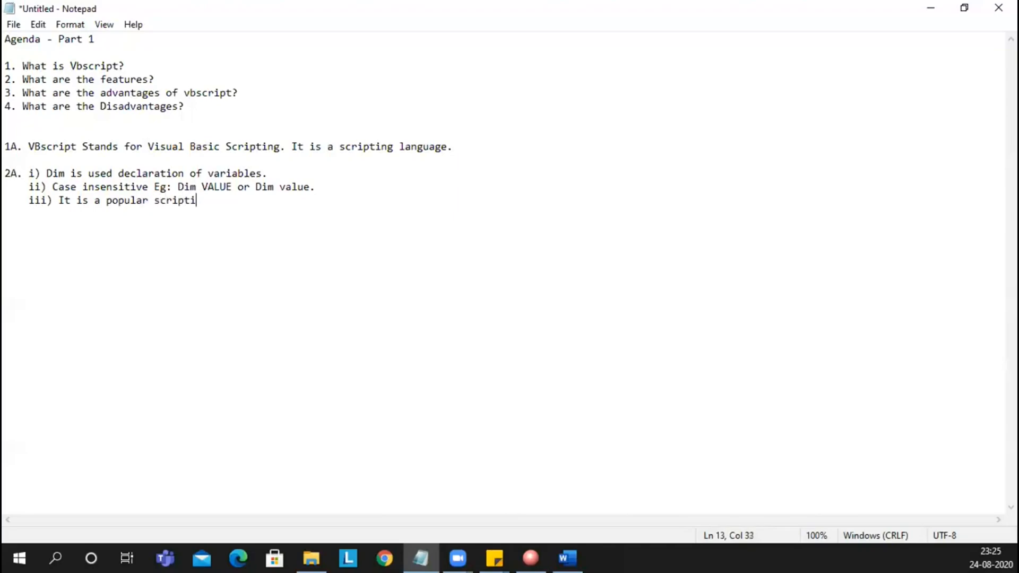
text(ng lang)
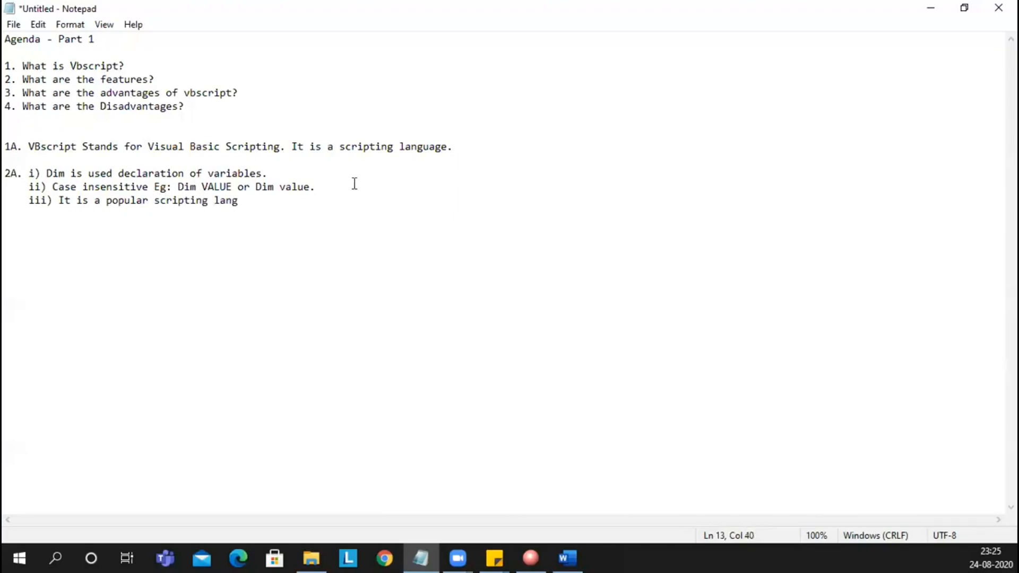
text(uage u)
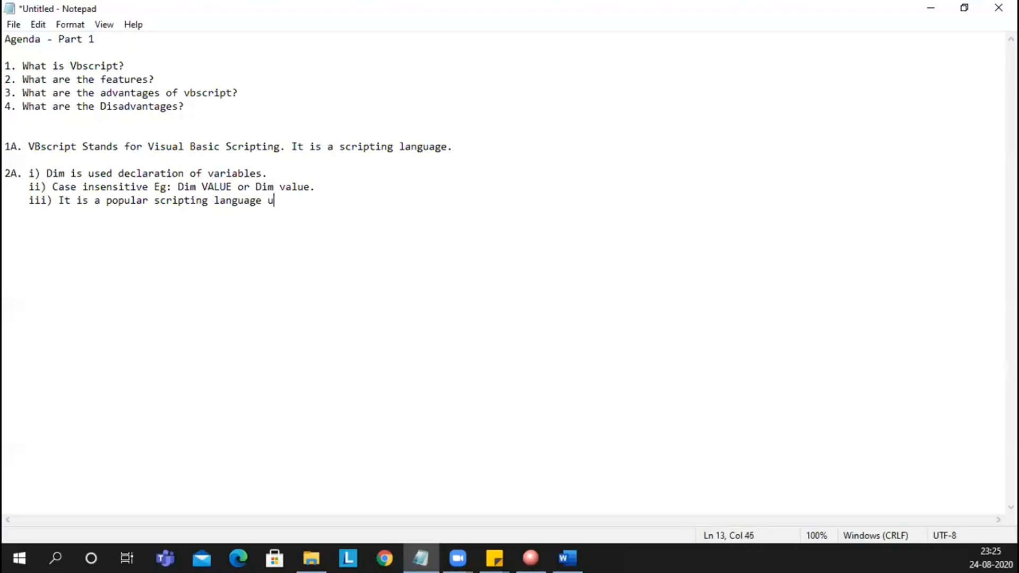
text(sed in)
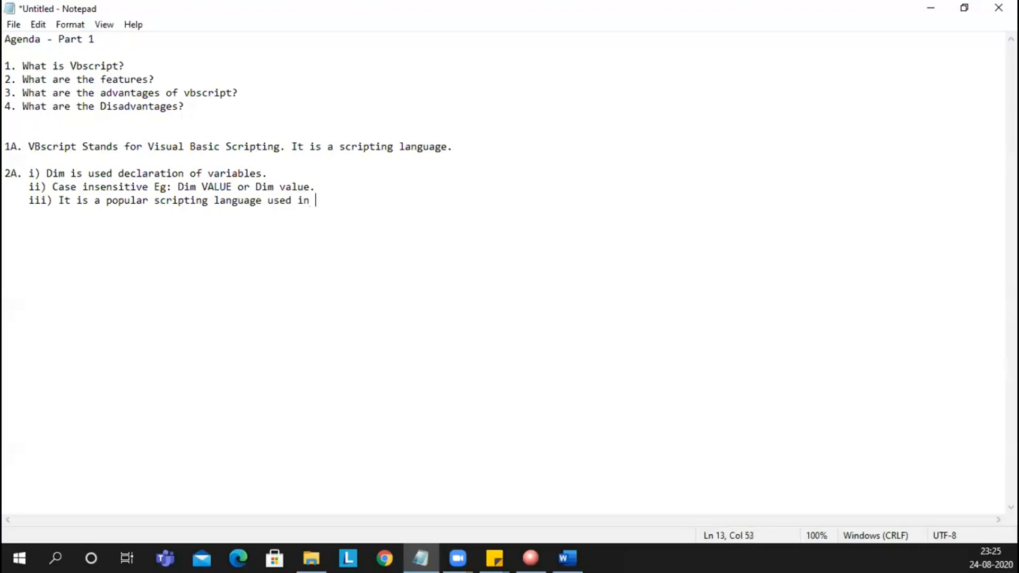
text(UFT ()
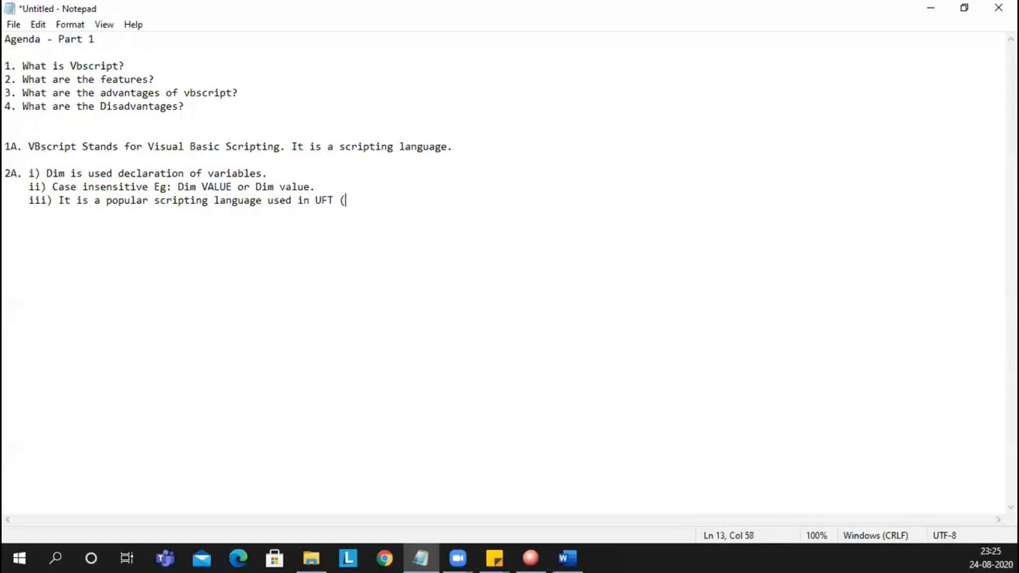
text(Unified ))
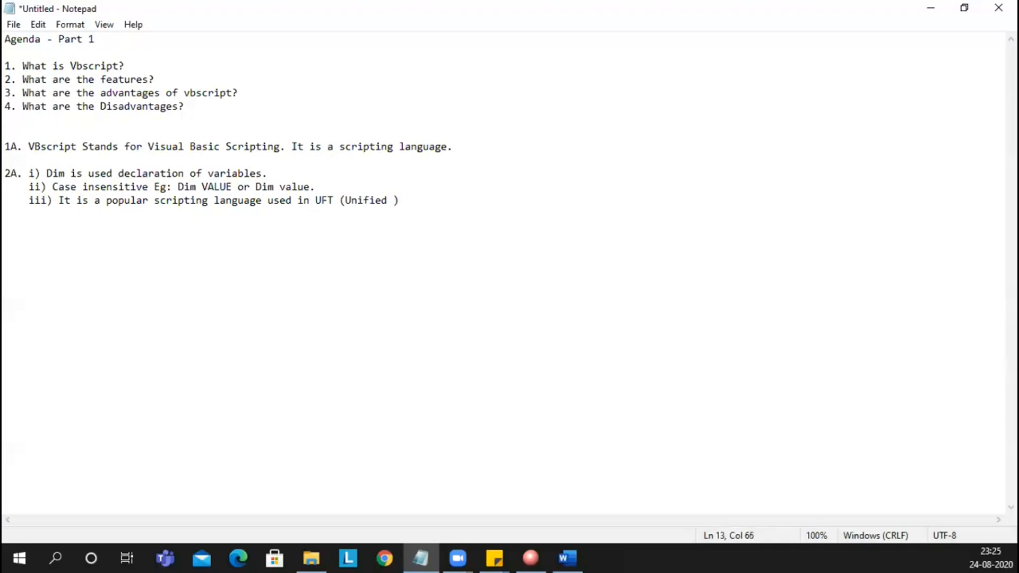
text(Functi)
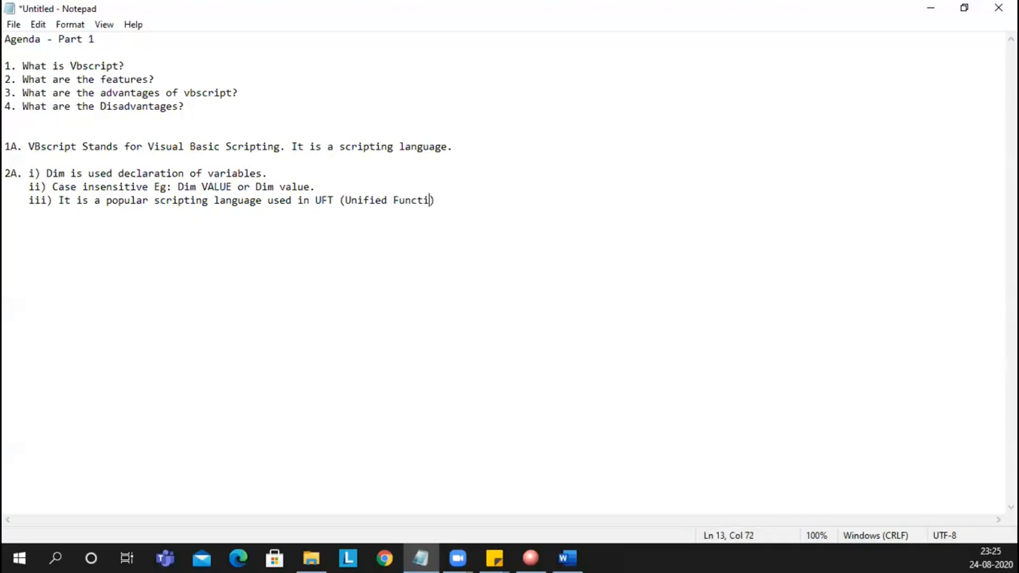
text(onal Test)
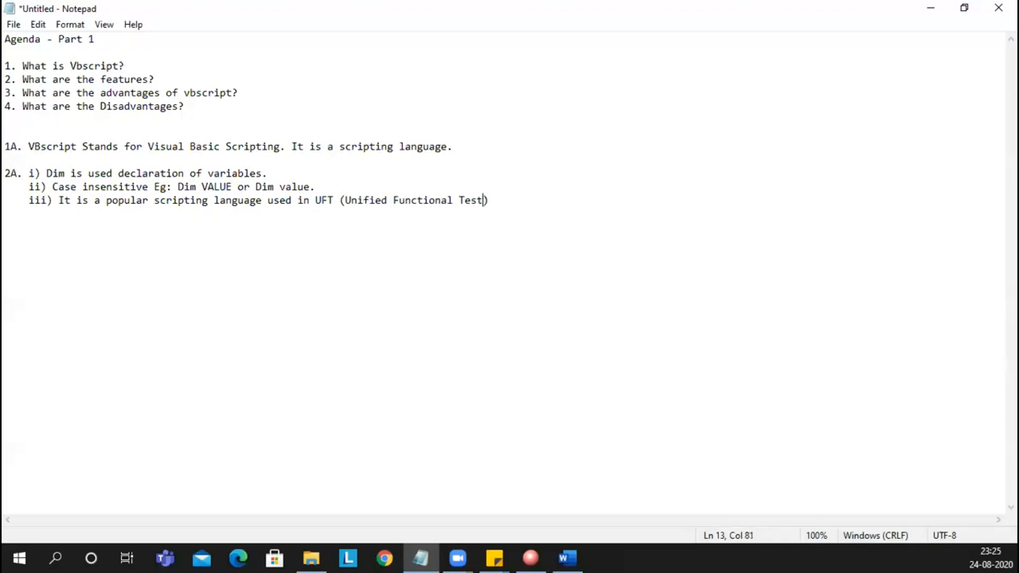
text(ing)
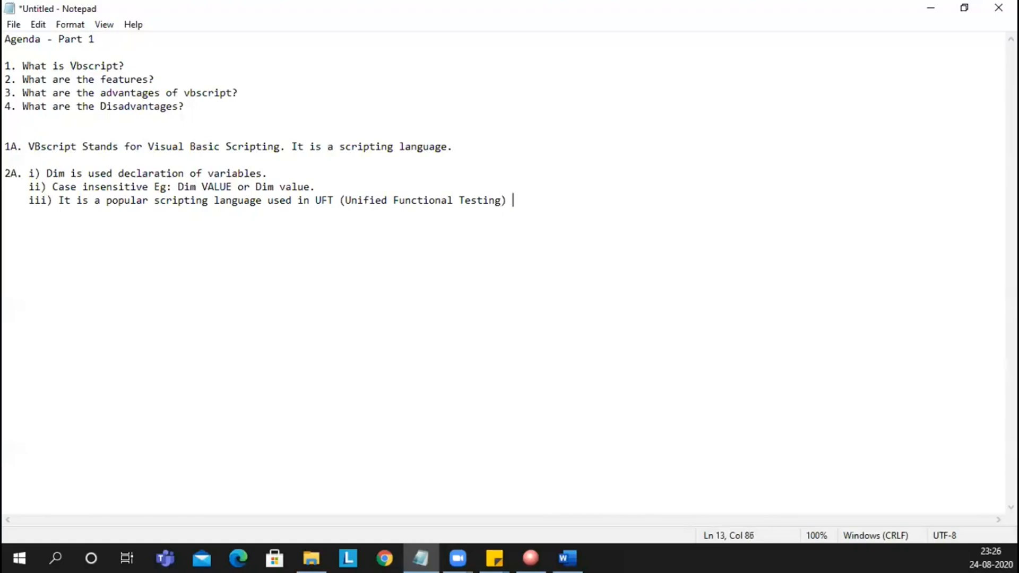
Finish the line with "previously known as QTP)." inside the bracket.
key(backspace)
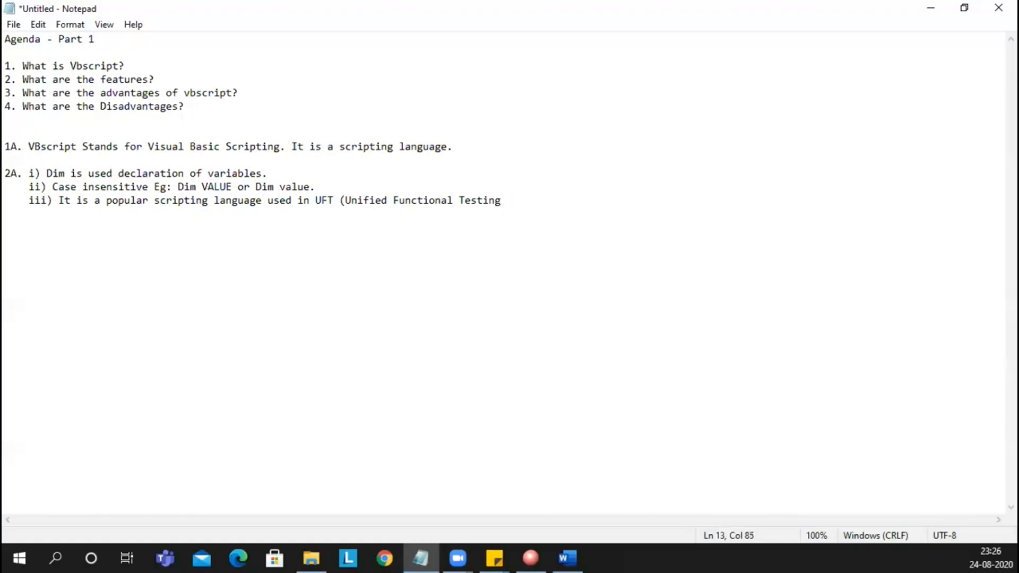
text(prev)
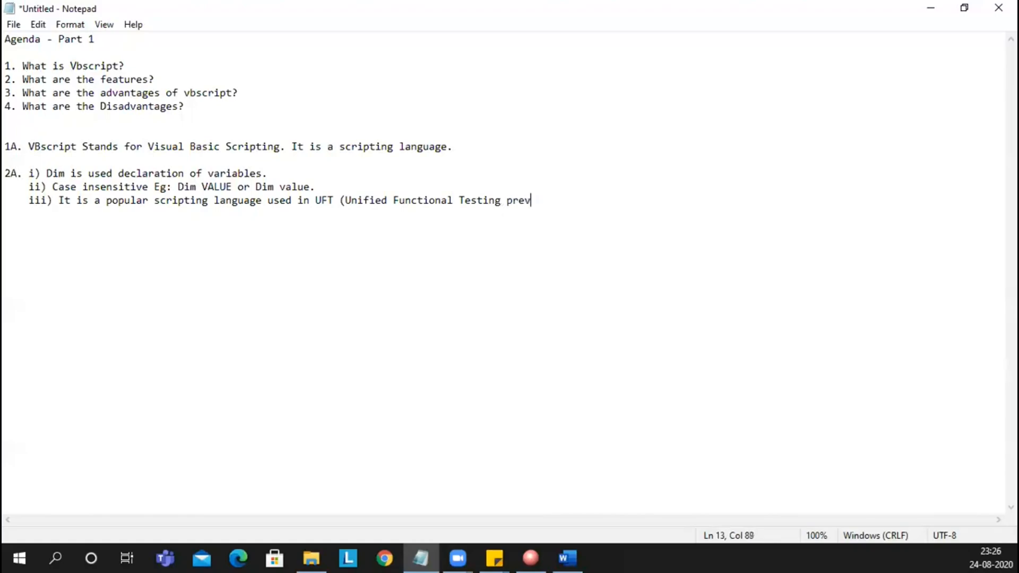
text(i)
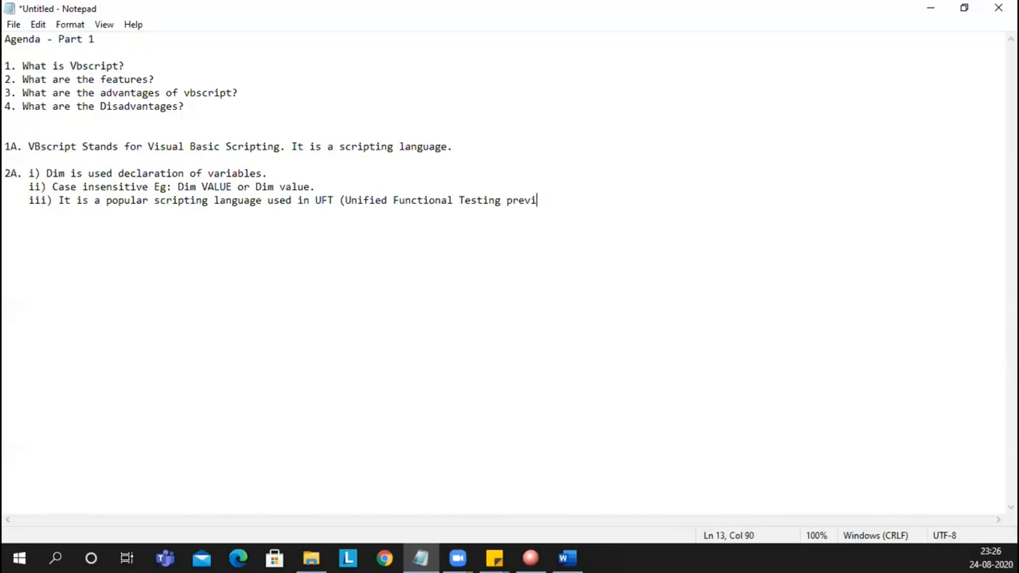
text(ously kno)
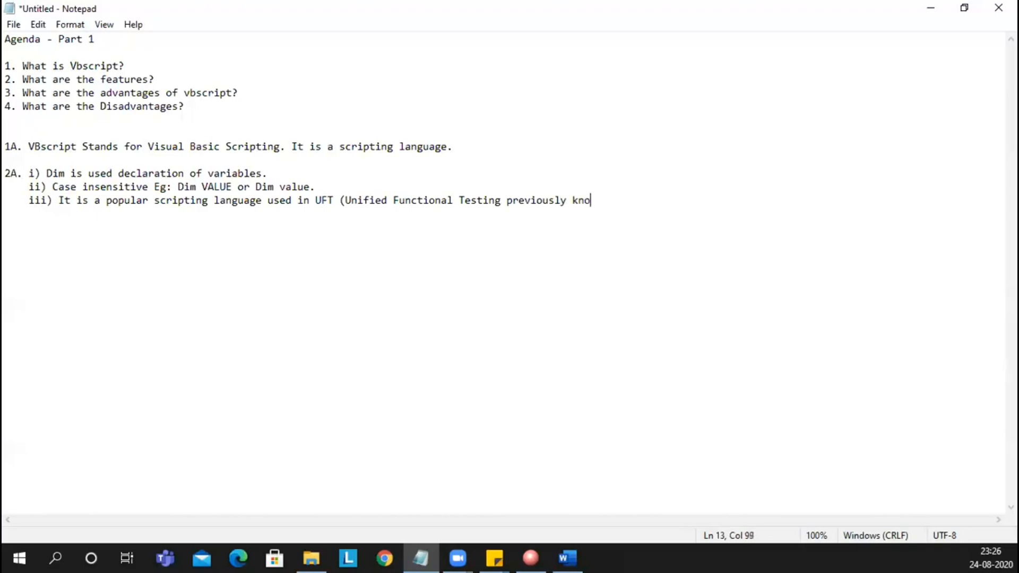
text(w as)
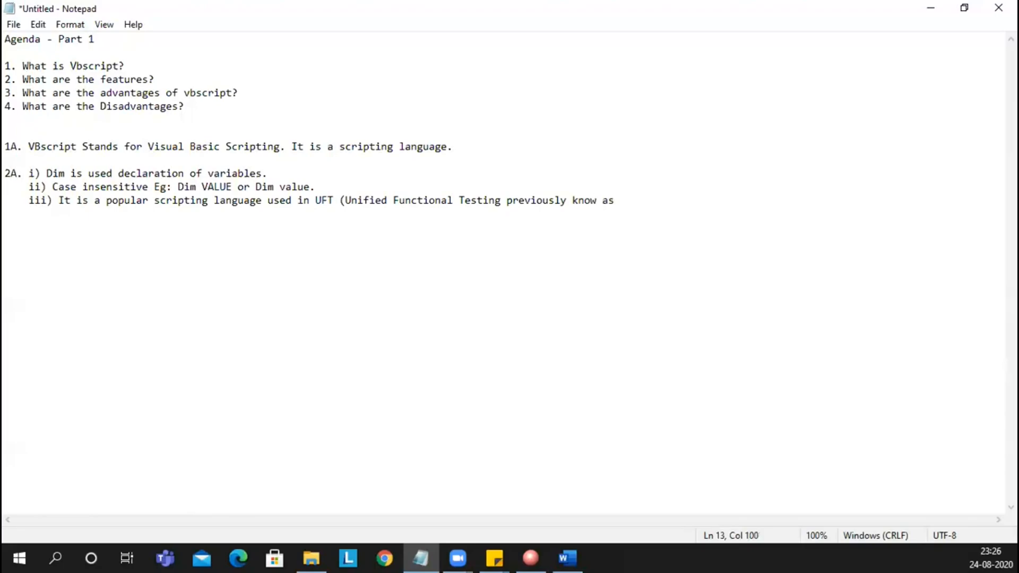
text(n)
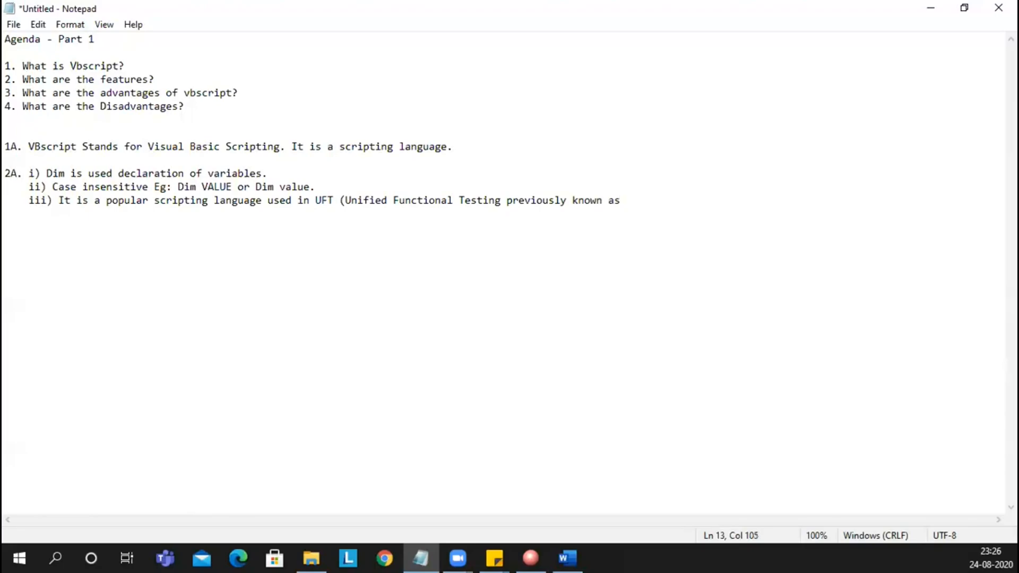
text(QTP)
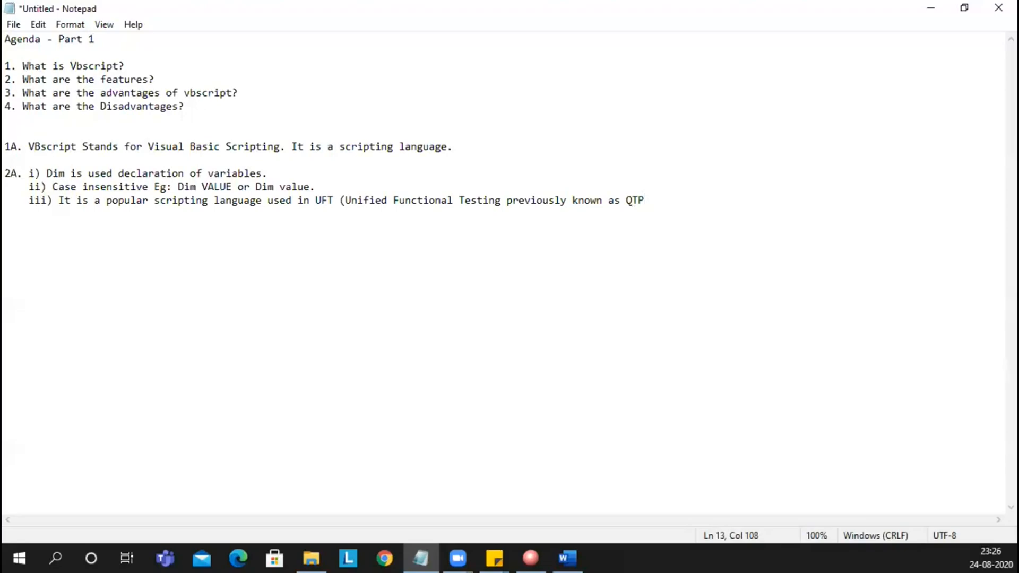
click(566, 201)
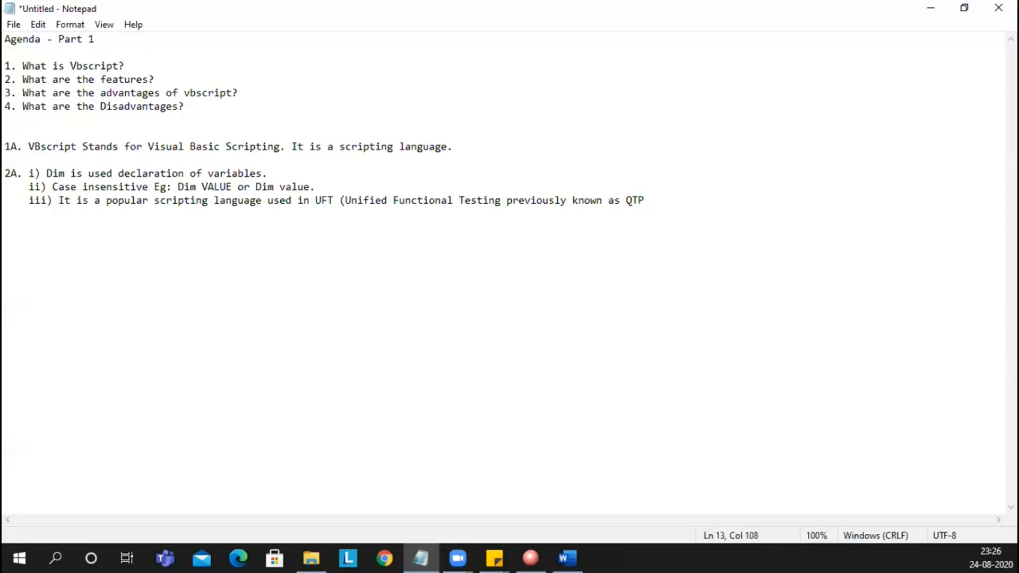
text().)
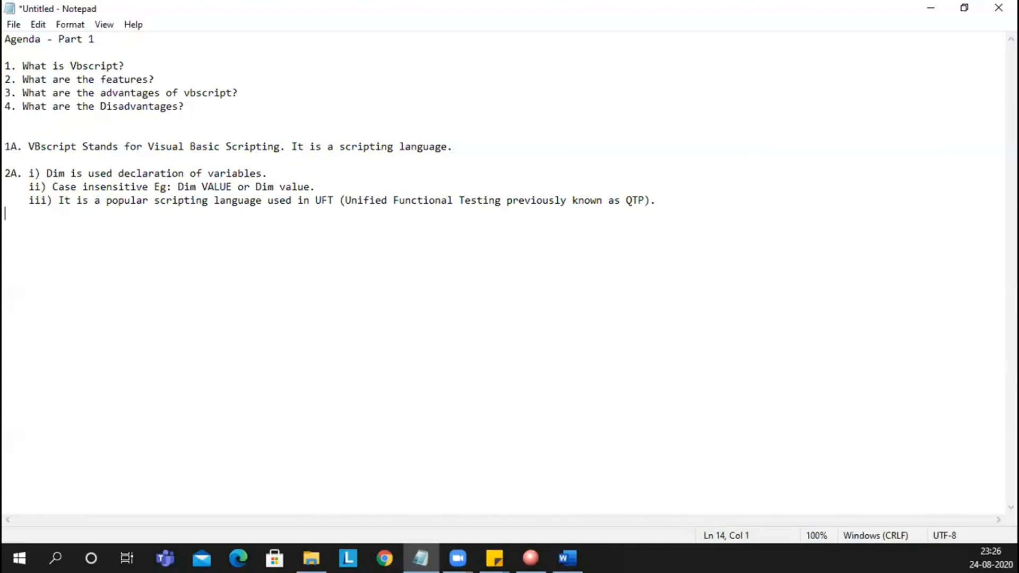
After a blank line, write answer 3A with its first advantage "i) Very Easy to code".
key(enter)
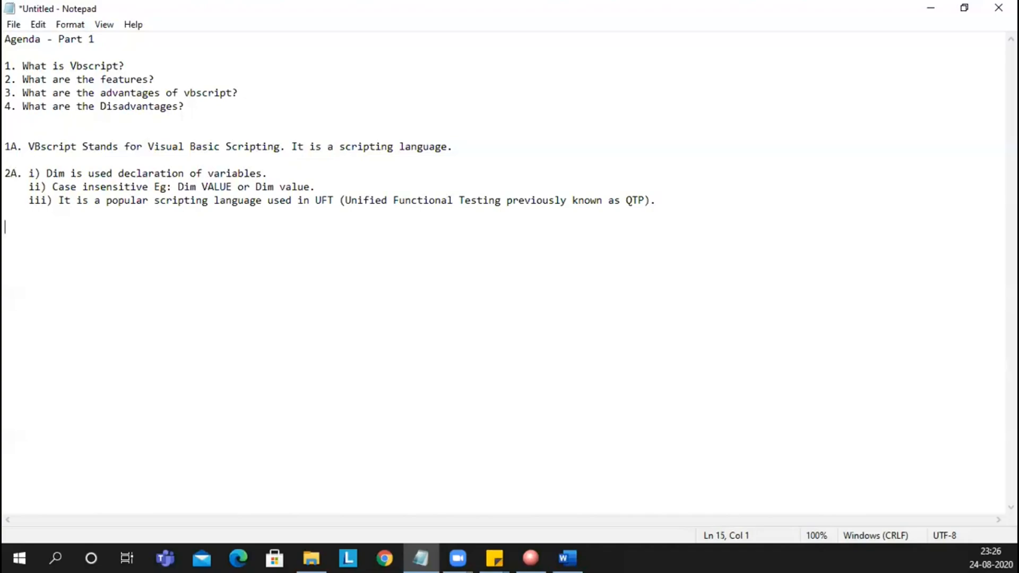
text(3A)
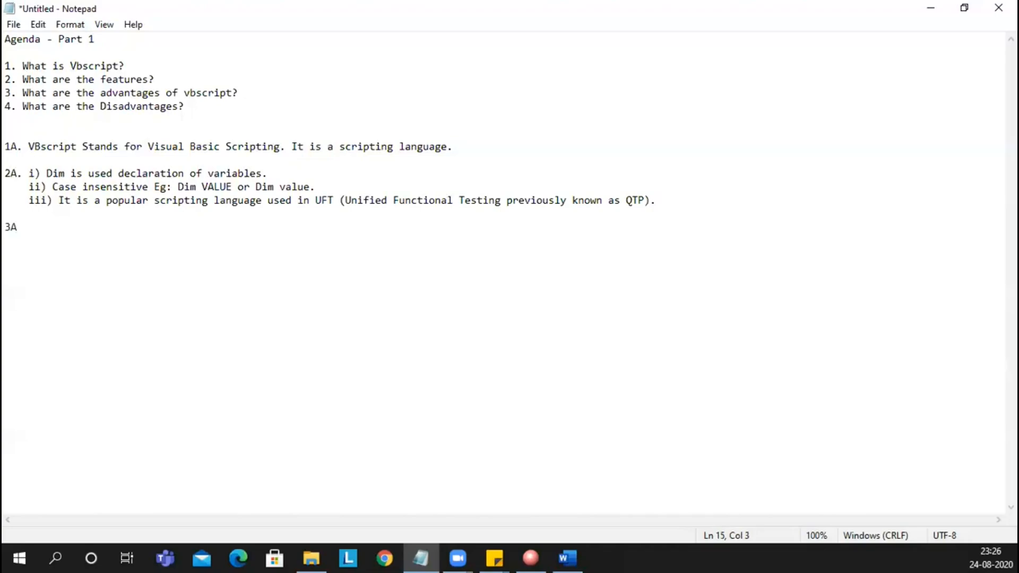
text(.)
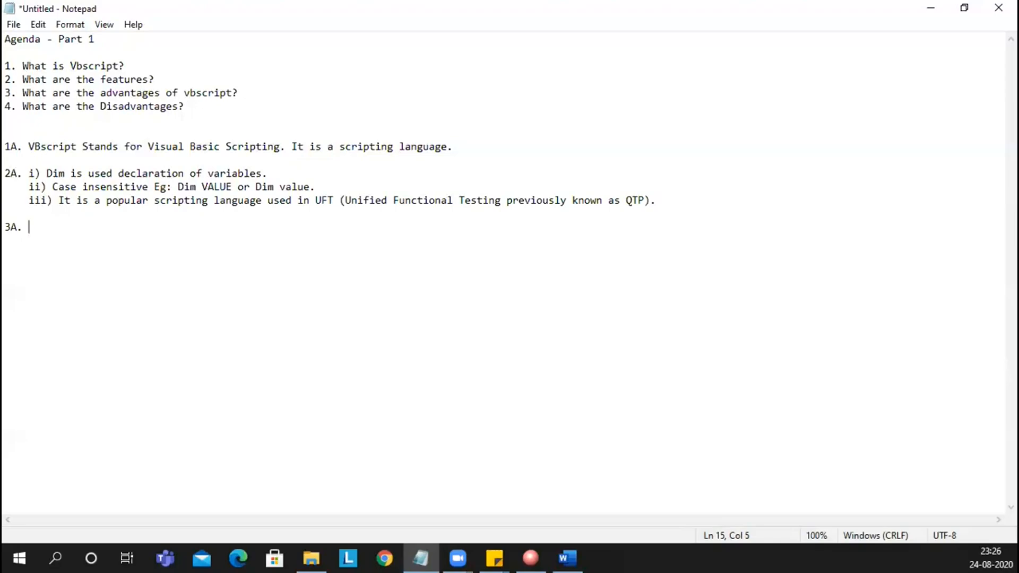
text(i)n)
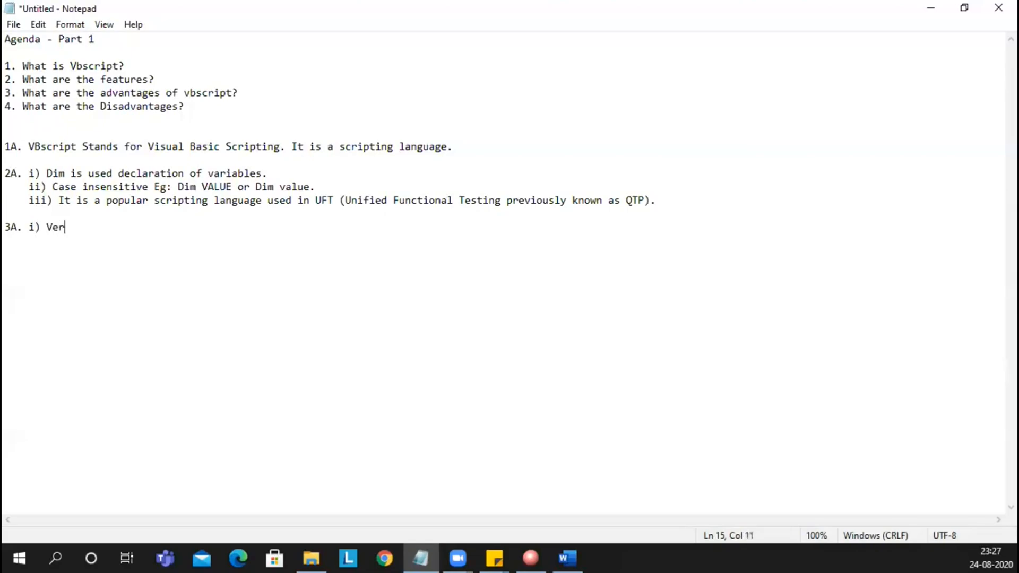
text(y Easy)
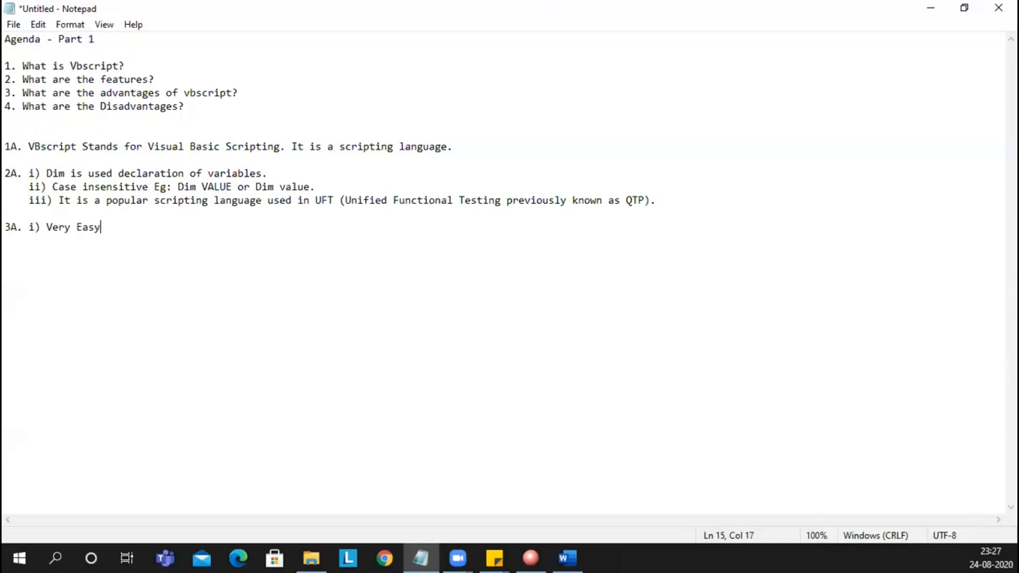
text(to cd)
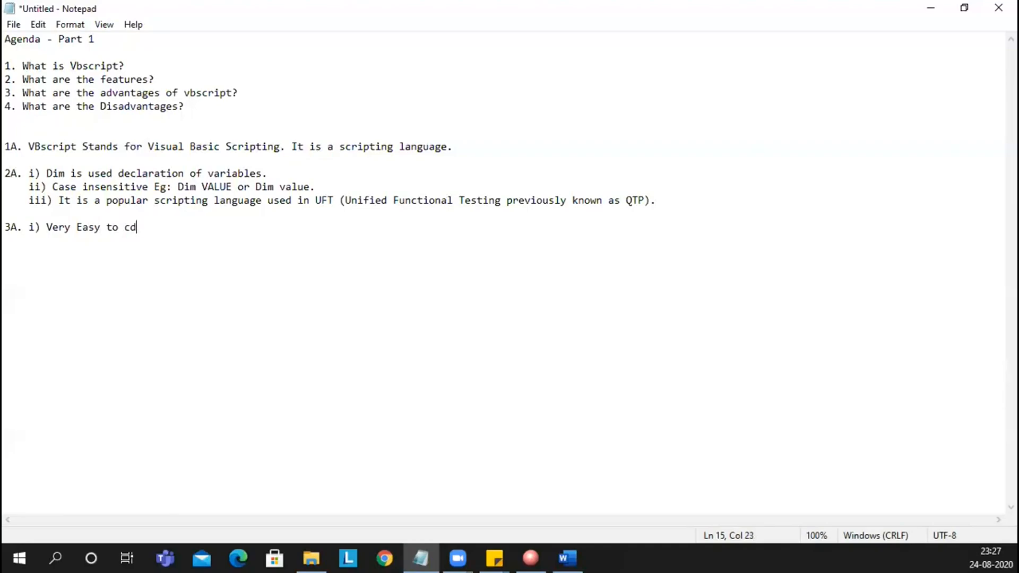
text(oe)
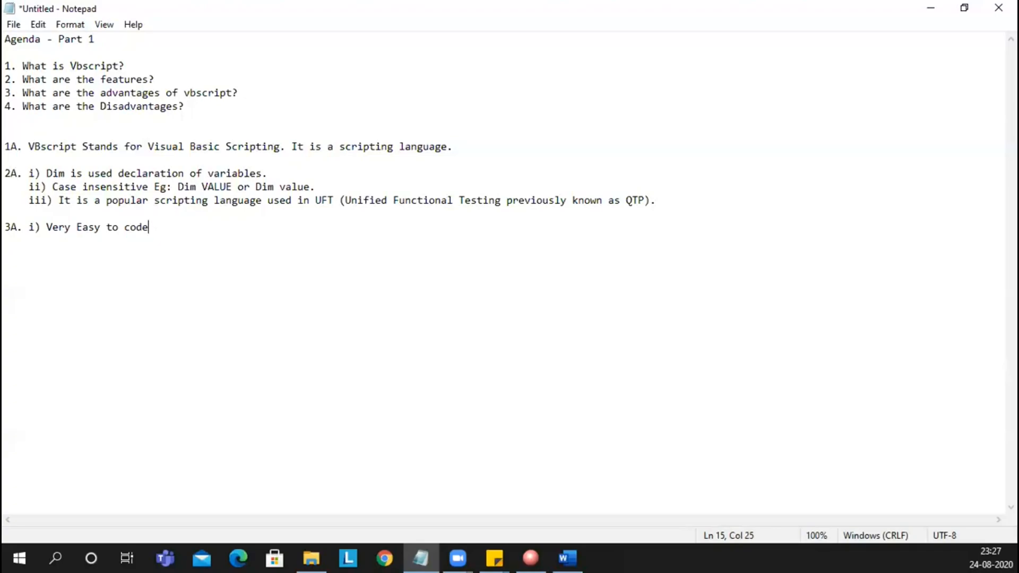
mouse_move(132, 204)
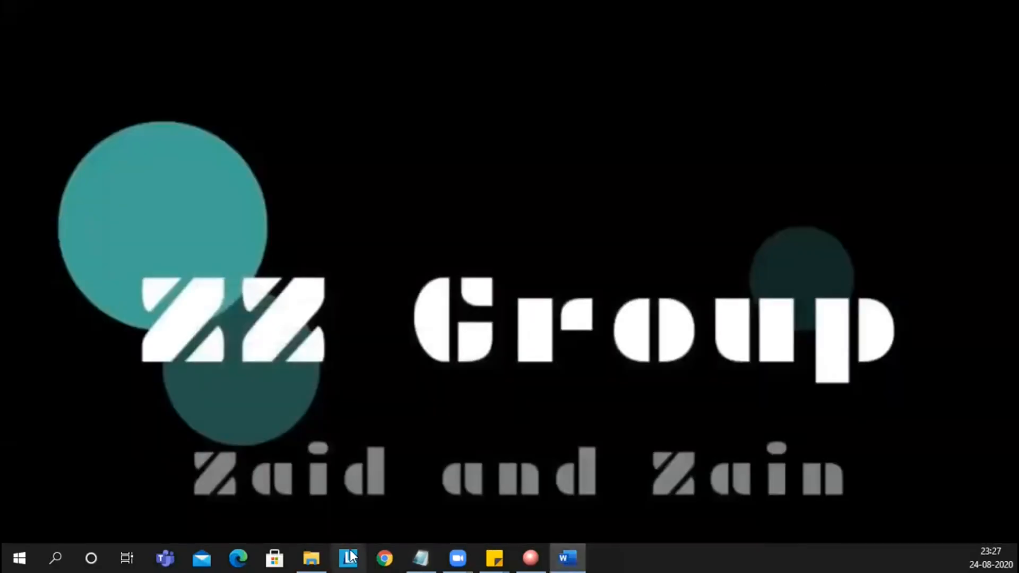
In New Text Document.txt from the vbscript_Basics_Advanced folder, write "nonDeclaringVariable = 4".
click(311, 557)
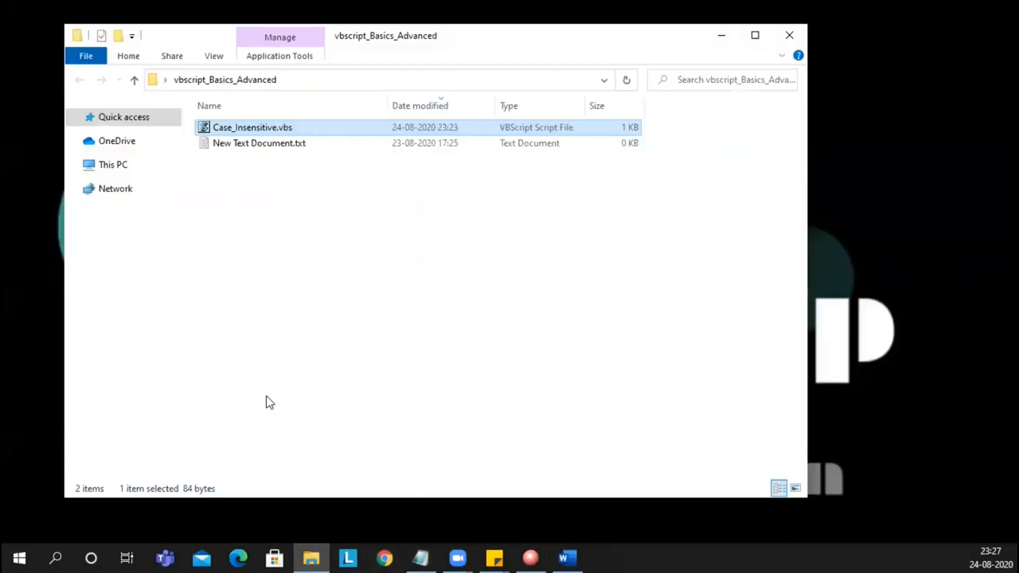
double_click(259, 143)
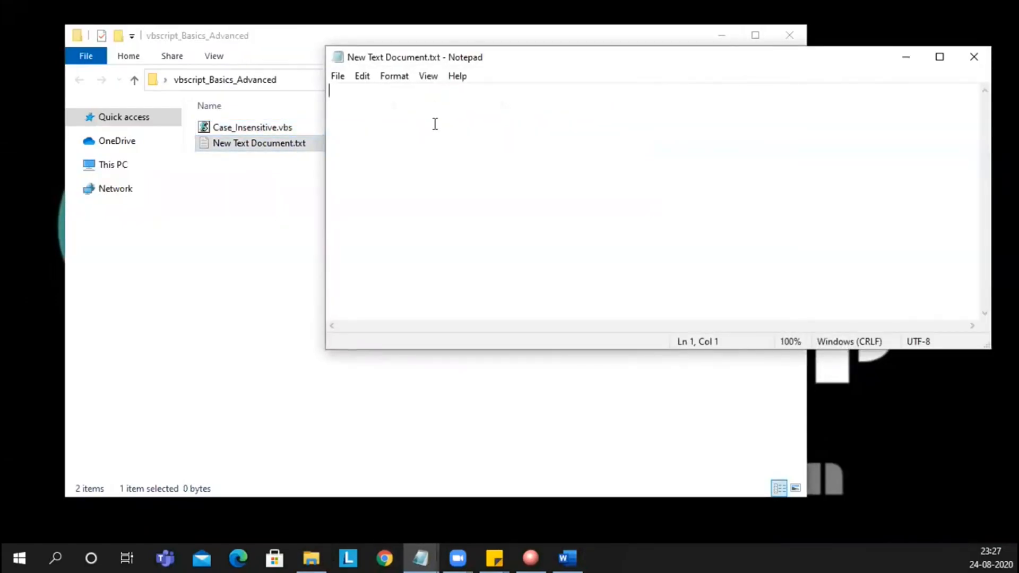
text(a =)
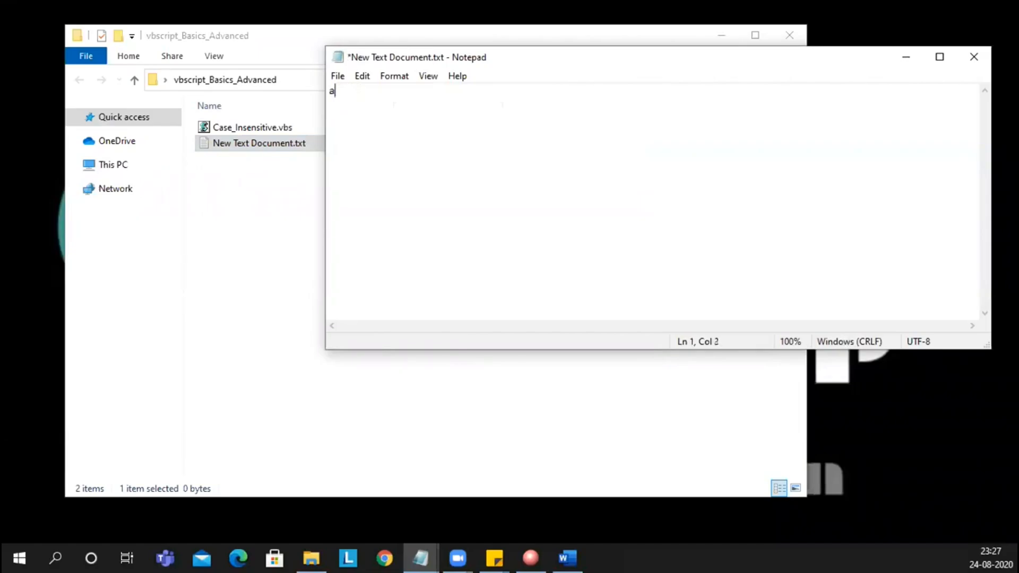
text(no)
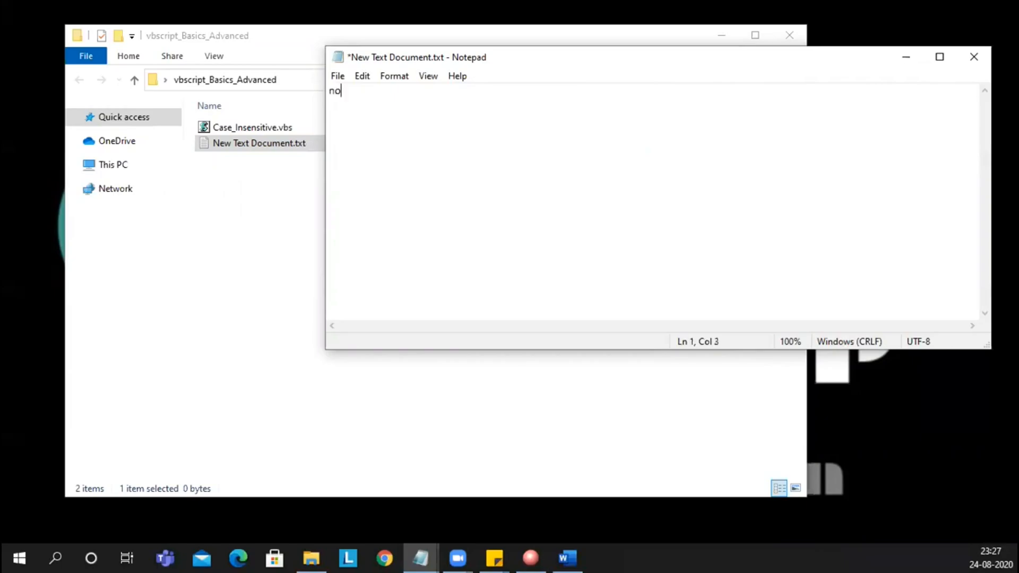
key(Backspace)
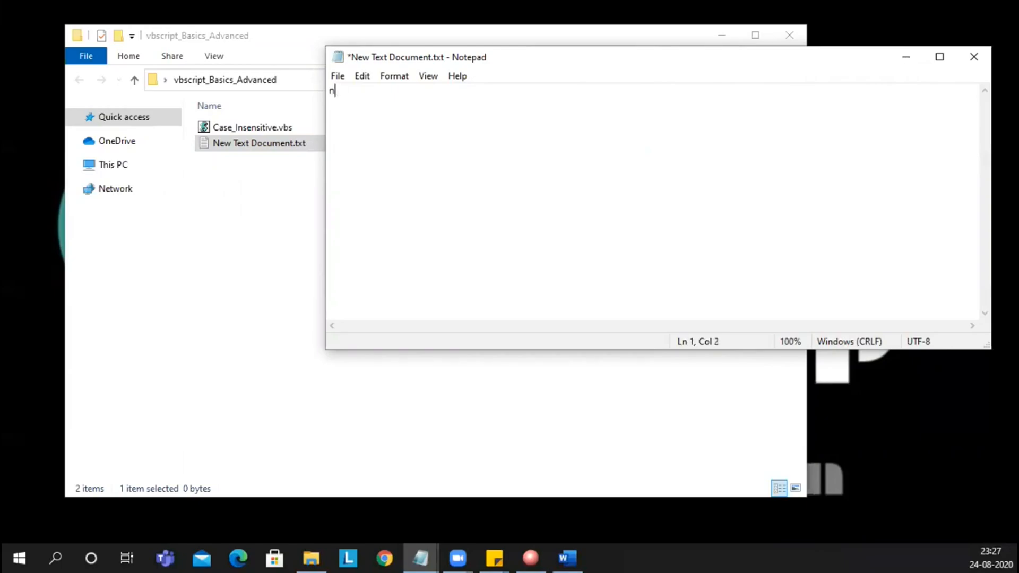
text(onDeclaringVa)
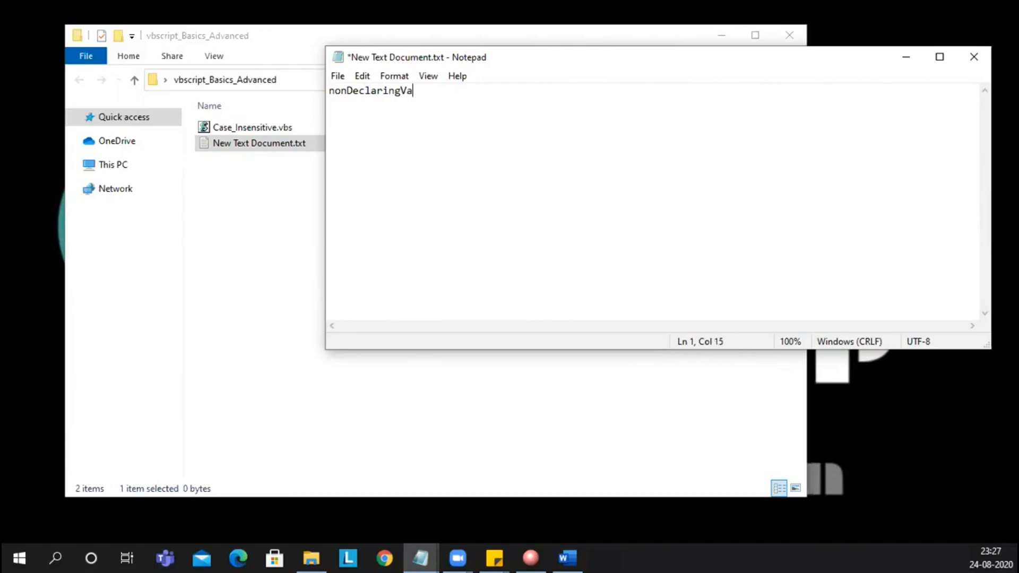
text(riab)
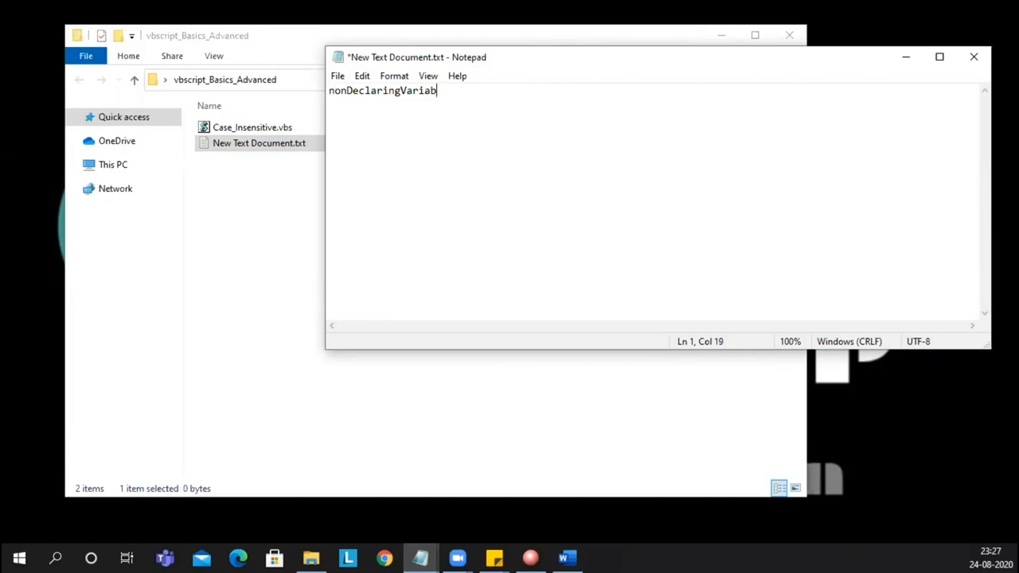
text(le = 4)
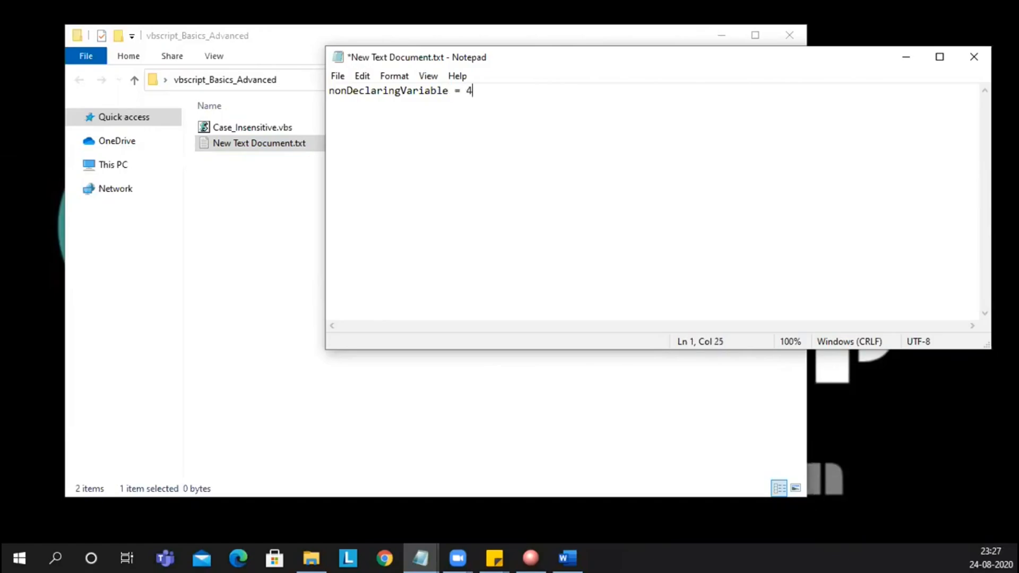
Add a second line "msgbox nonDeclaringVariable", reusing the variable name from line 1.
text(ms)
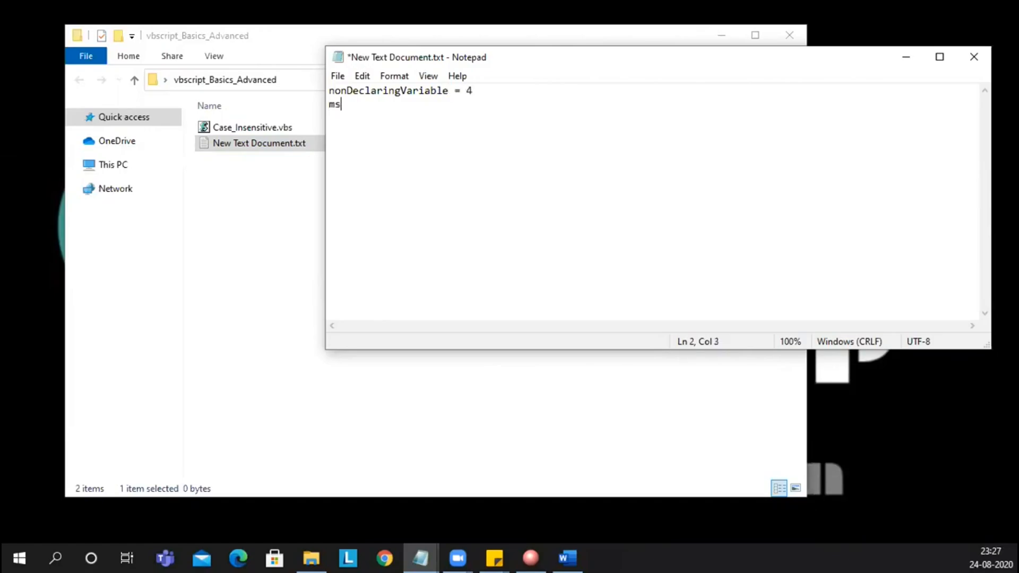
text(gbo)
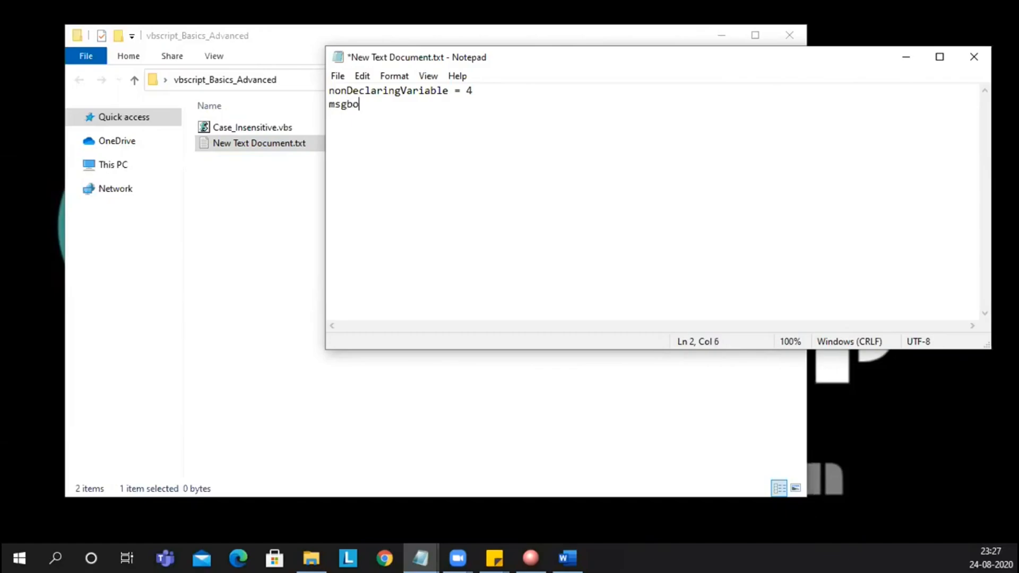
text(x)
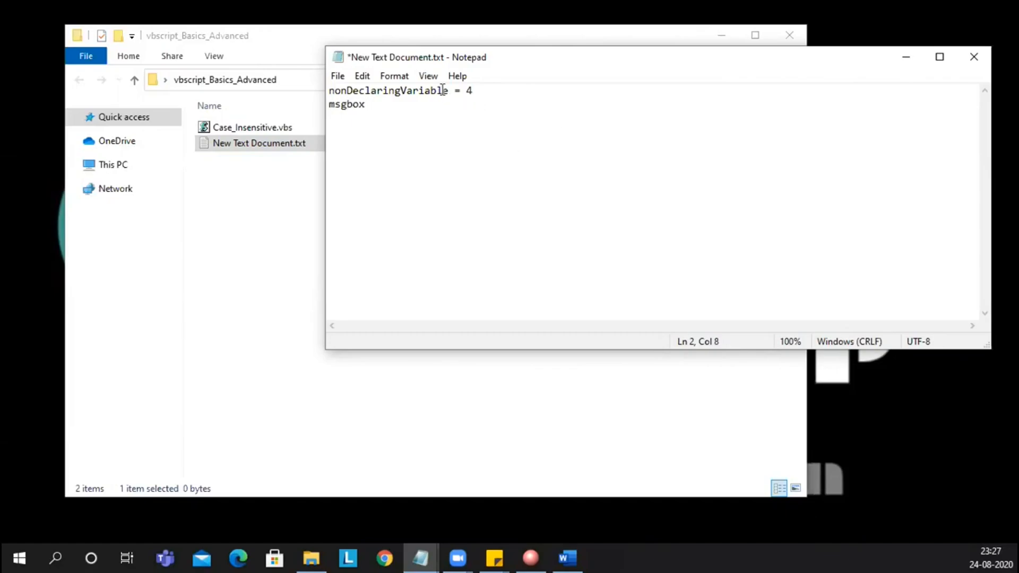
click(447, 90)
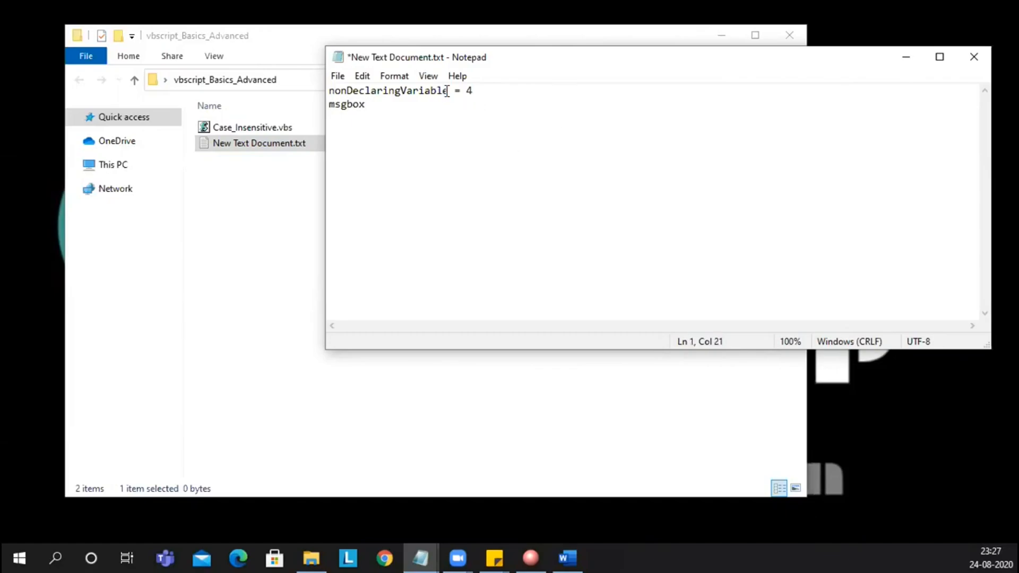
double_click(388, 91)
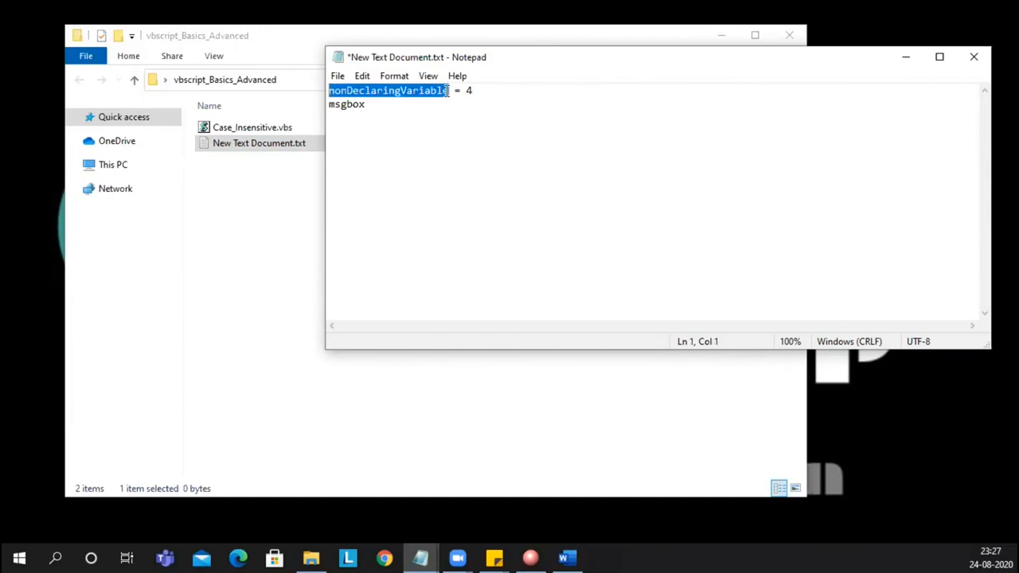
text(nonDeclaringVariable)
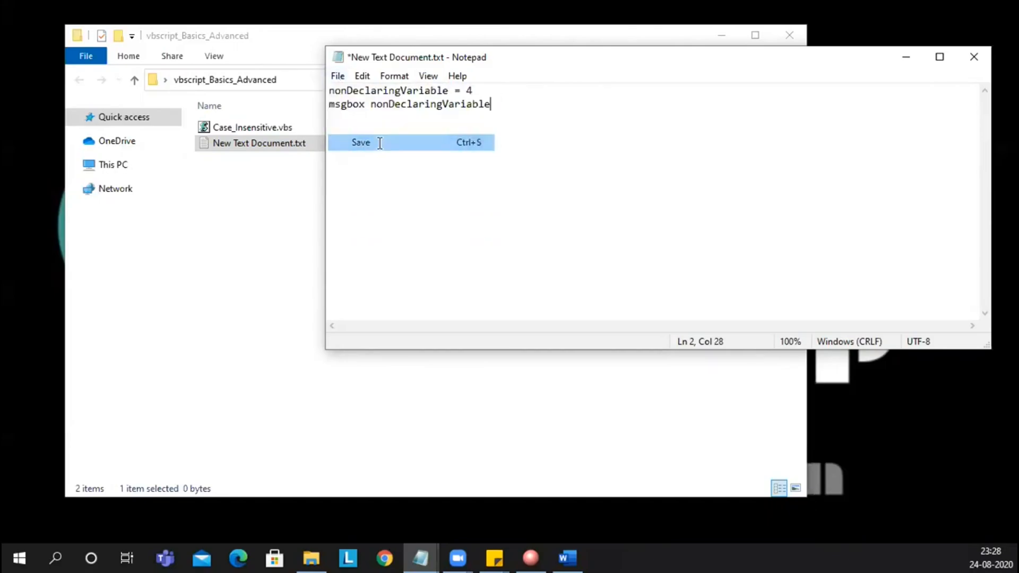
Save the script as nonDeclaringVariable.vbs in the vbscript_Basics_Advanced folder and close it.
click(360, 142)
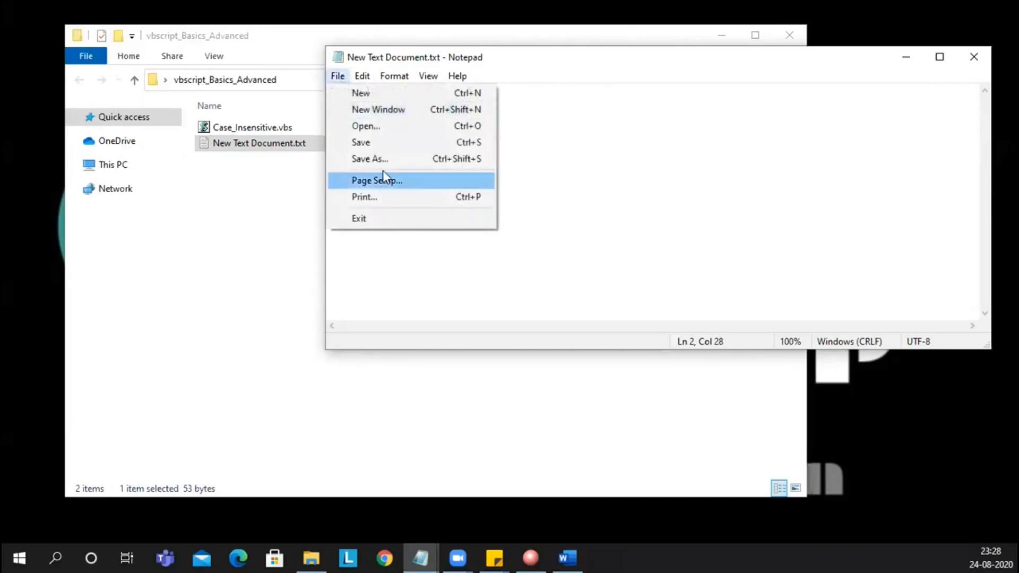
click(369, 158)
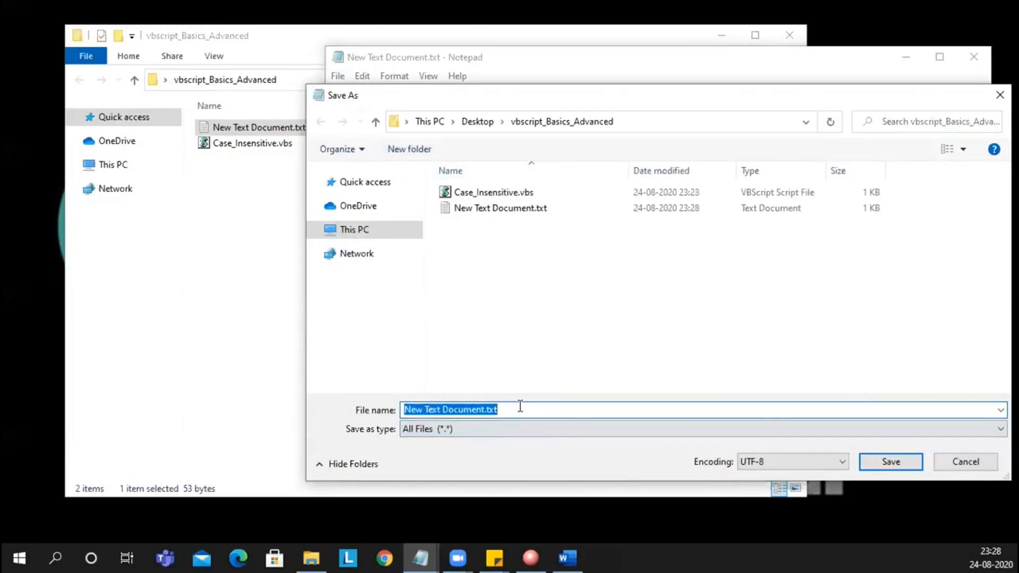
text(nonDeclari)
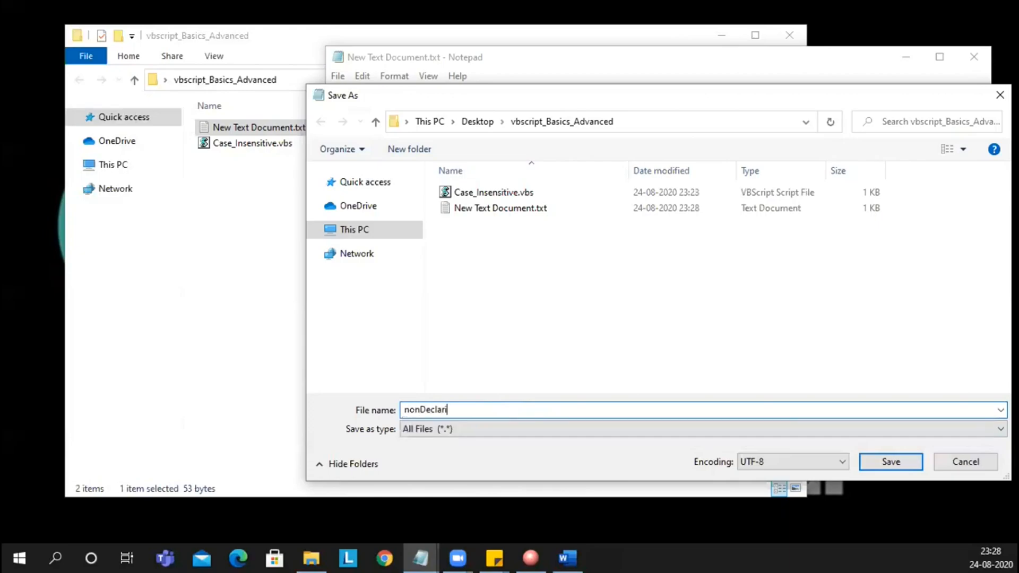
text(ngVar)
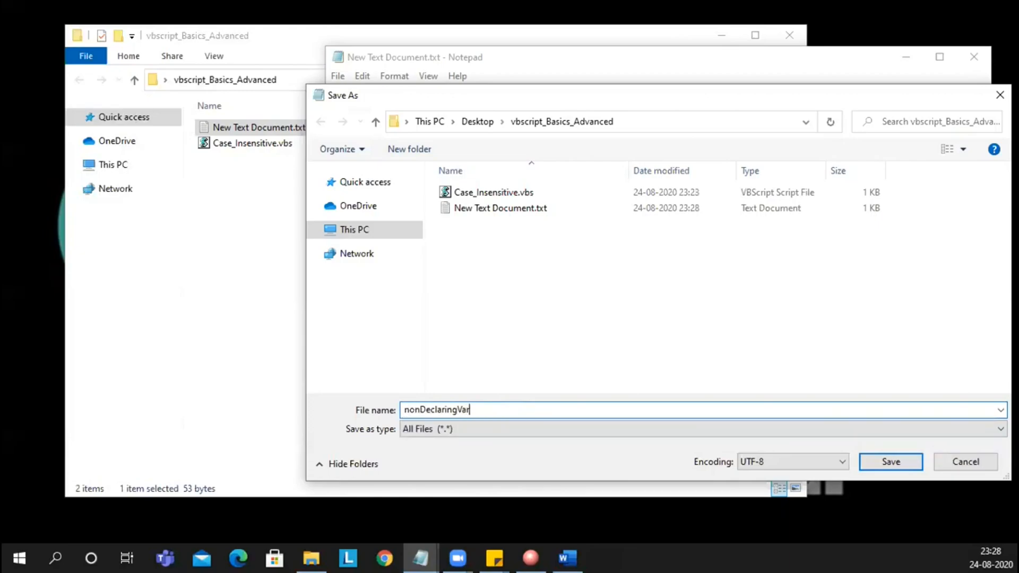
text(iable.)
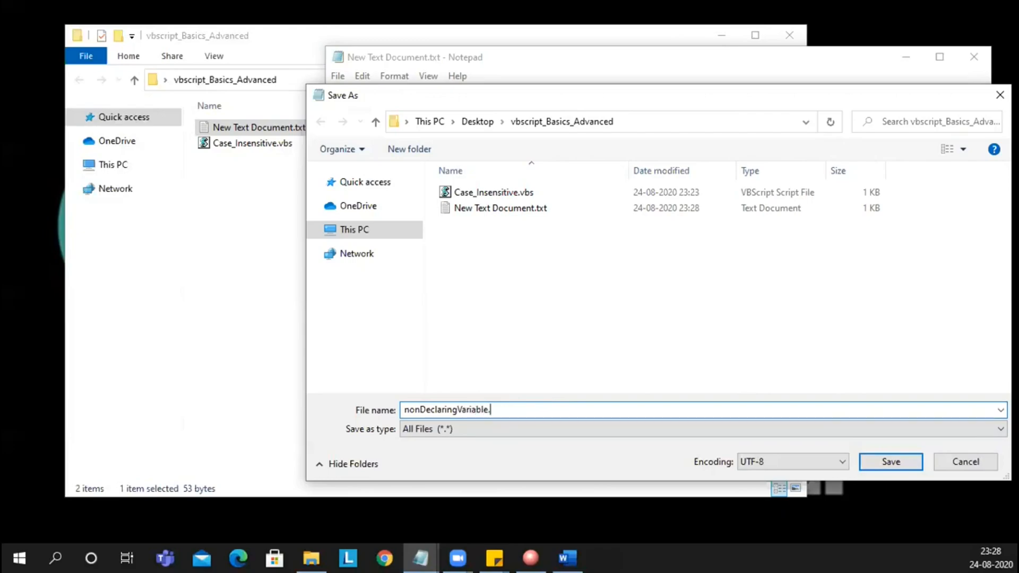
text(v)
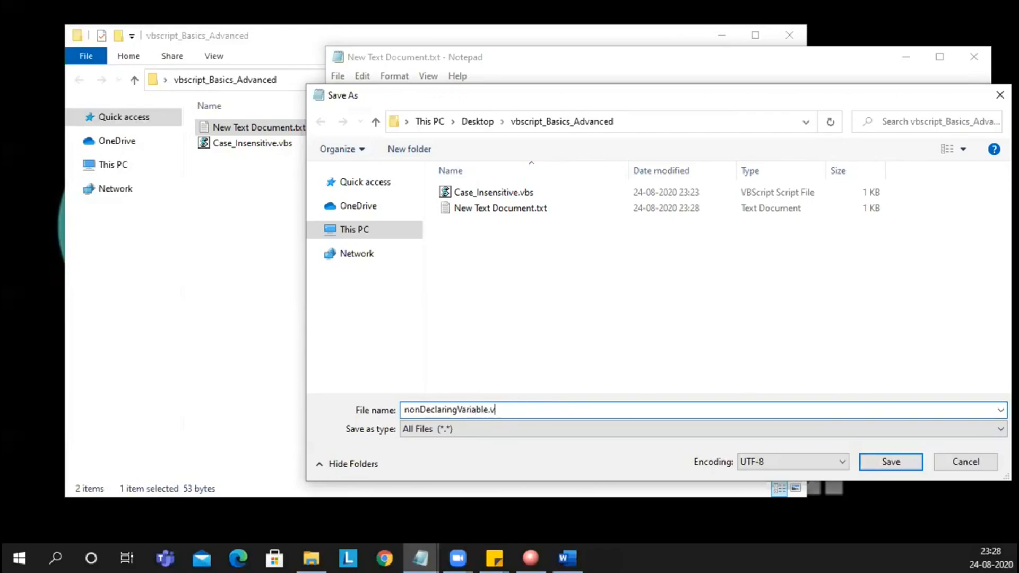
click(889, 462)
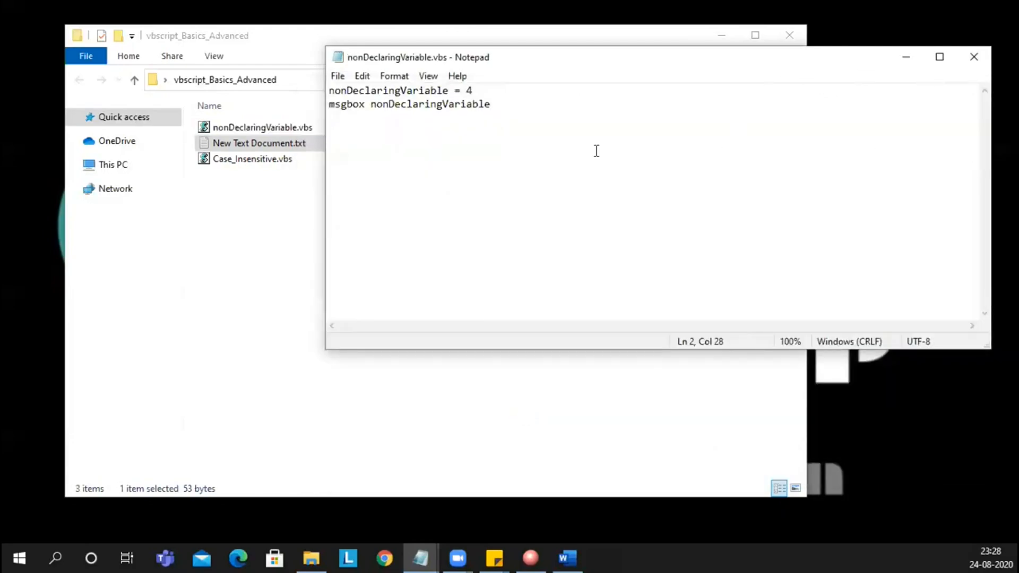
click(491, 104)
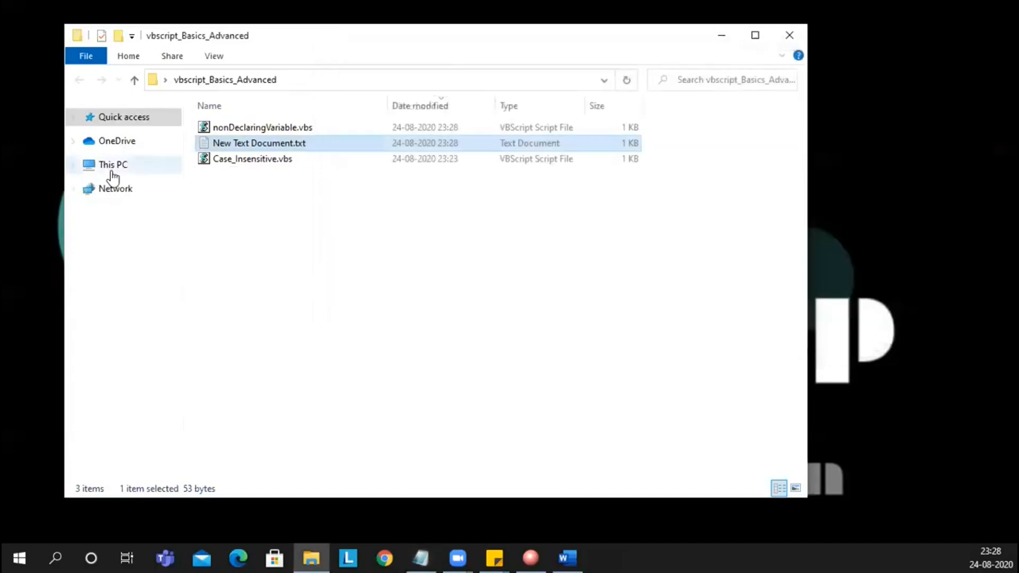
click(262, 127)
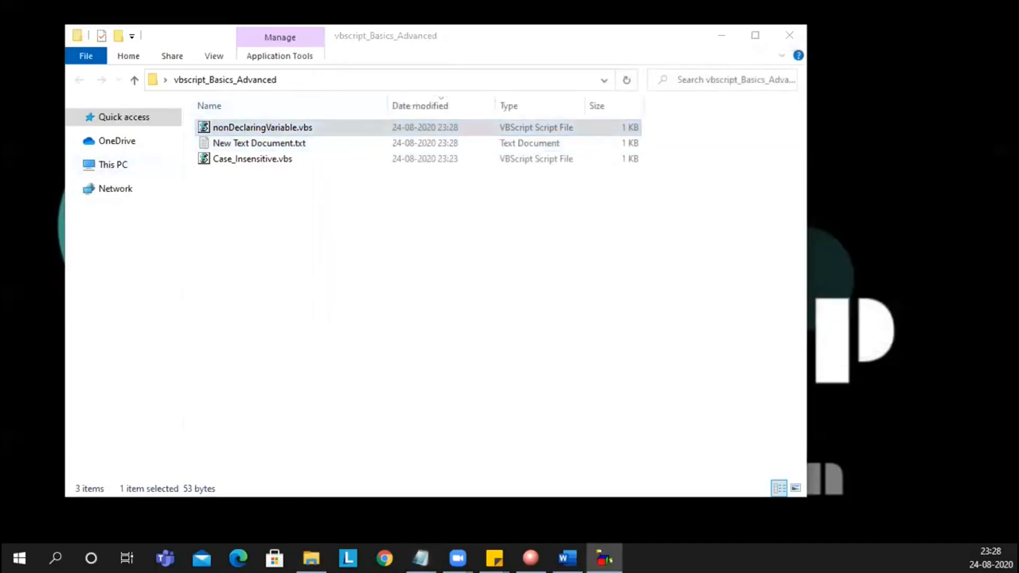
double_click(262, 127)
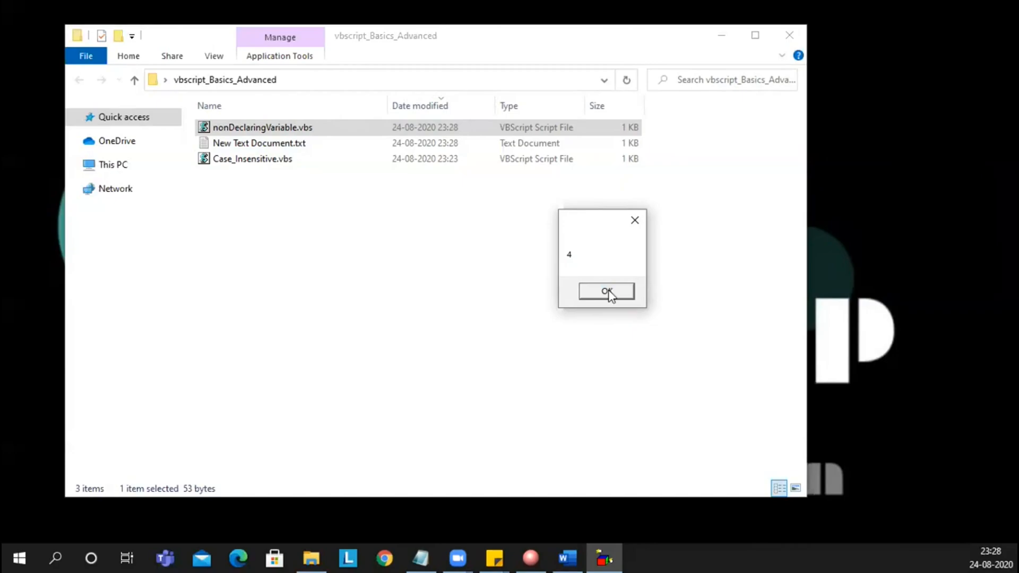
click(606, 291)
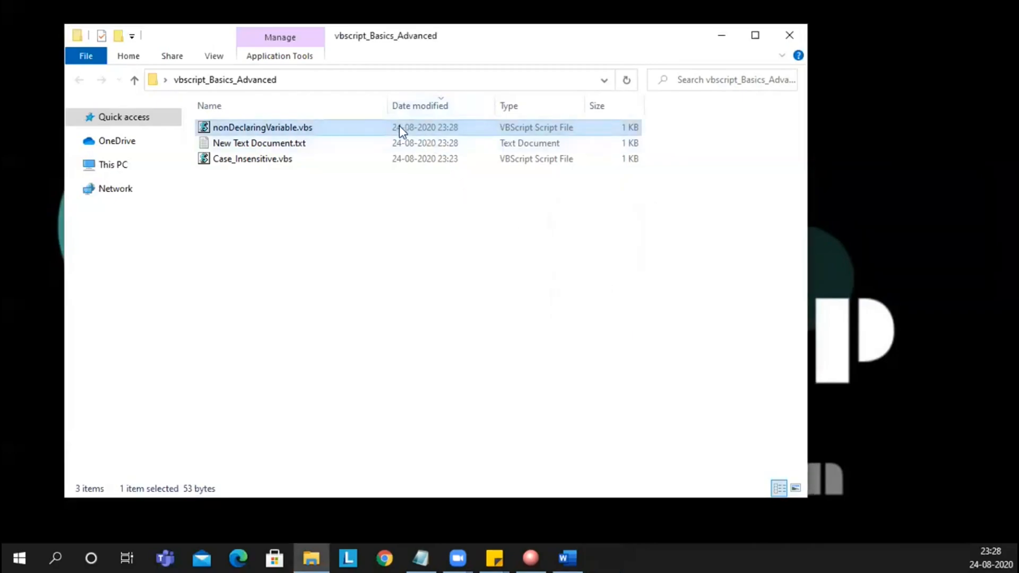
right_click(263, 127)
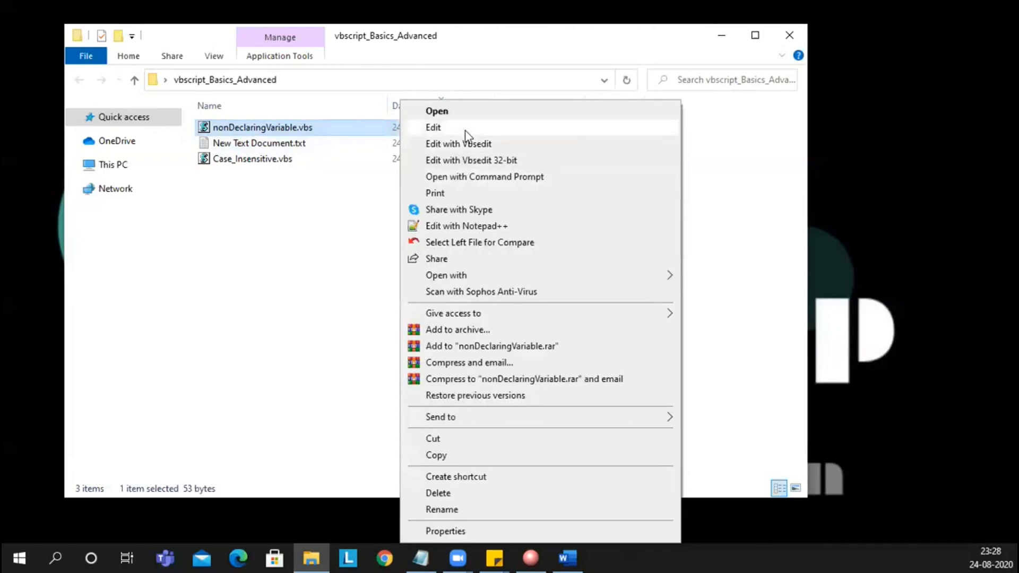
click(433, 126)
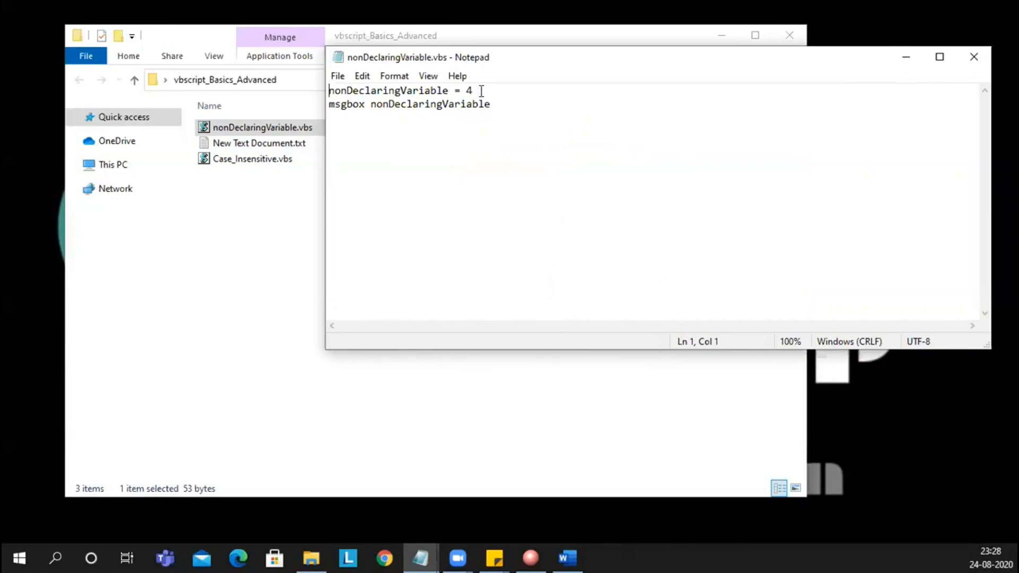
triple_click(400, 91)
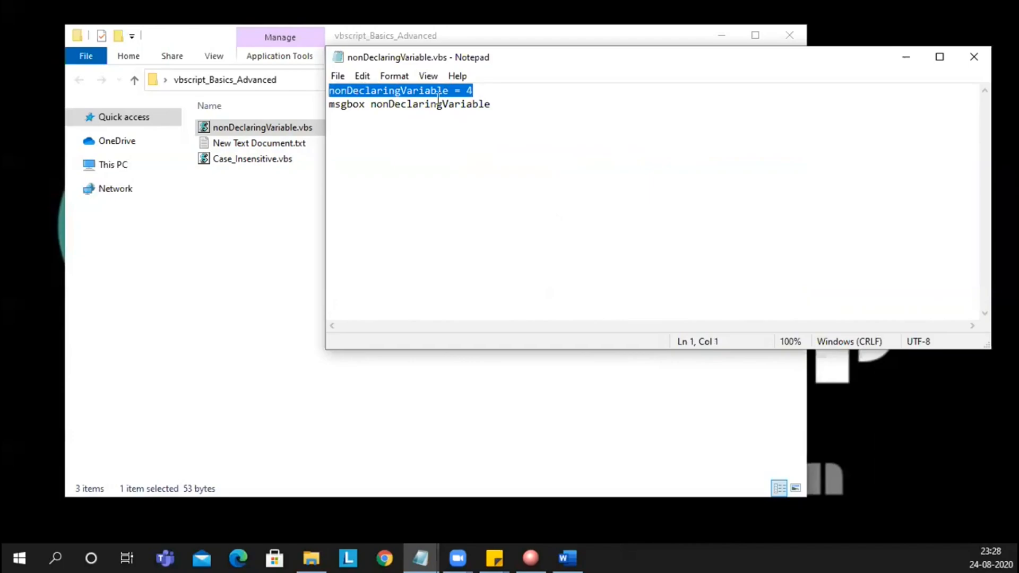
double_click(388, 91)
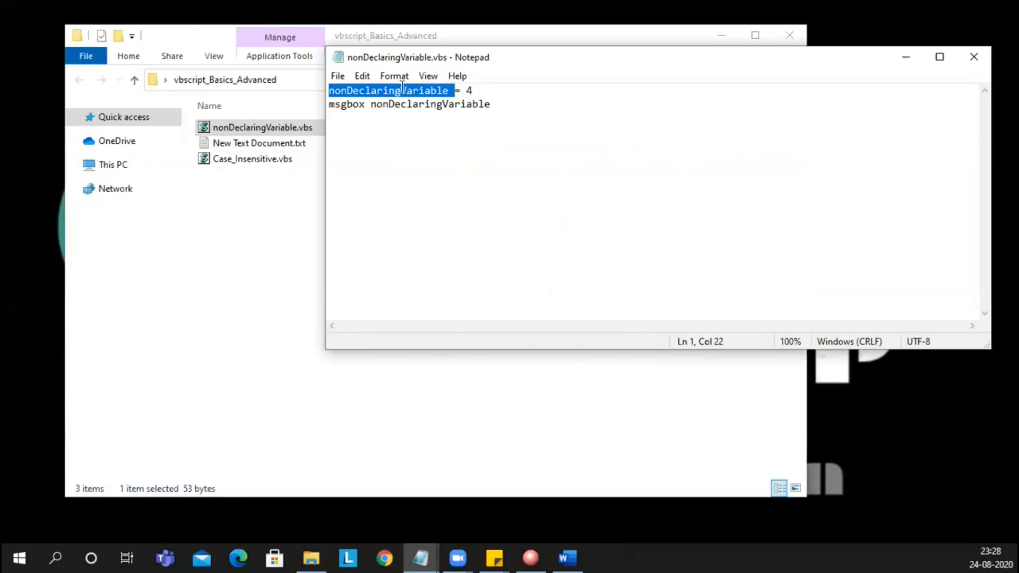
mouse_move(899, 59)
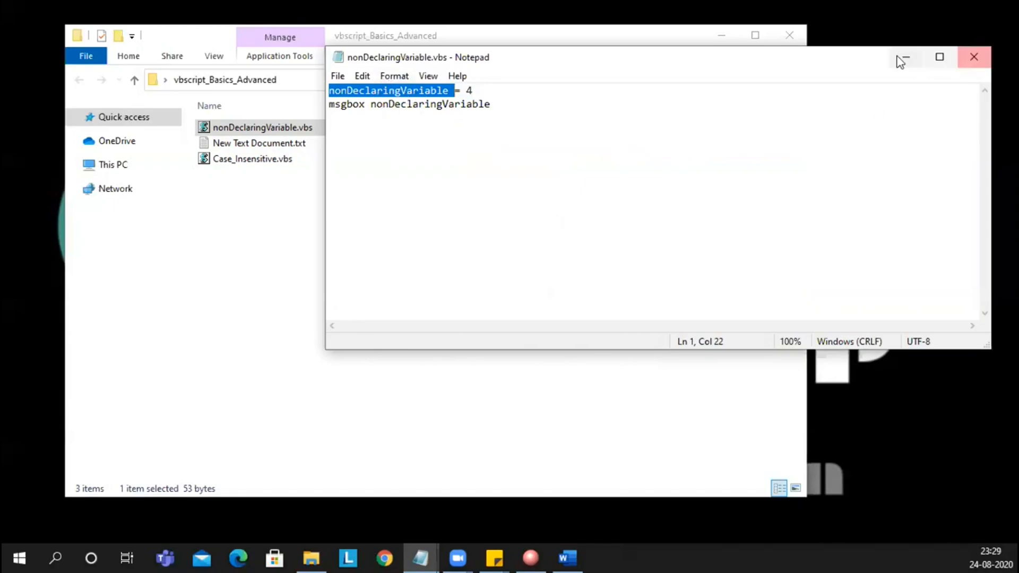
click(974, 56)
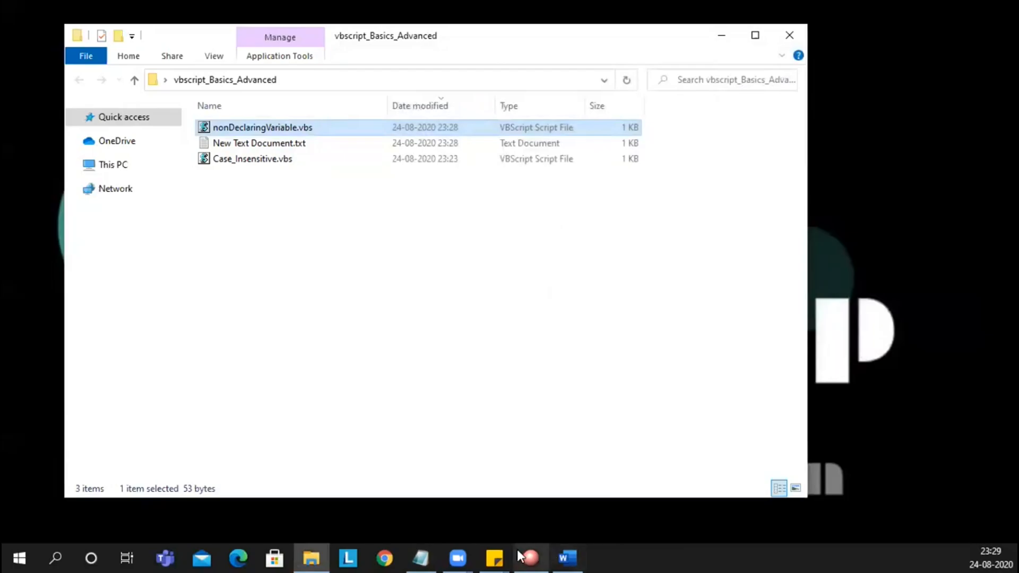
click(420, 557)
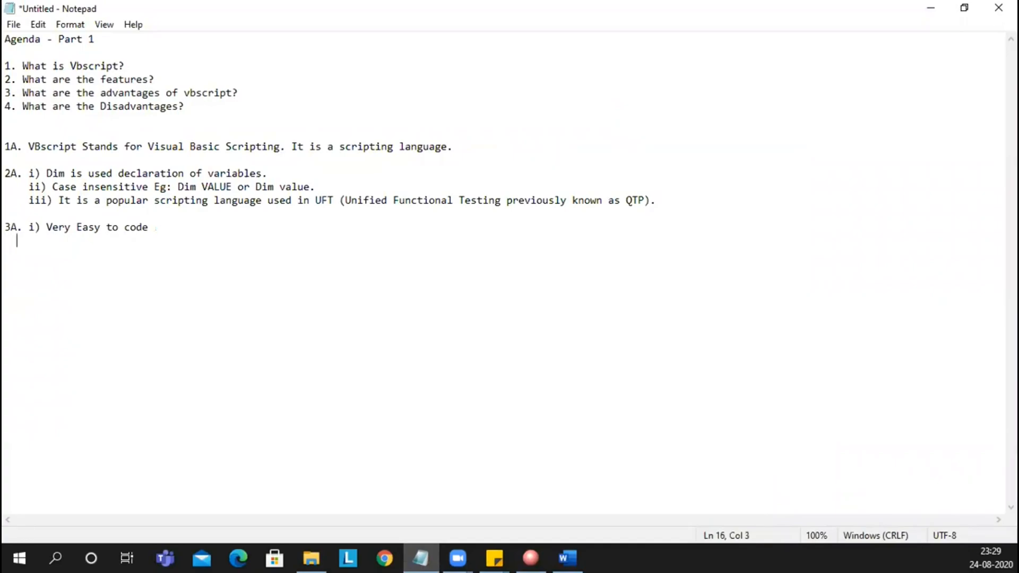
Write advantage "ii) Case insensitive" and start a new indented line below it.
text(ii)
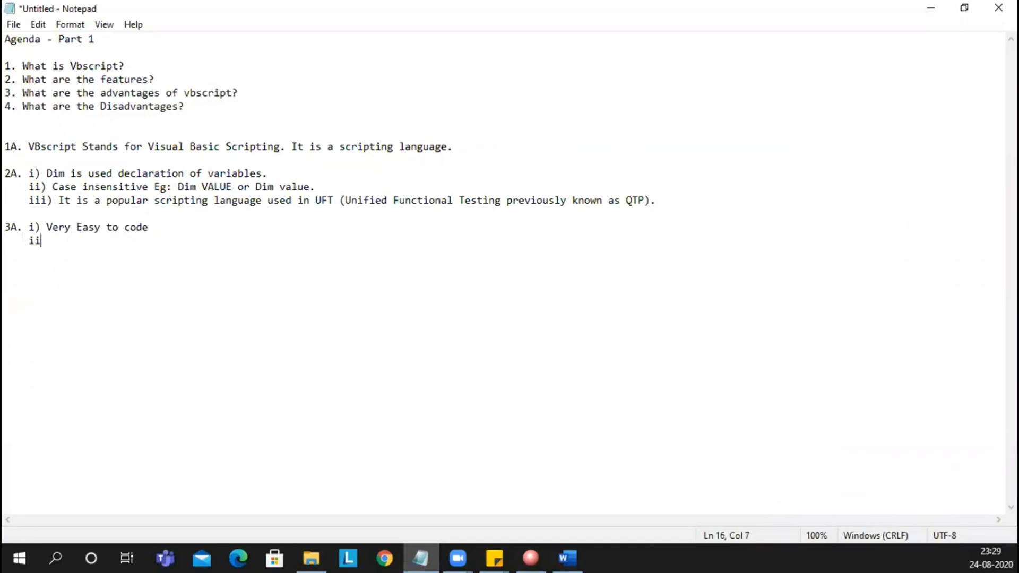
text() Cas)
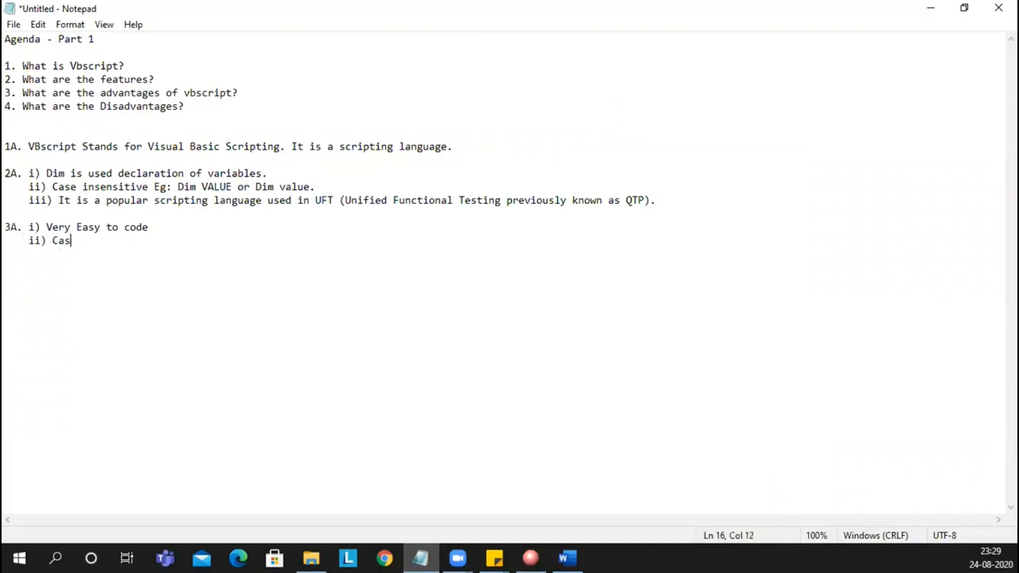
text(e insensiti)
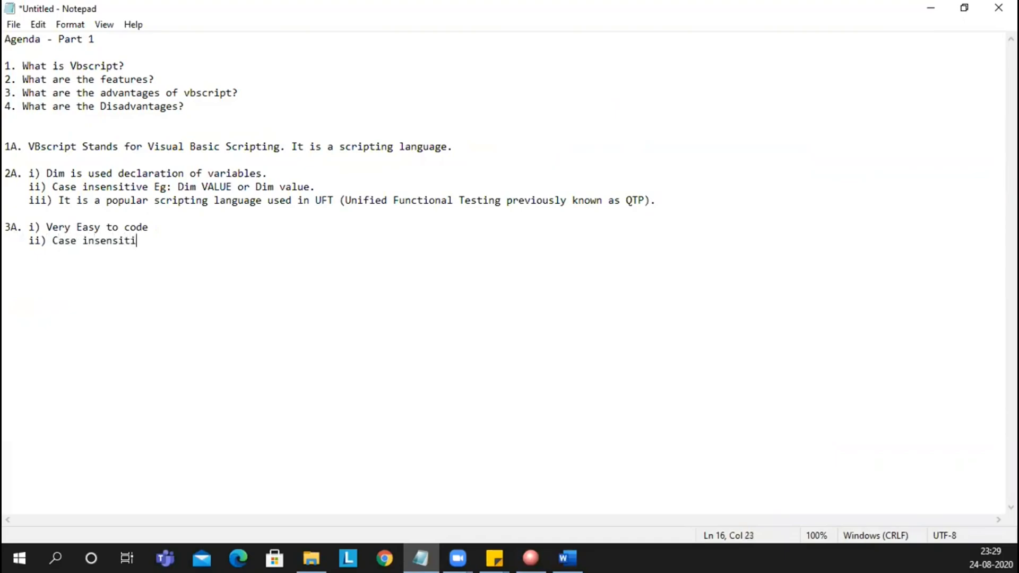
text(ve)
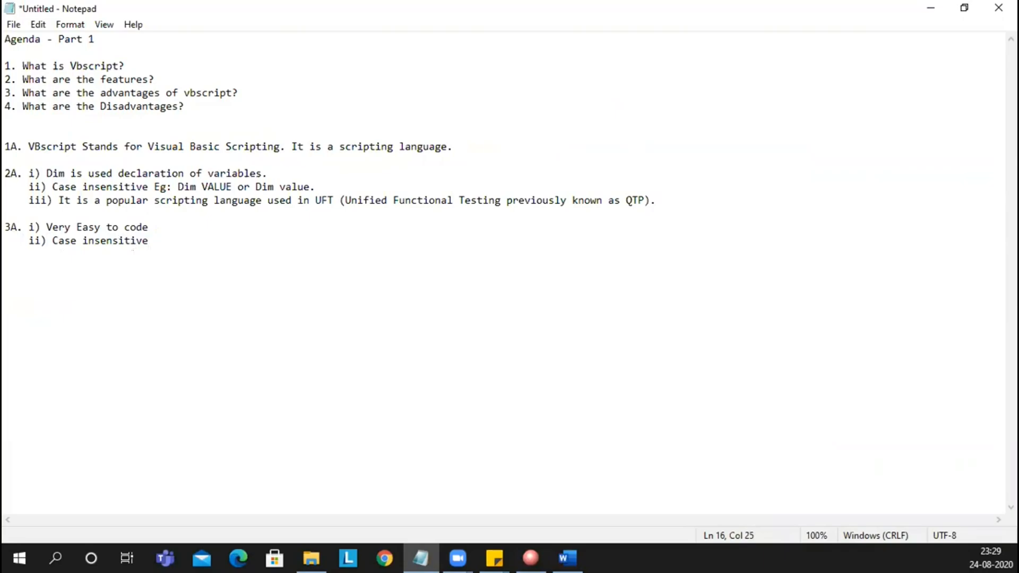
click(149, 241)
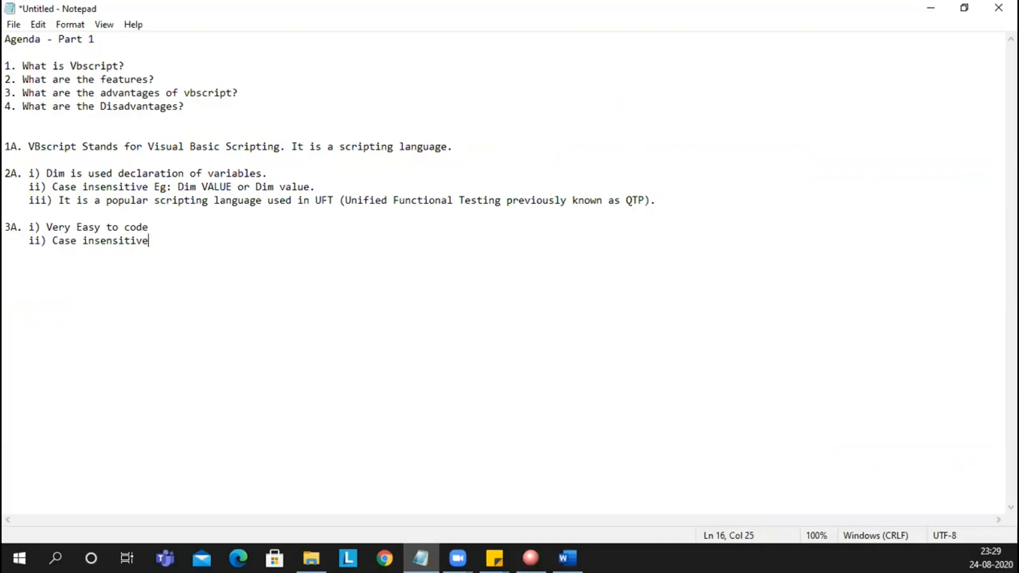
key(Return)
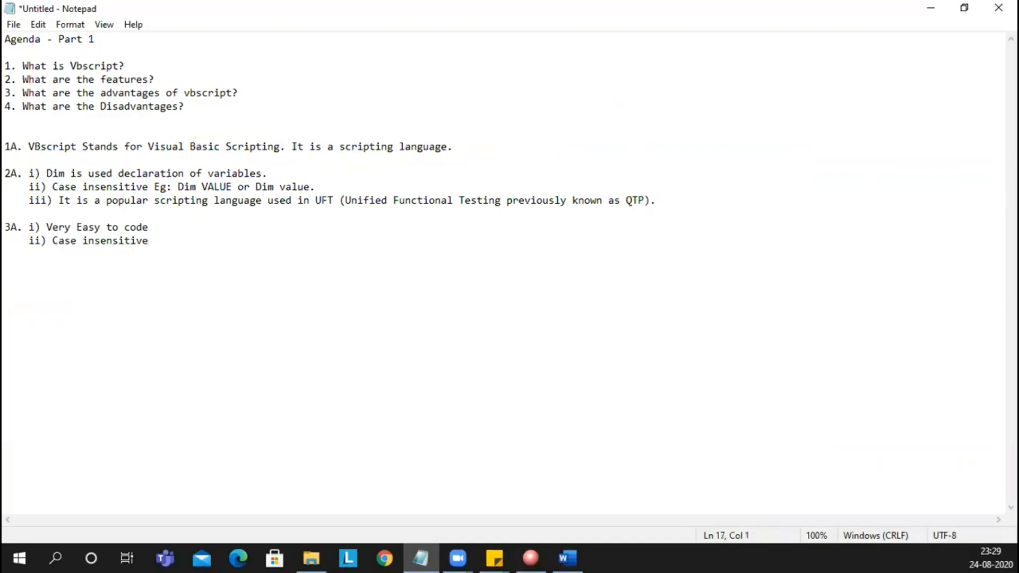
key(enter)
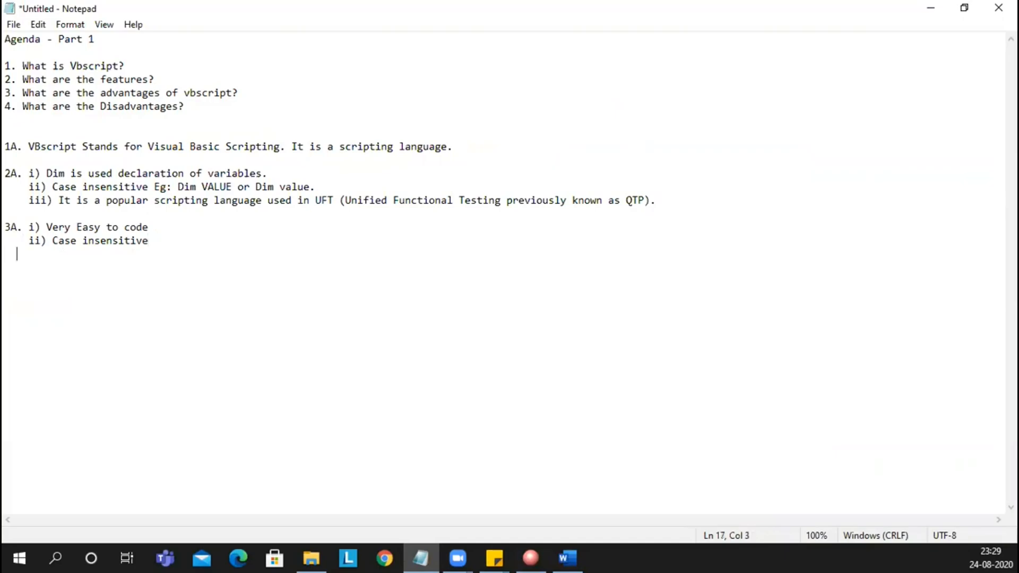
Write advantage "iii) In depth programming knowledge is not required.".
text(iii)
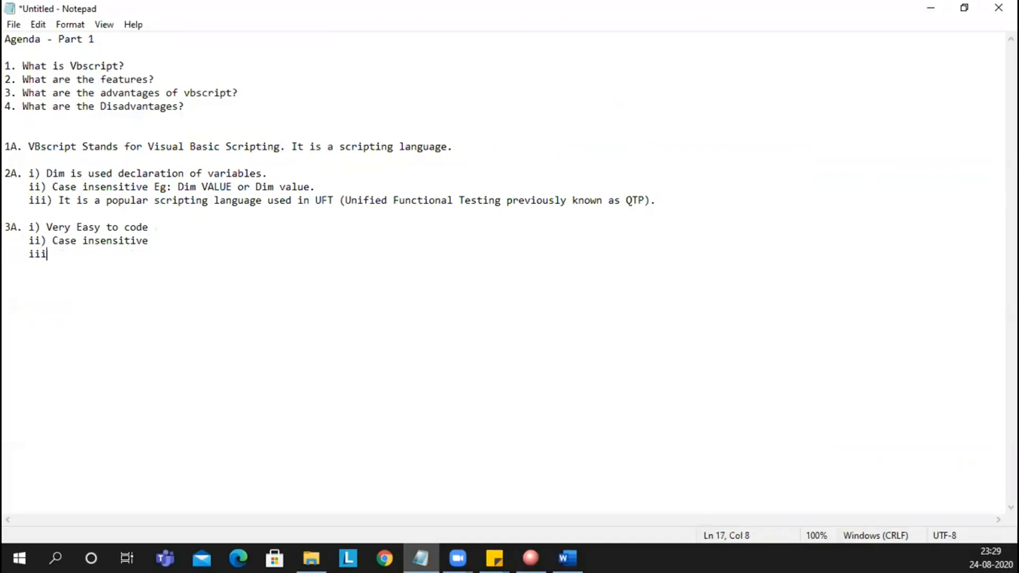
text())
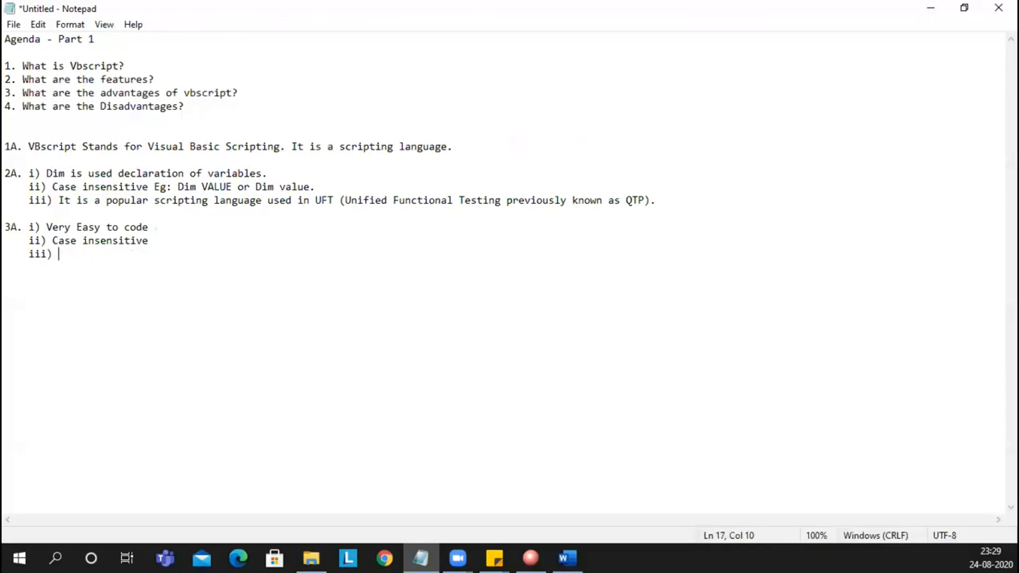
text(In depth pr)
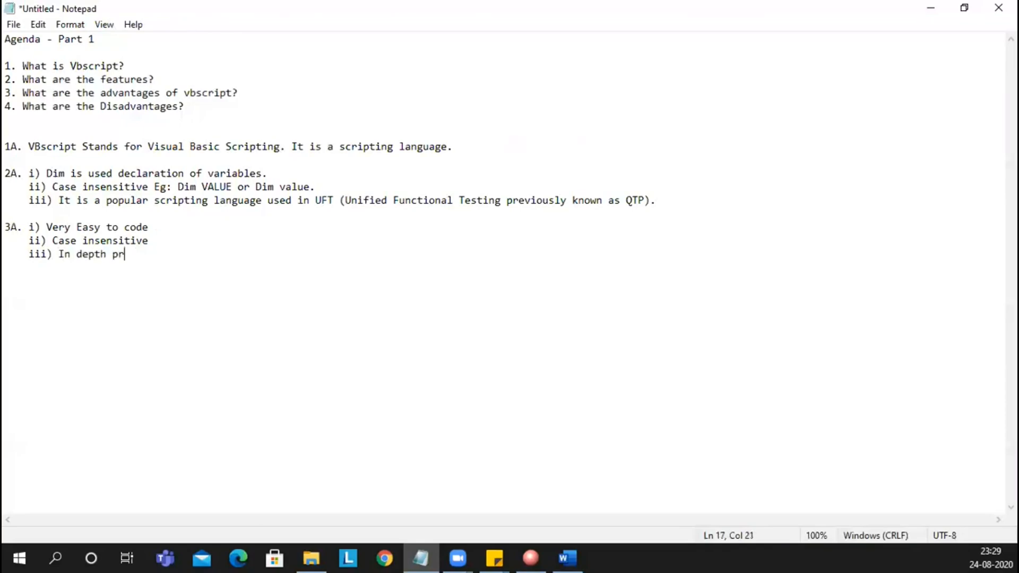
text(ogramming kno)
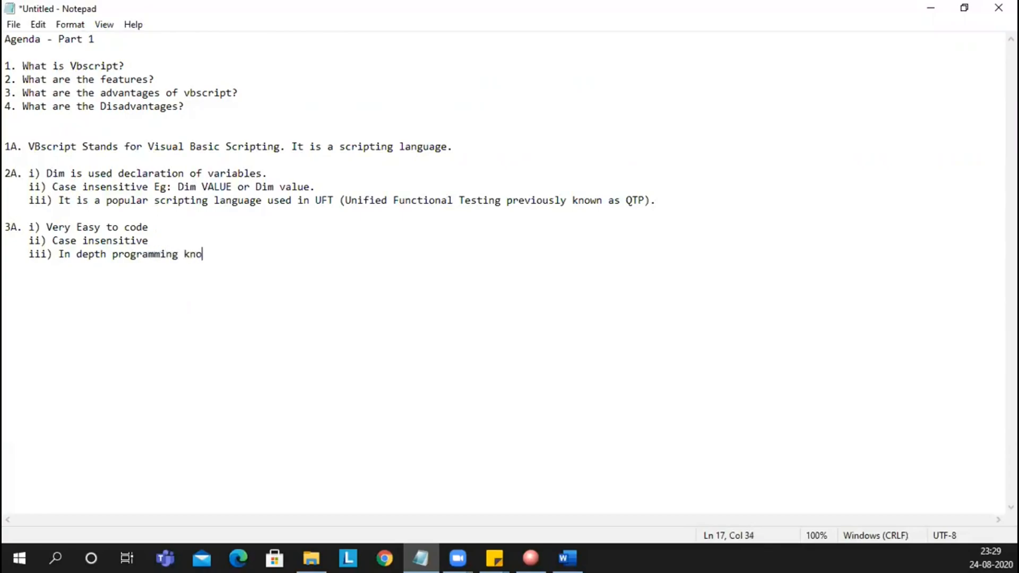
text(l)
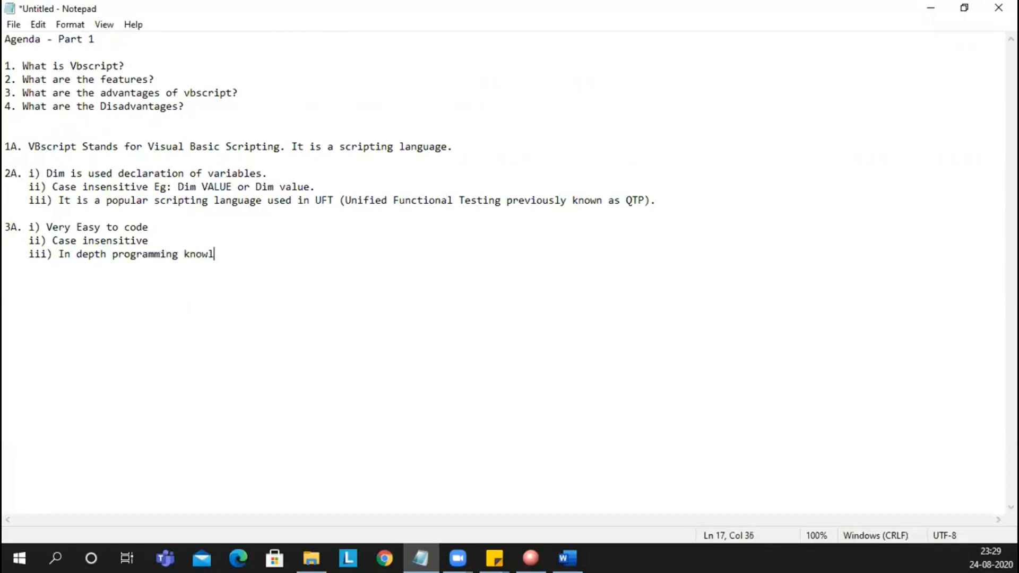
text(edge is no)
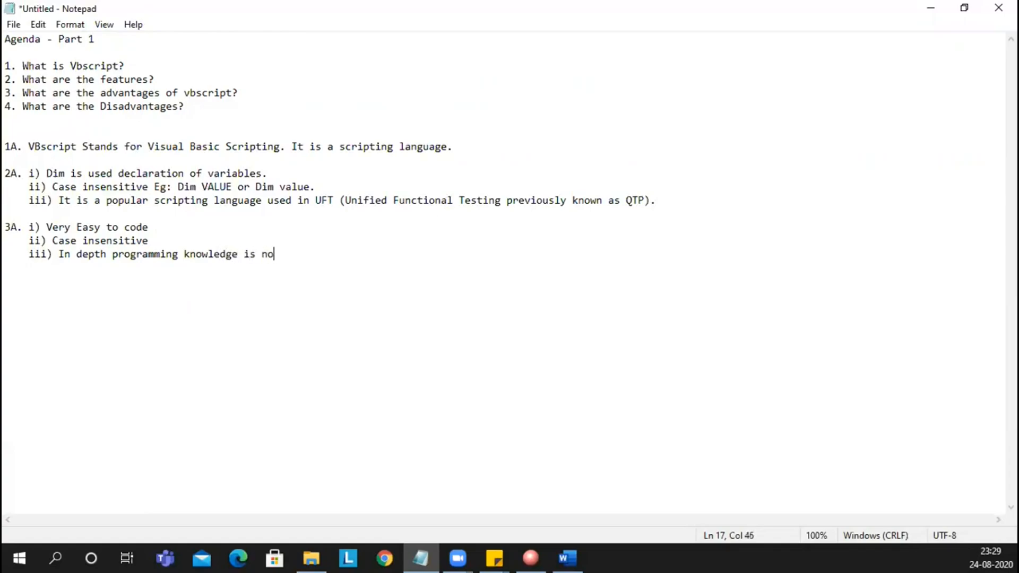
text(t requ)
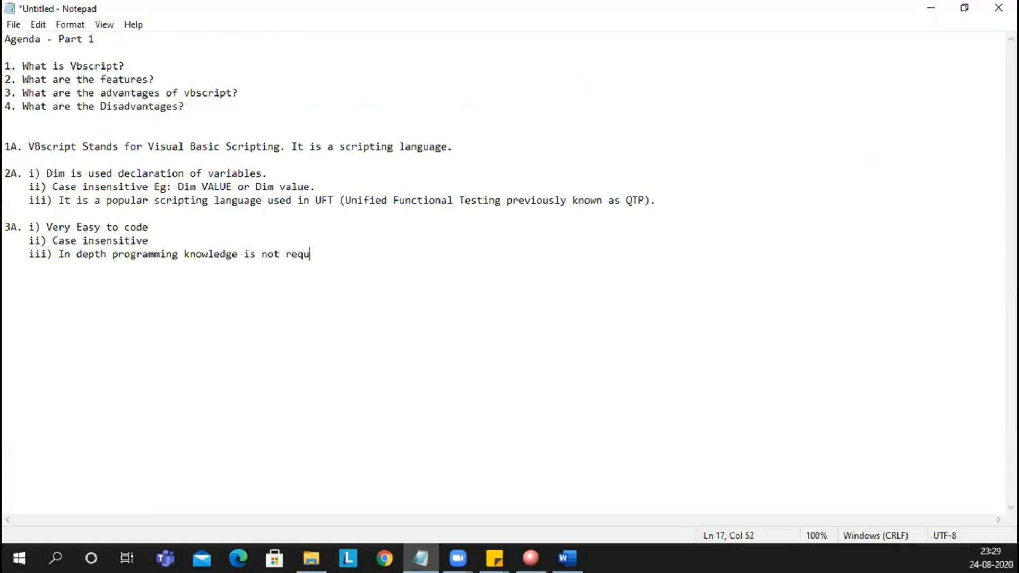
text(ired.)
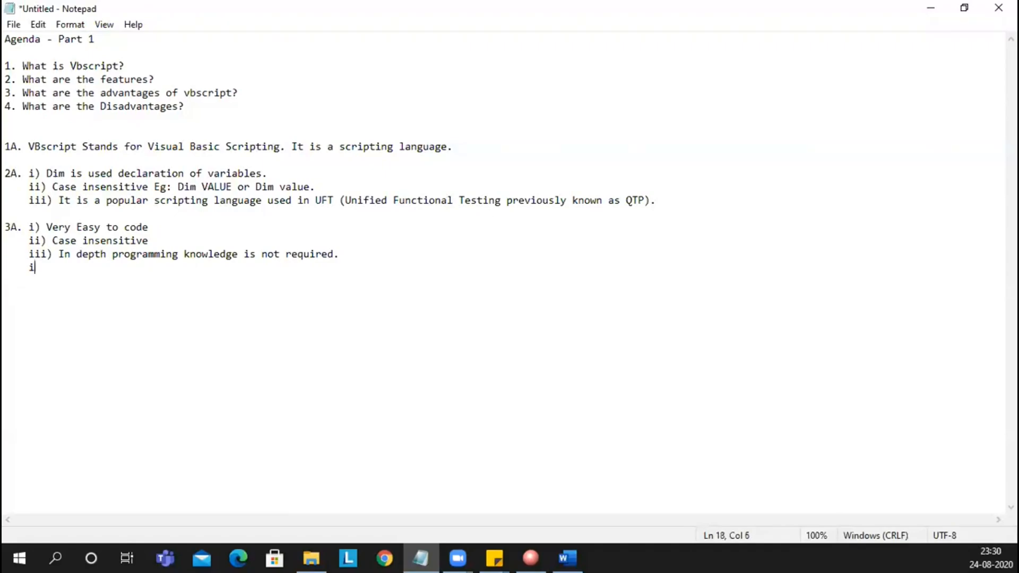
Label the fourth advantage "iv)" under 3A.
text(v))
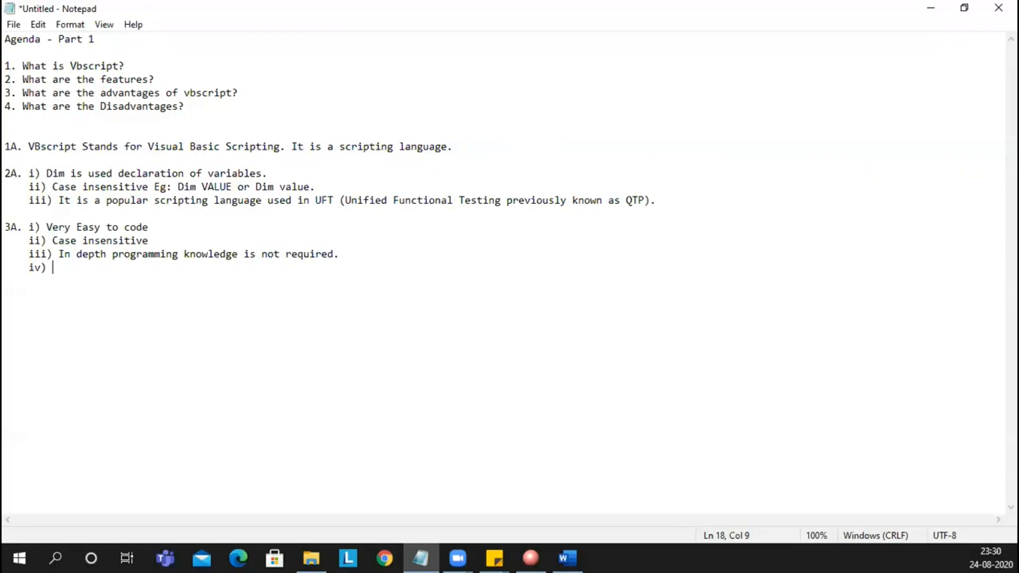
Begin the fourth advantage: "It uses Windows Scripting Host".
text(Windo)
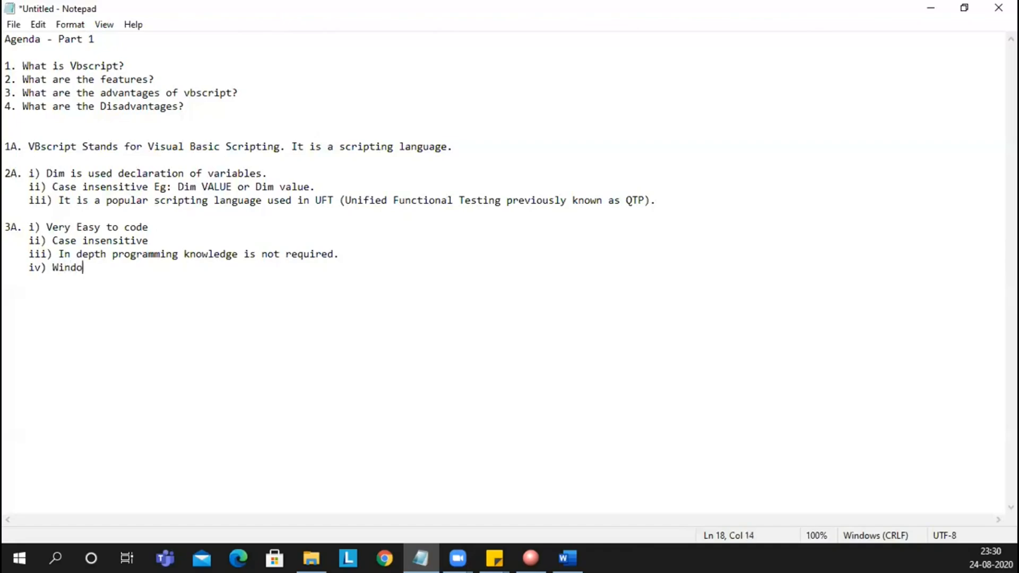
text(ws Scr)
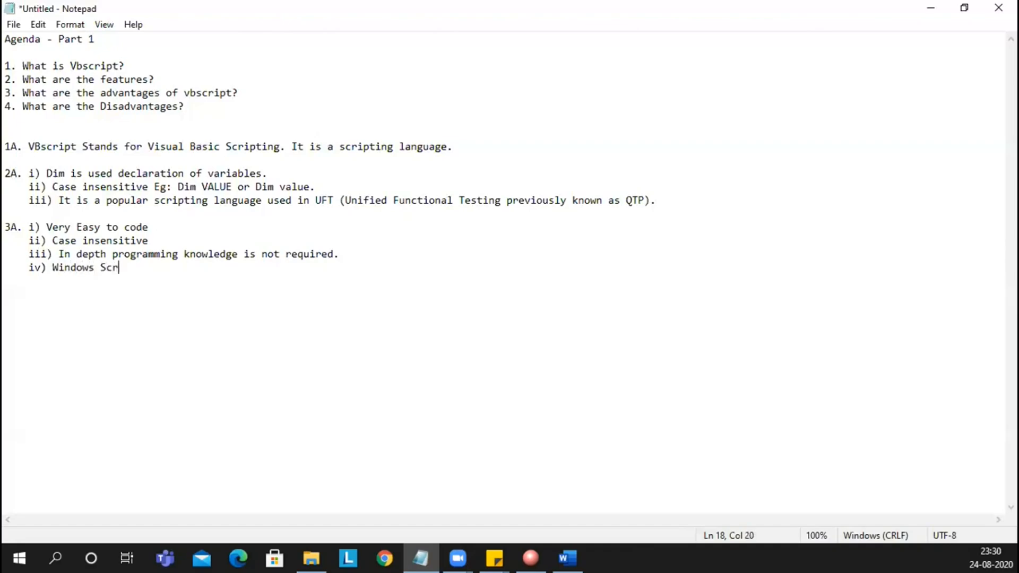
text(ipting Ho)
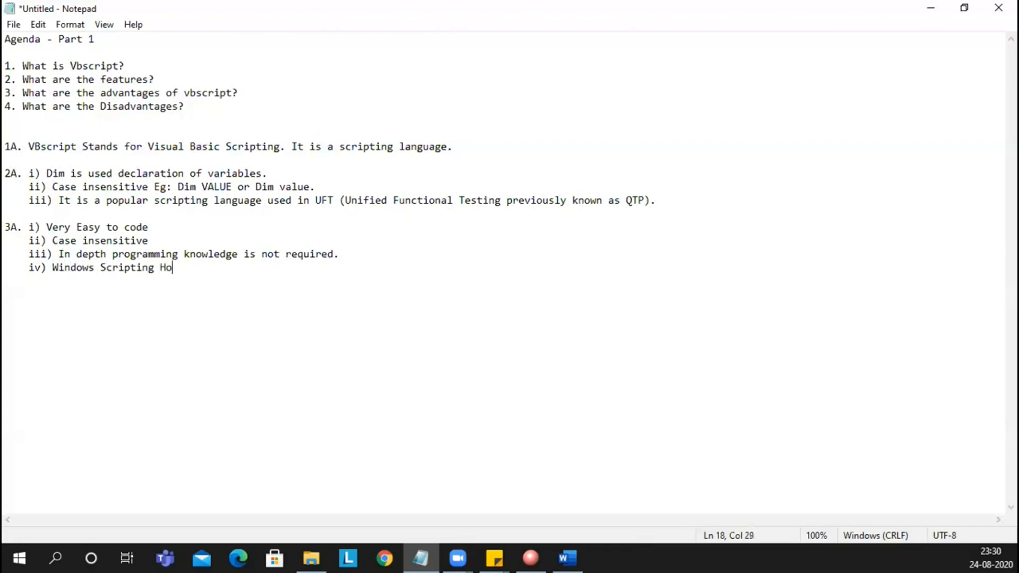
text(st)
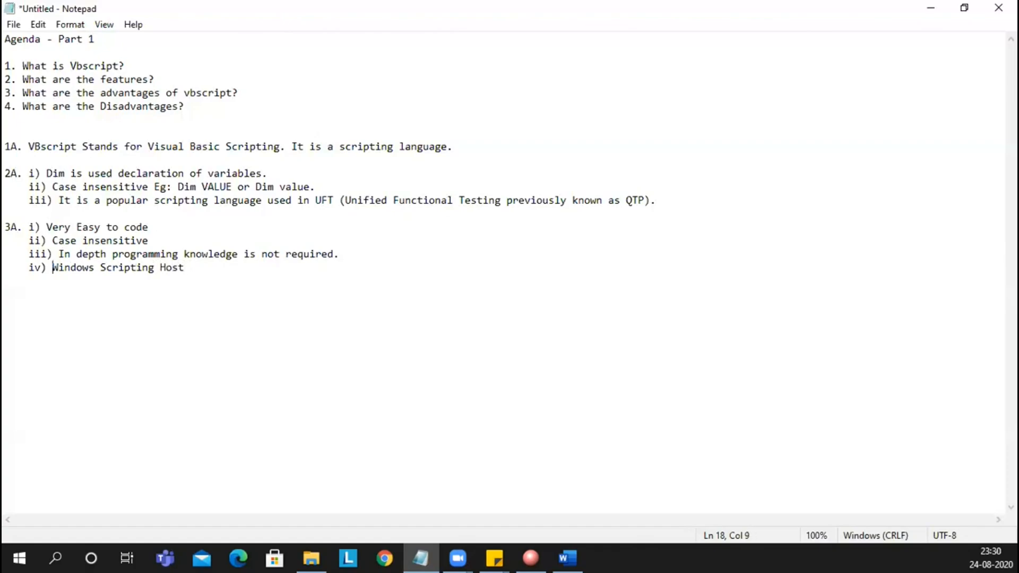
text(It ised)
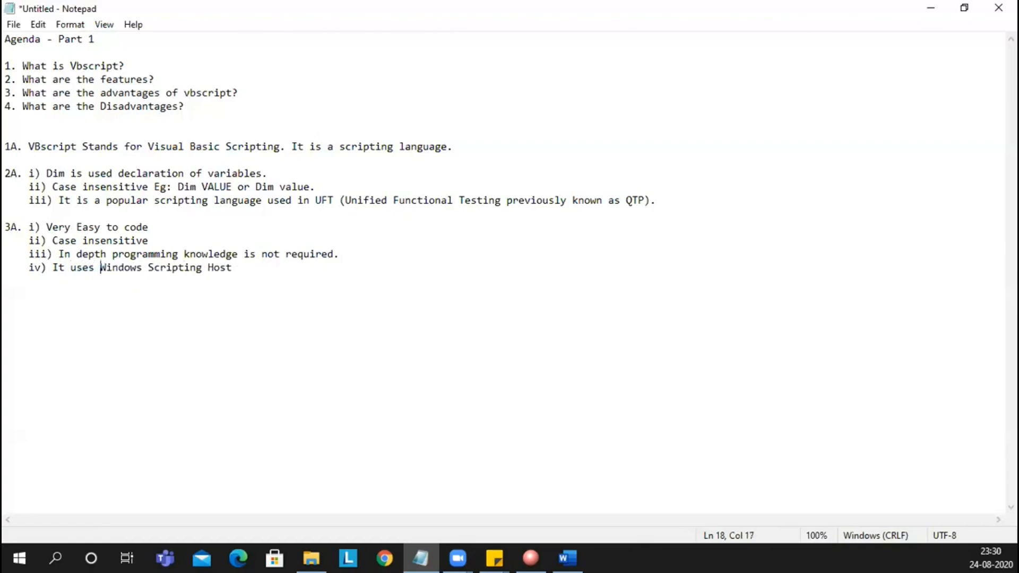
Complete it: "so no need to install any other prior software for vbscript to execute.".
click(207, 268)
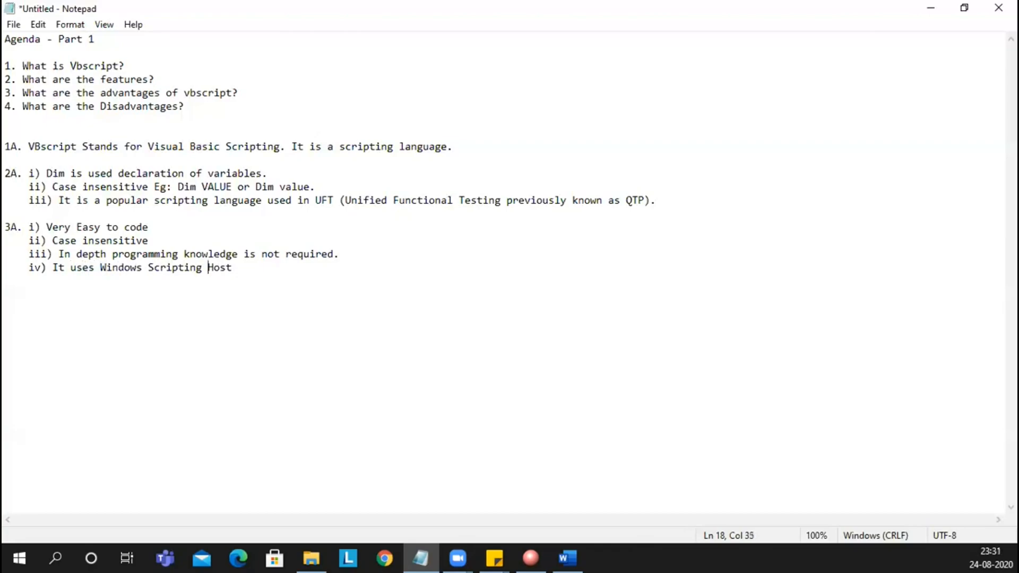
text(so)
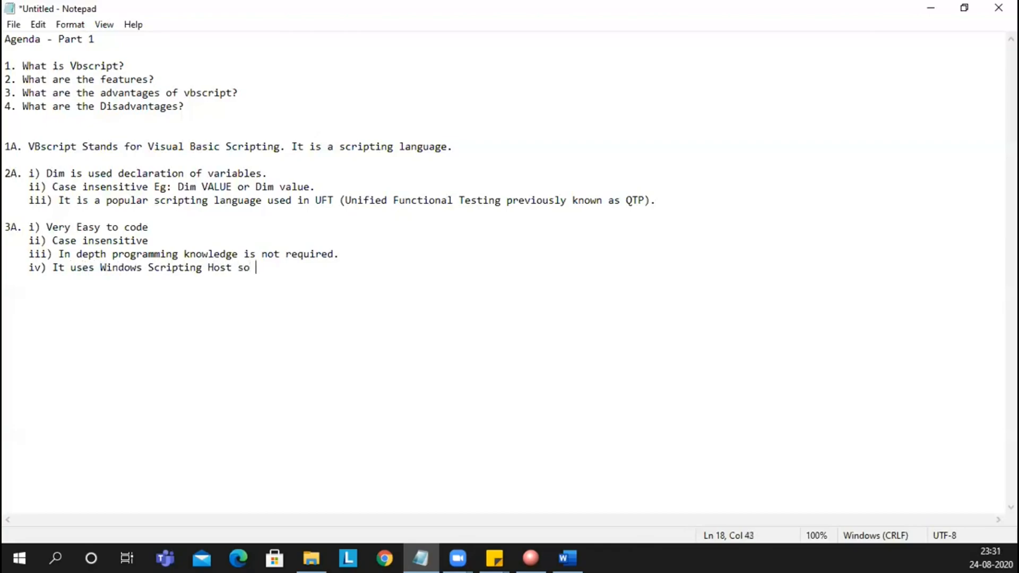
text(no need to)
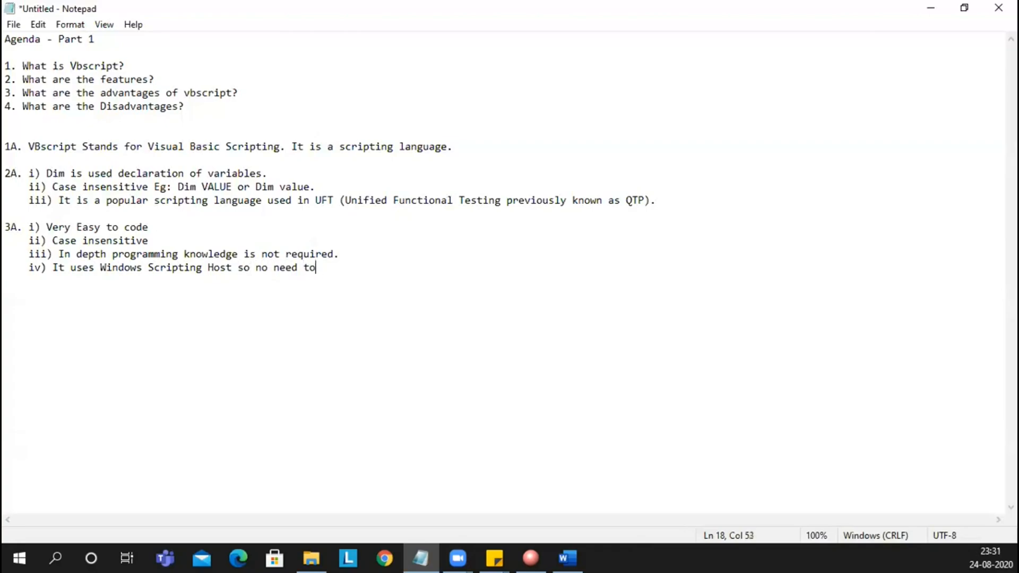
text(inst)
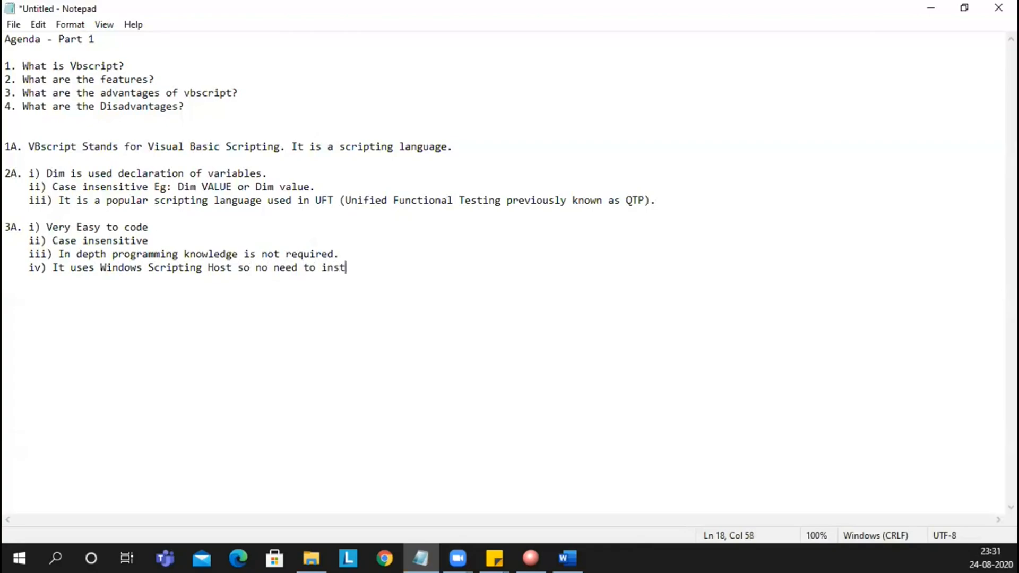
text(all a)
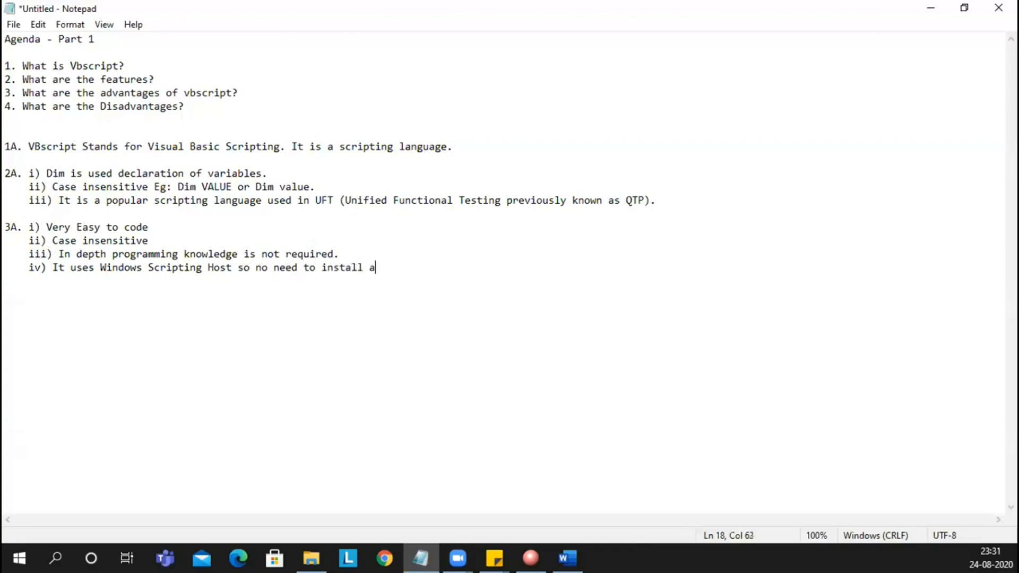
text(ny other p)
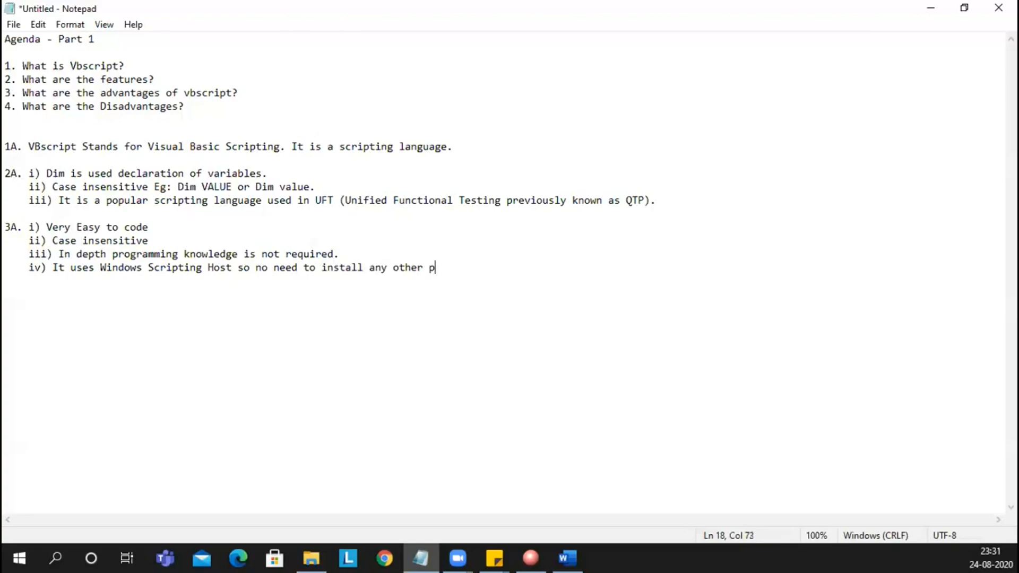
text(rior)
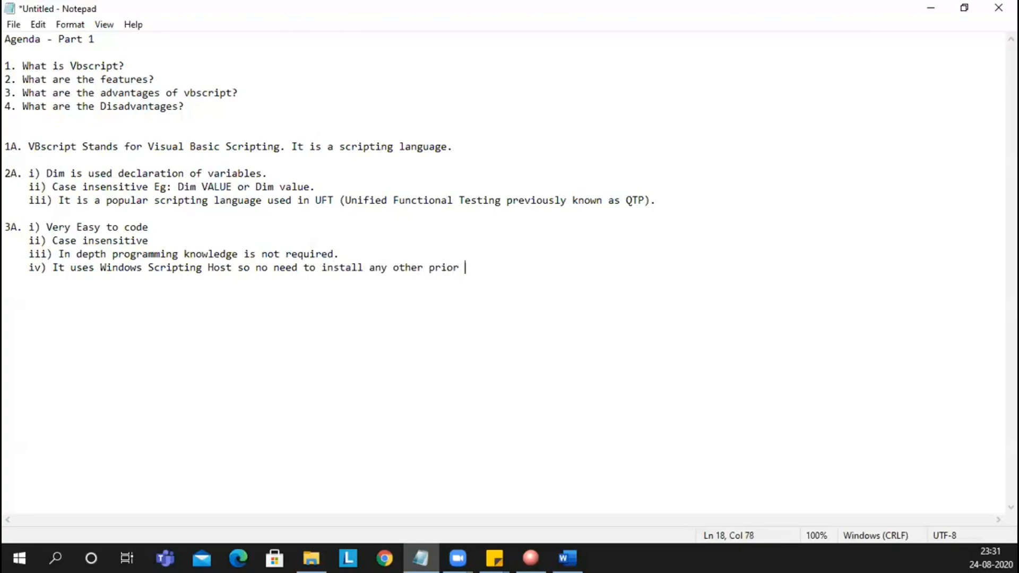
text(softwa)
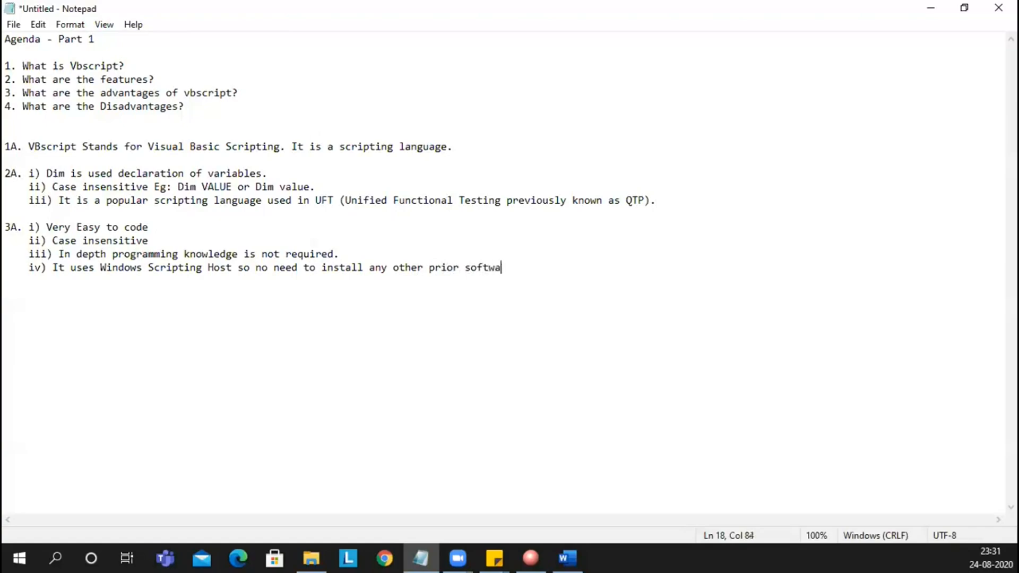
text(re for)
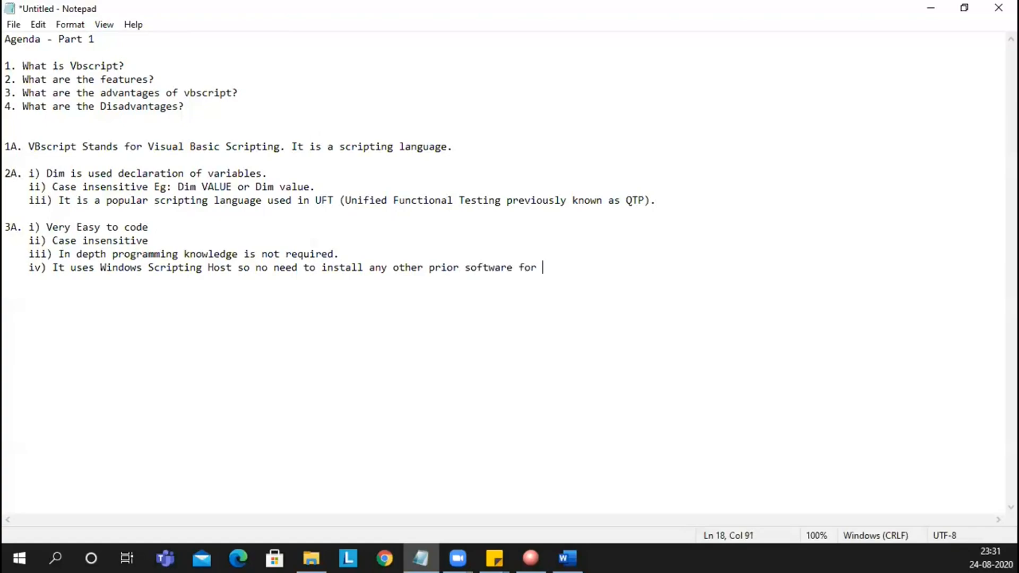
text(vbscript to)
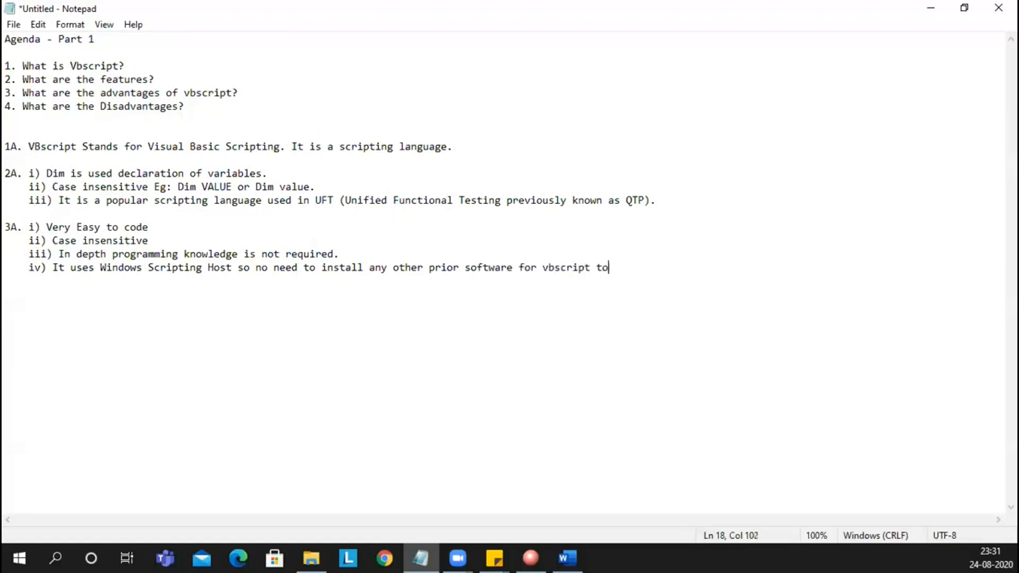
text(execu)
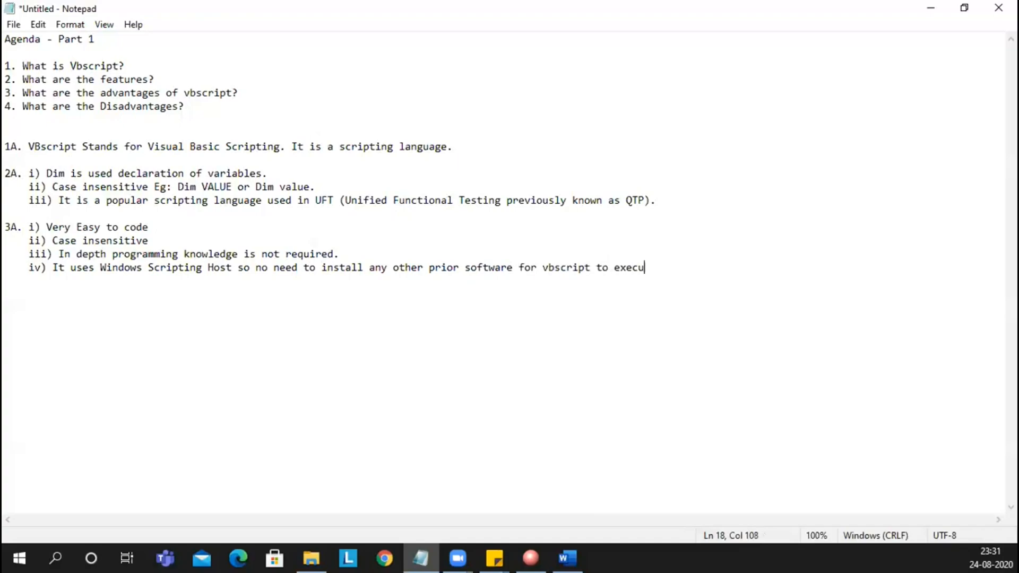
text(te)
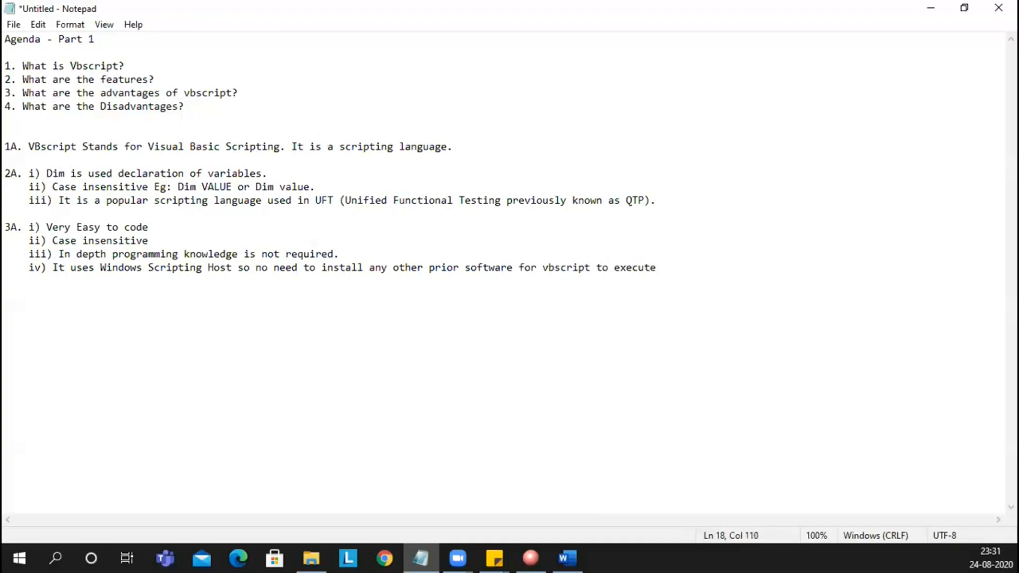
click(656, 268)
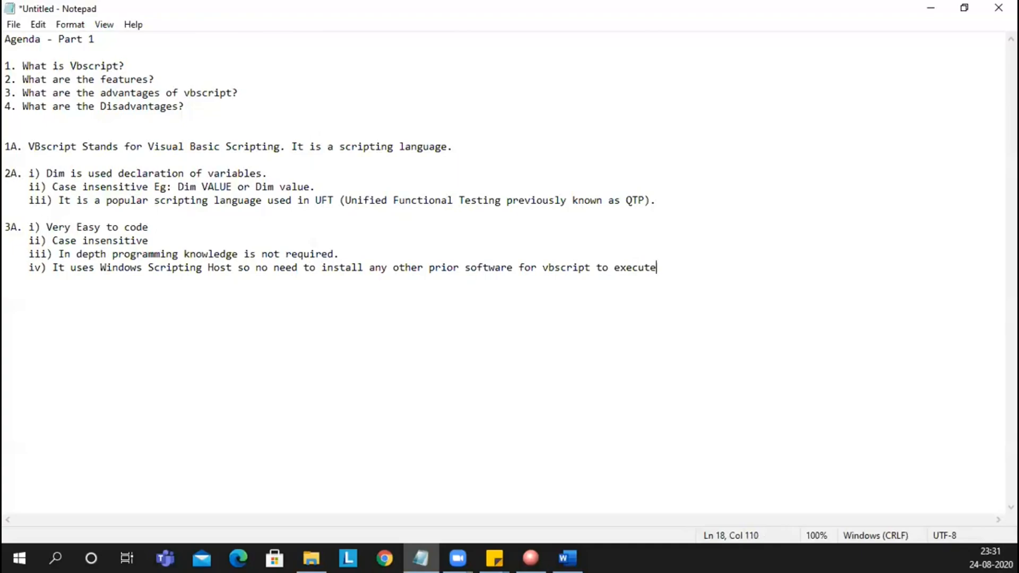
text(.)
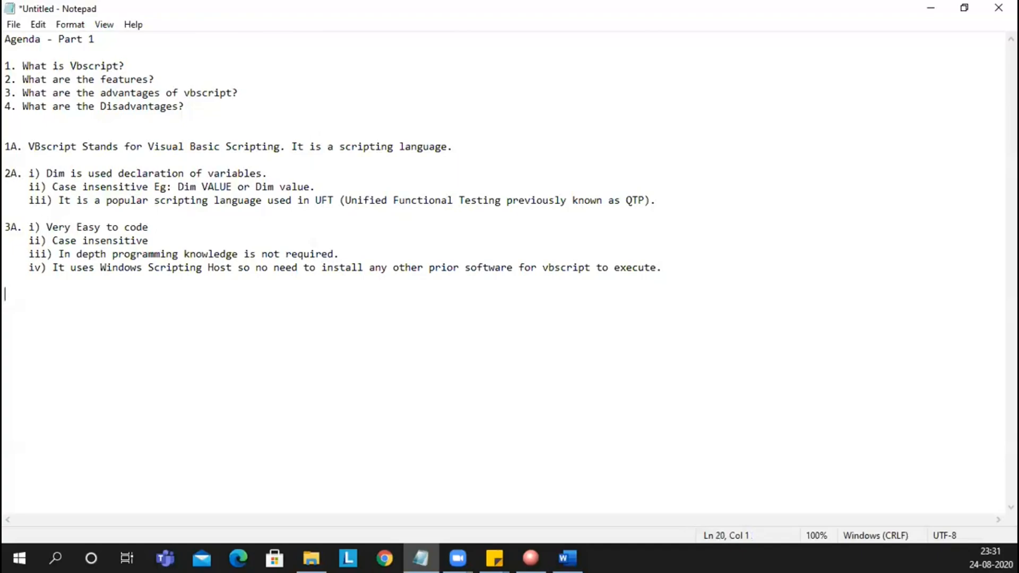
Label the disadvantages answer "4A.".
text(4A)
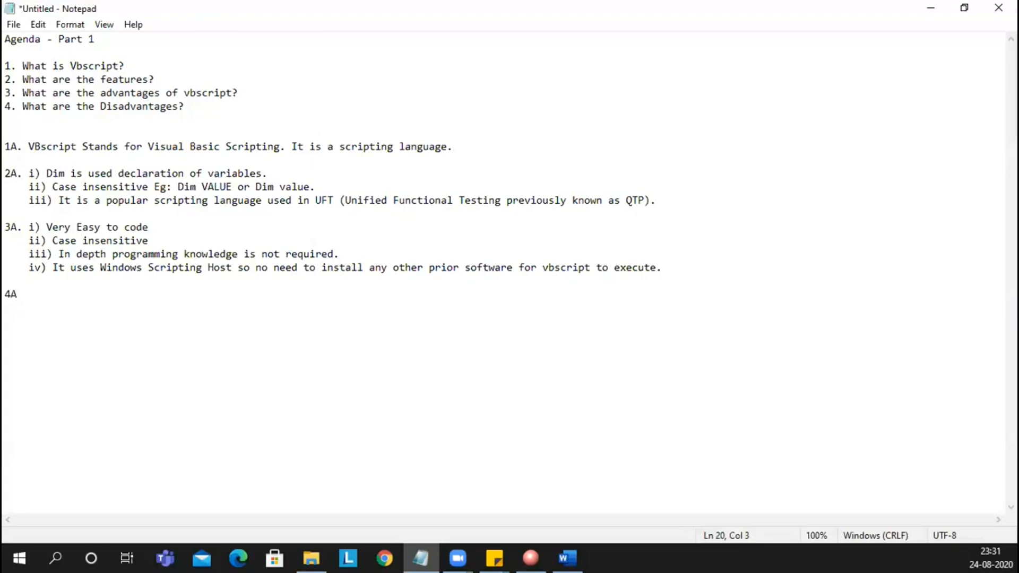
text(.)
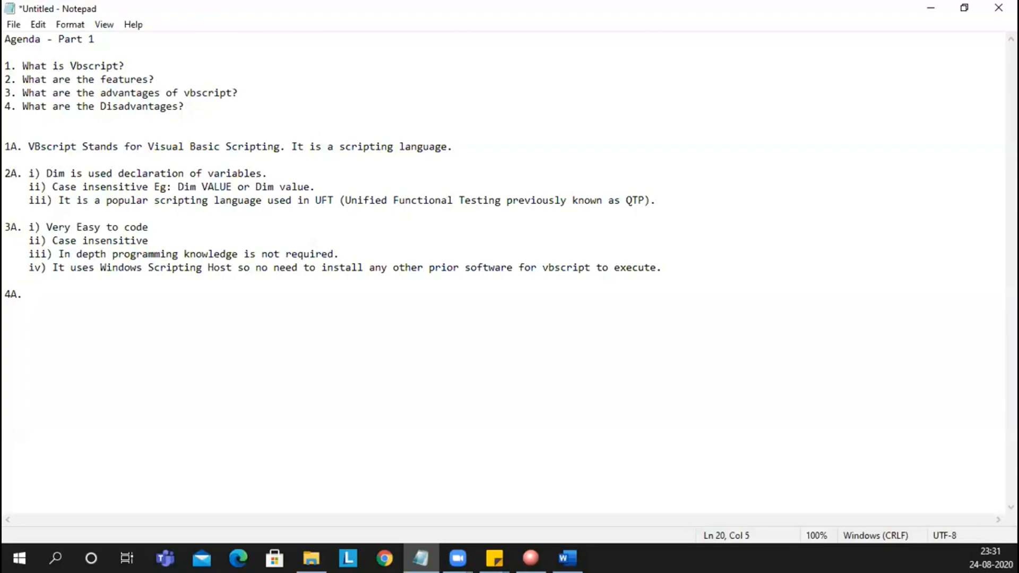
click(28, 294)
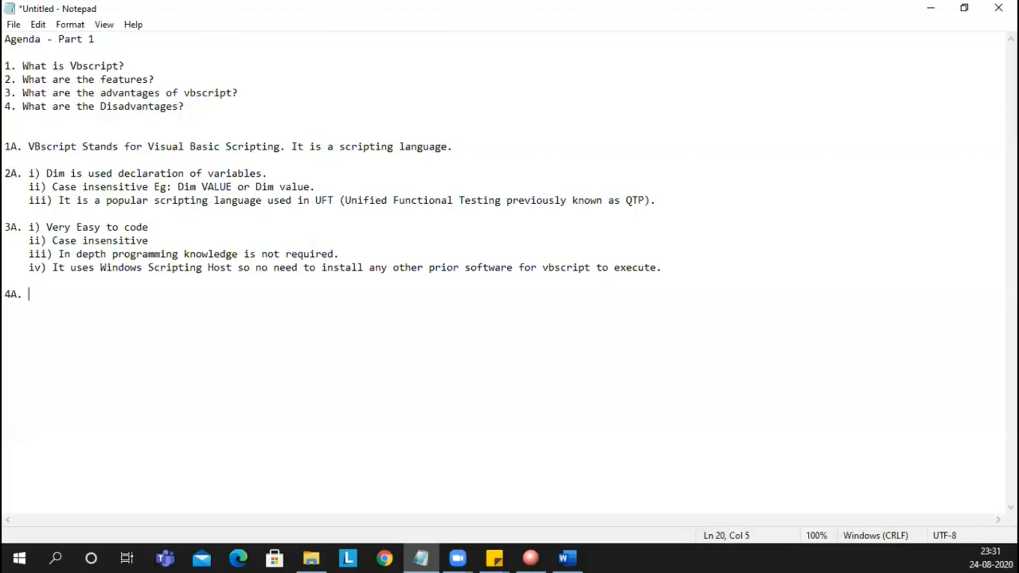
Write "It only works in Windows Operating system." and move back to the start of the answer.
text(Wi)
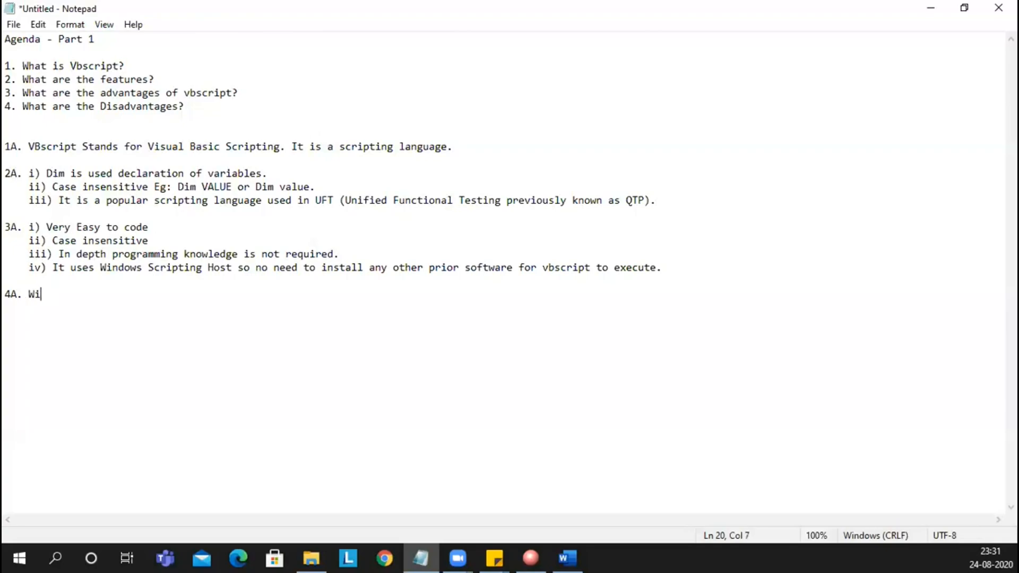
text(It o)
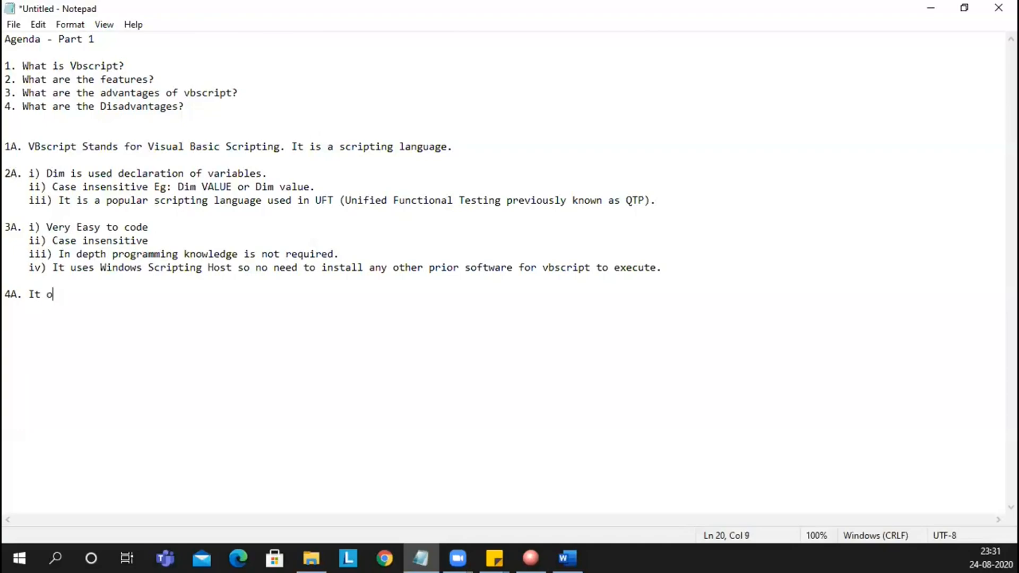
text(nly work)
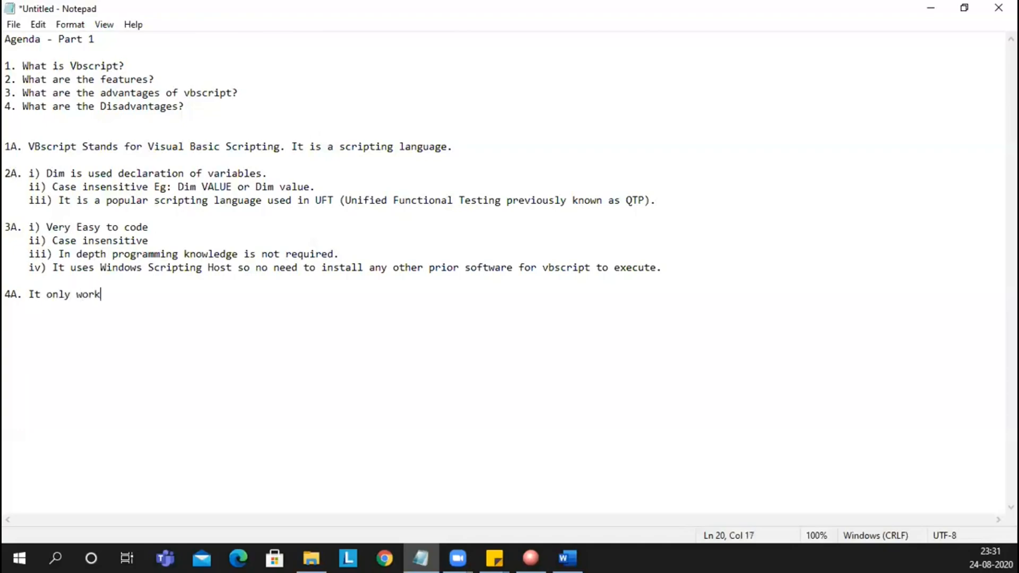
text(s in)
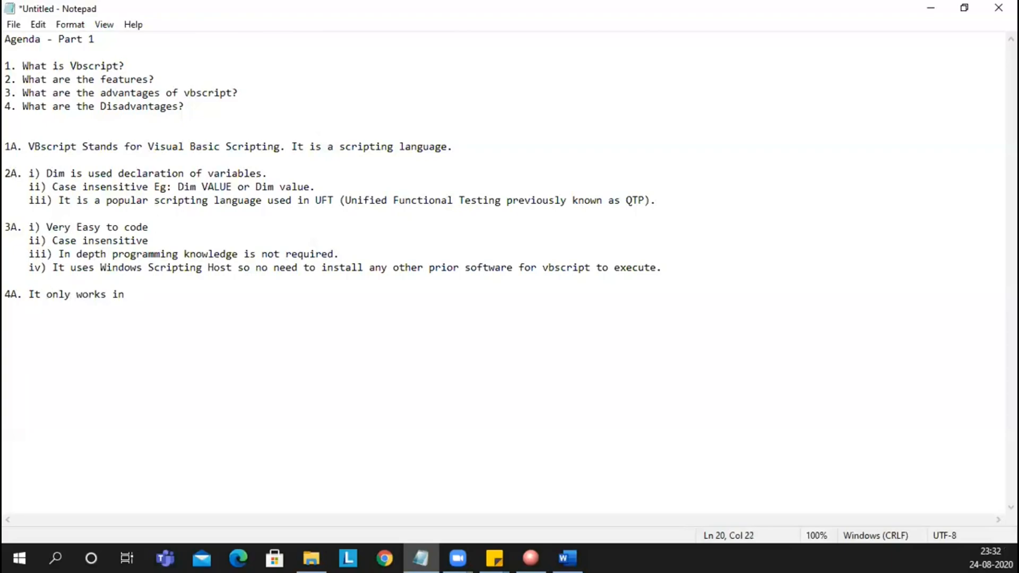
text(Wind)
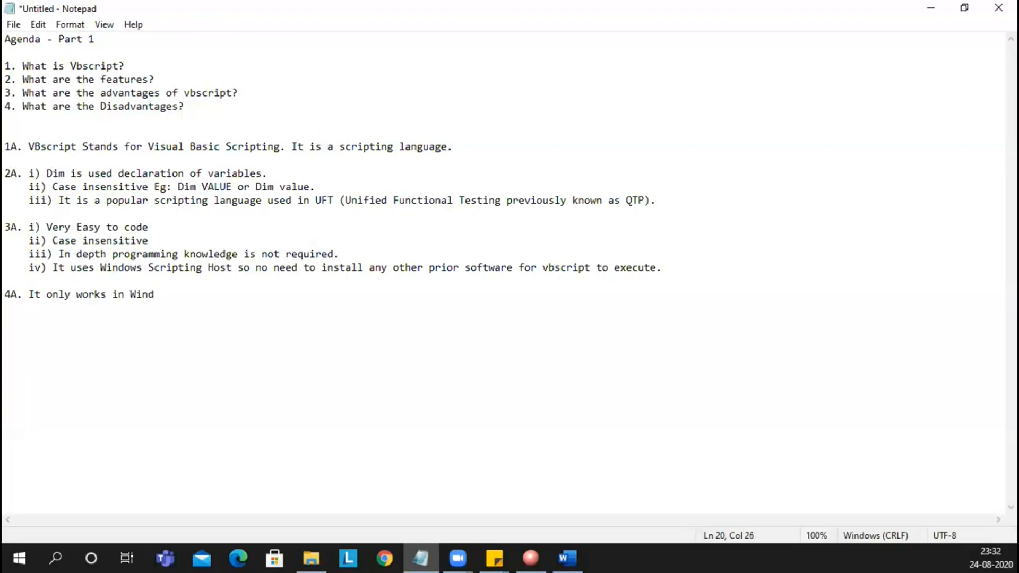
text(ows)
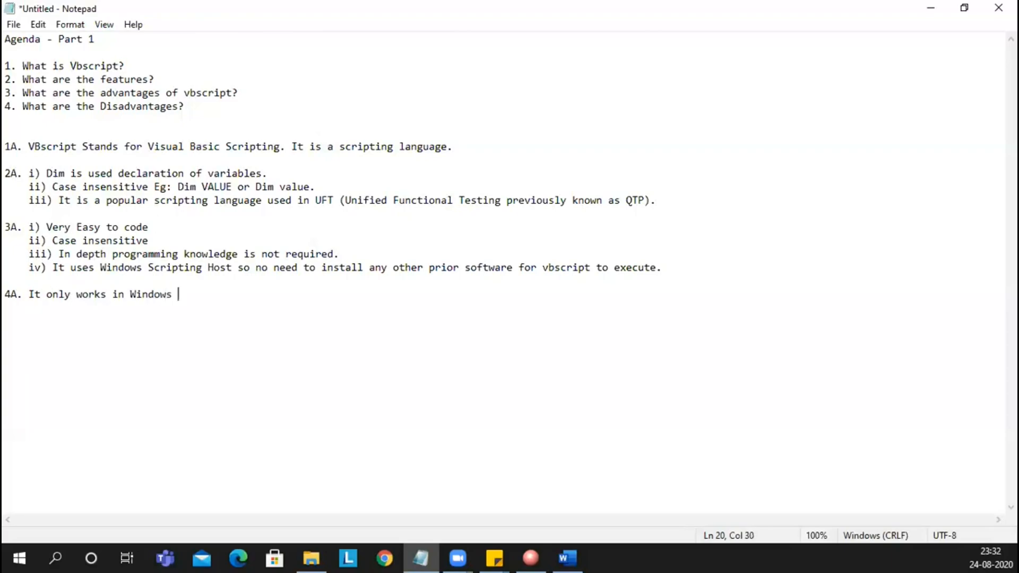
text(Ope)
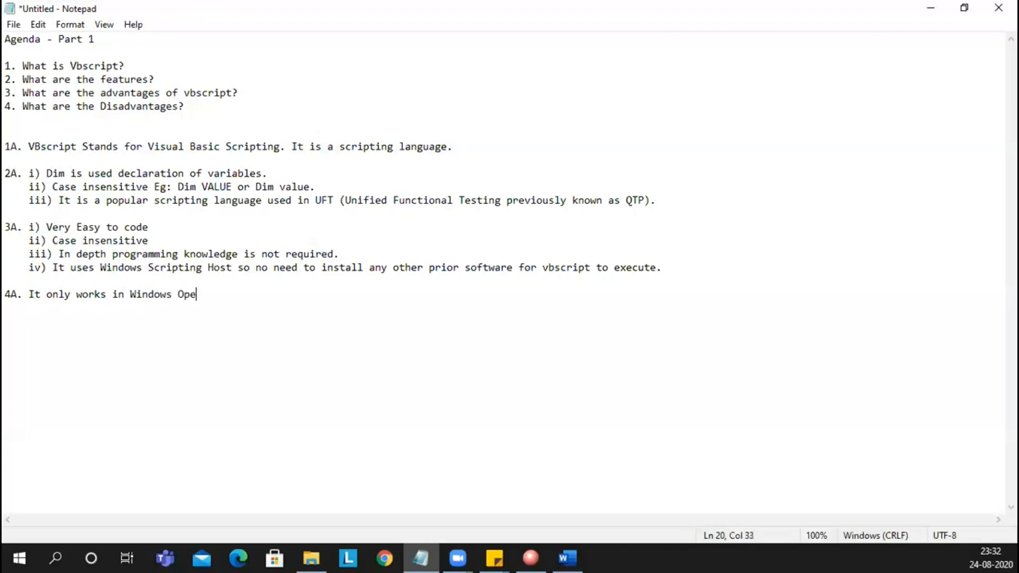
text(rating s)
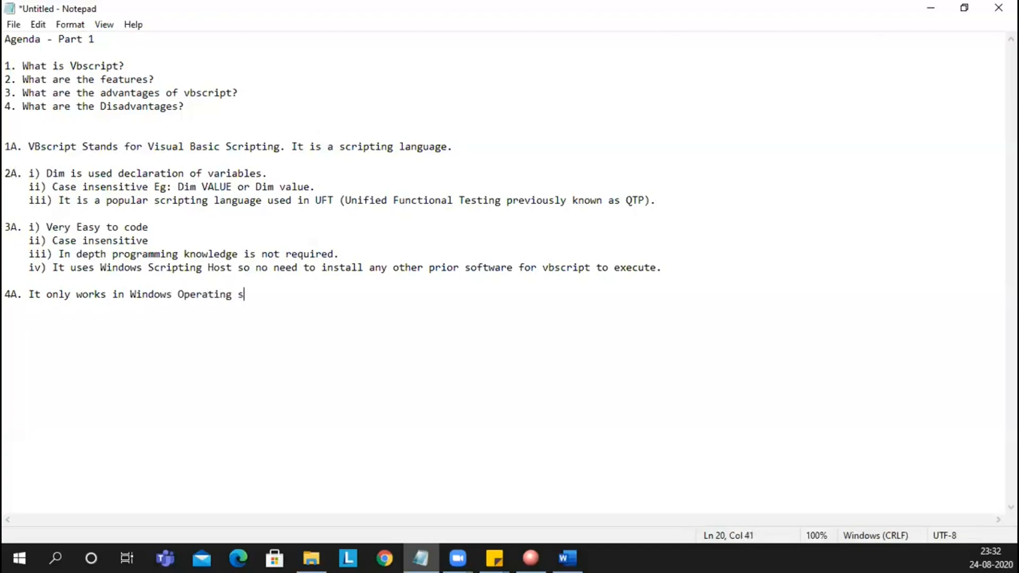
text(ystem)
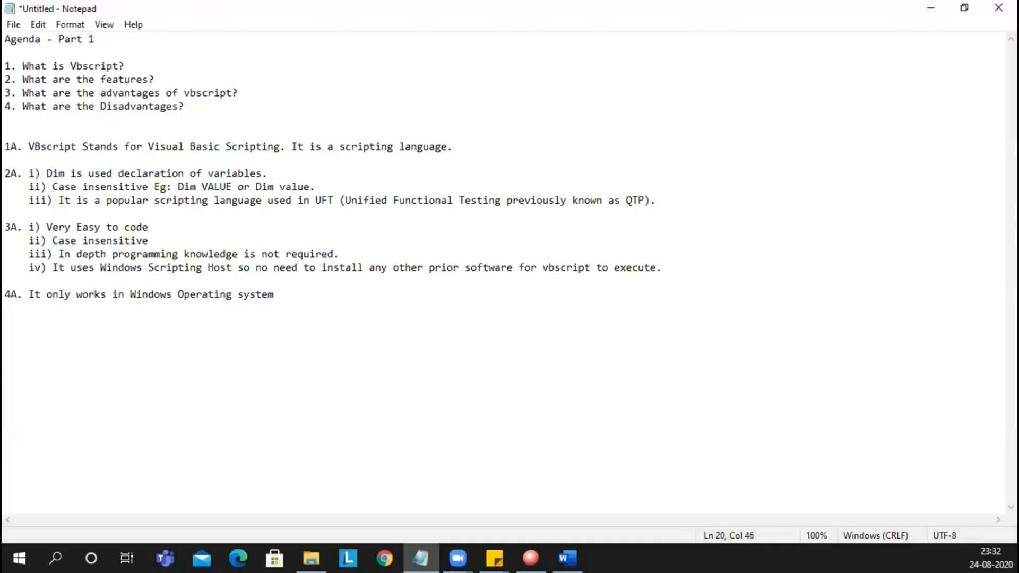
text(.)
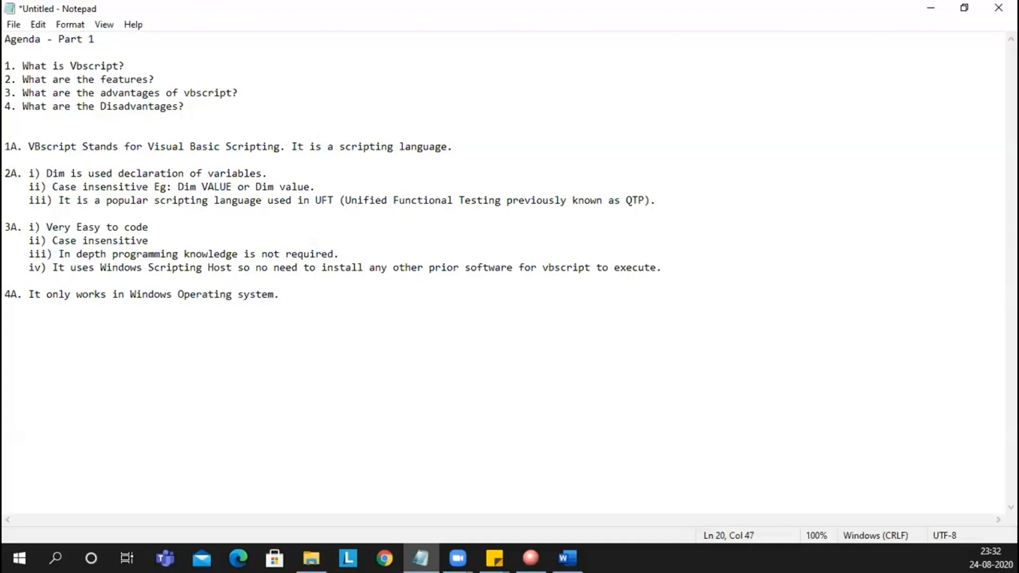
click(278, 294)
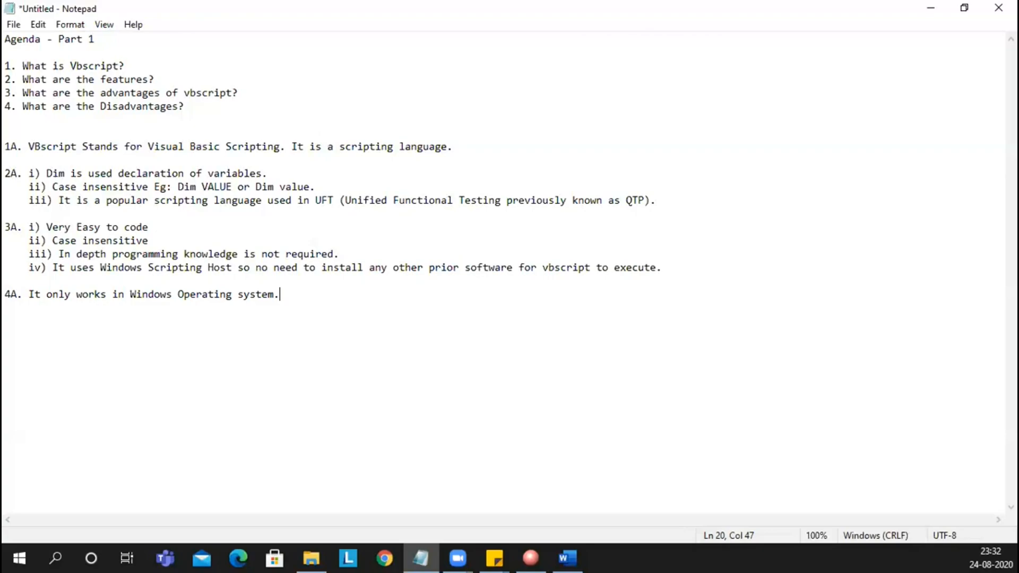
key(Left)
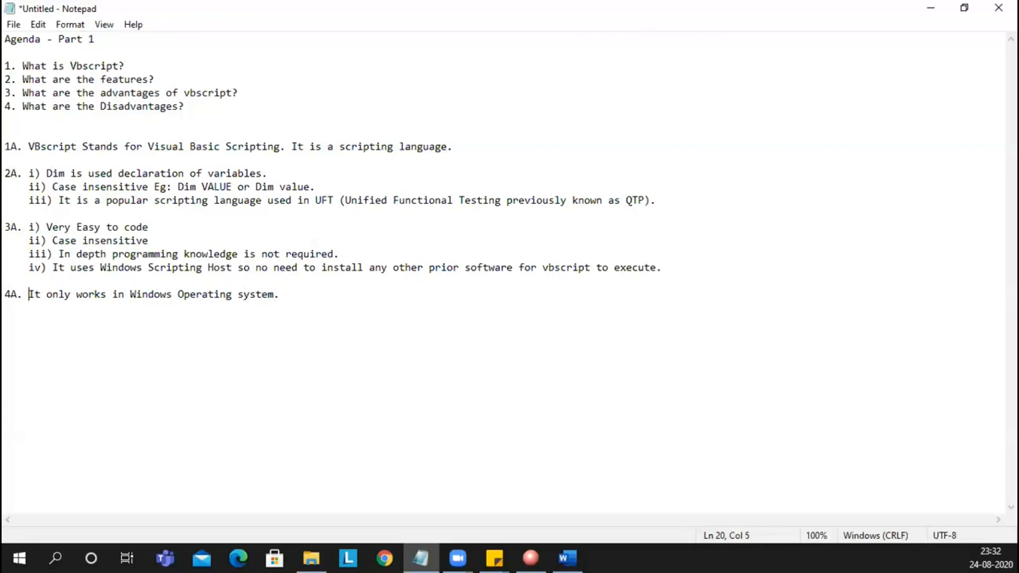
Number the first disadvantage "i)" and start a second line labelled "ii)".
text(i))
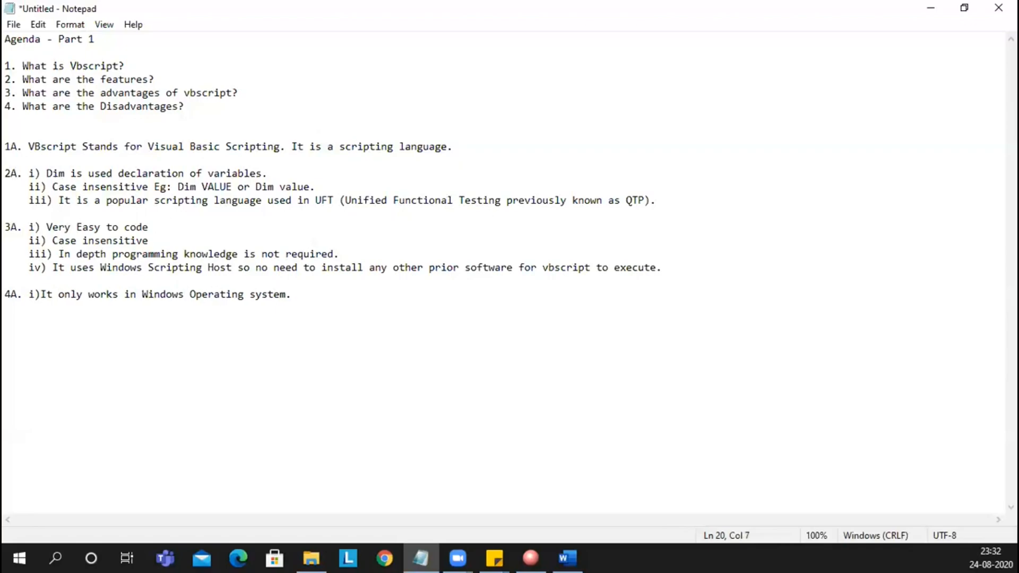
click(267, 294)
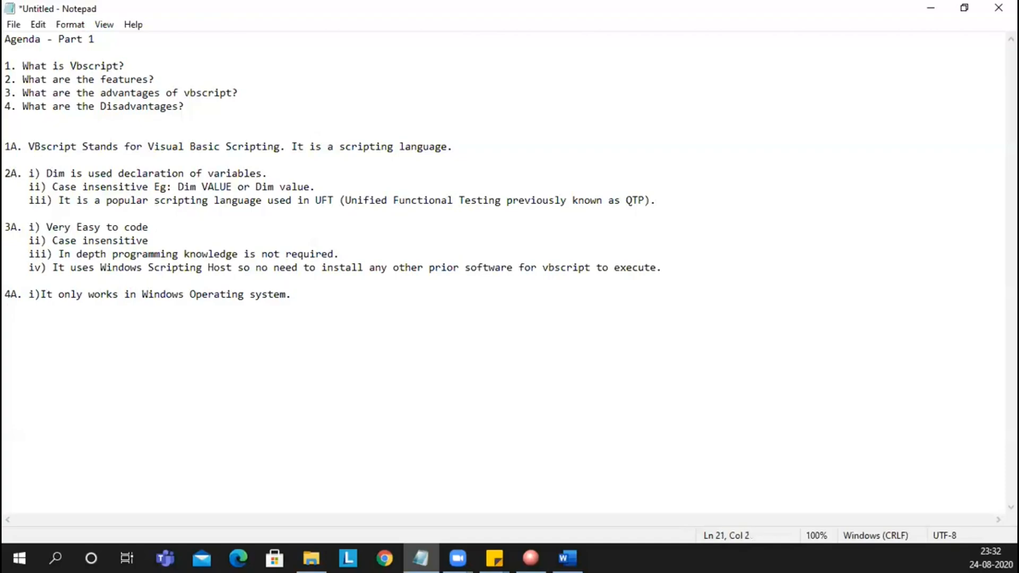
key(enter)
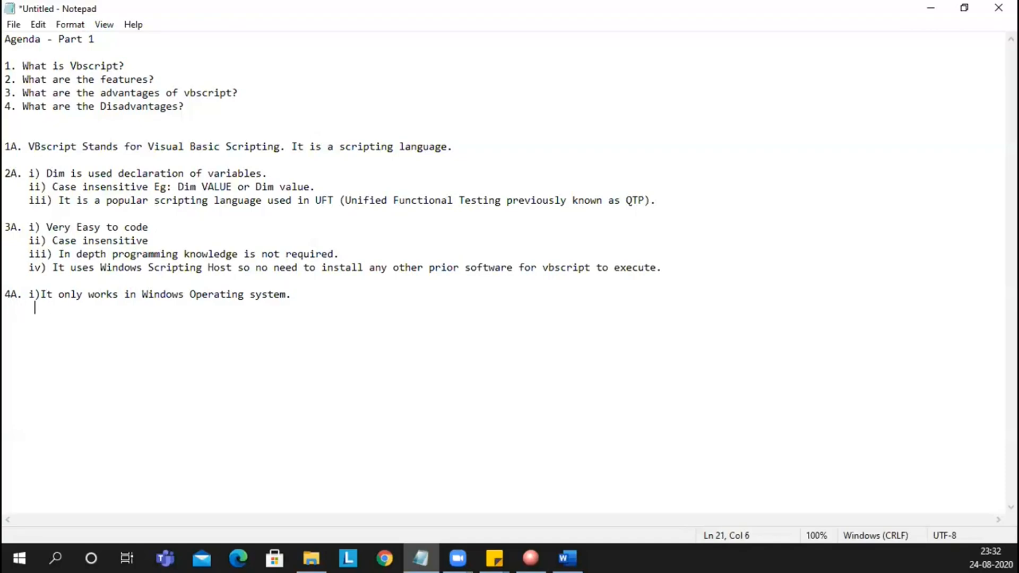
text(ii))
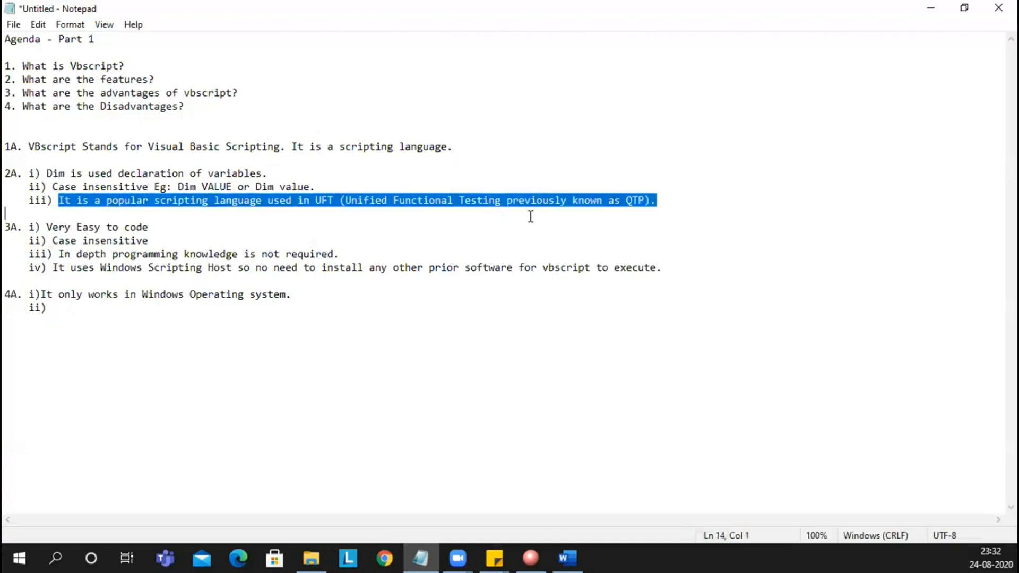
click(63, 294)
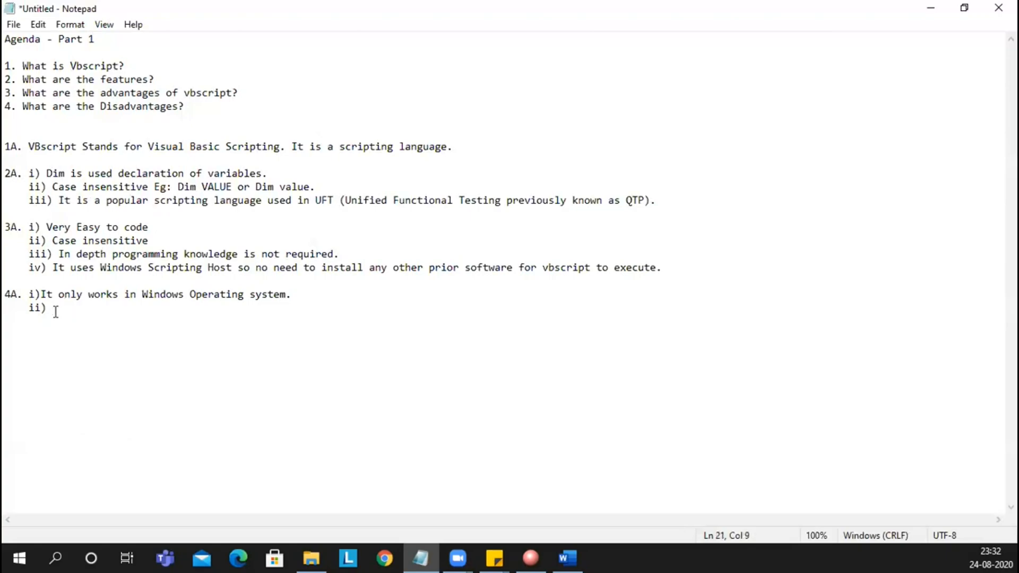
Write the second disadvantage "It only supports IE.. Only browsers vbscript doesnot upport", erasing the stray browser name.
text(It)
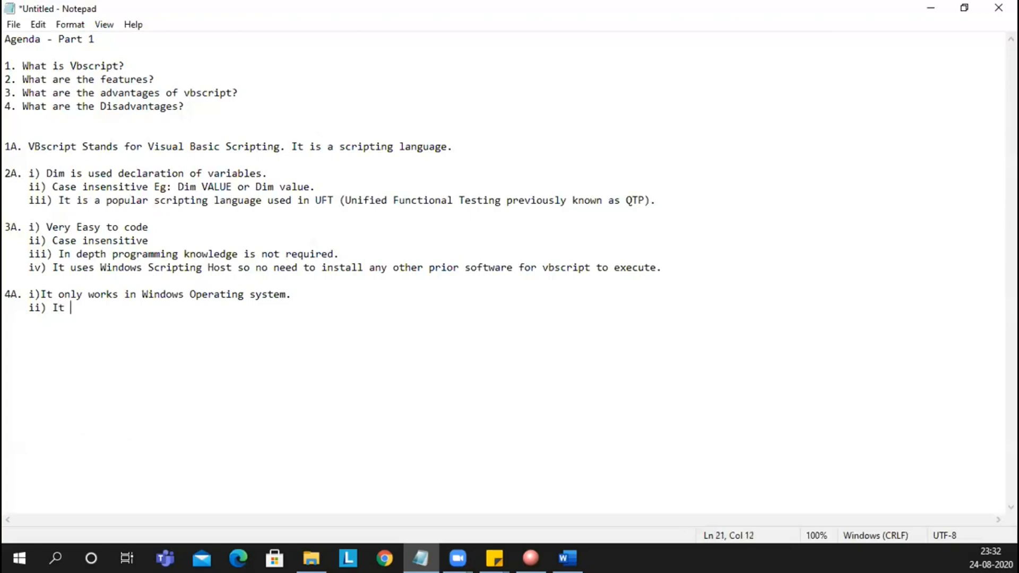
text(only supports)
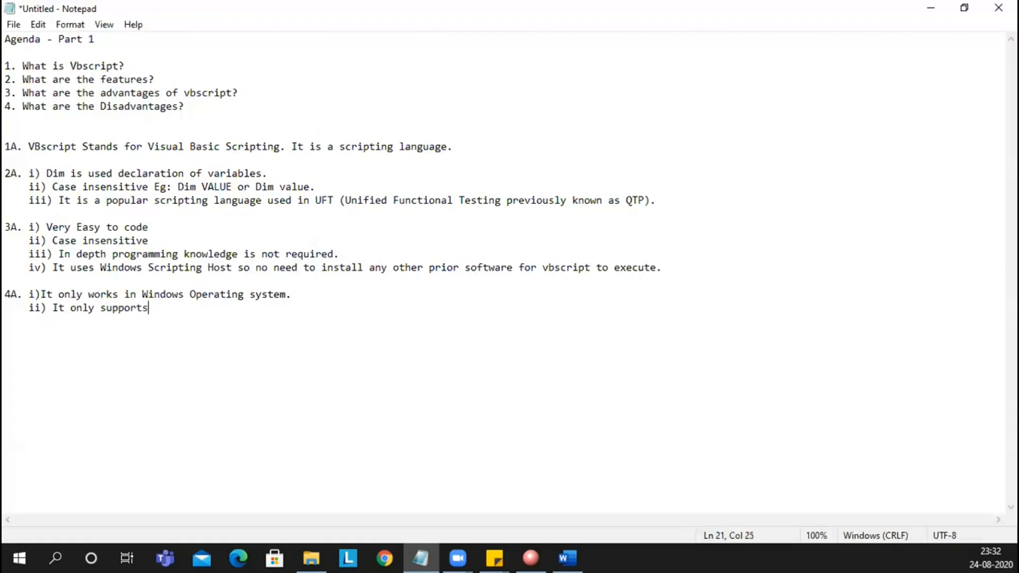
text(IE)
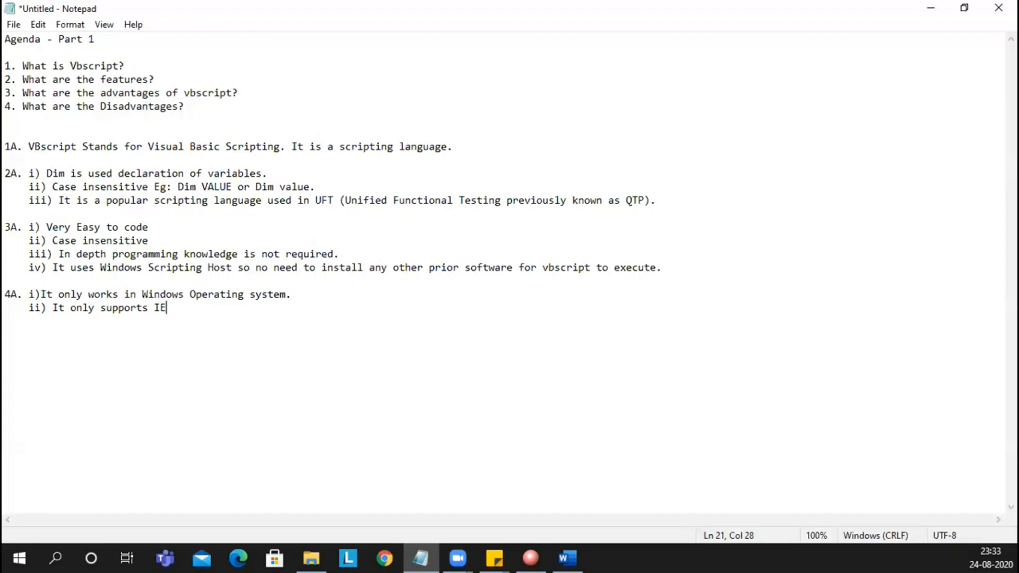
text(..)
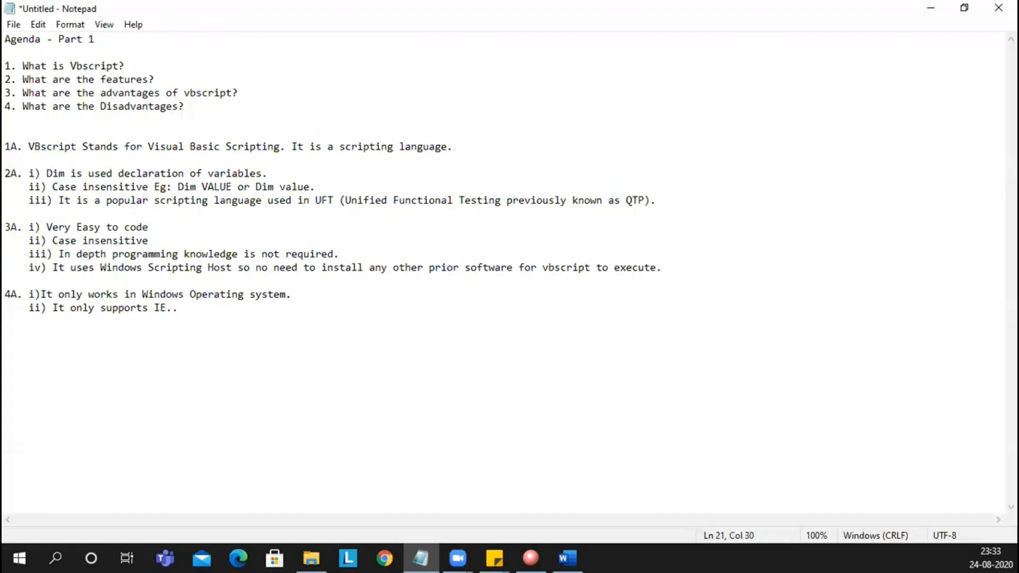
text(firf)
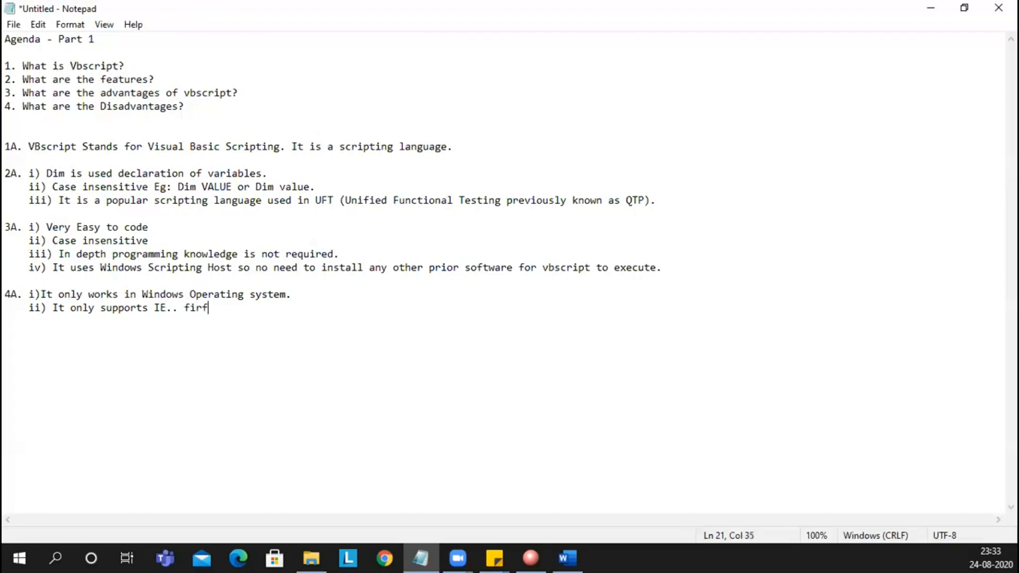
text(o)
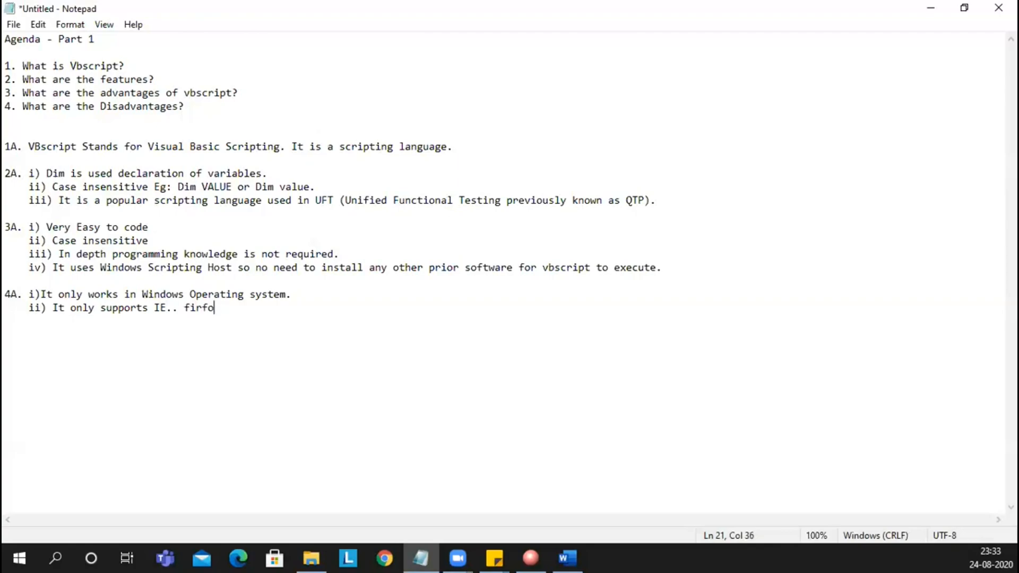
key(Backspace)
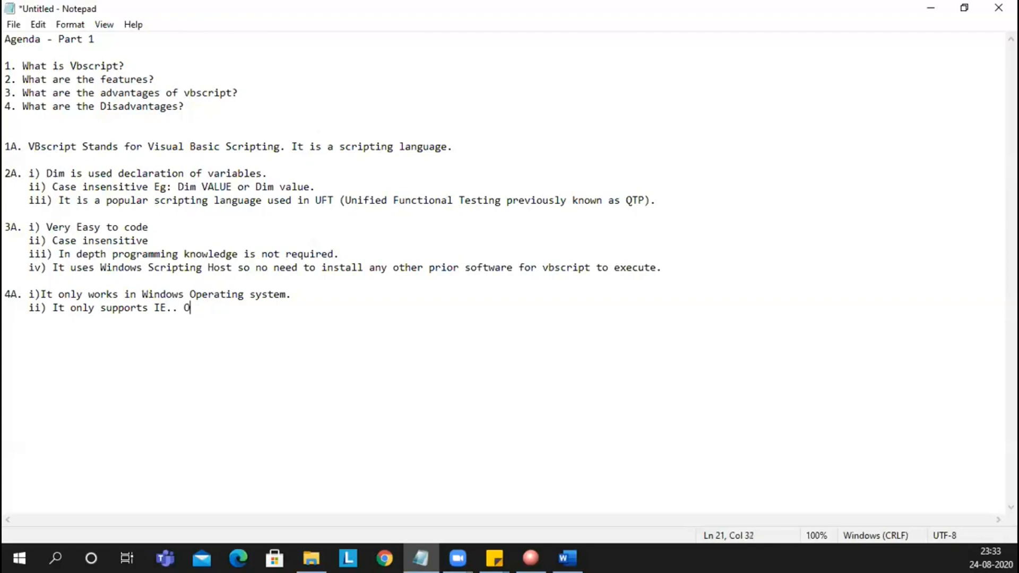
text(Only bro)
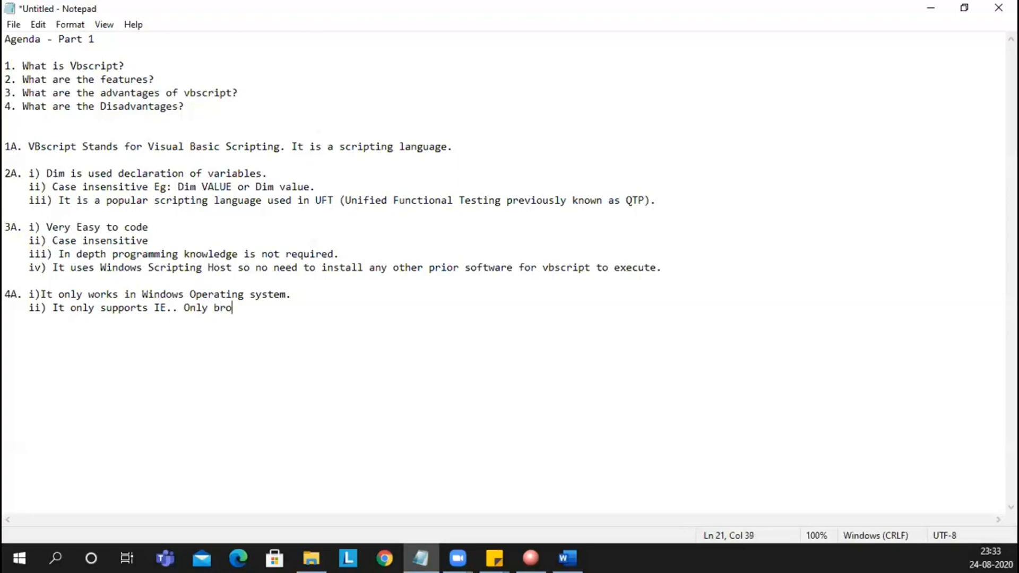
text(wsers)
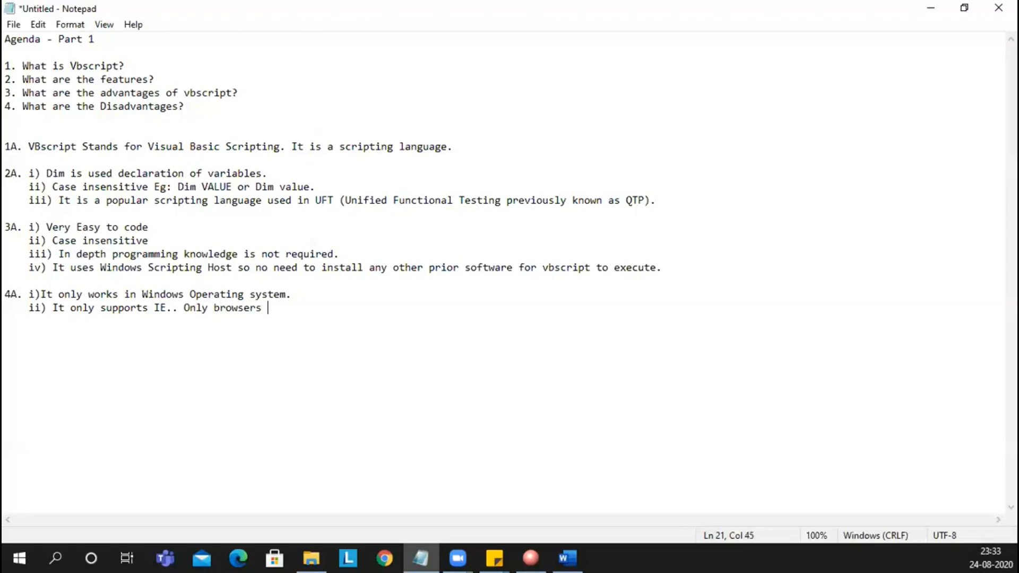
text(vbscript doenot)
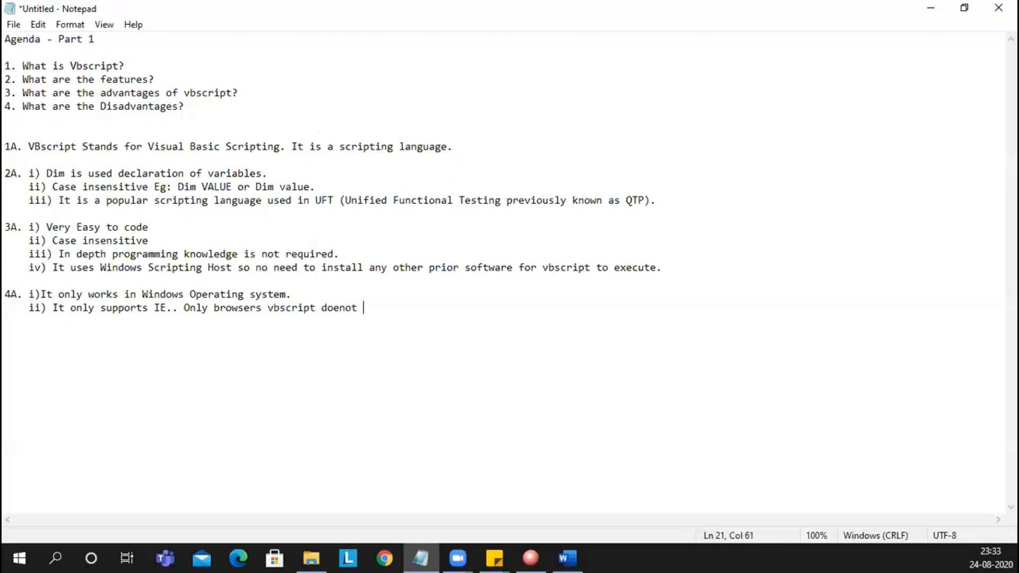
text(upport)
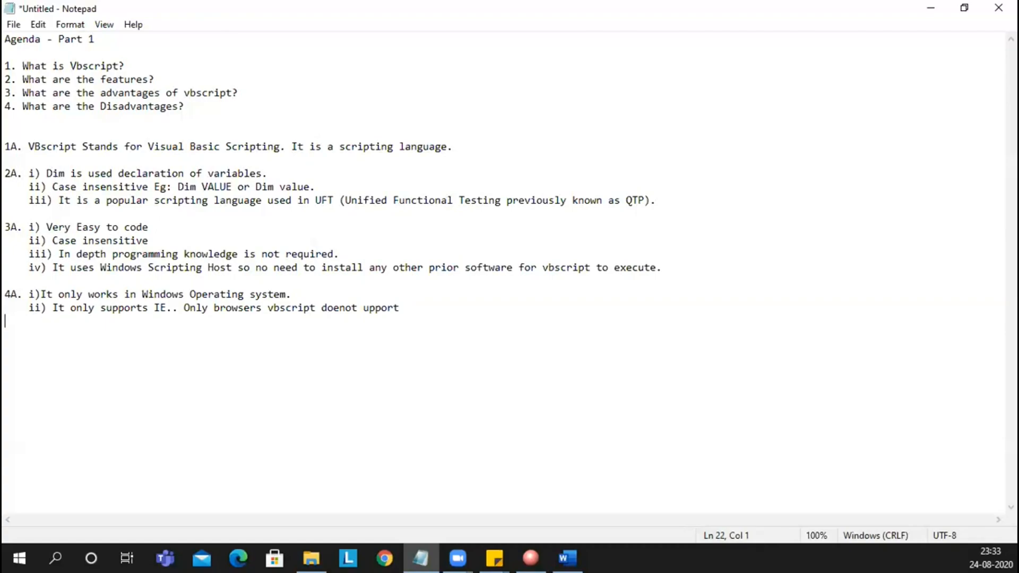
mouse_move(367, 303)
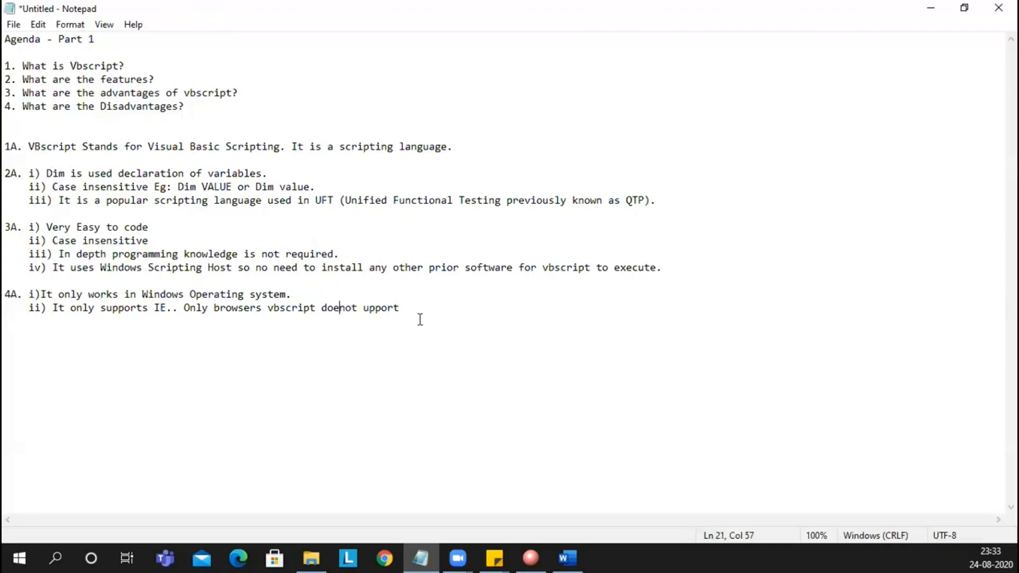
Fix the typos so the second disadvantage reads 'Only browsers vbscript doesnot support'.
text(sn)
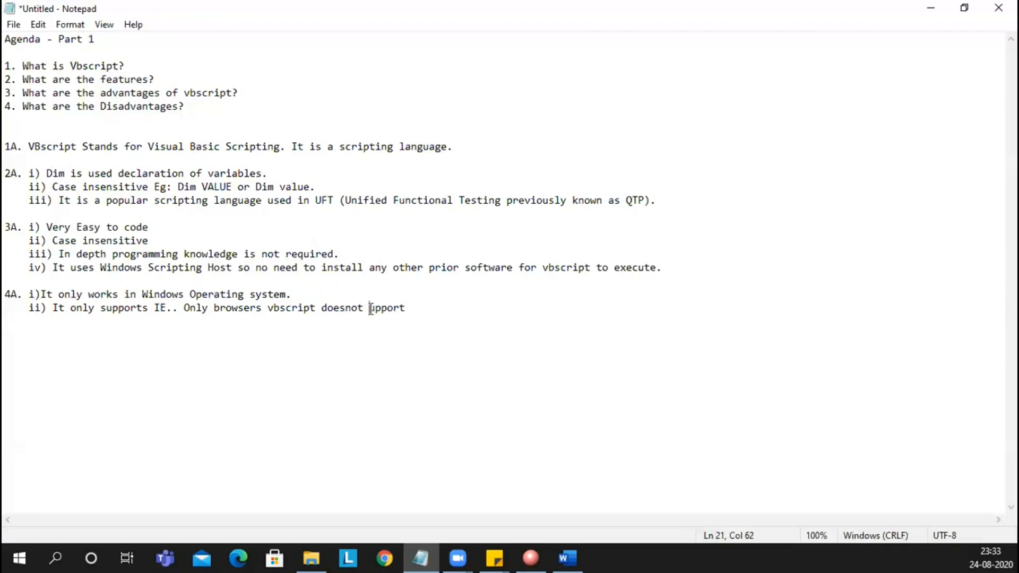
text(e)
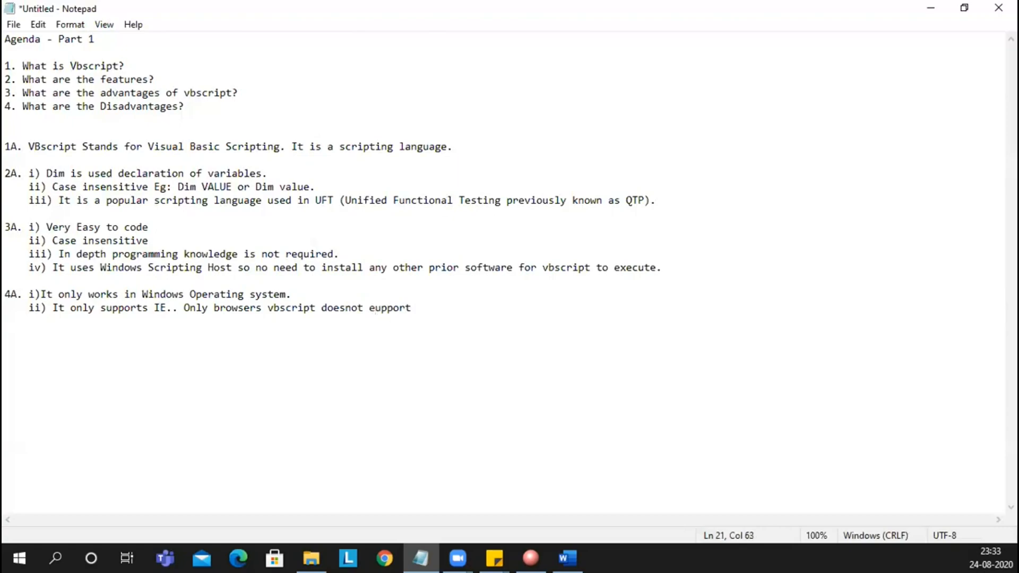
text(support)
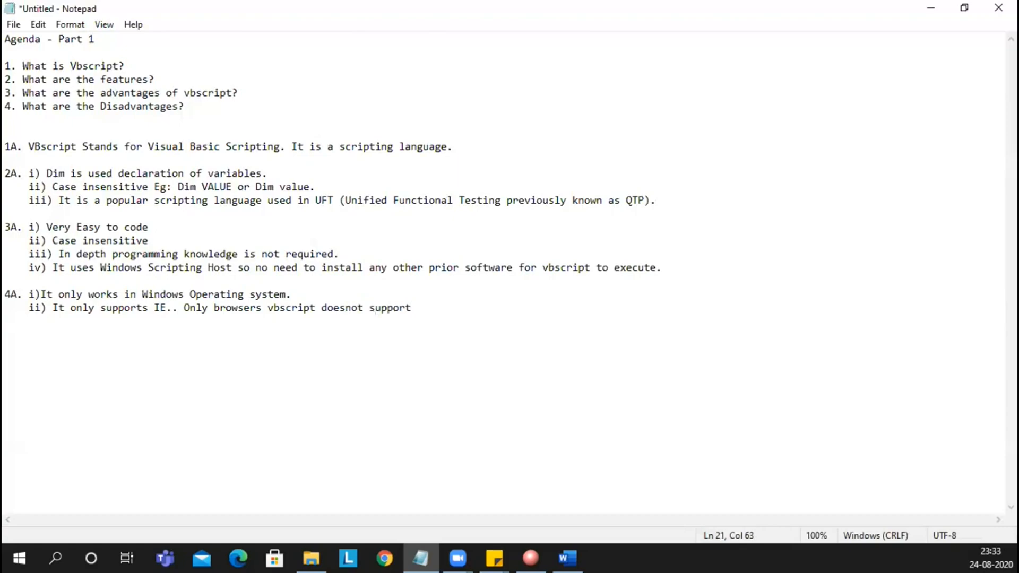